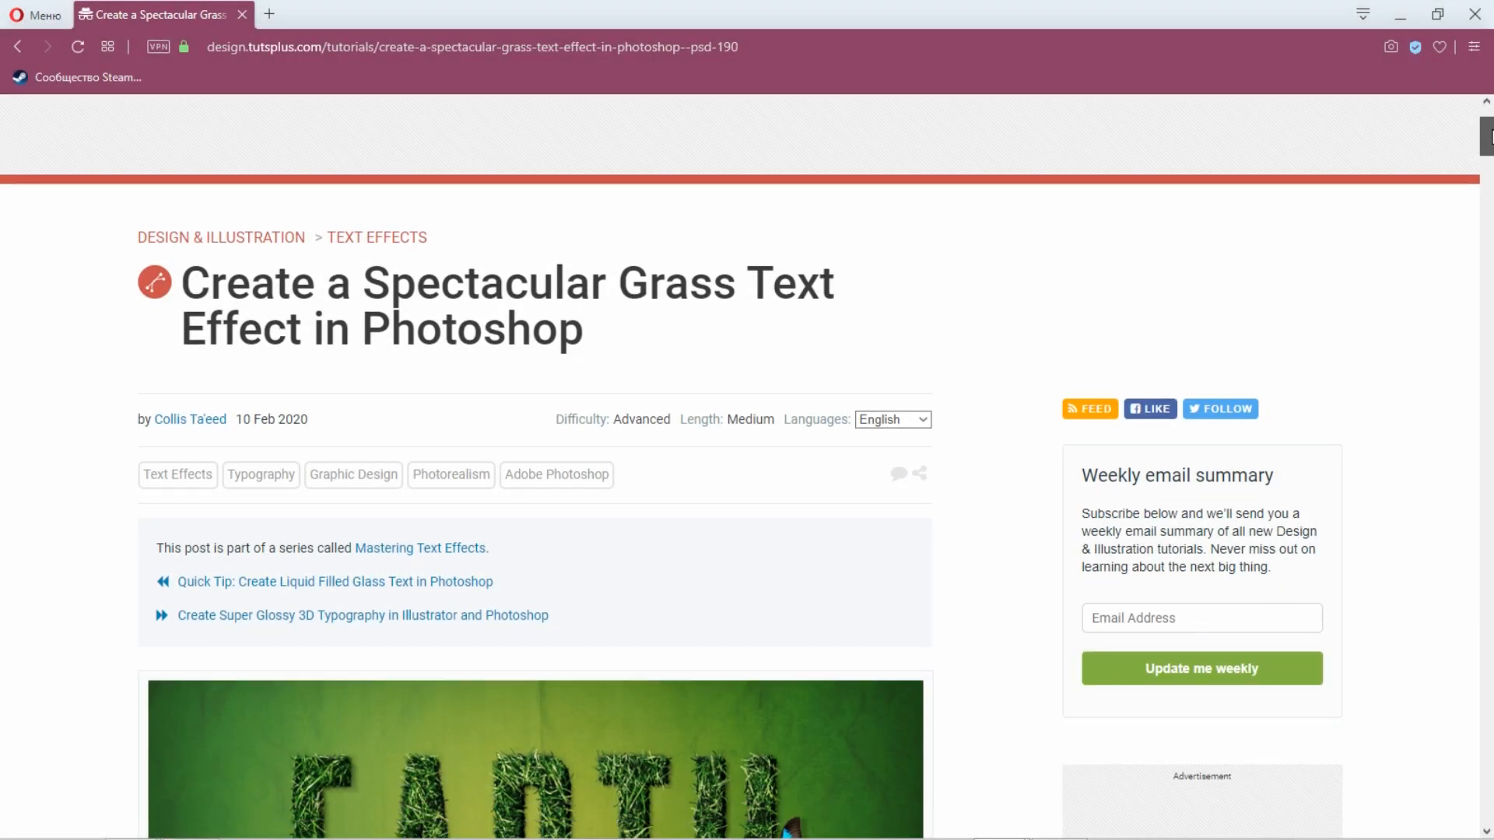
Step: Scroll through the Opera grass text effect tutorial before moving to Photoshop
{"action": "scroll", "scroll_direction": "down", "scroll_amount": 3}
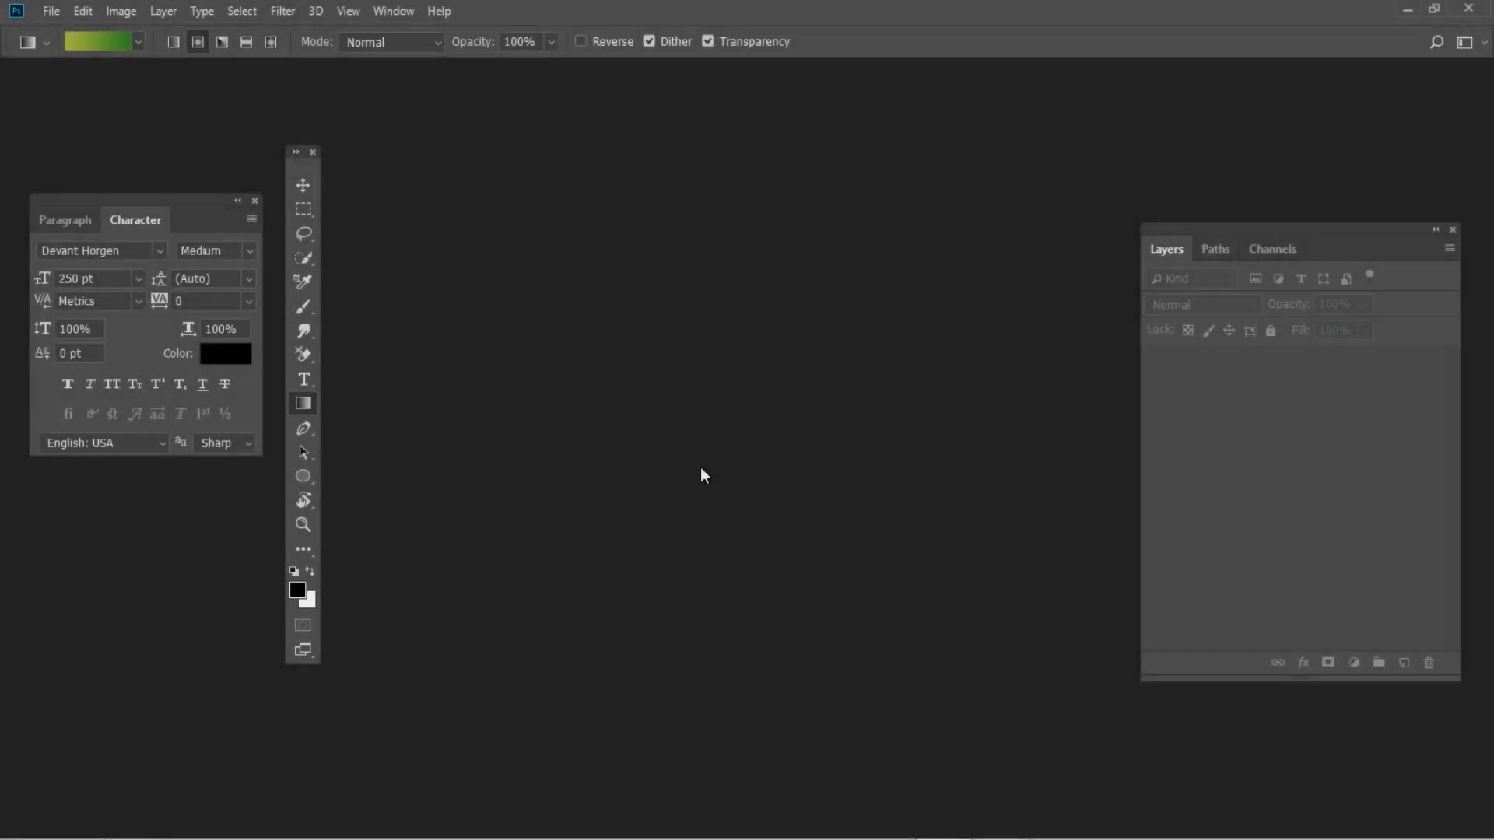
{"action": "mouse_move", "coordinate": [568, 420]}
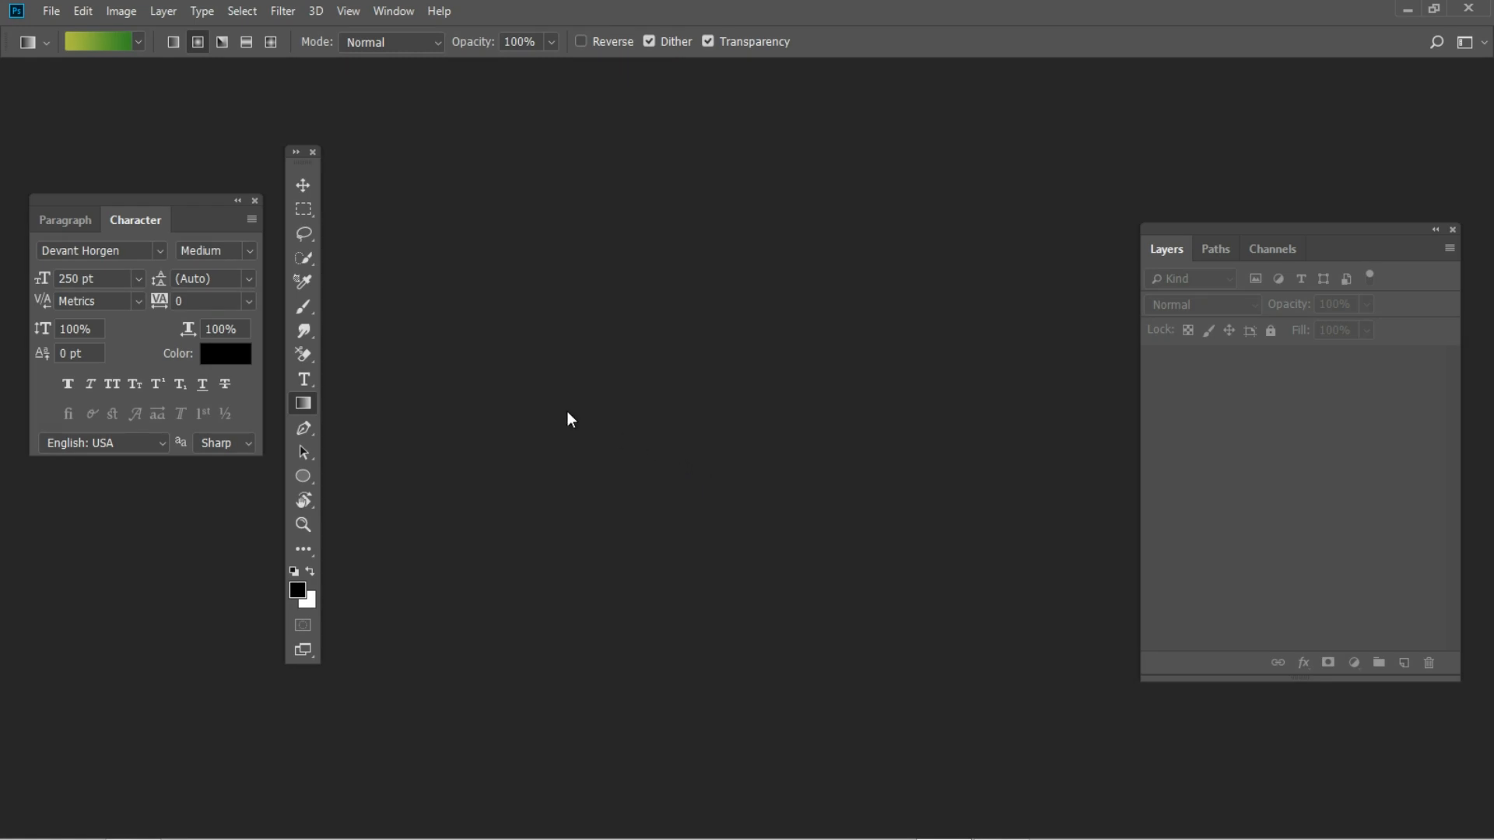
Step: Make a 1920 × 1200 px, 300 ppi document with a white background
{"action": "left_click", "coordinate": [50, 10]}
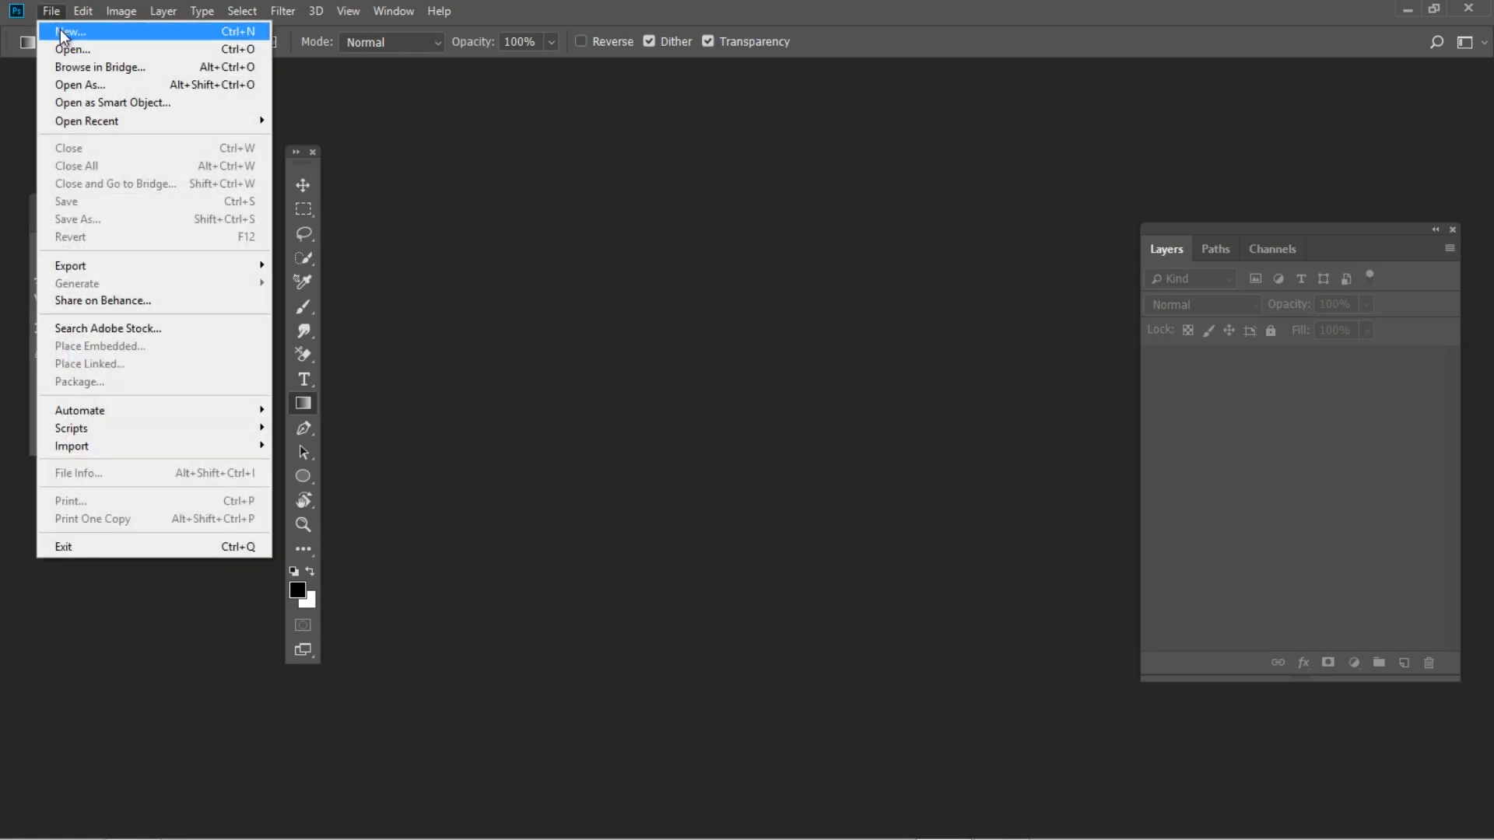
{"action": "left_click", "coordinate": [72, 31]}
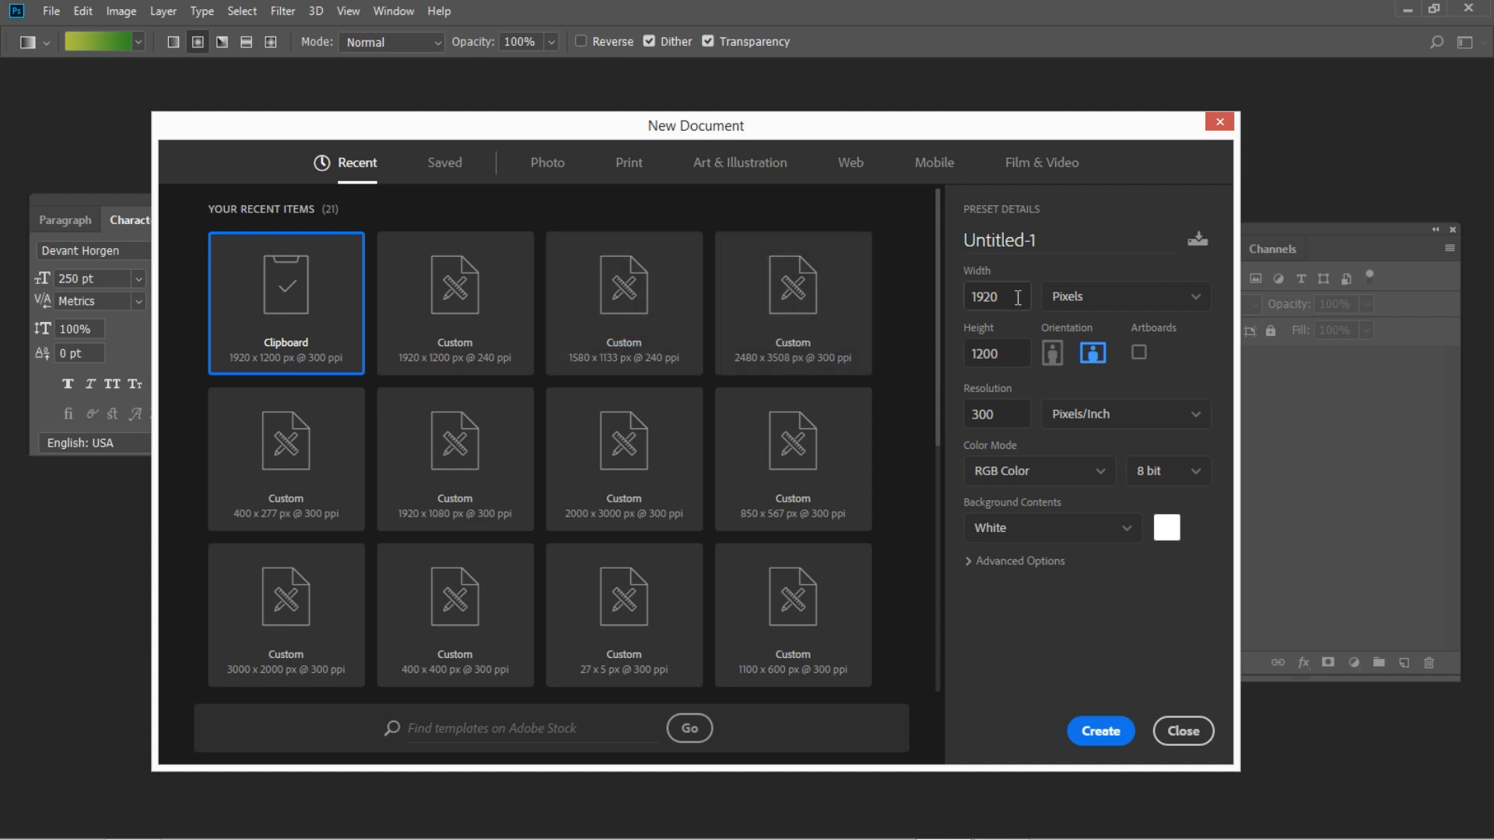
{"action": "left_click", "coordinate": [995, 296]}
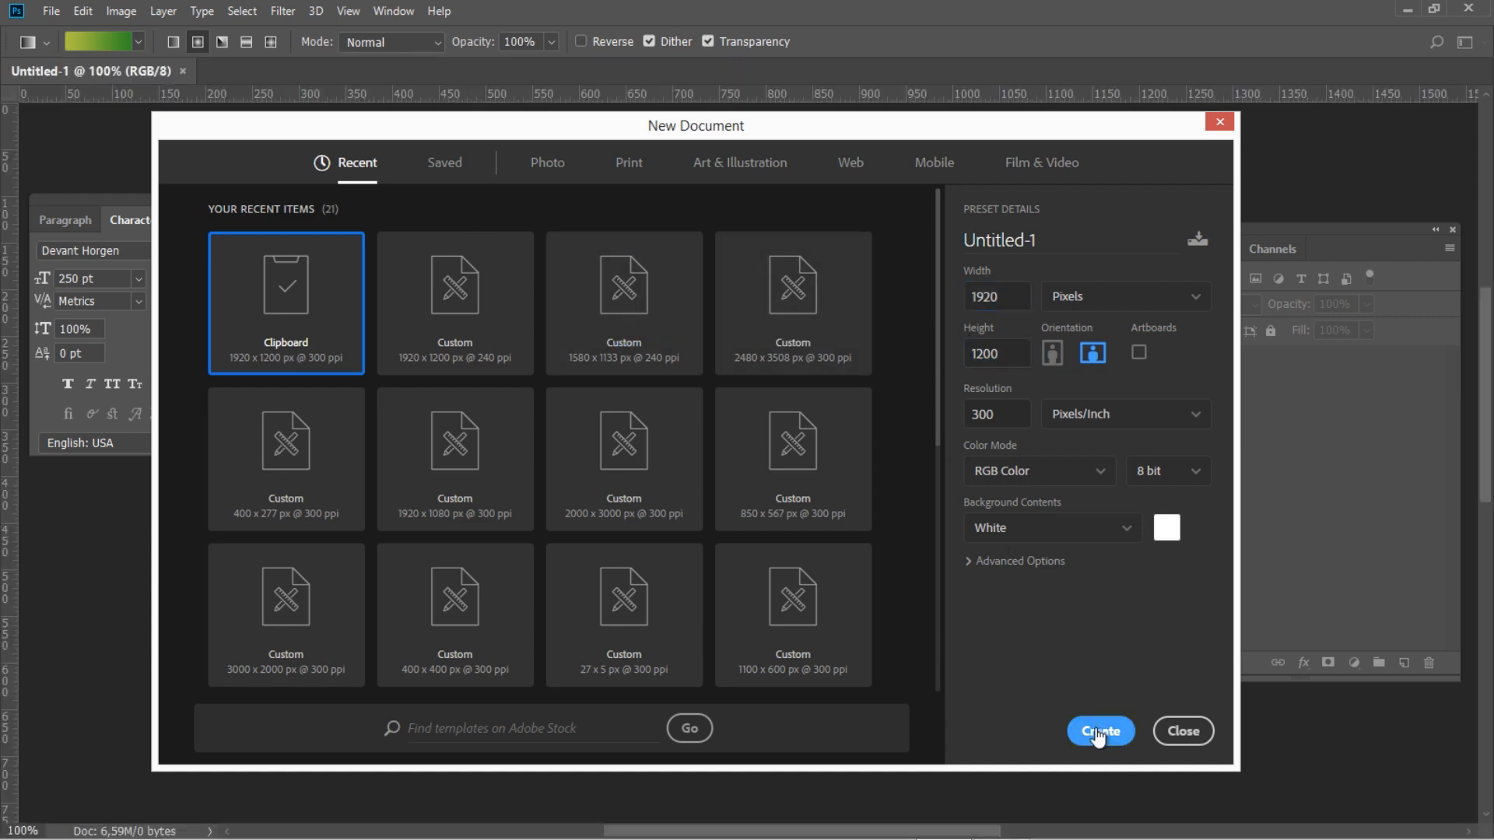
{"action": "left_click", "coordinate": [1099, 731]}
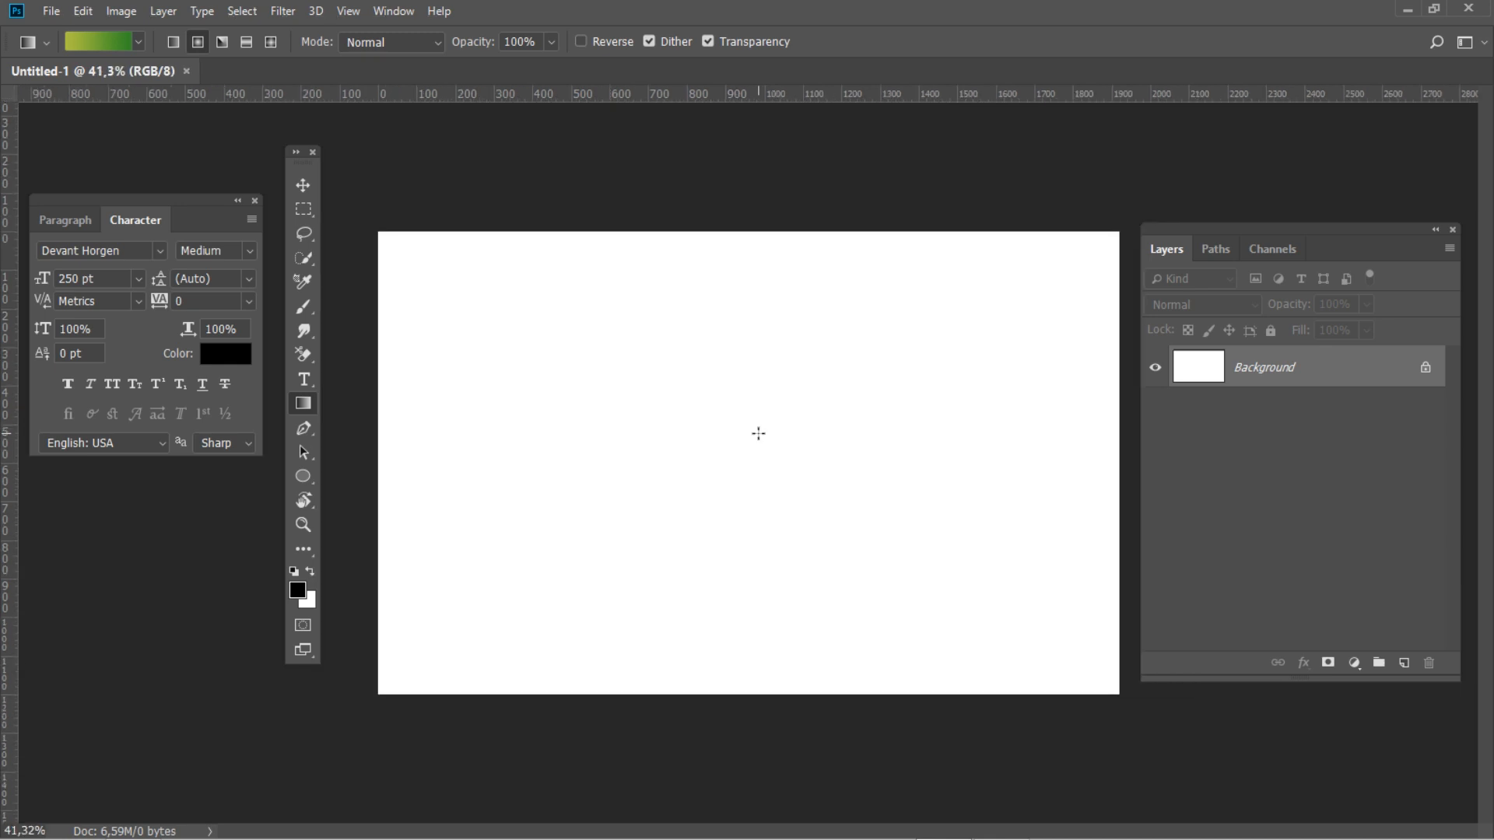
Step: Set gradient stops #adbf41 and #328a26, then drag a radial gradient from the canvas centre
{"action": "left_click", "coordinate": [197, 42]}
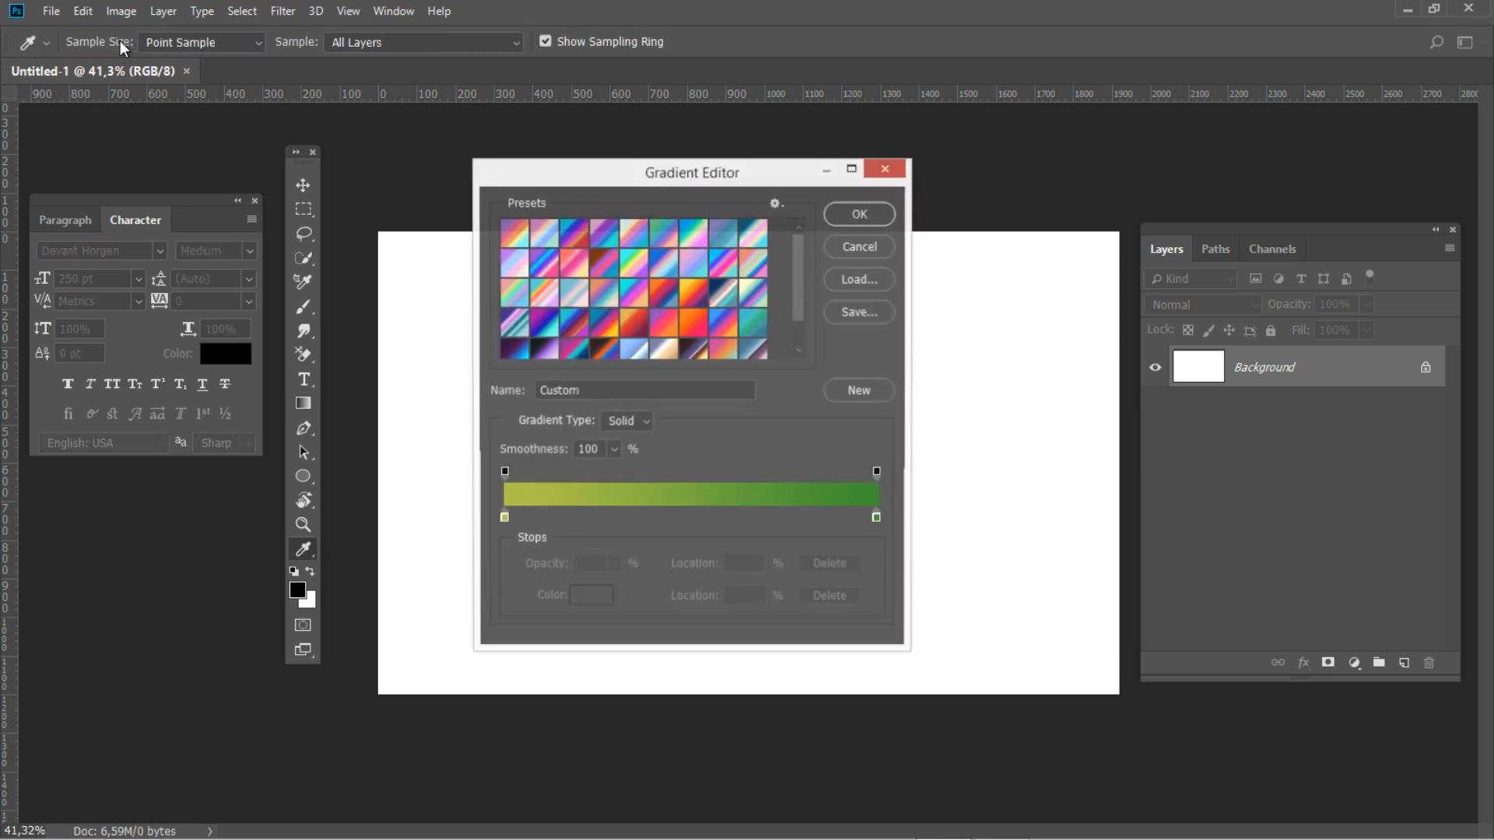
{"action": "left_click", "coordinate": [504, 517]}
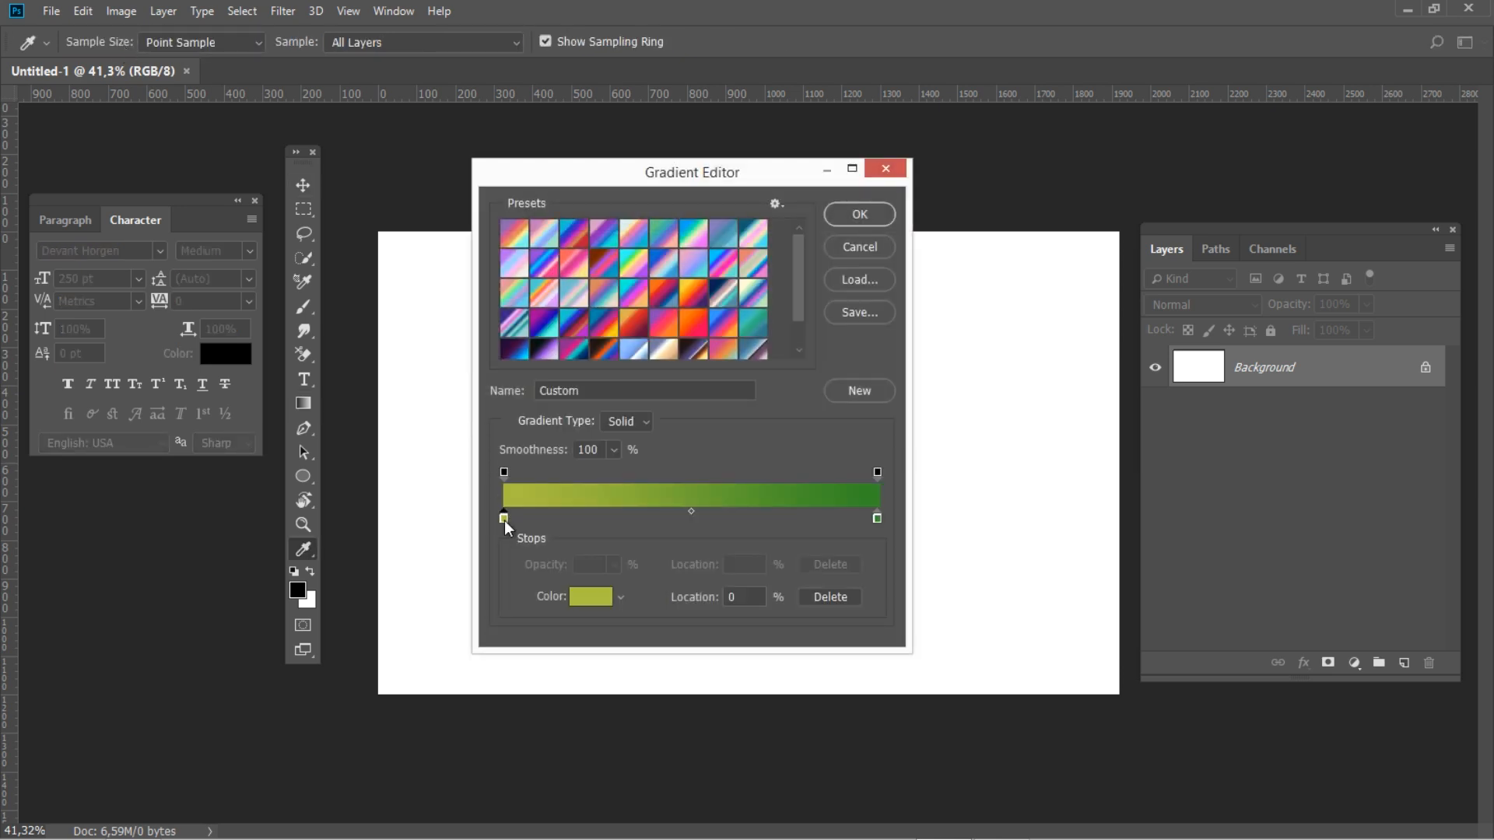
{"action": "left_click", "coordinate": [594, 597]}
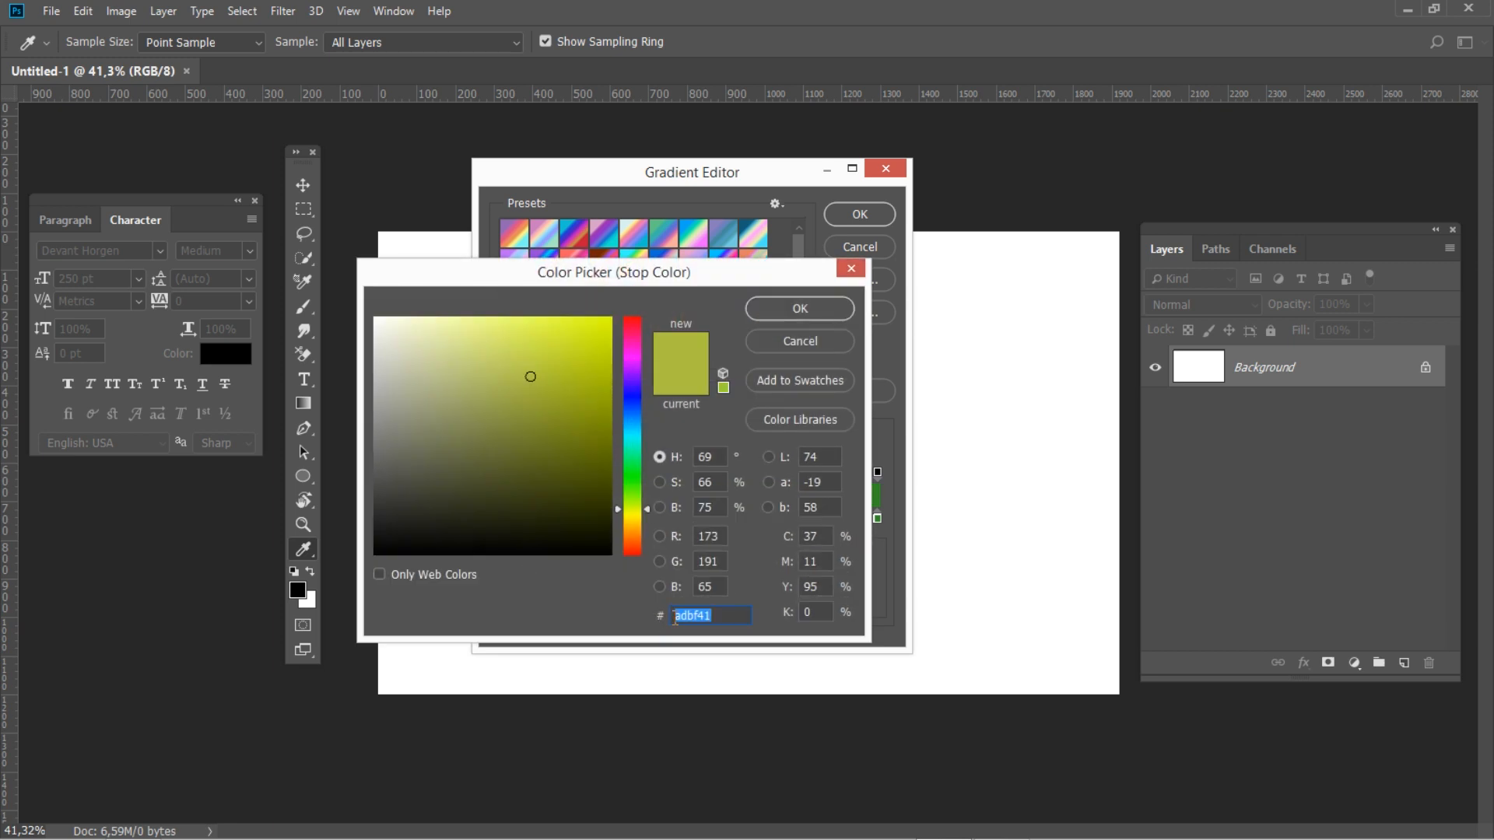
{"action": "mouse_move", "coordinate": [608, 611]}
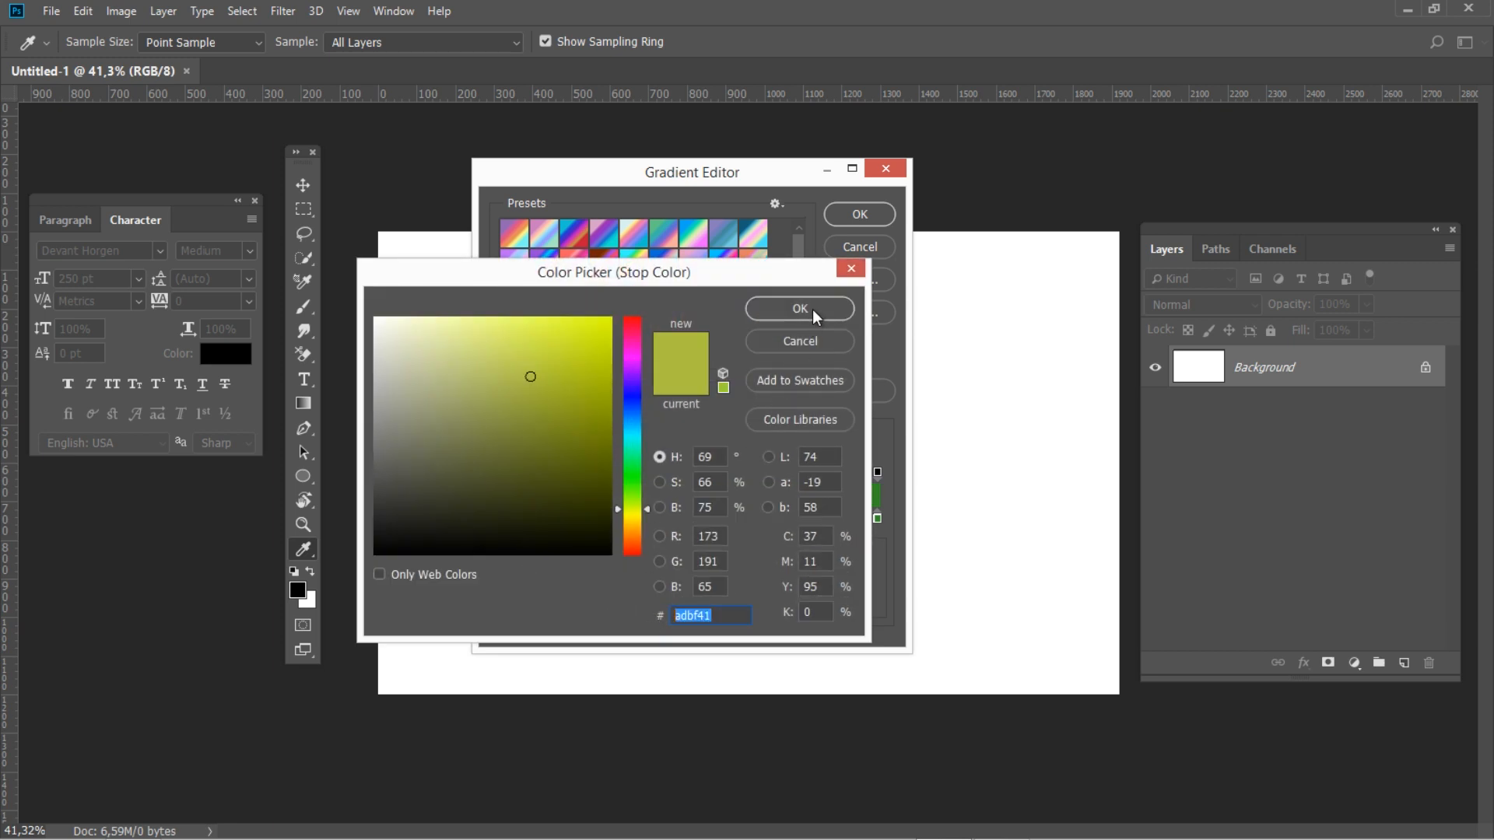
{"action": "left_click", "coordinate": [799, 308]}
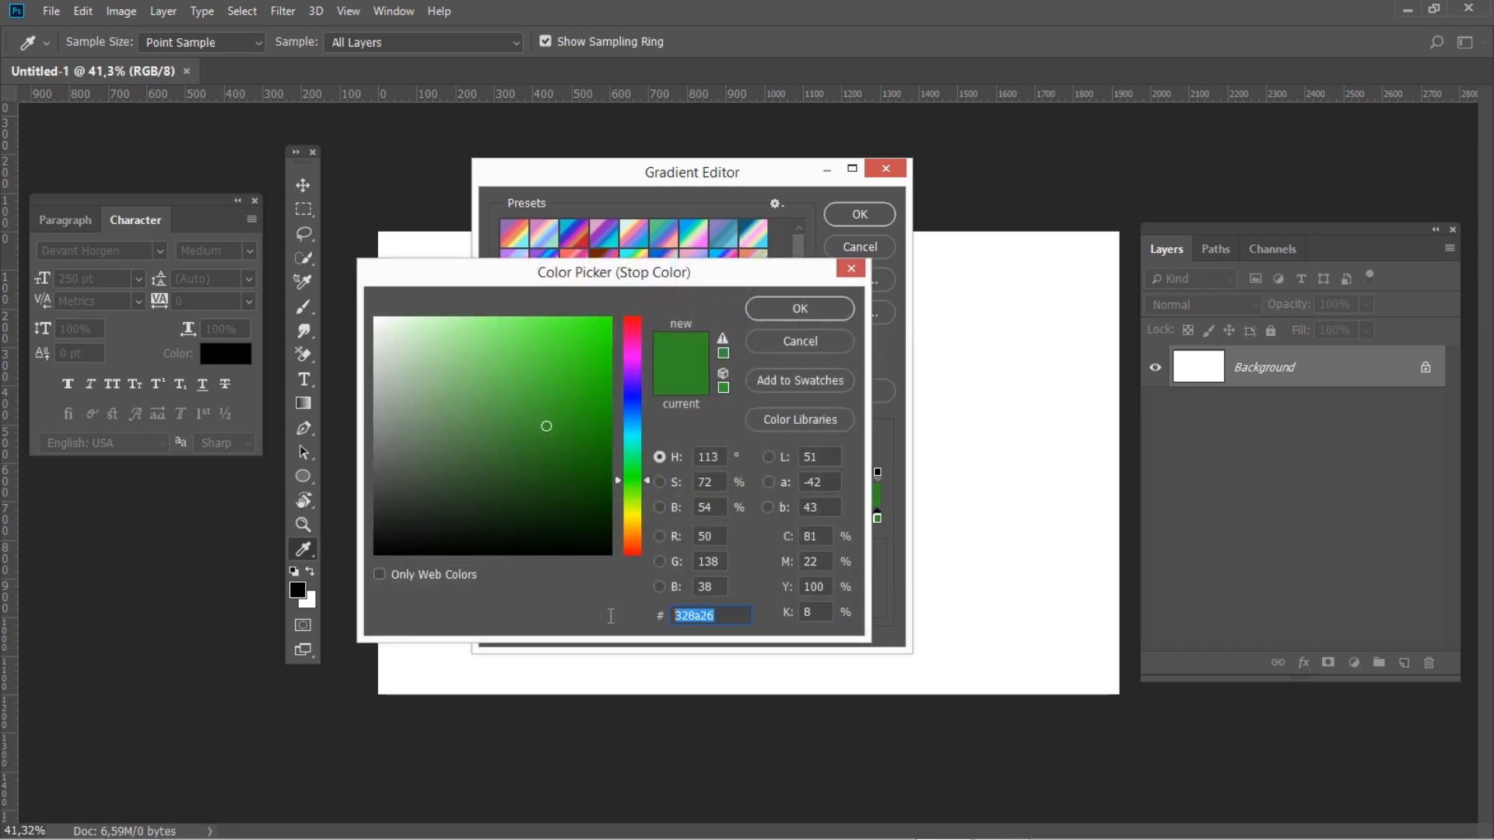
{"action": "mouse_move", "coordinate": [686, 519]}
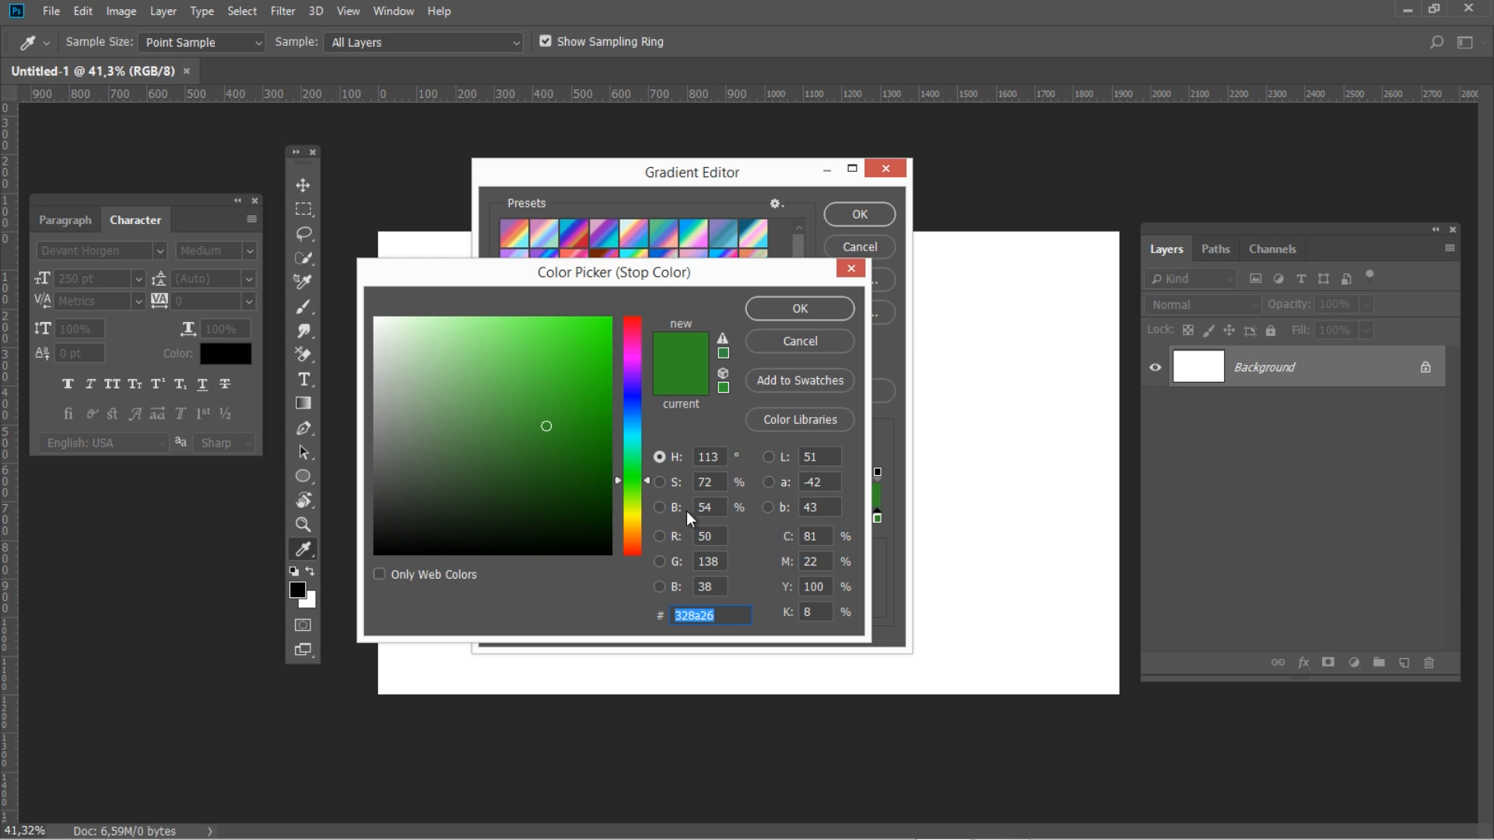
{"action": "left_click", "coordinate": [798, 308]}
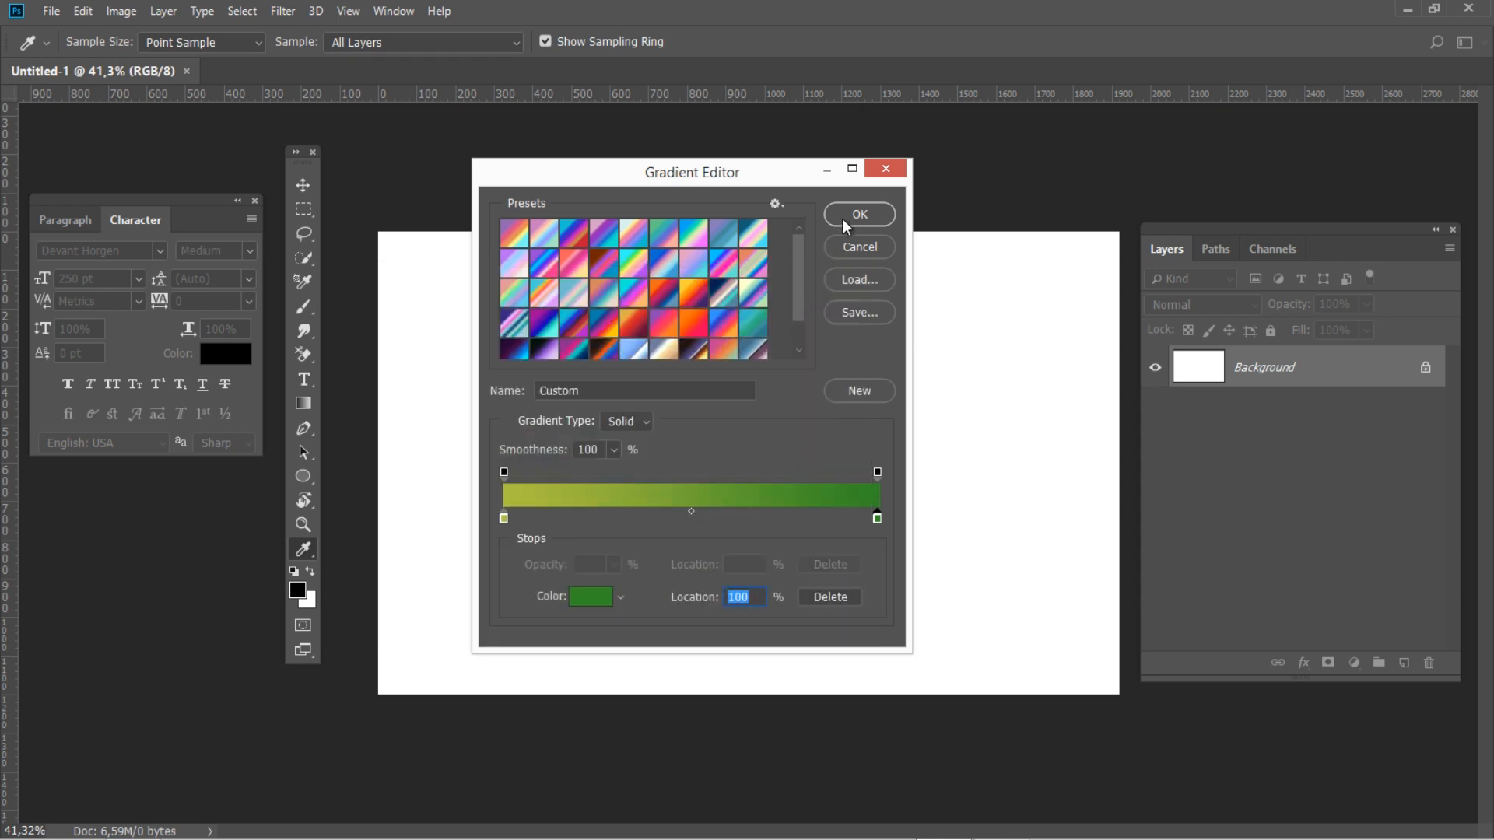
{"action": "left_click", "coordinate": [856, 213]}
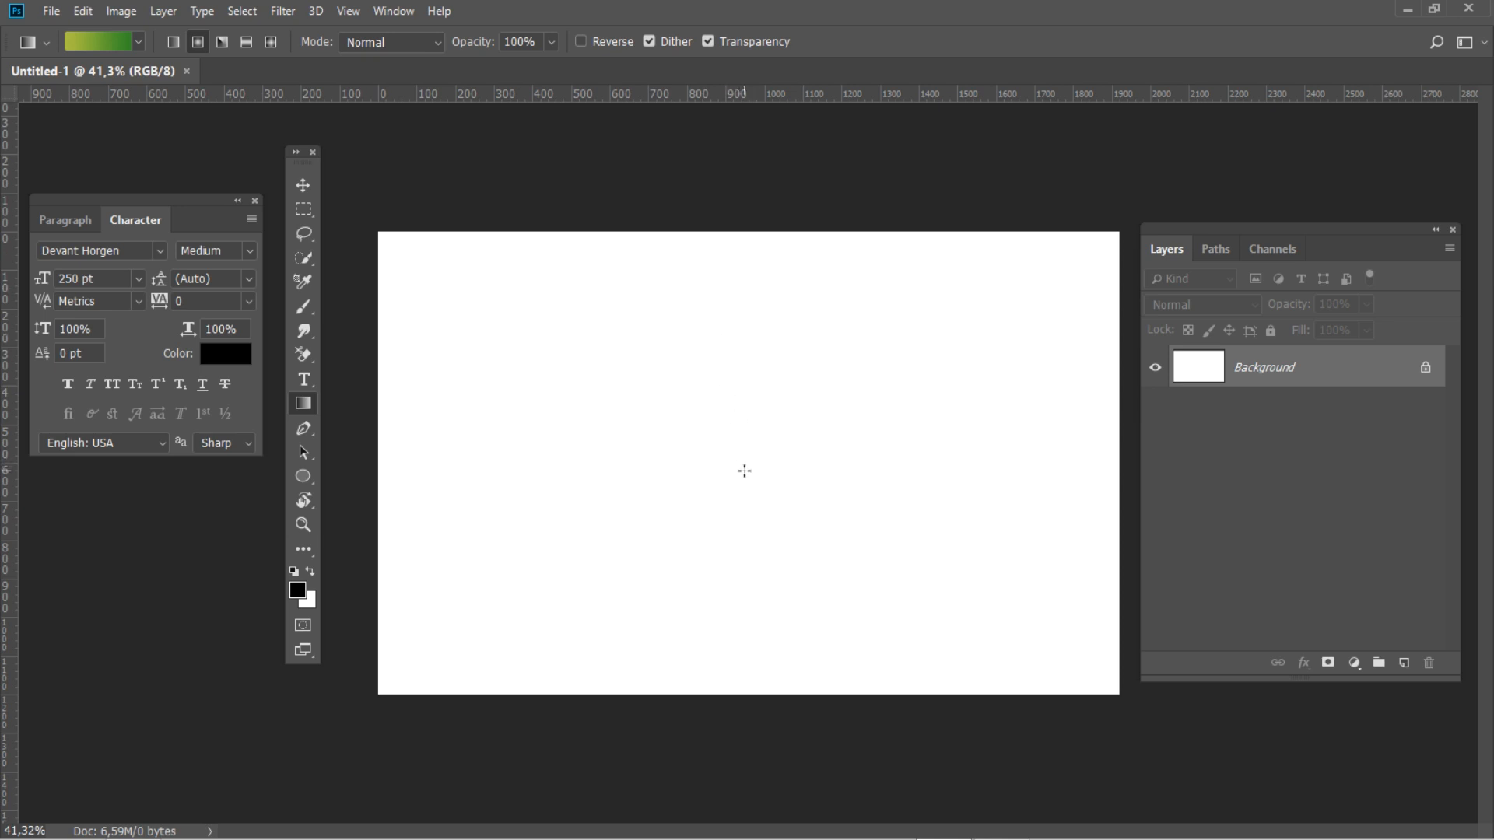
{"action": "left_click_drag", "start_coordinate": [744, 471], "coordinate": [963, 474]}
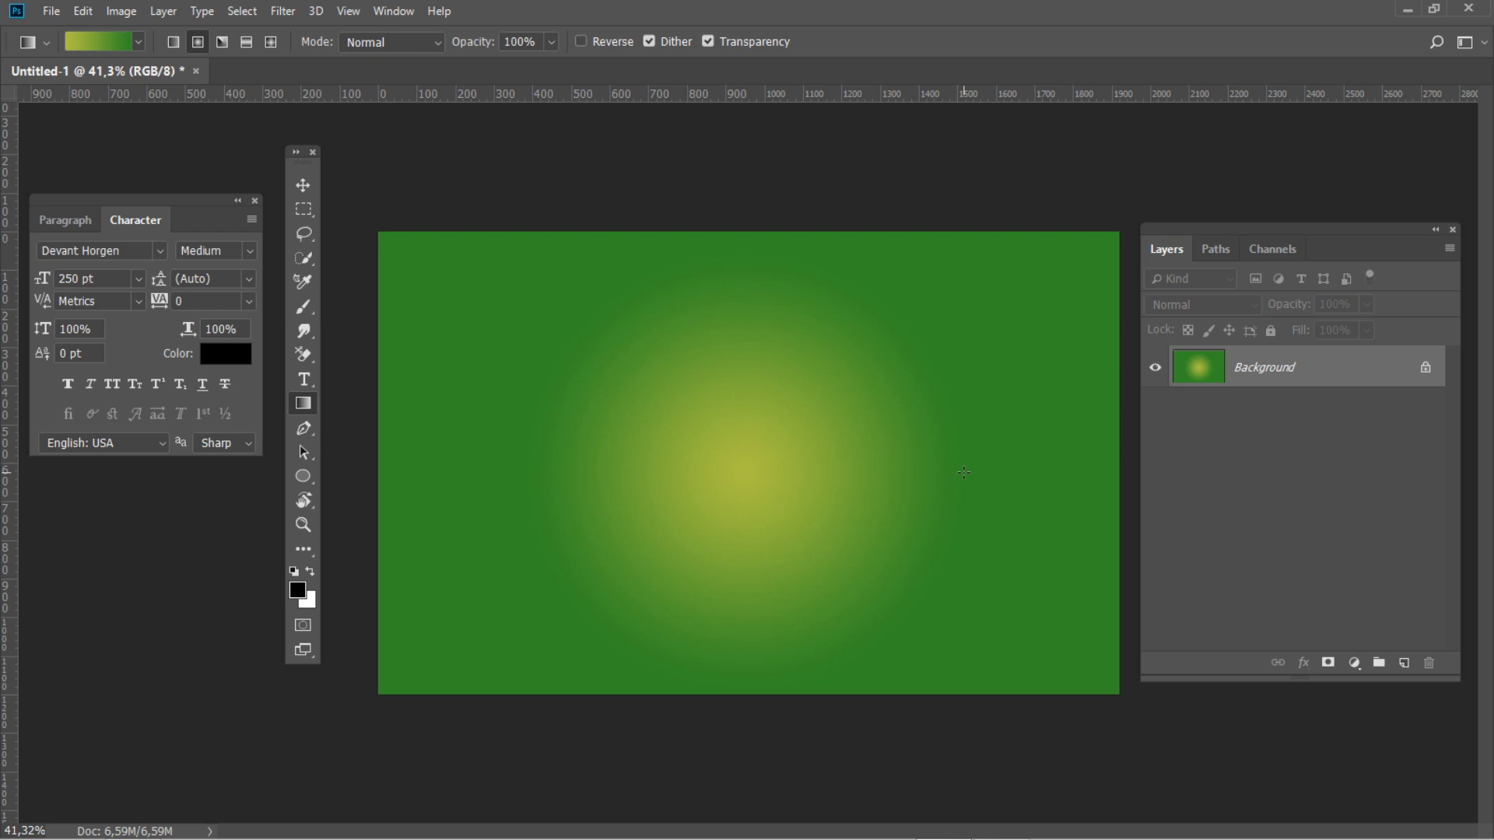
{"action": "left_click", "coordinate": [51, 10]}
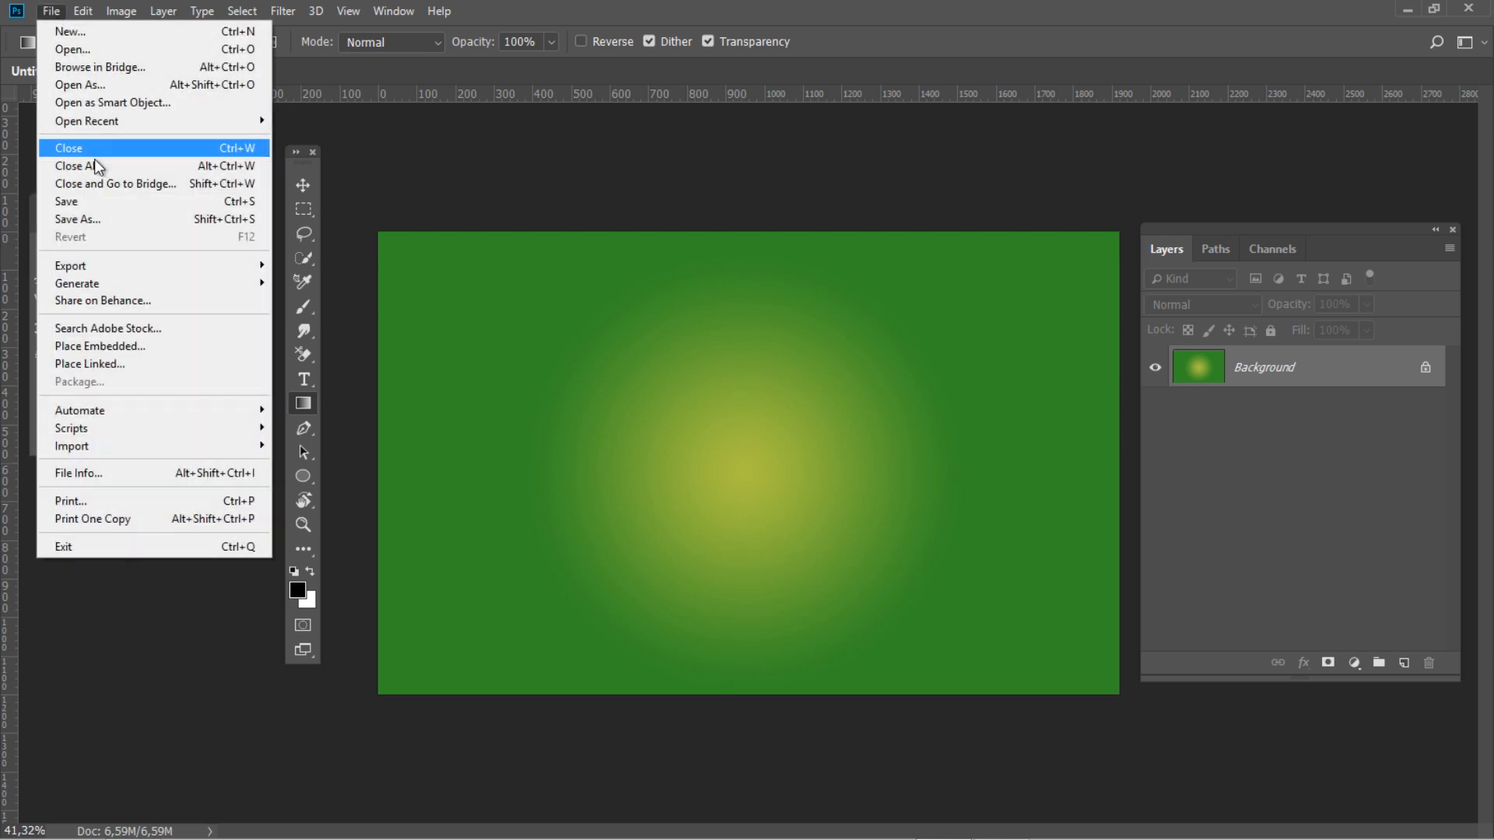
Step: Place Texture-6 from the Vintage Grunge Textures folder over the canvas
{"action": "left_click", "coordinate": [99, 345]}
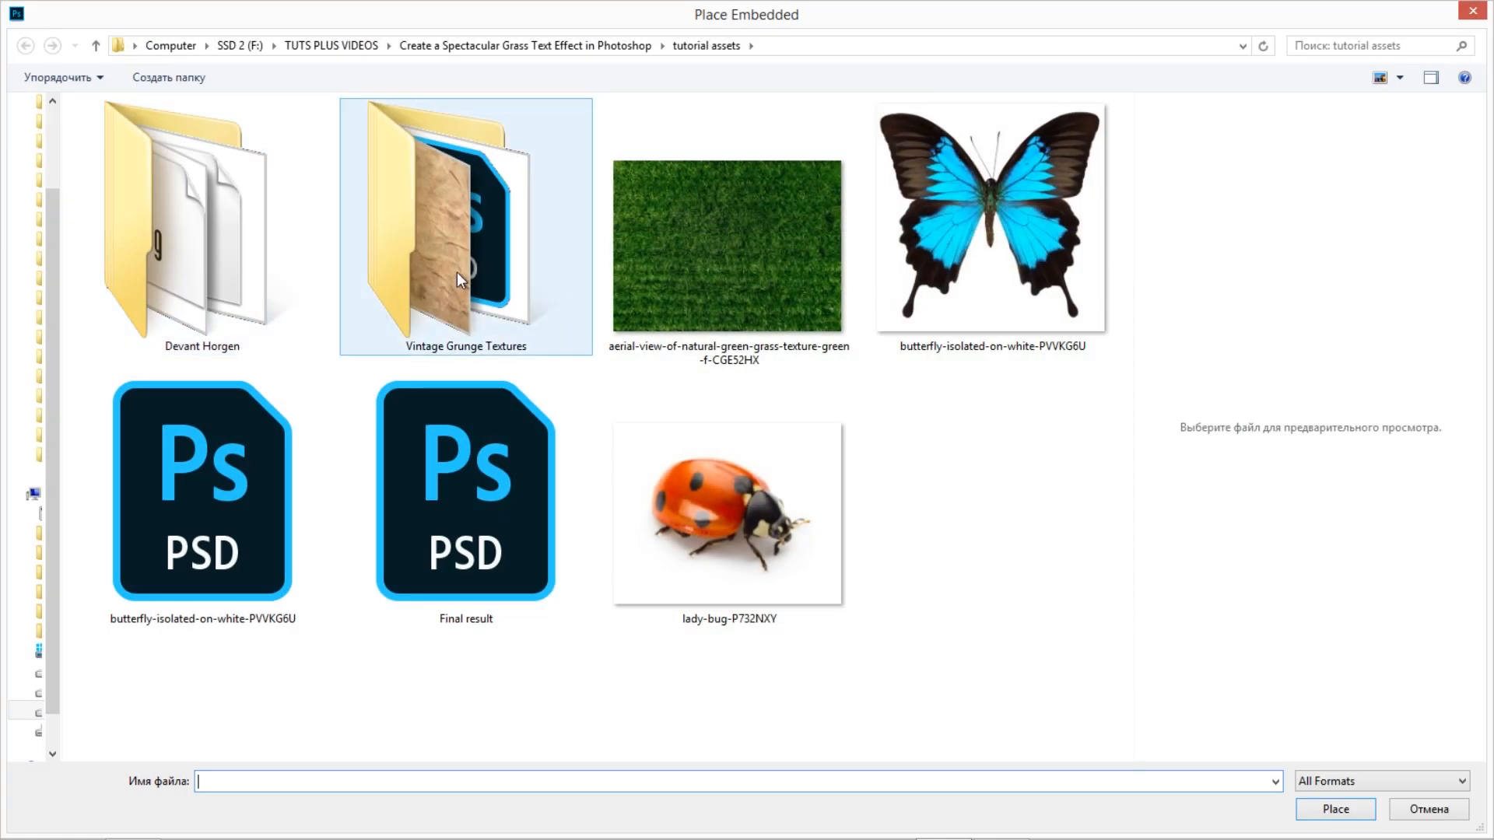
{"action": "double_click", "coordinate": [466, 225]}
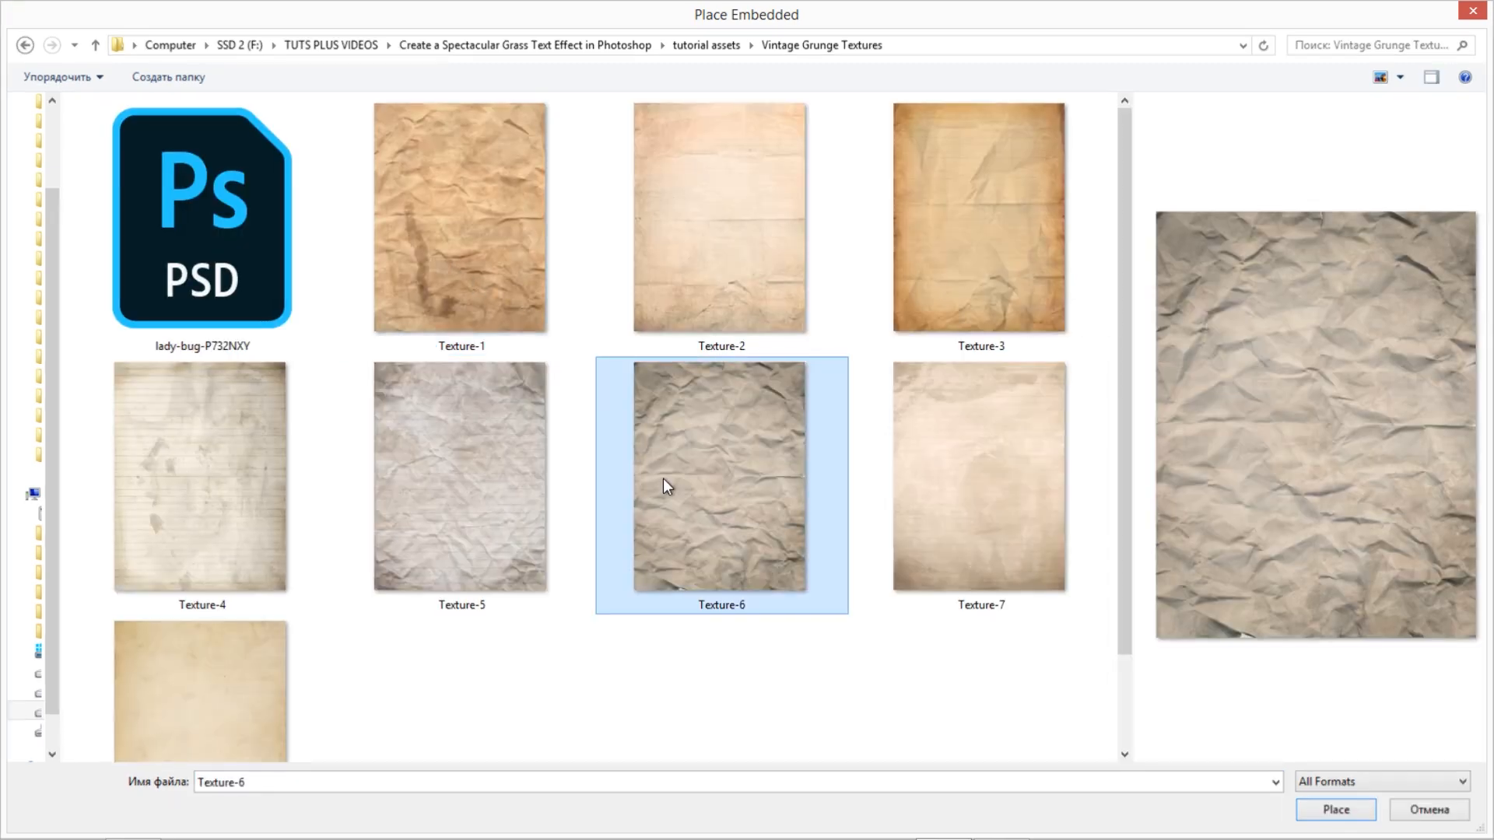
{"action": "left_click", "coordinate": [1334, 809]}
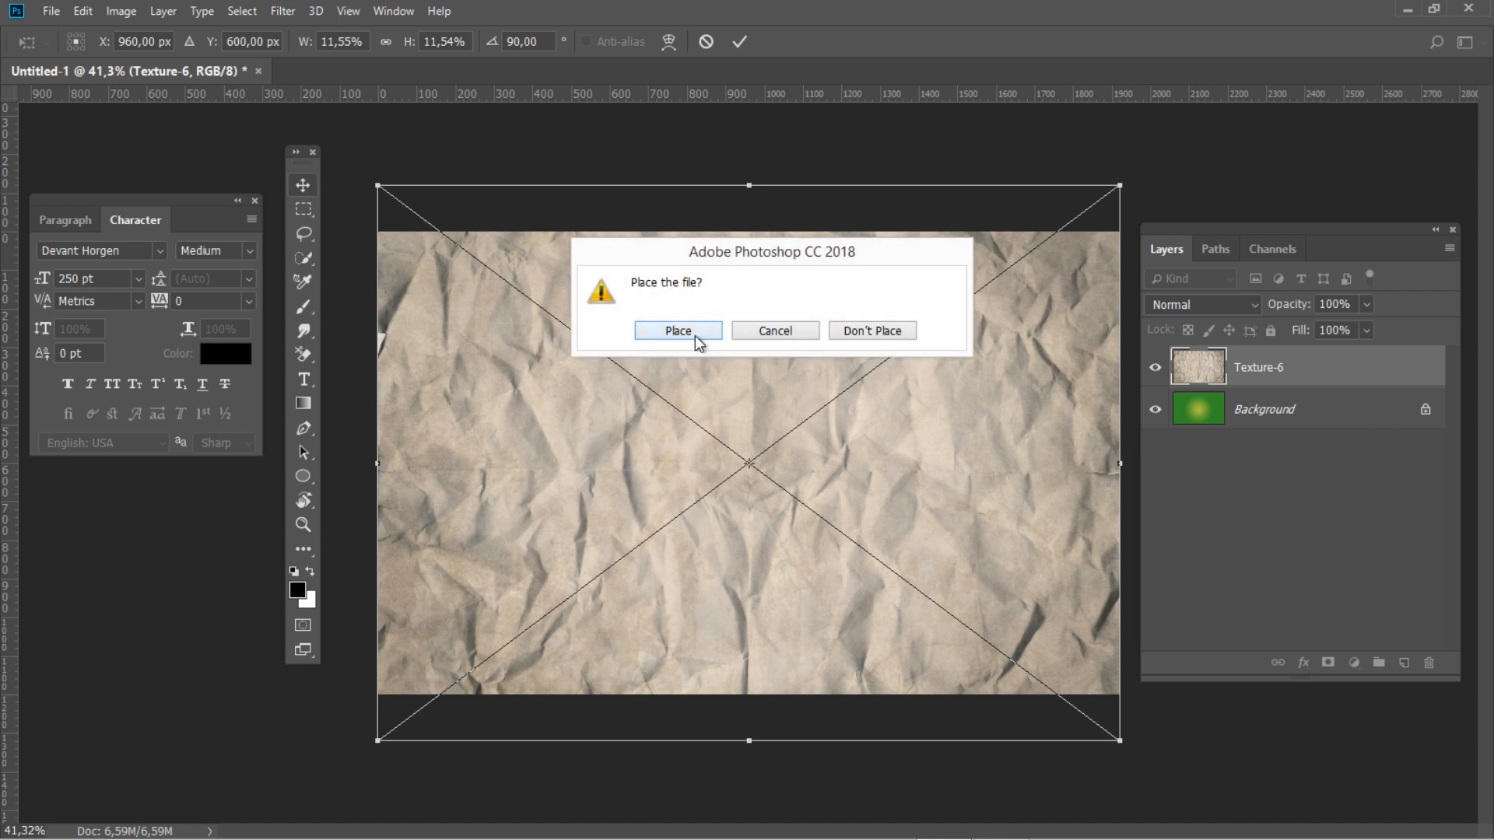
{"action": "left_click", "coordinate": [678, 330]}
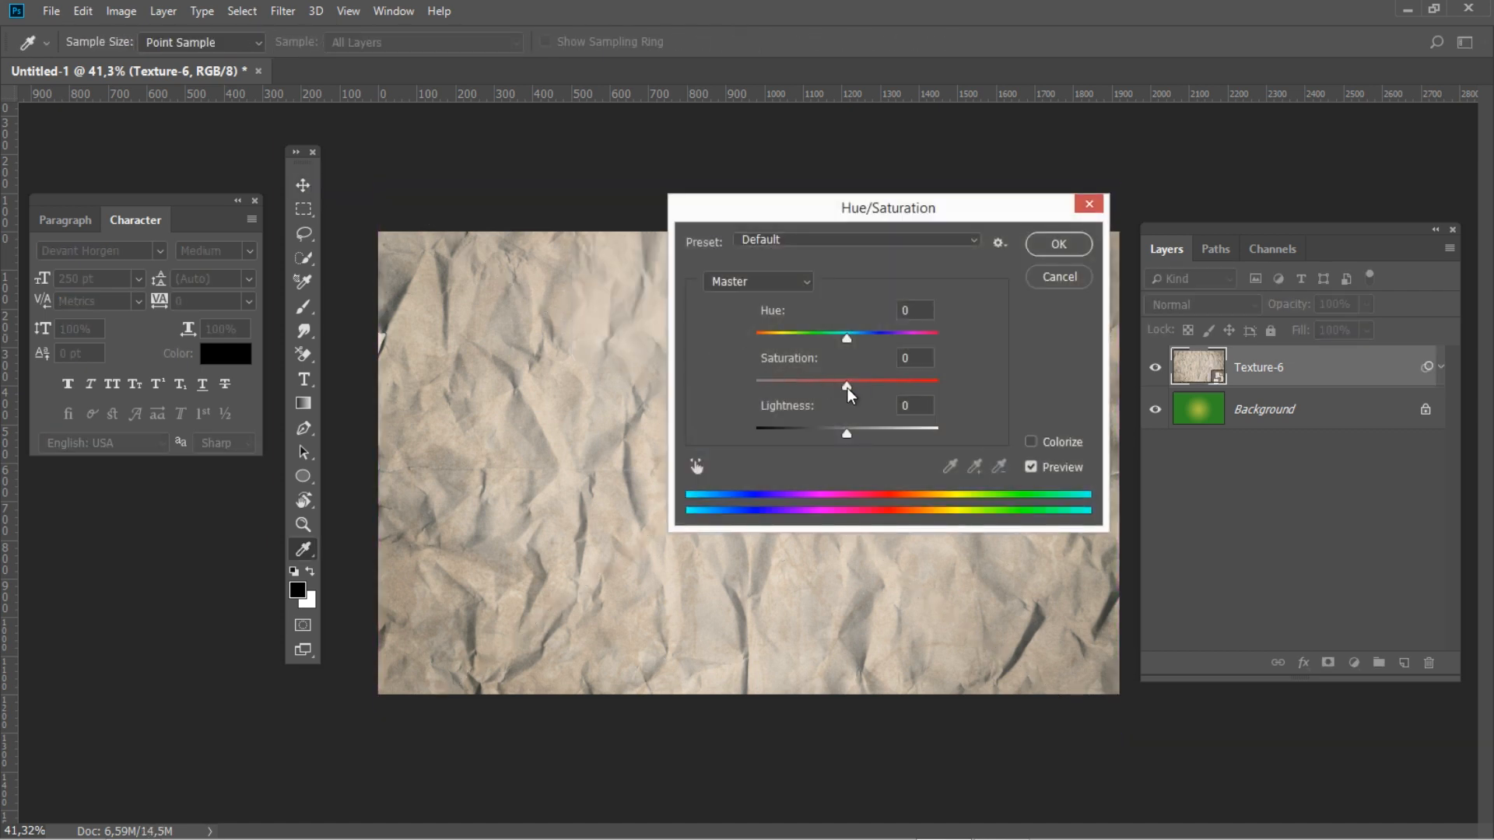
Step: Desaturate Texture-6 to grey with Hue/Saturation at Saturation -100
{"action": "left_click_drag", "start_coordinate": [844, 385], "coordinate": [754, 385]}
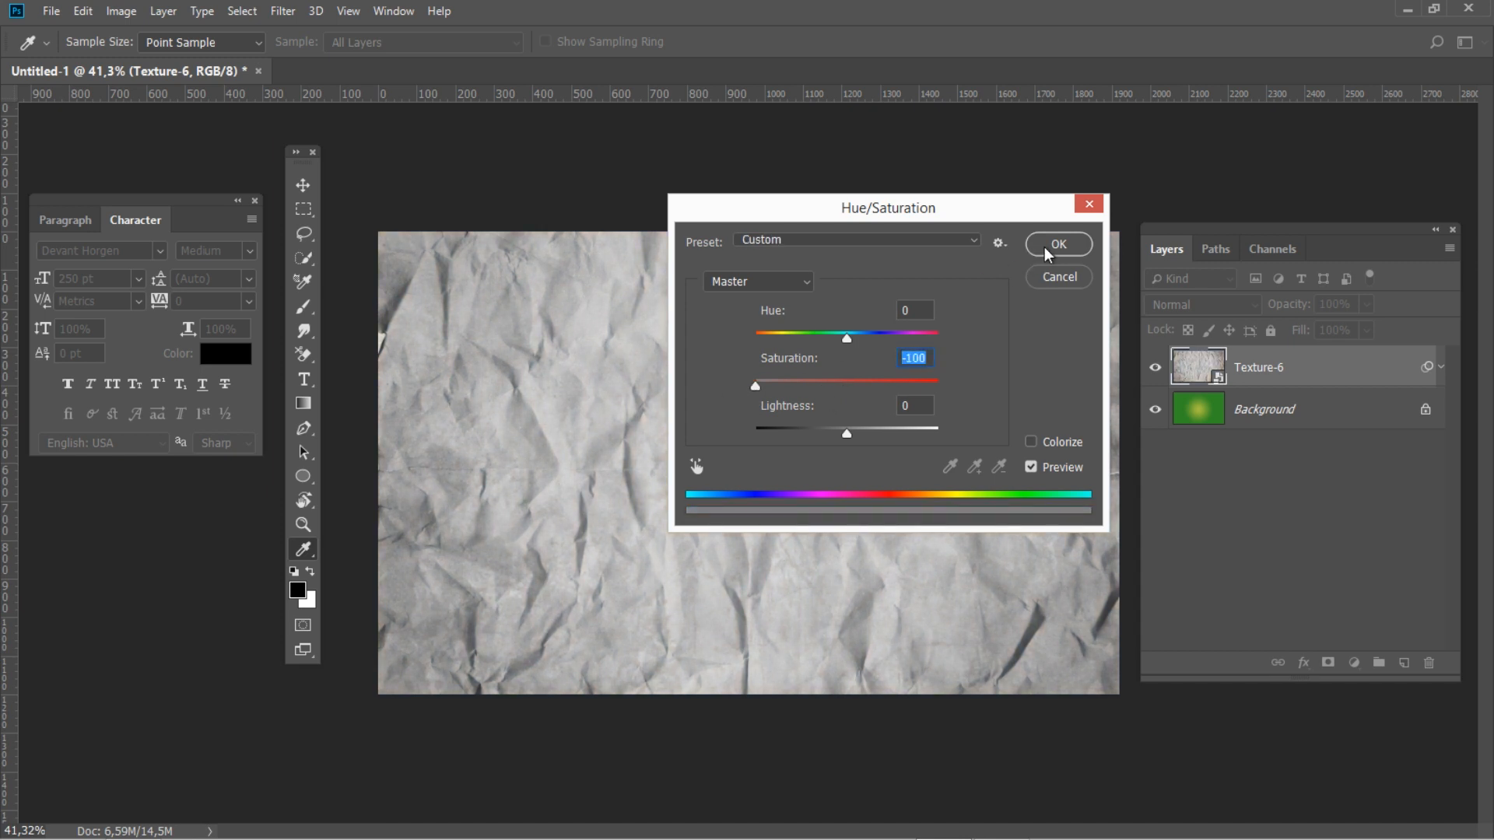
{"action": "left_click", "coordinate": [1058, 243]}
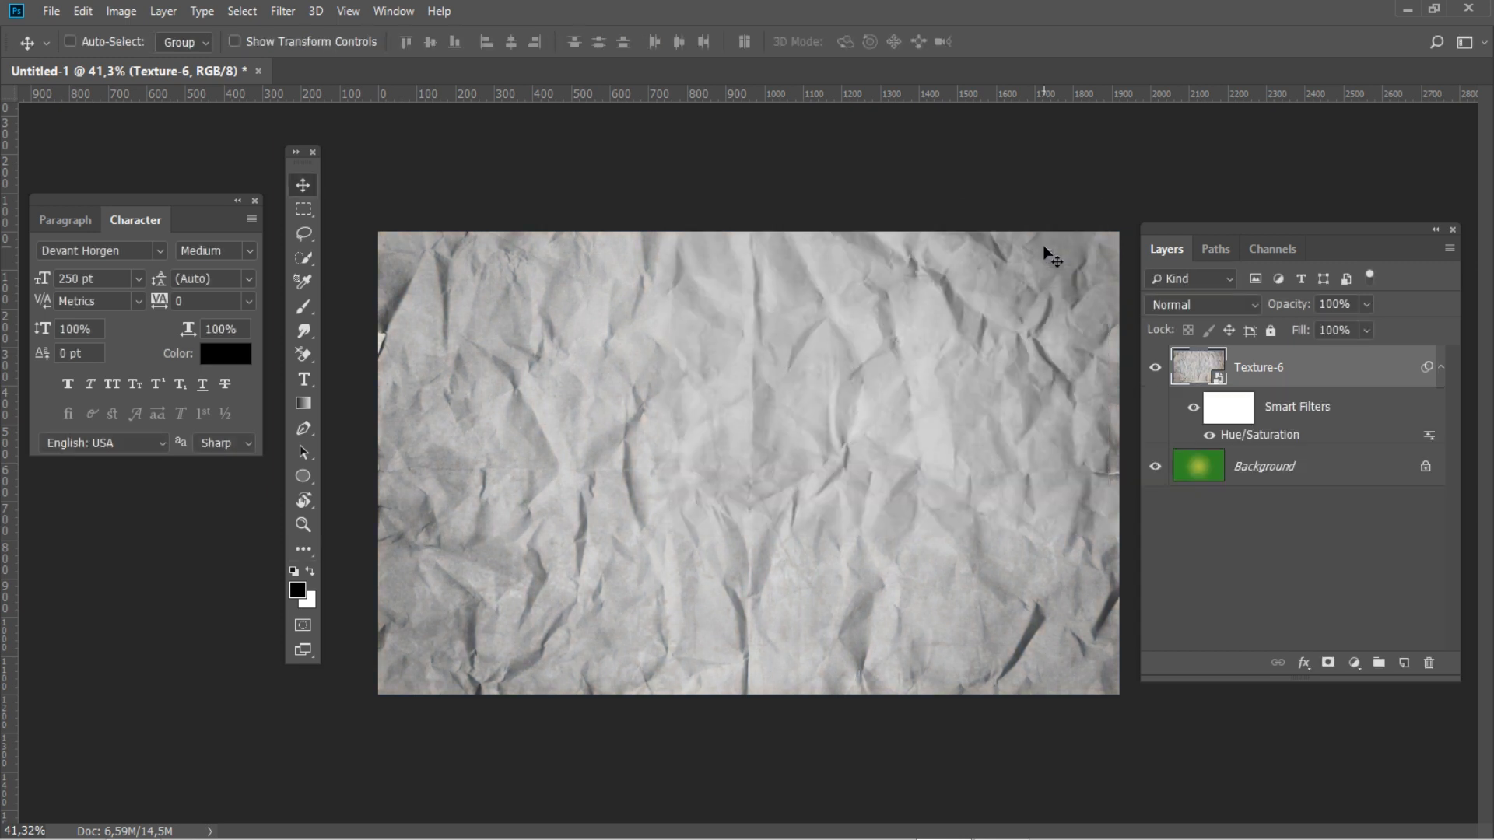
{"action": "left_click", "coordinate": [1200, 304]}
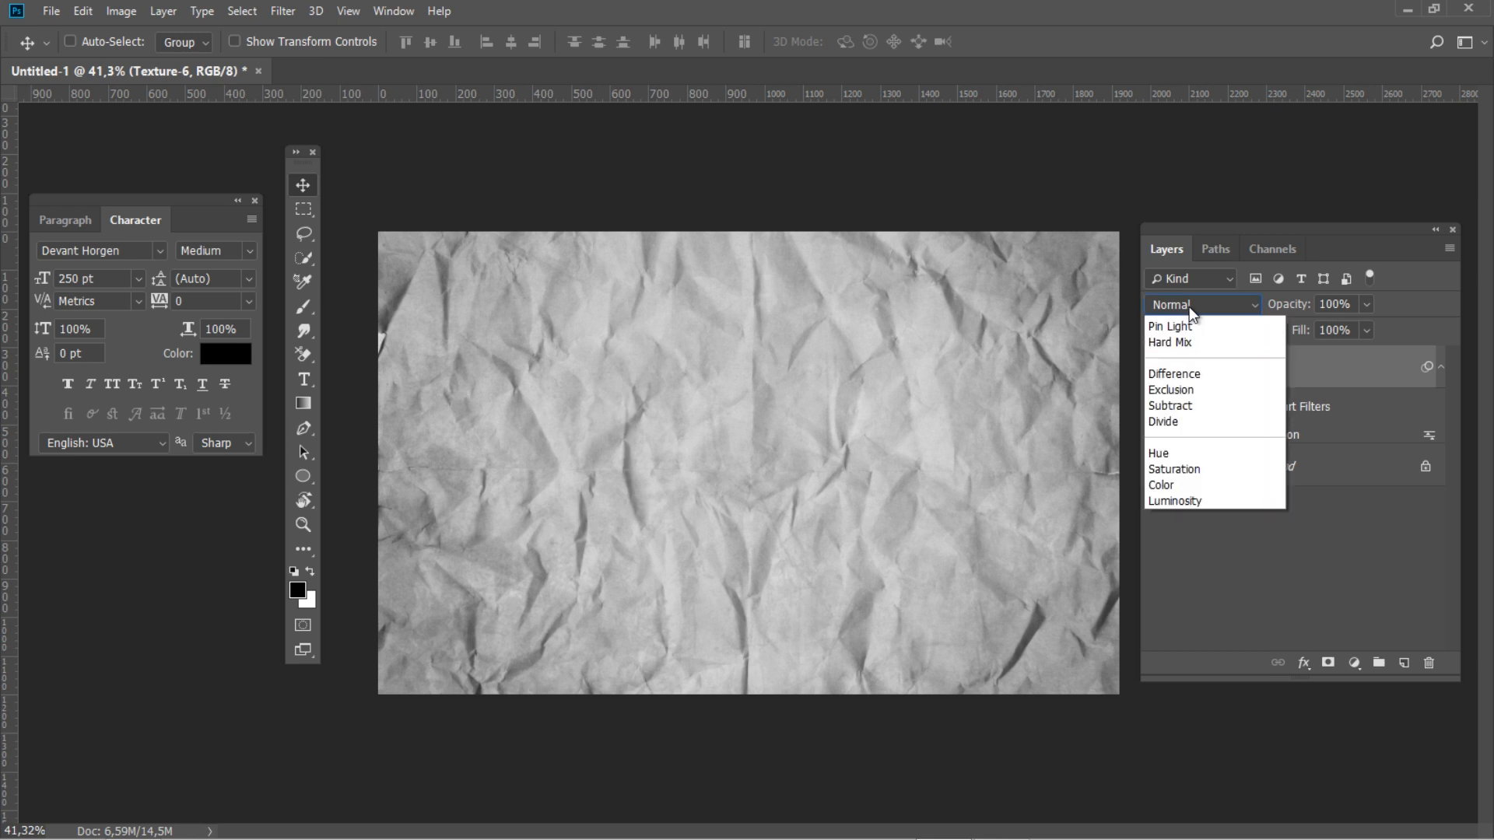
Step: Set Texture-6 to Color Burn, duplicate it and drop the copy to 20% opacity
{"action": "left_click", "coordinate": [1177, 305]}
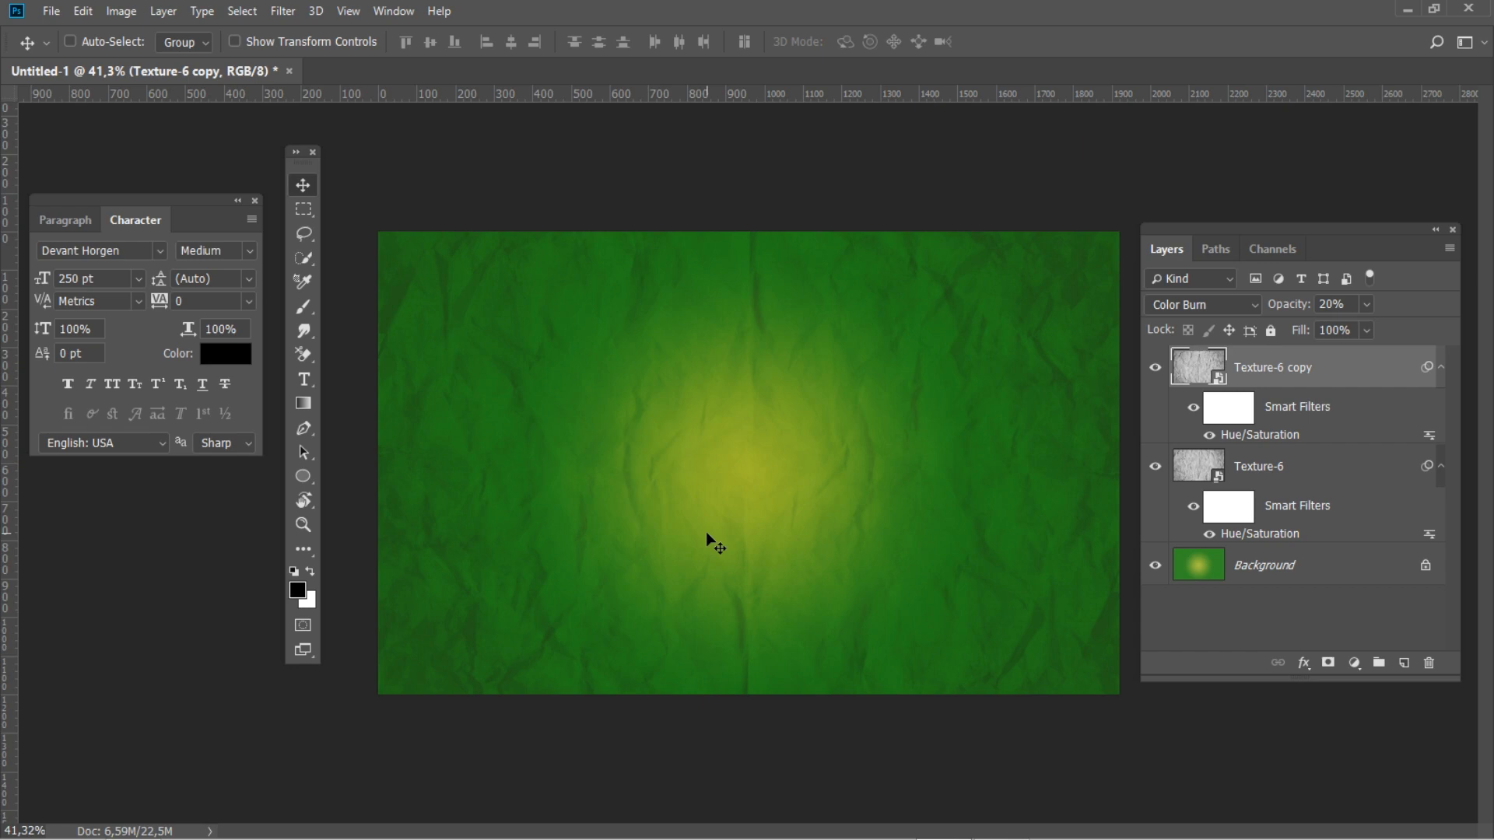
{"action": "left_click", "coordinate": [50, 10]}
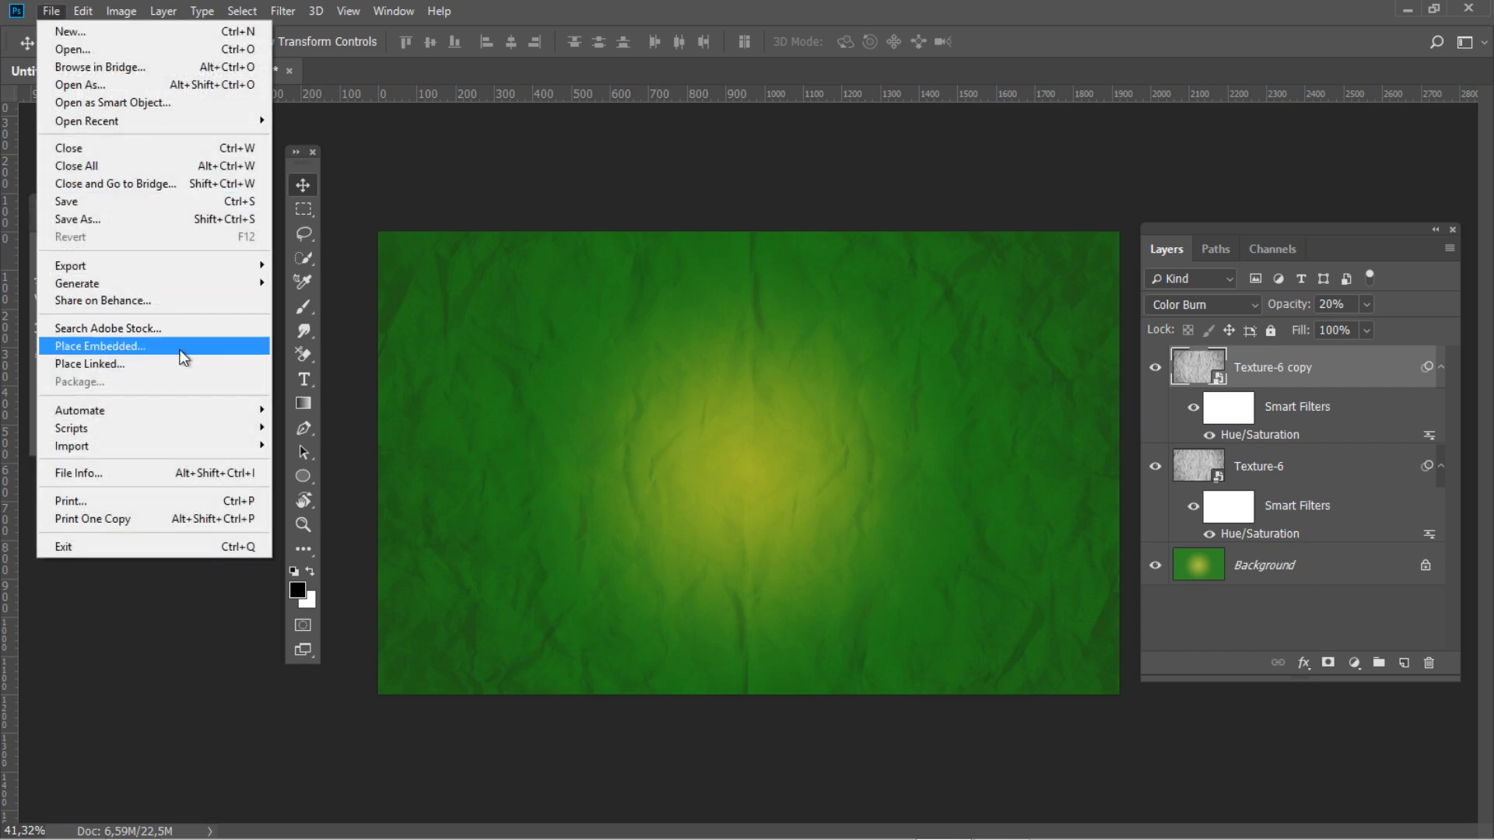
Step: Place Texture-7 stretched across the canvas, blended with Color Burn at 20% opacity
{"action": "left_click", "coordinate": [101, 347]}
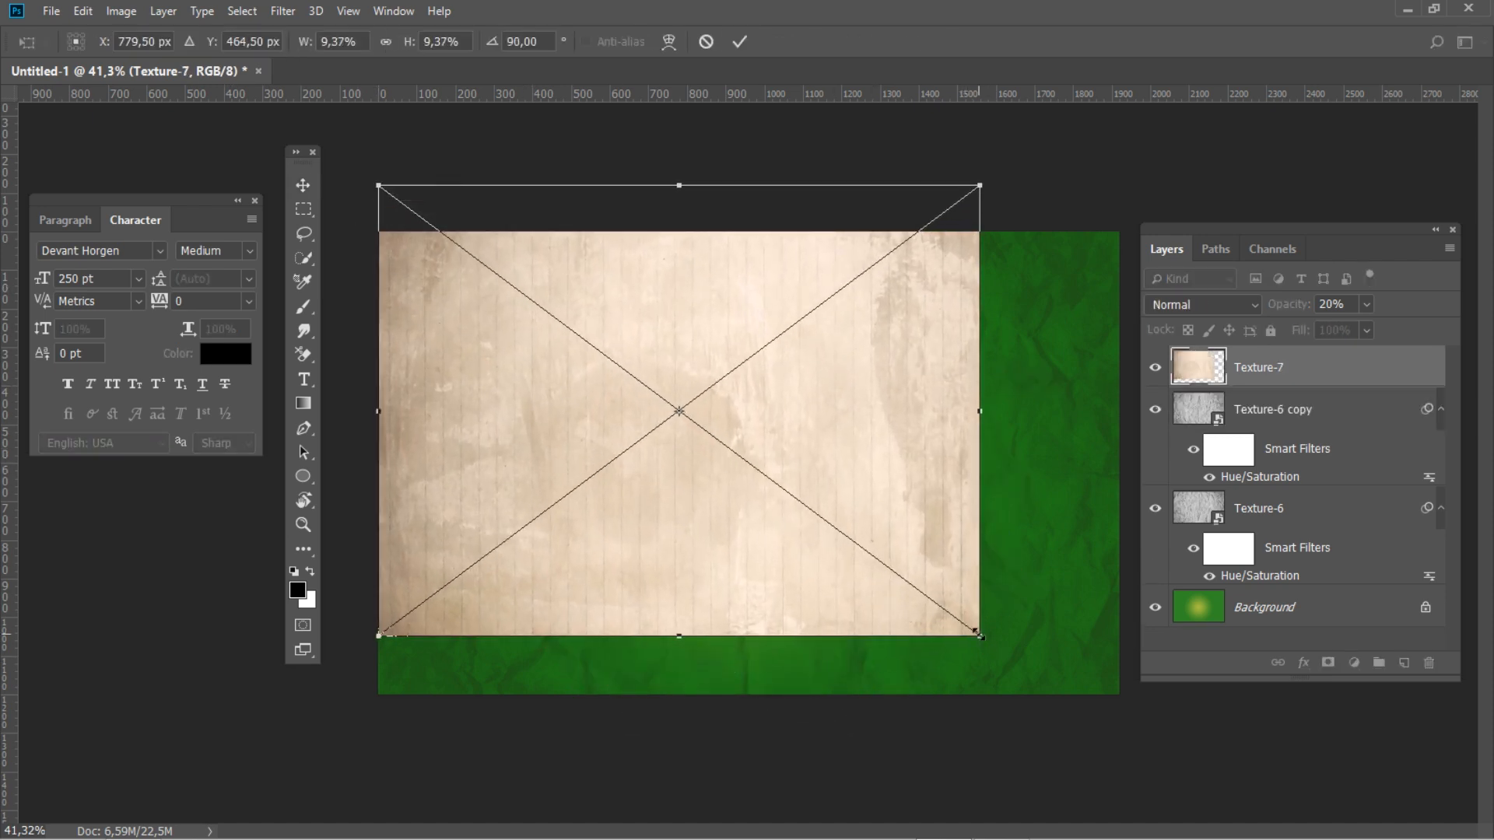
{"action": "left_click_drag", "start_coordinate": [981, 635], "coordinate": [1121, 741]}
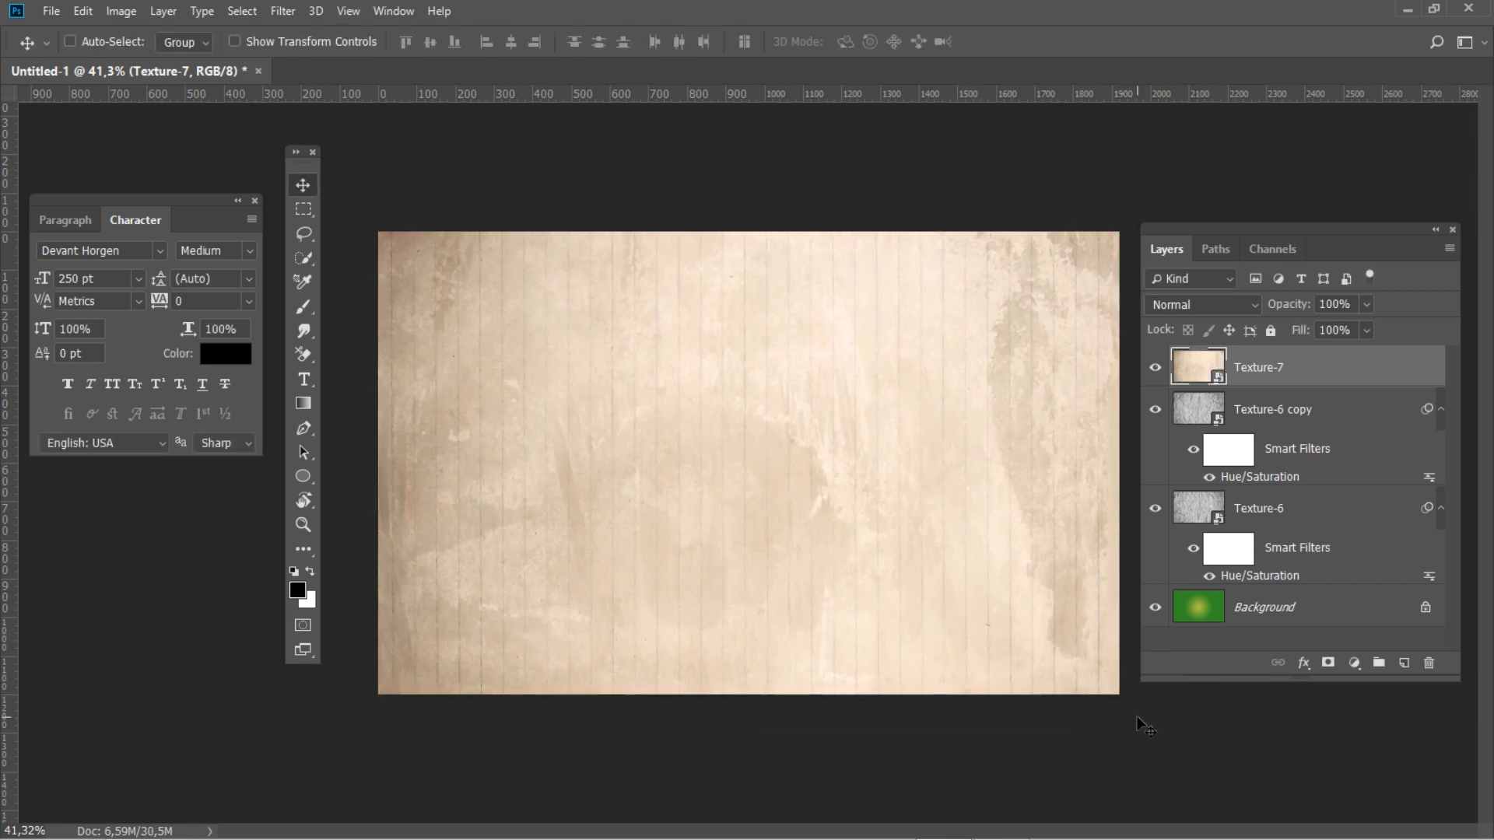
{"action": "left_click", "coordinate": [1200, 304]}
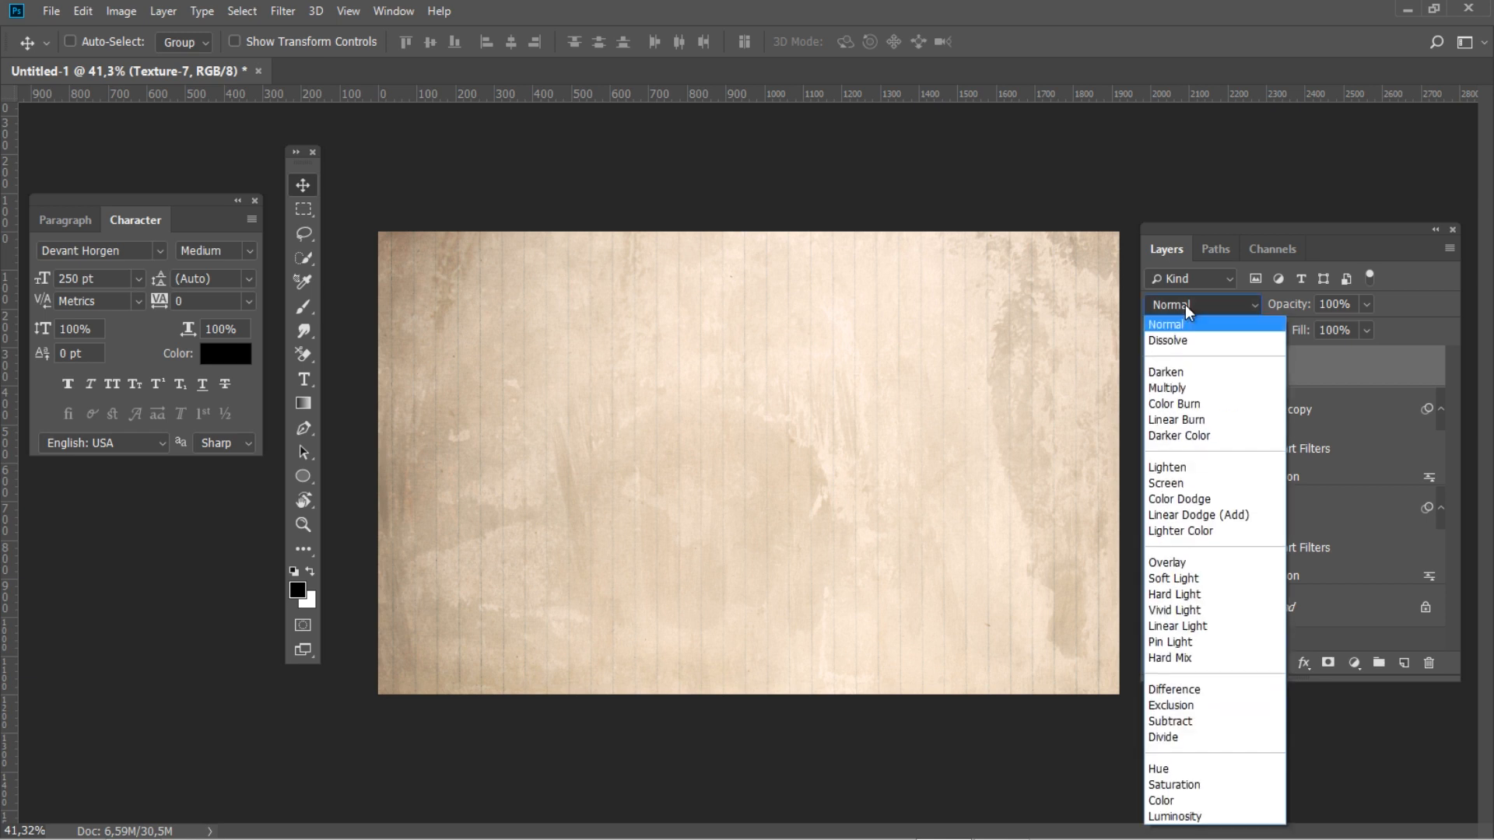
{"action": "left_click", "coordinate": [1174, 404]}
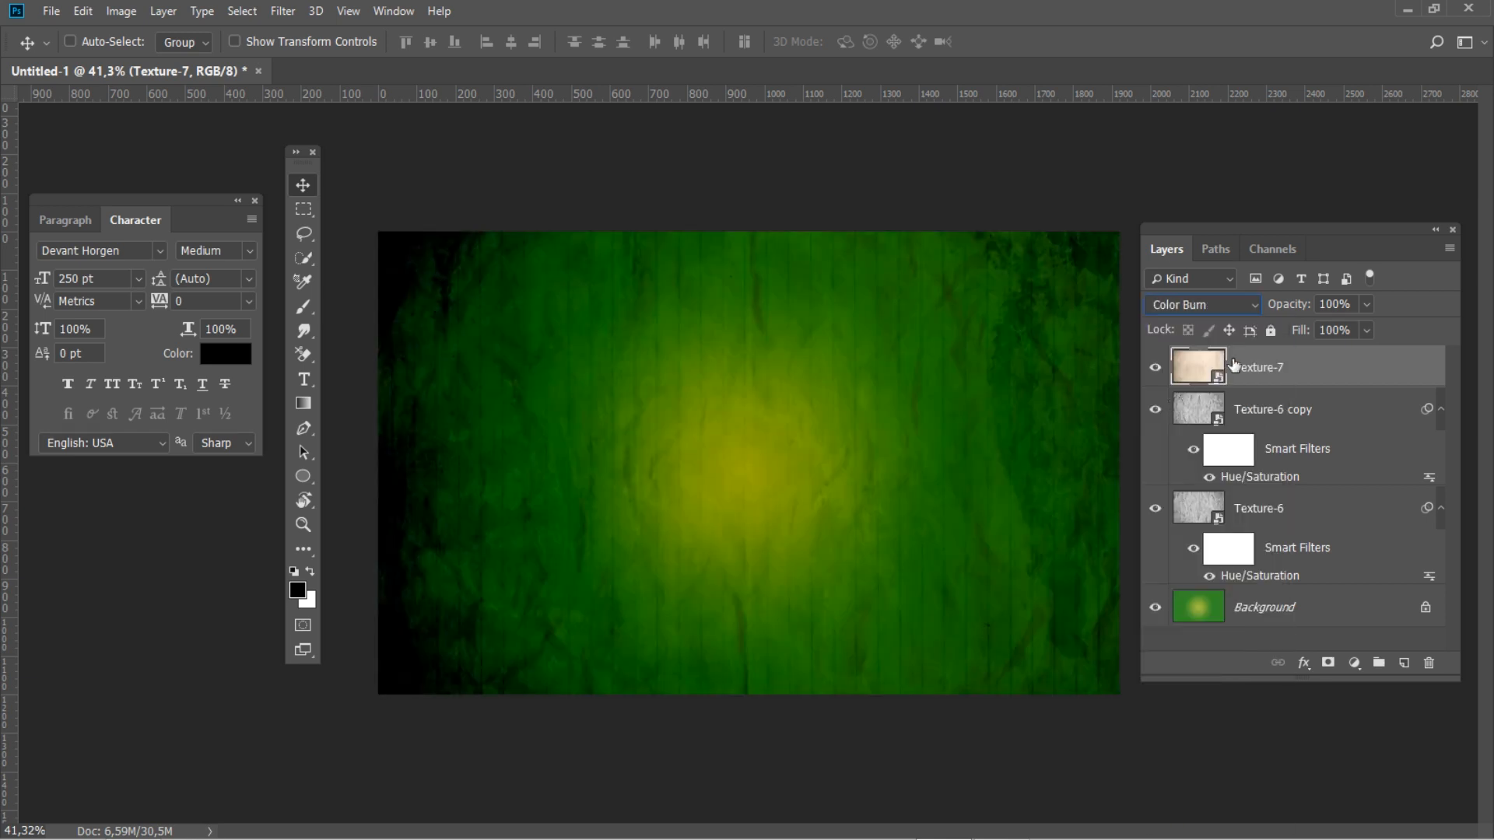
{"action": "type", "text": "20"}
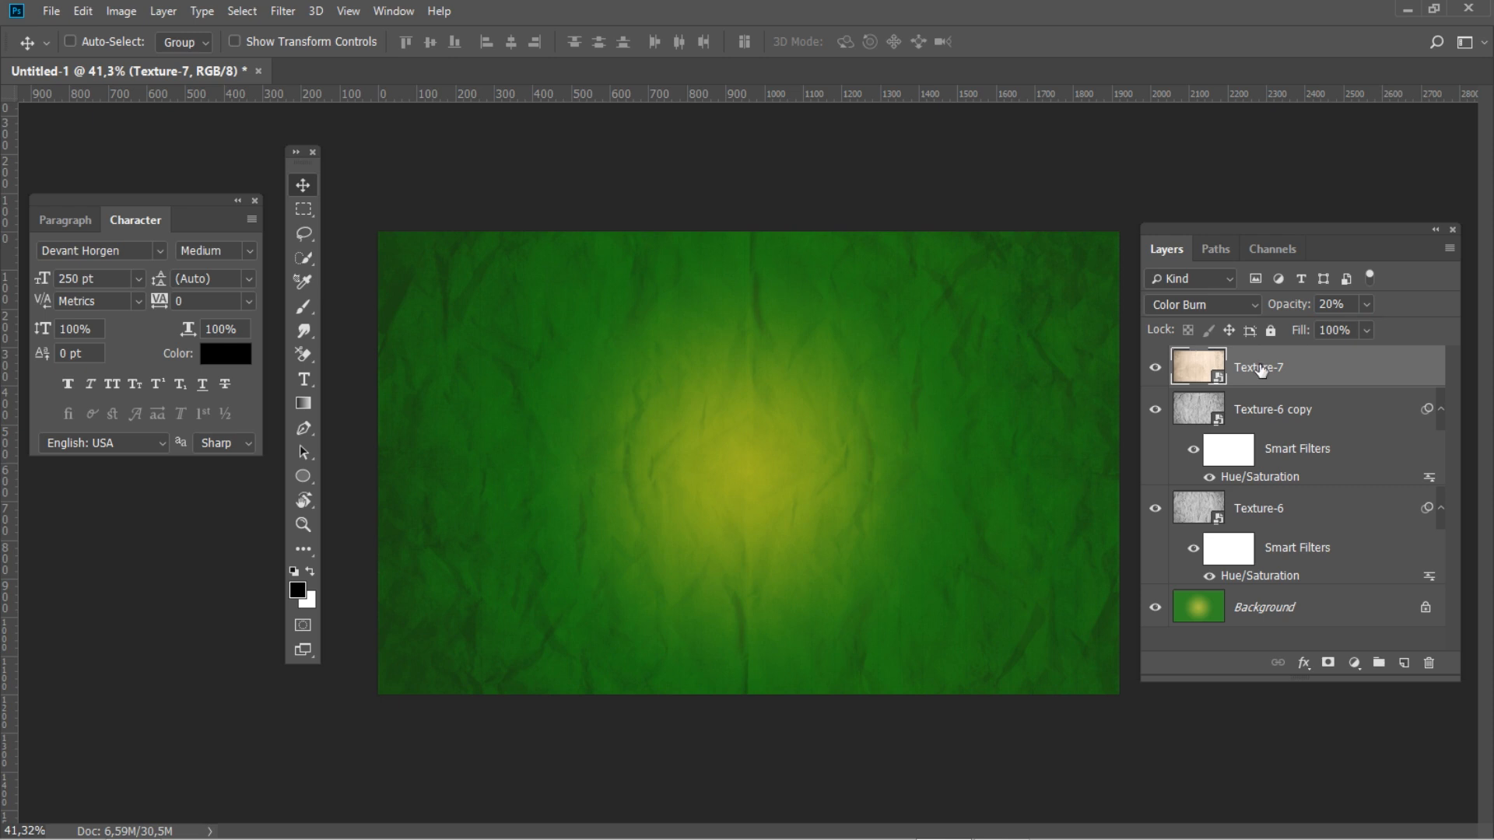
{"action": "left_click", "coordinate": [50, 11]}
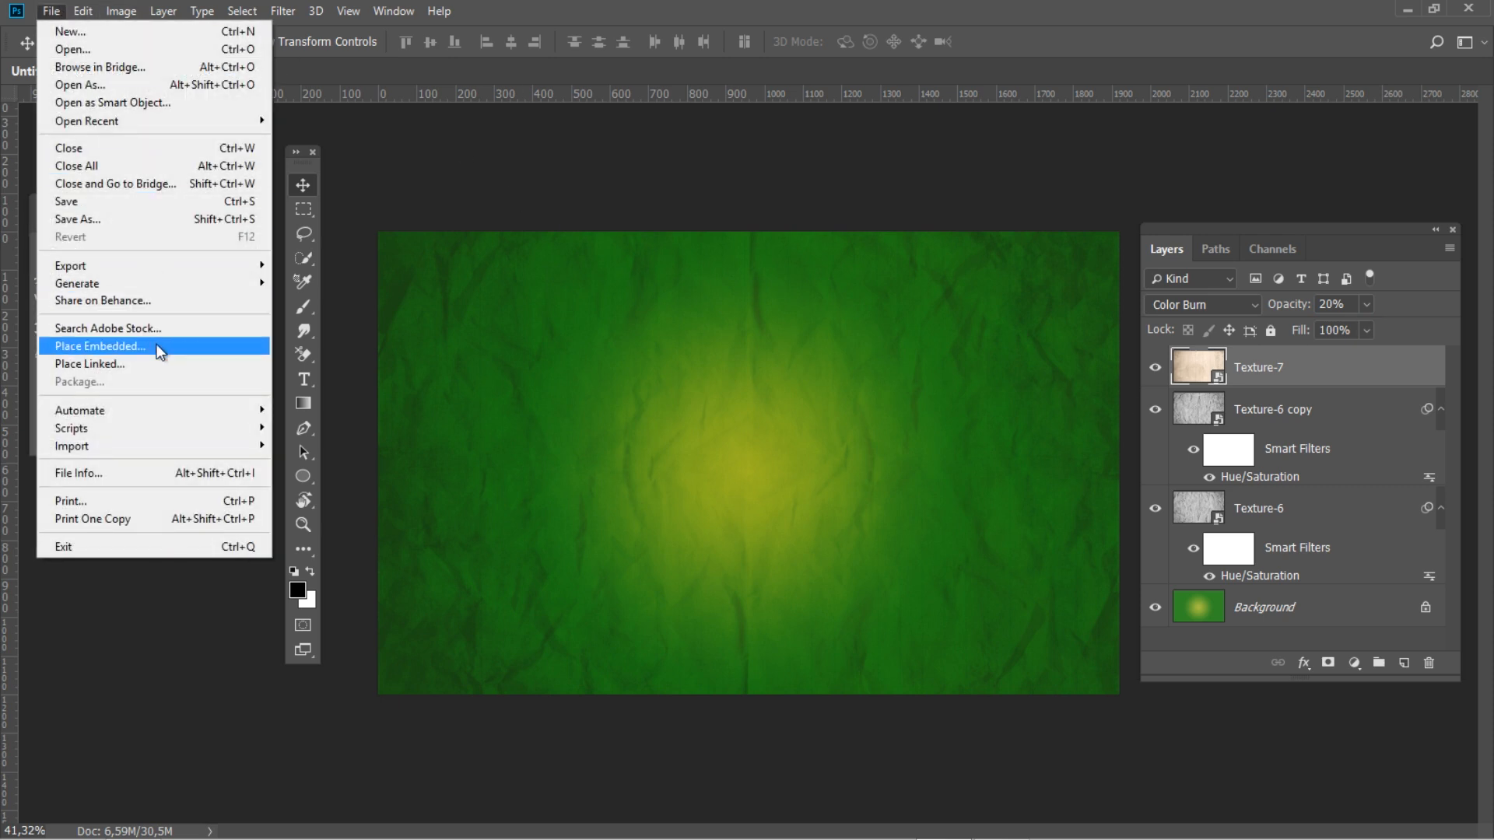
Step: Place Texture-2 and blend it with Linear Burn at 50% opacity
{"action": "left_click", "coordinate": [99, 346]}
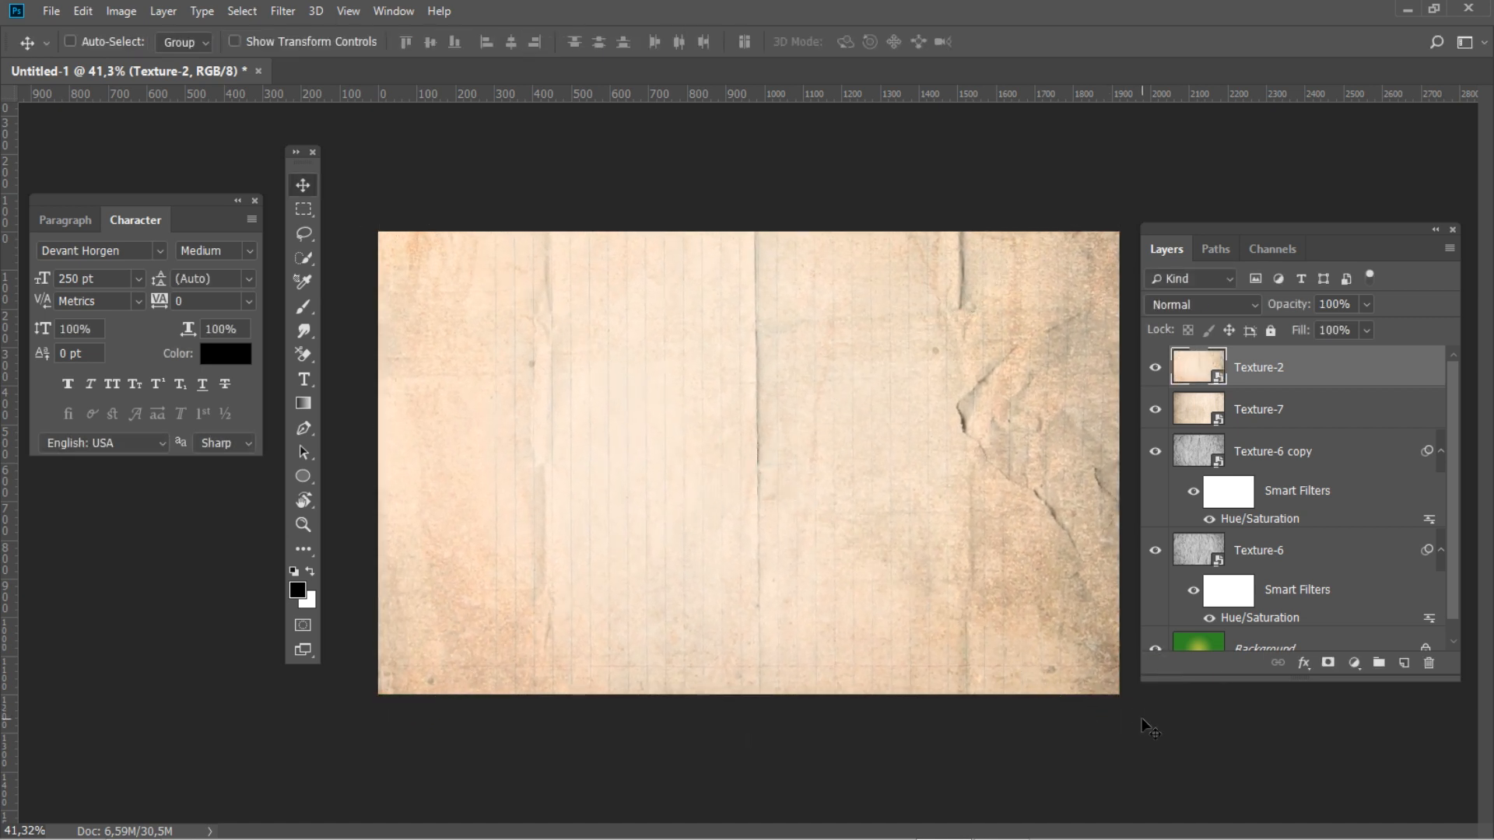
{"action": "left_click", "coordinate": [1202, 304]}
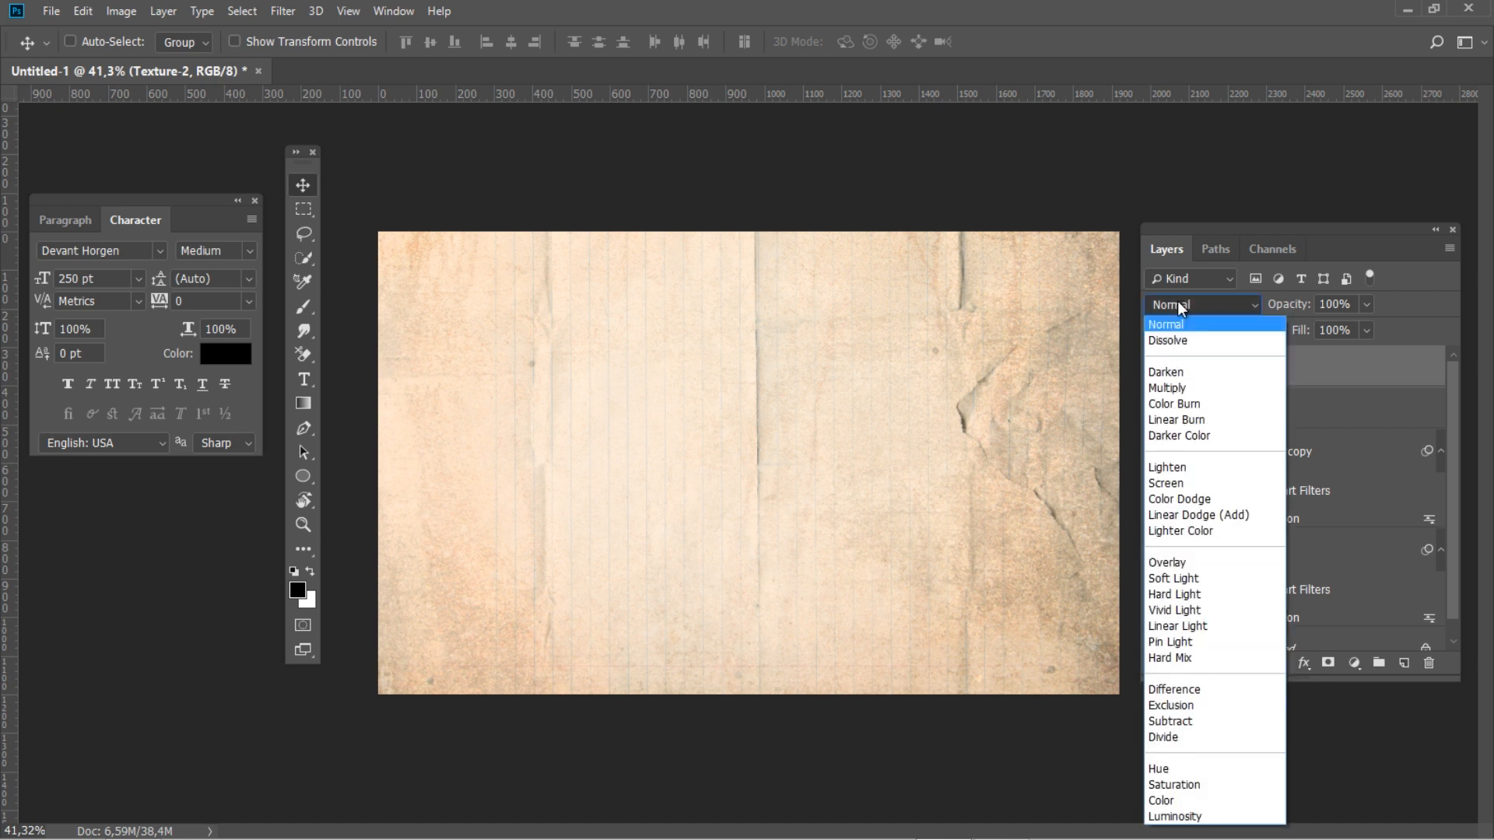
{"action": "left_click", "coordinate": [1175, 420]}
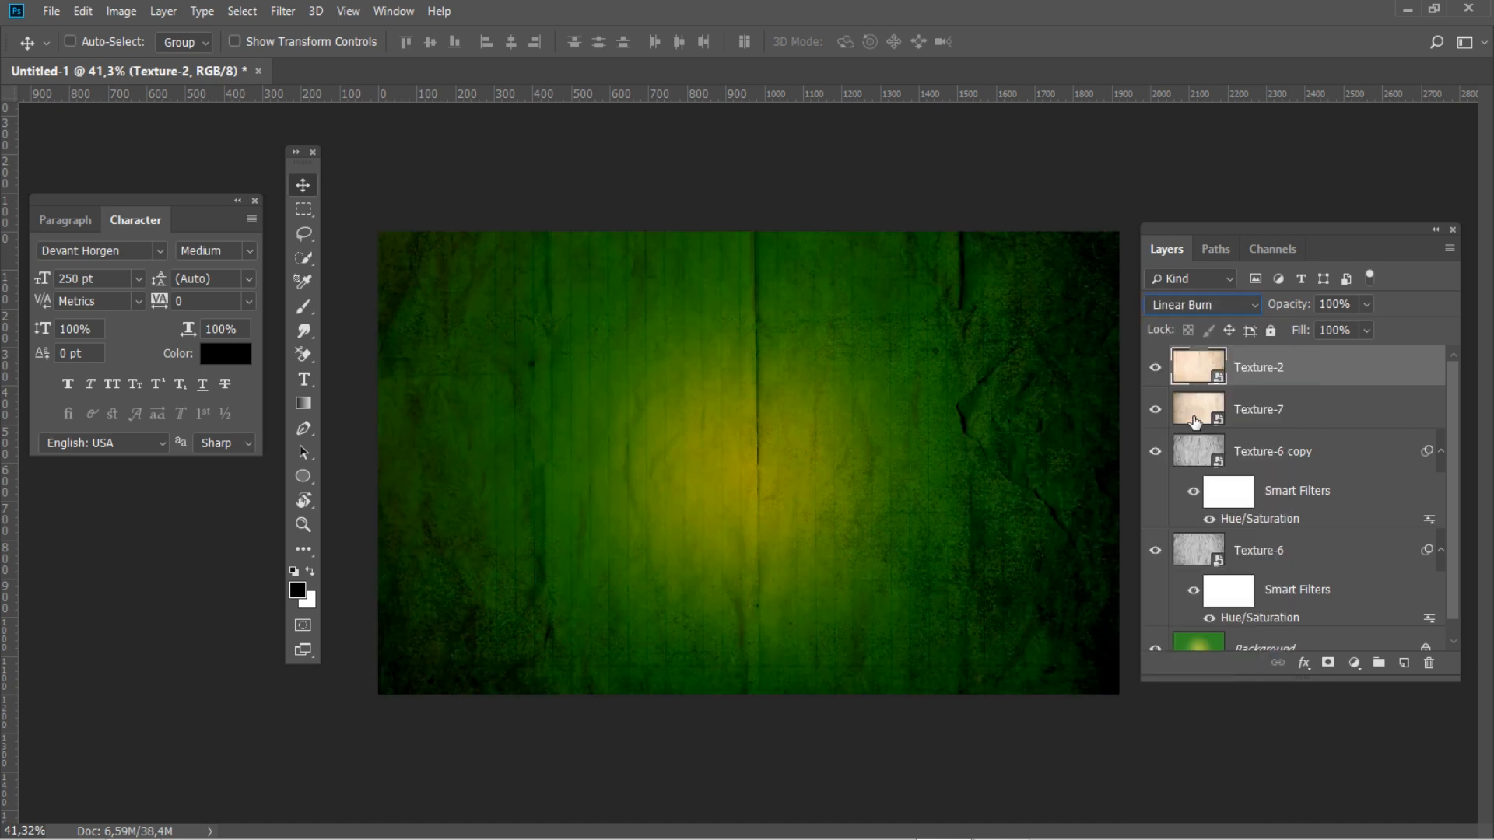
{"action": "left_click", "coordinate": [1335, 304]}
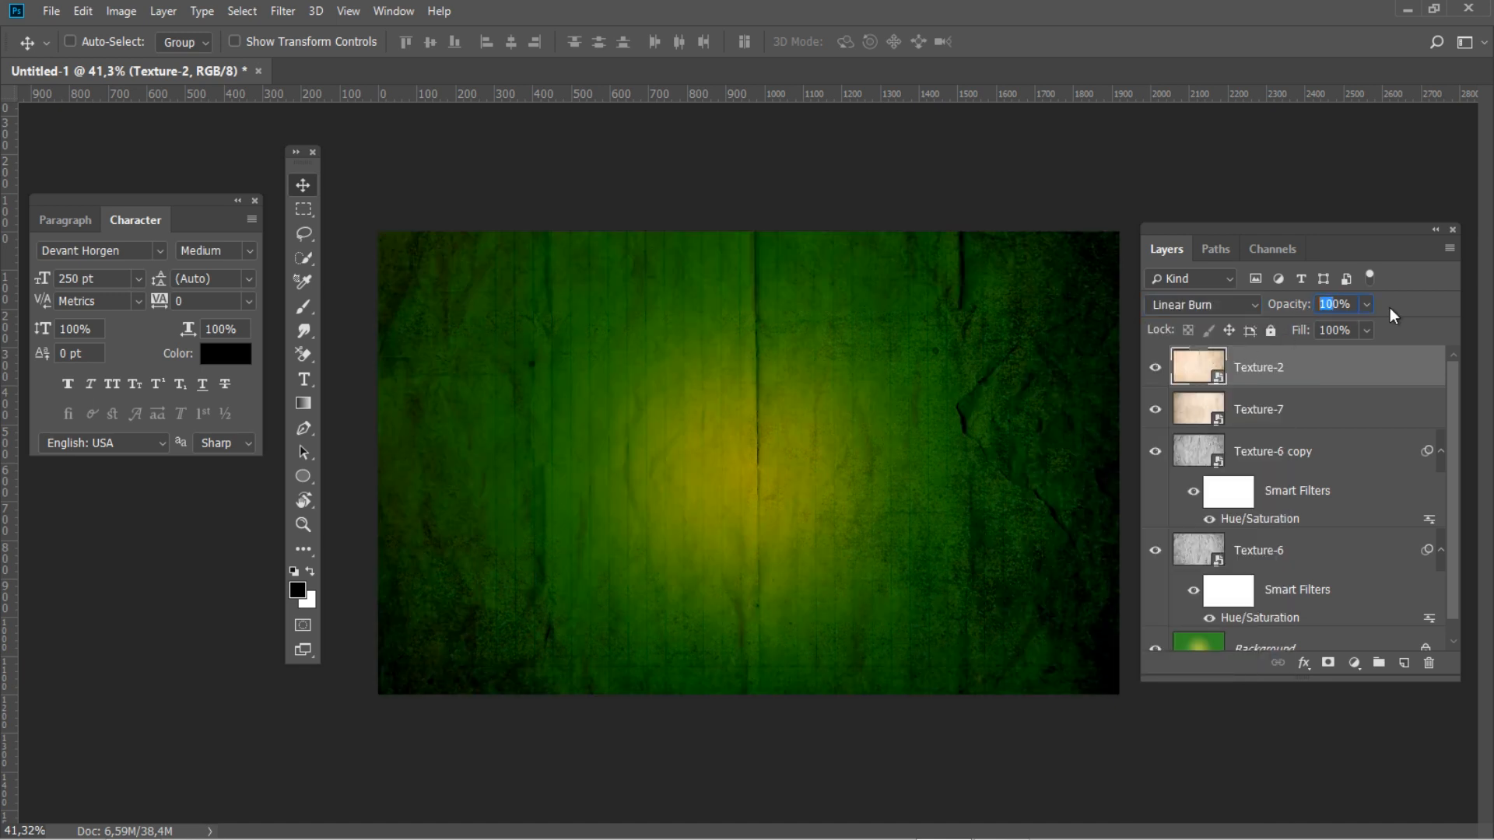
{"action": "type", "text": "50%"}
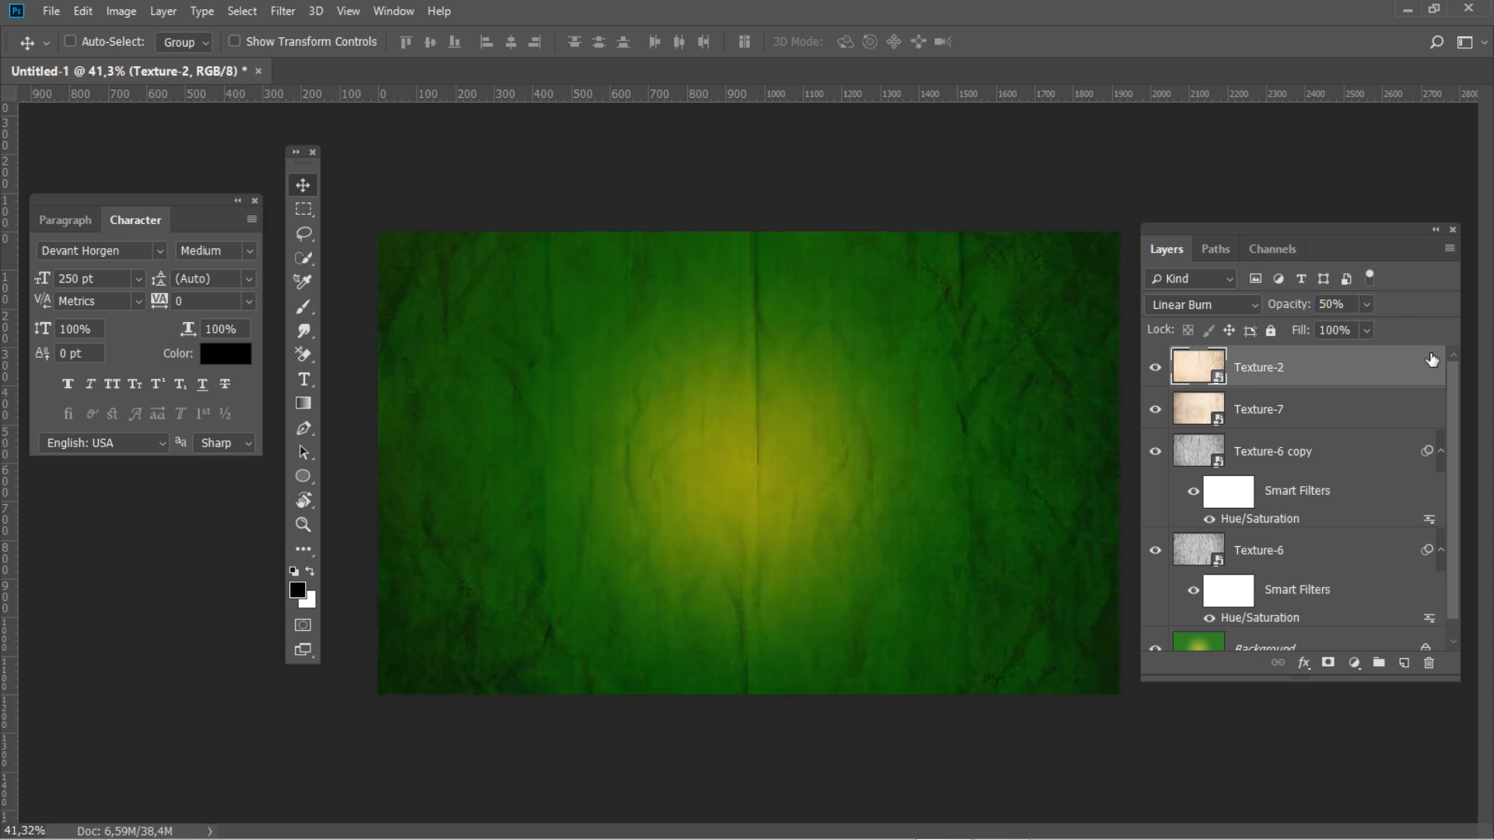
{"action": "left_click", "coordinate": [1263, 630]}
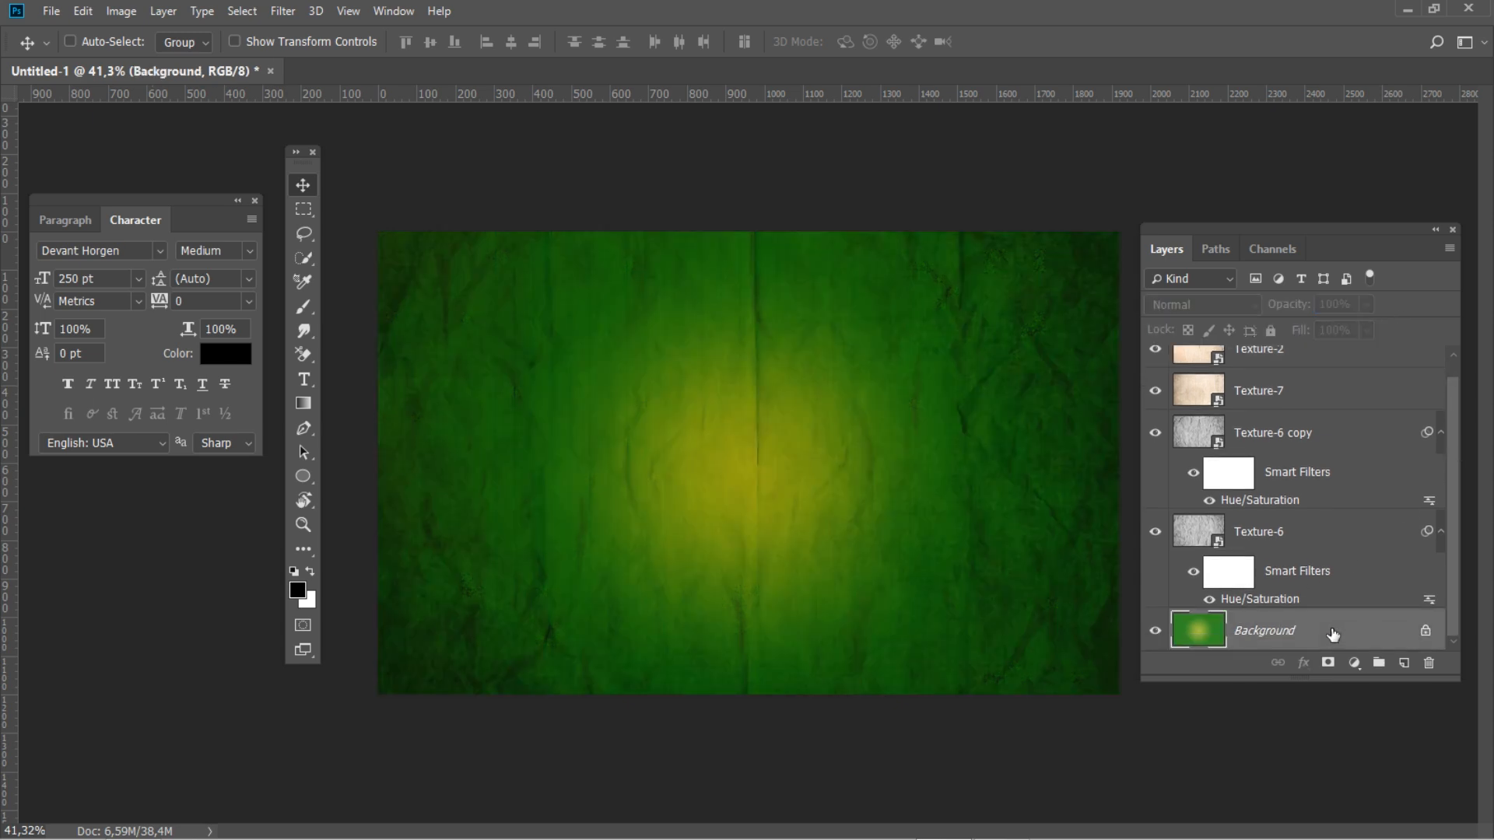
Step: Duplicate the Background layer and set the top copy to 40% opacity
{"action": "key", "text": "ctrl+j"}
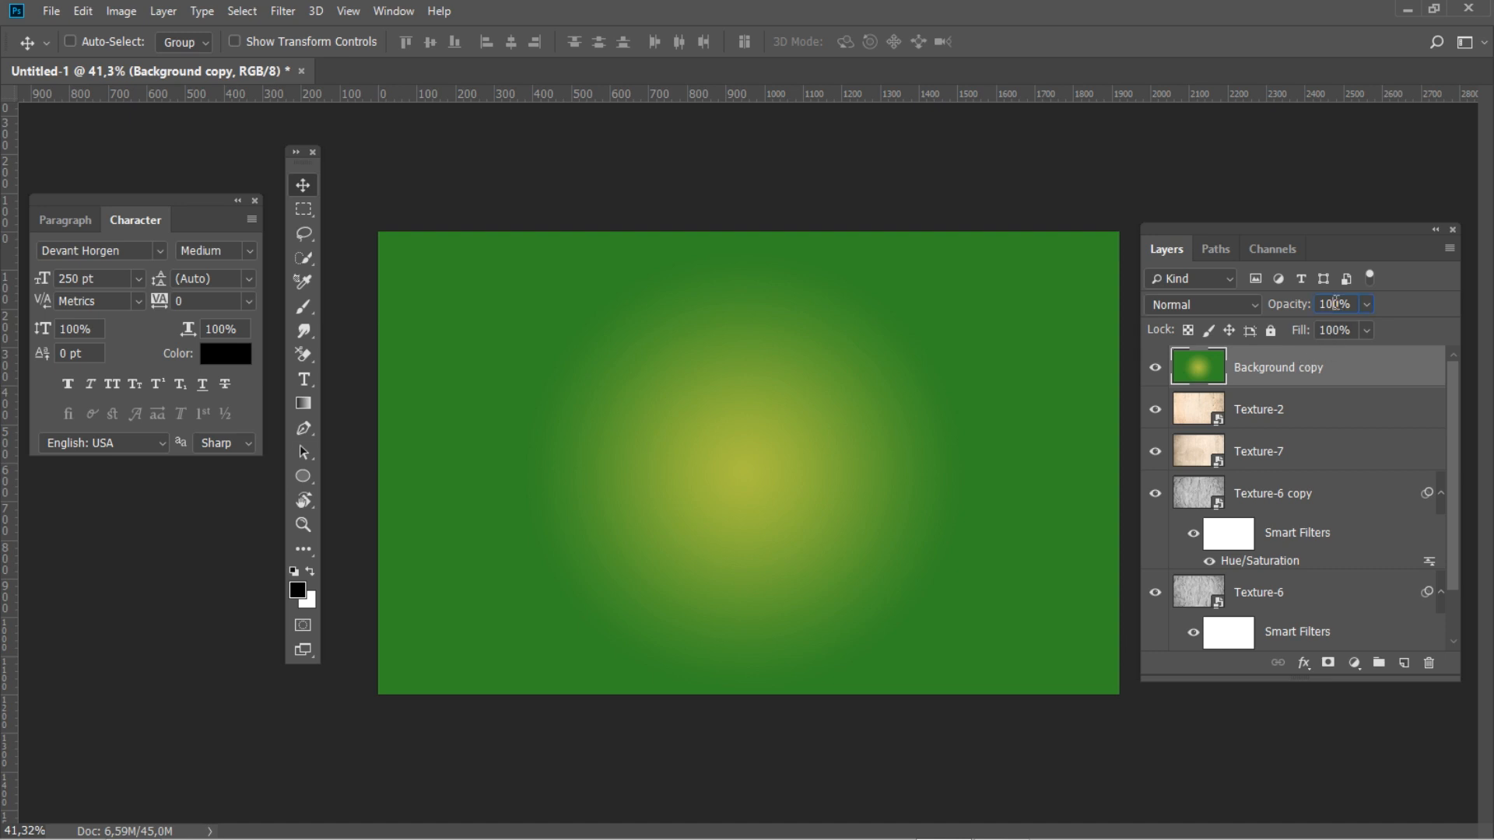
{"action": "type", "text": "40%"}
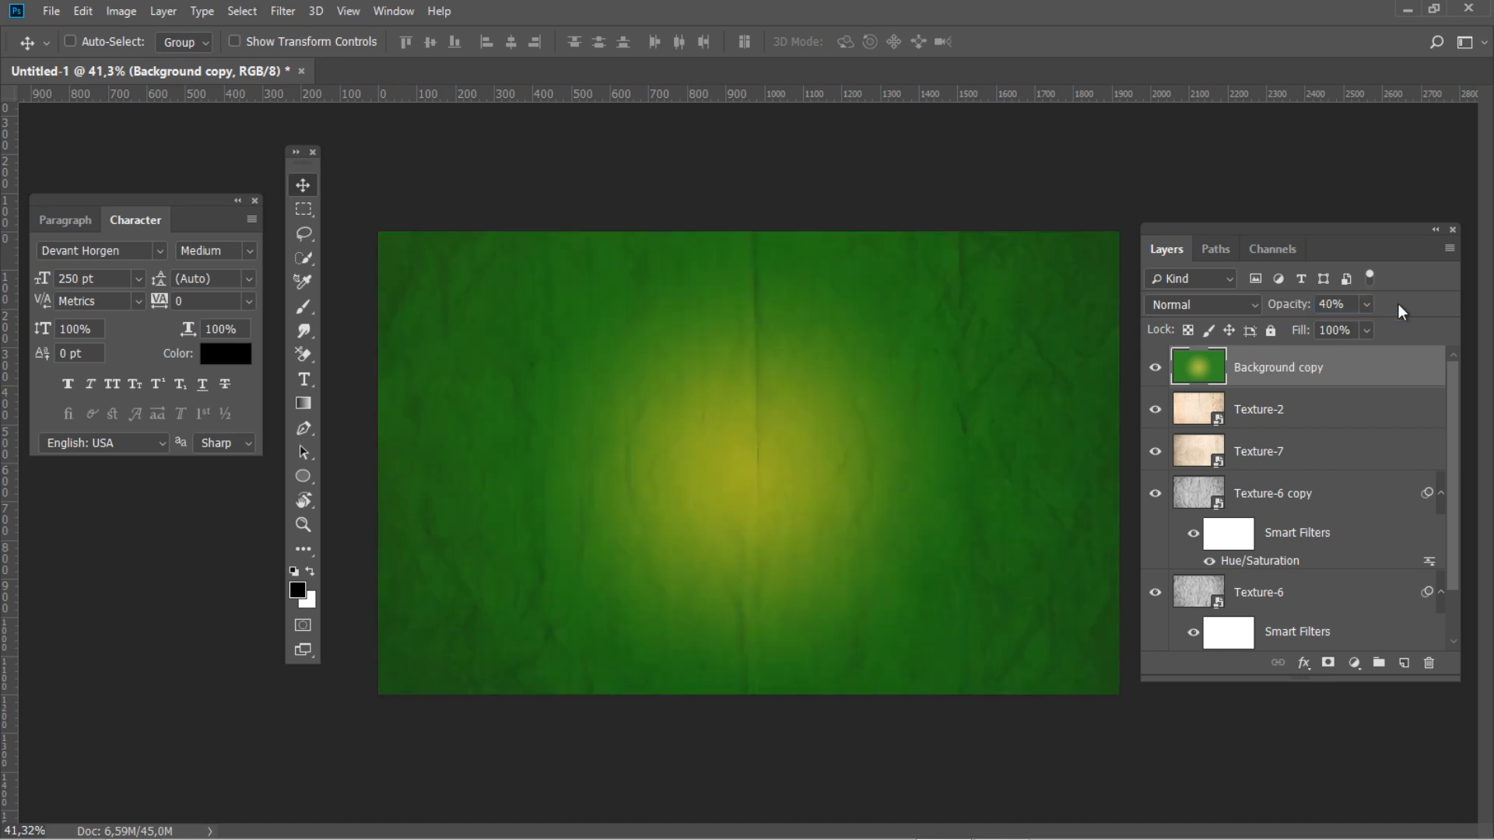
{"action": "mouse_move", "coordinate": [1397, 567]}
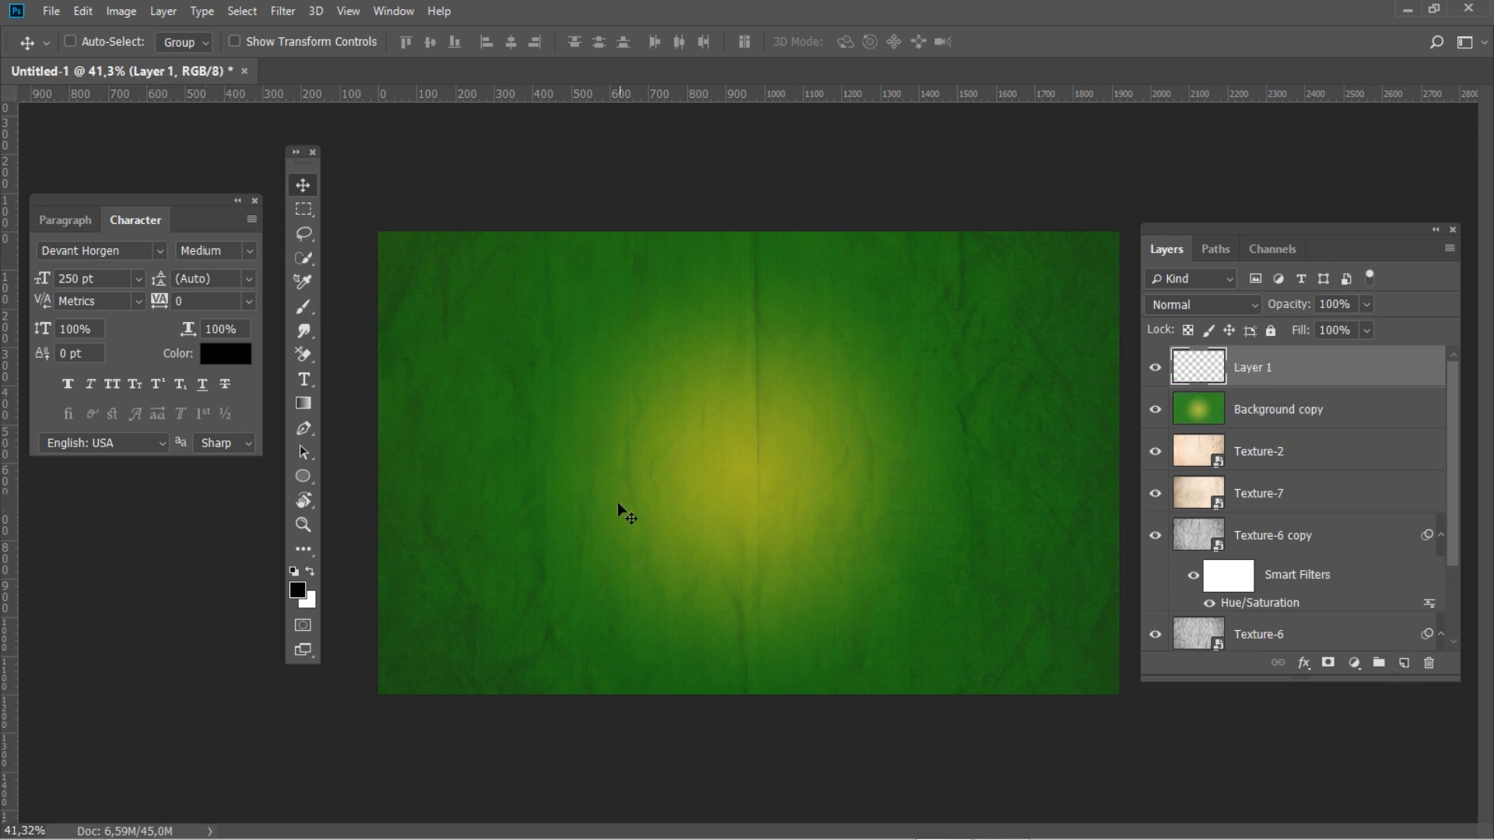
Step: Paint soft black bands along all canvas edges on Layer 1
{"action": "left_click", "coordinate": [302, 307]}
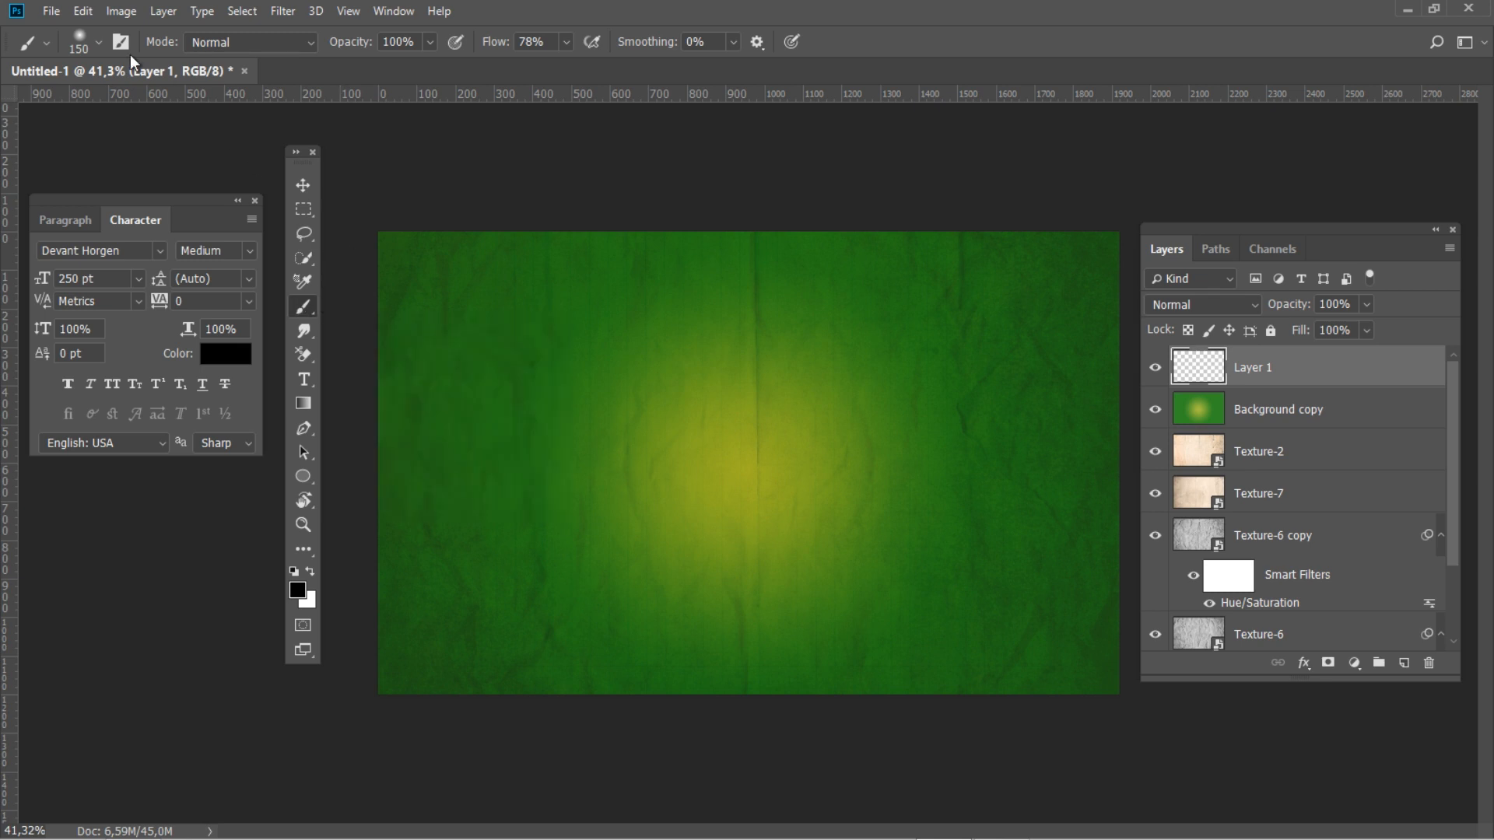
{"action": "left_click", "coordinate": [97, 41]}
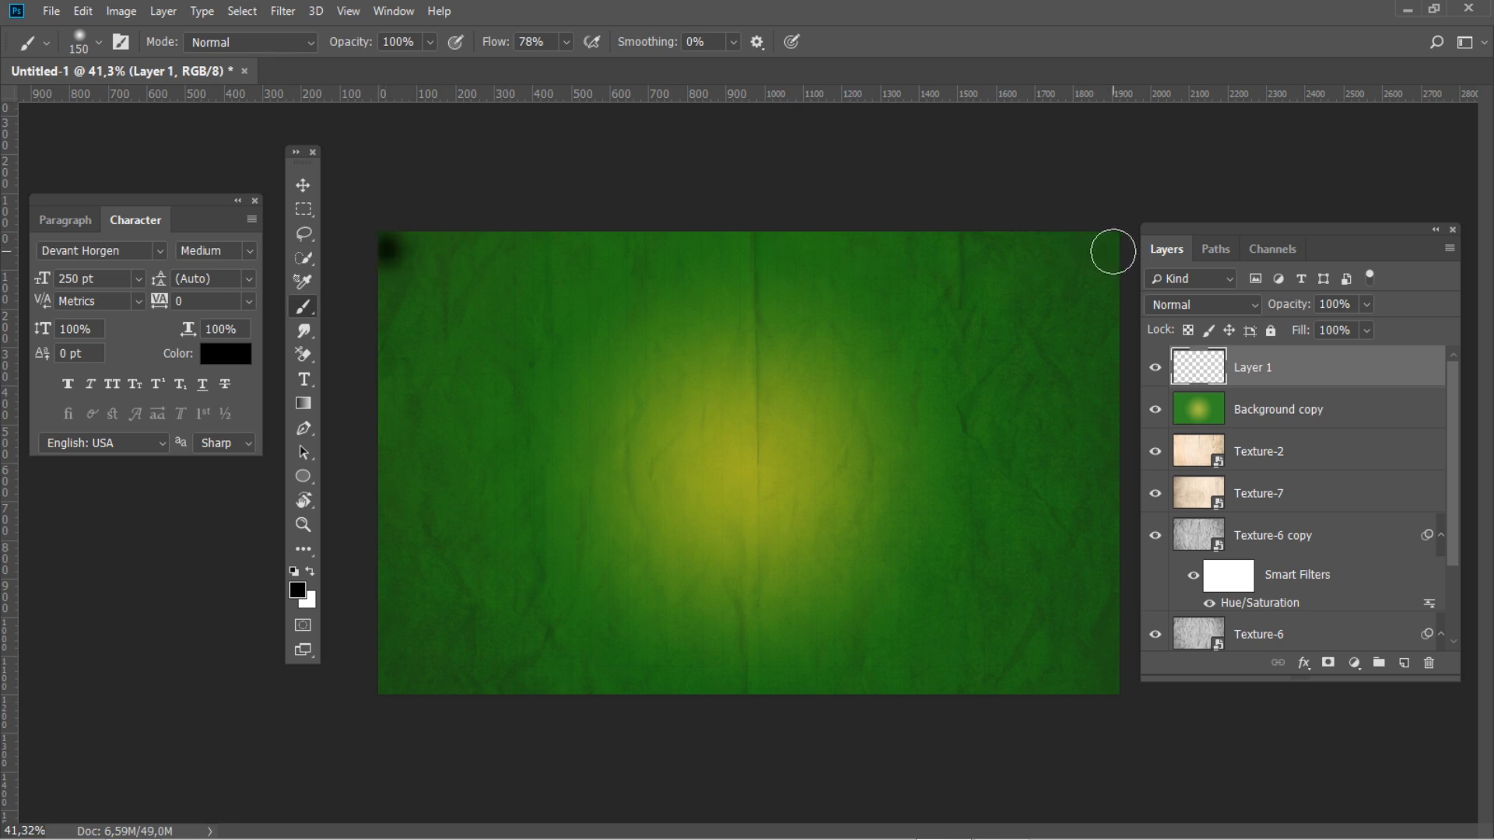
{"action": "left_click_drag", "start_coordinate": [390, 255], "coordinate": [1105, 250]}
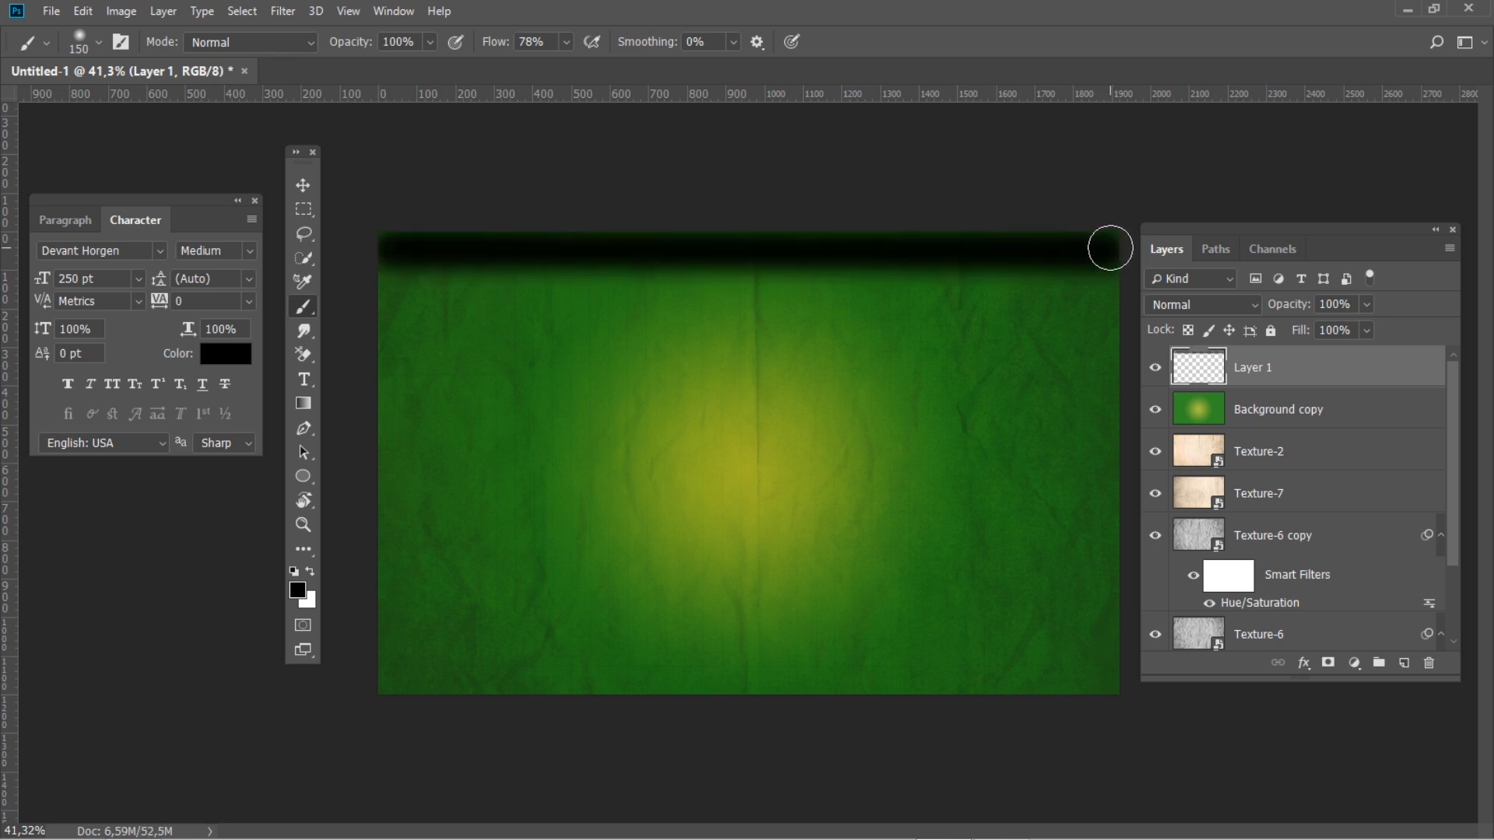
{"action": "left_click_drag", "start_coordinate": [1108, 249], "coordinate": [1108, 683]}
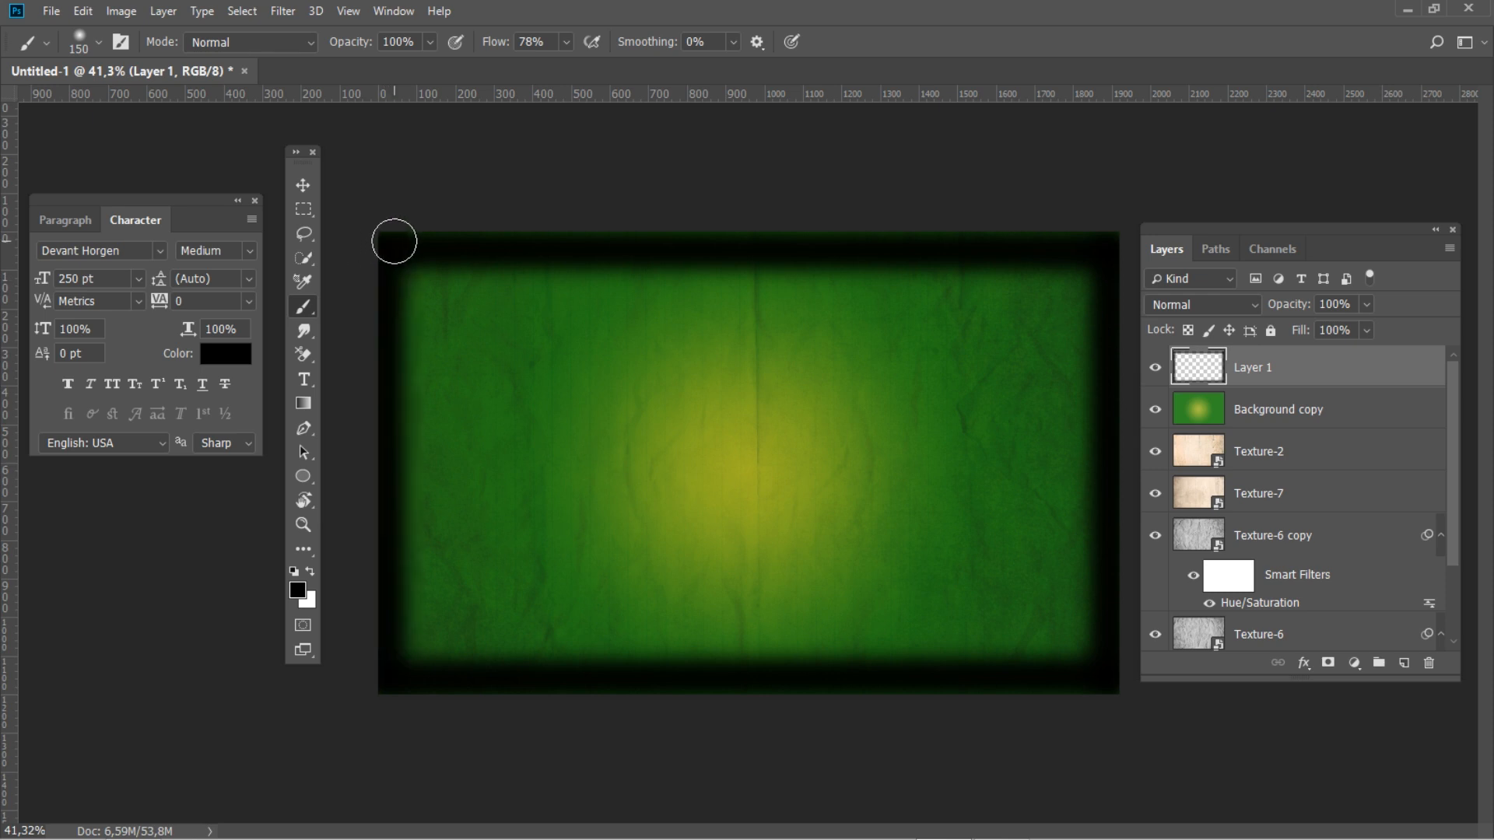
Step: Blend the painted border layer with Overlay at 30% opacity
{"action": "left_click", "coordinate": [1200, 305]}
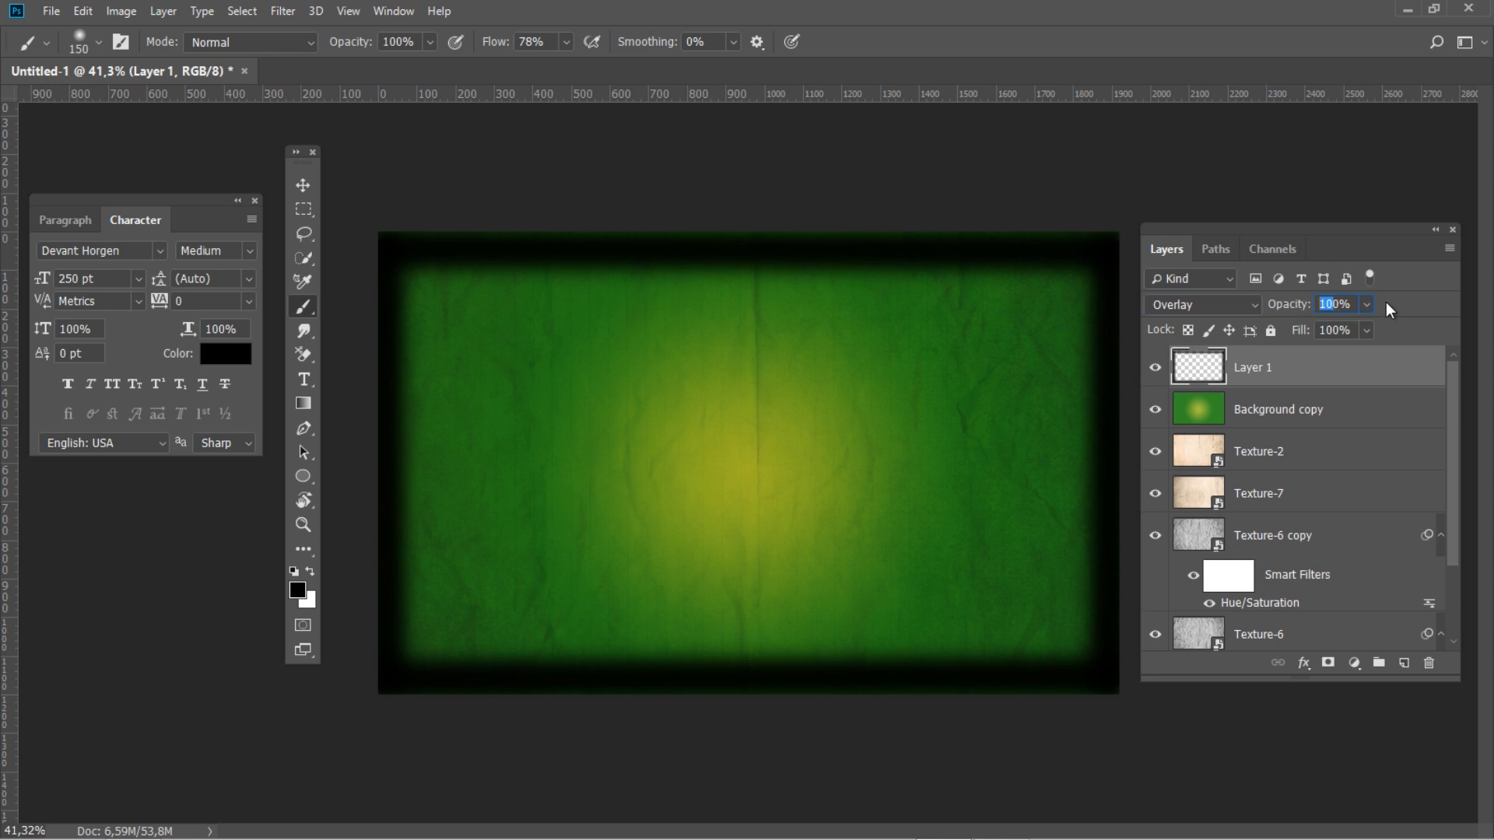
{"action": "type", "text": "30%"}
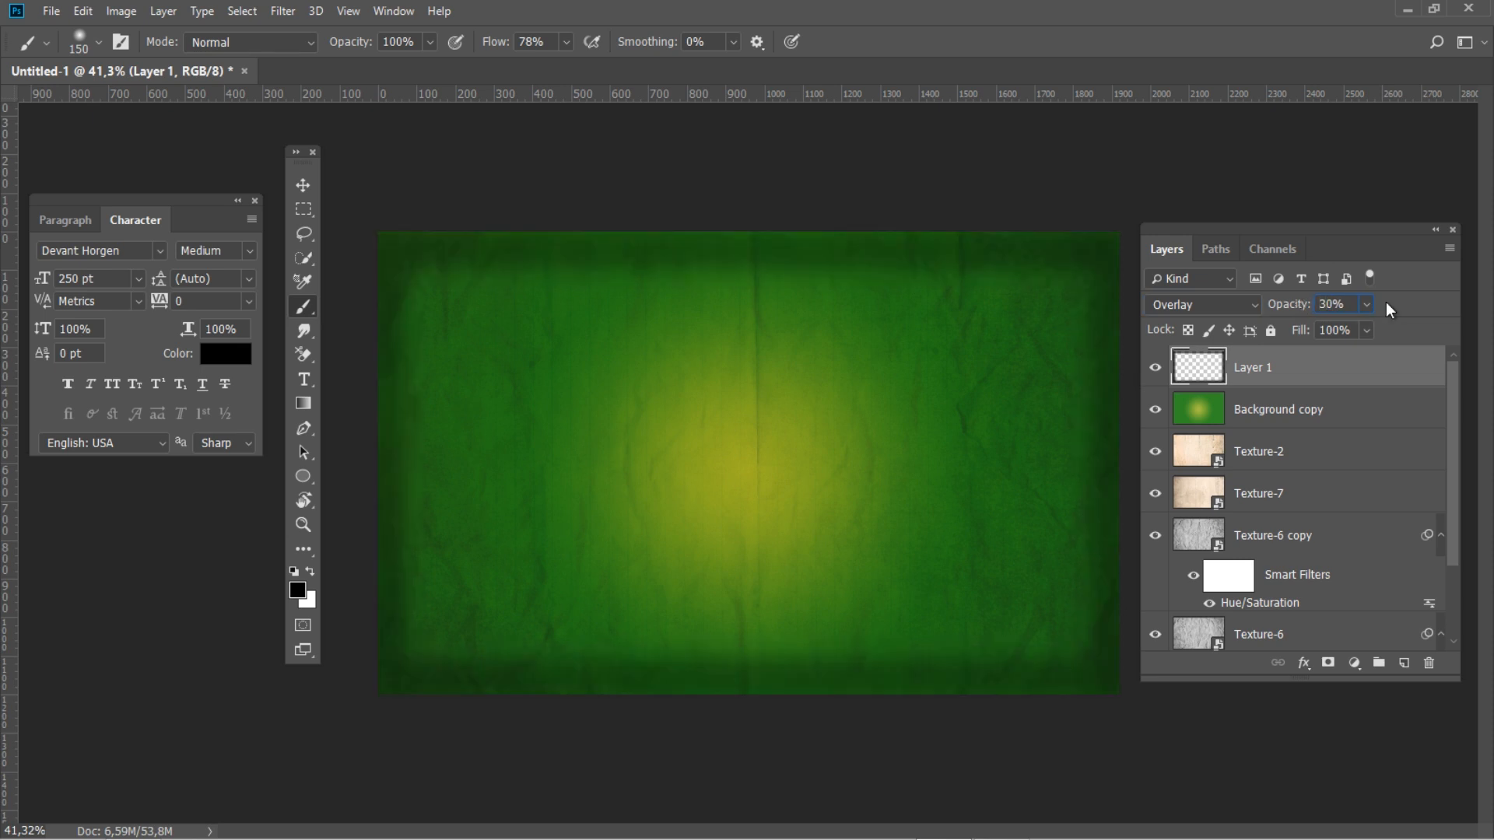
{"action": "left_click", "coordinate": [281, 10]}
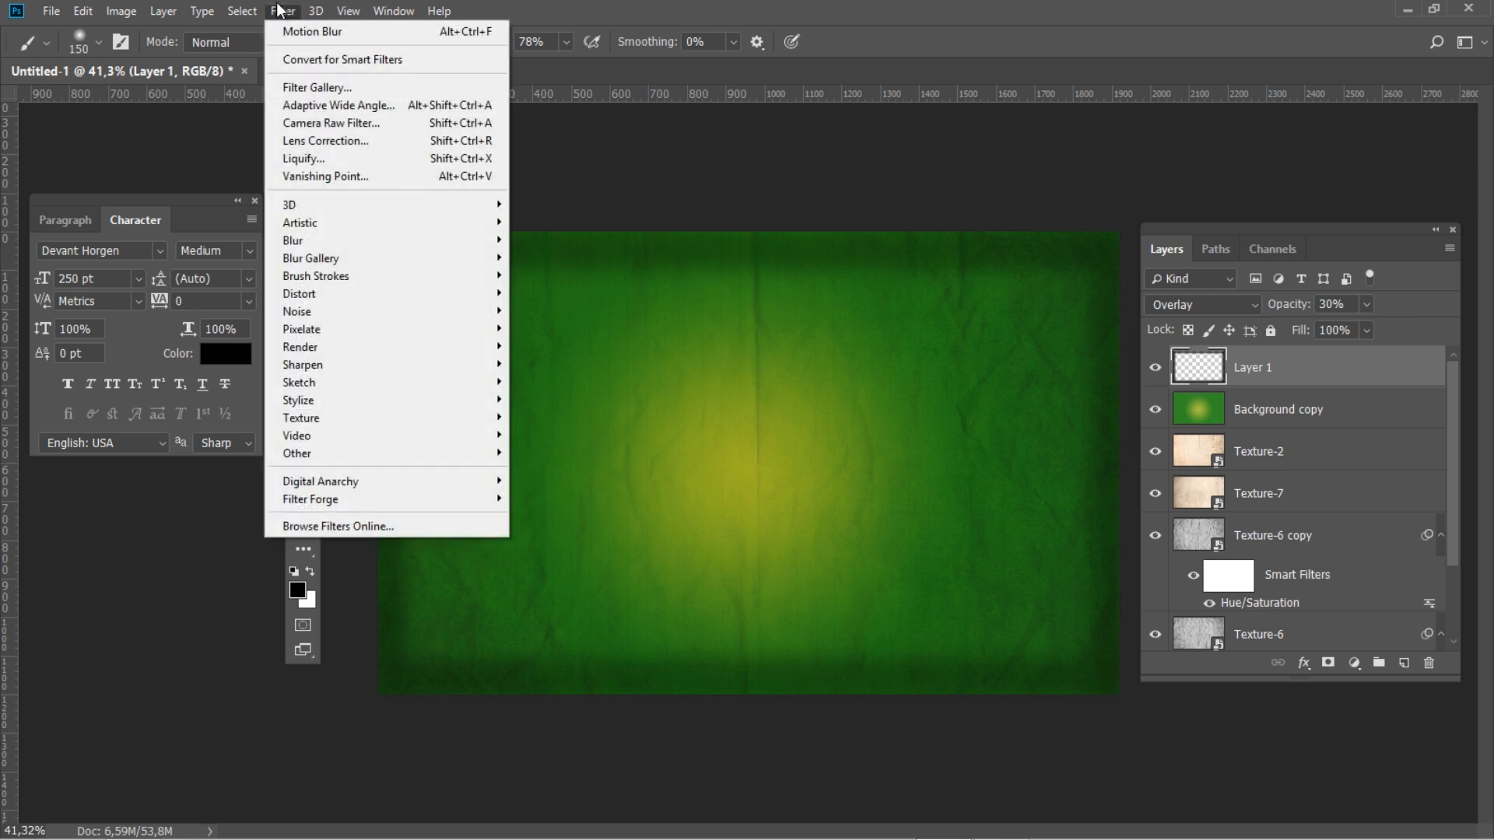
{"action": "mouse_move", "coordinate": [293, 240]}
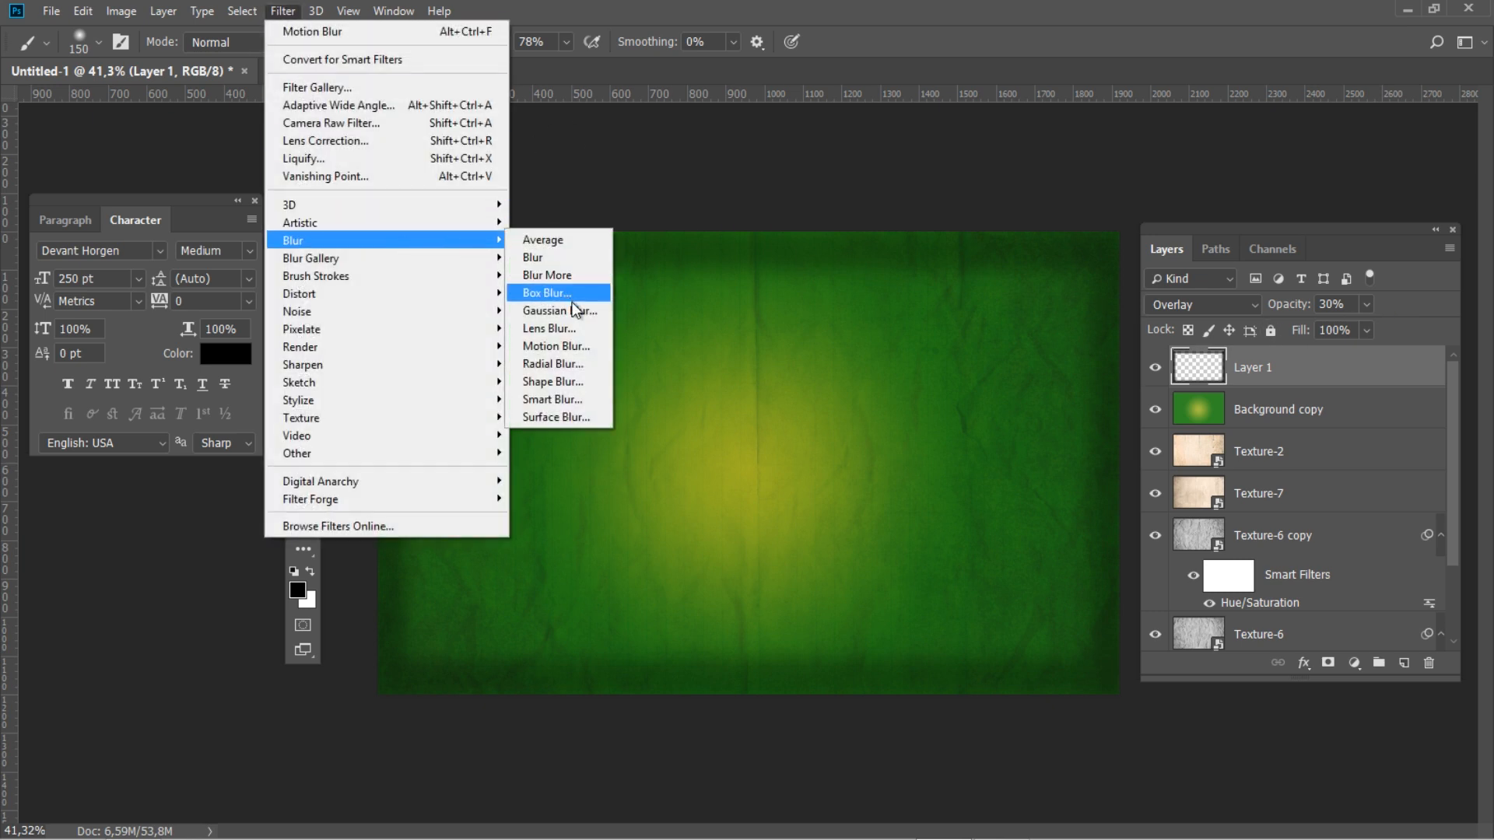
Step: Apply a 32-pixel Gaussian Blur to the Layer 1 border
{"action": "left_click", "coordinate": [559, 310]}
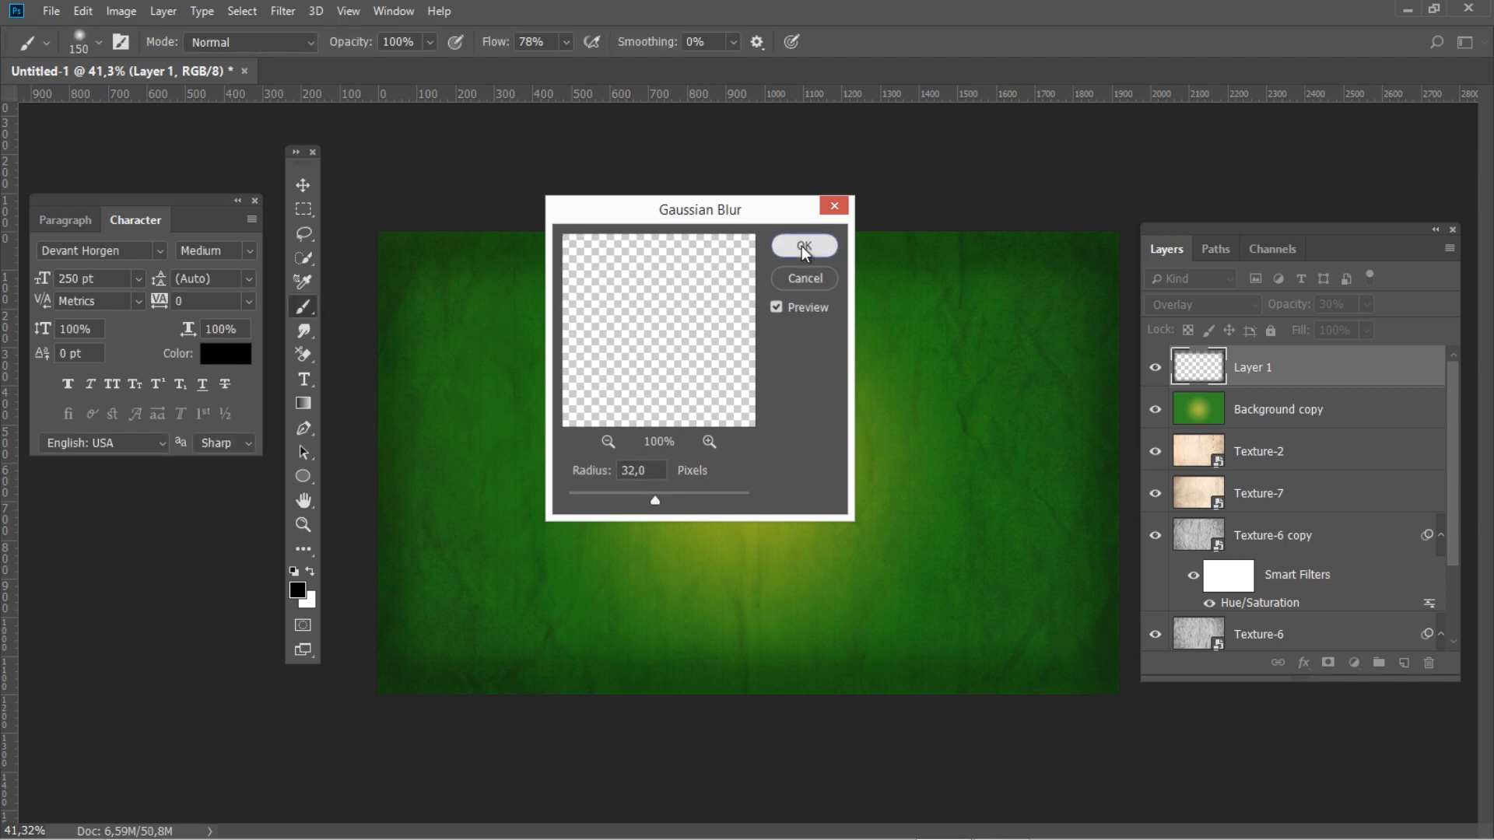
{"action": "left_click", "coordinate": [802, 246]}
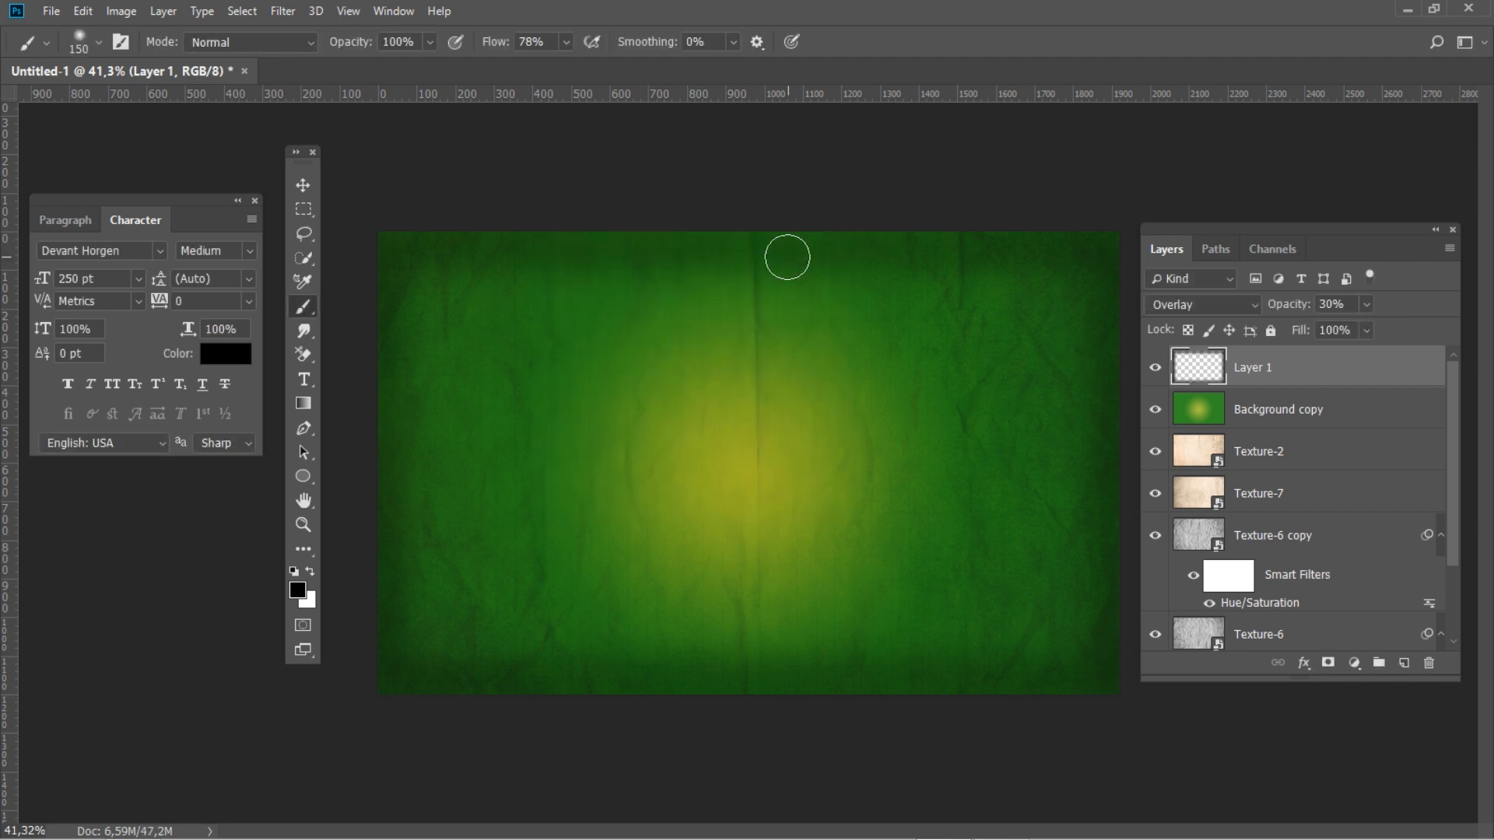
Step: Place the aerial grass photo stretched across the full canvas, then hide its layer
{"action": "left_click", "coordinate": [50, 10]}
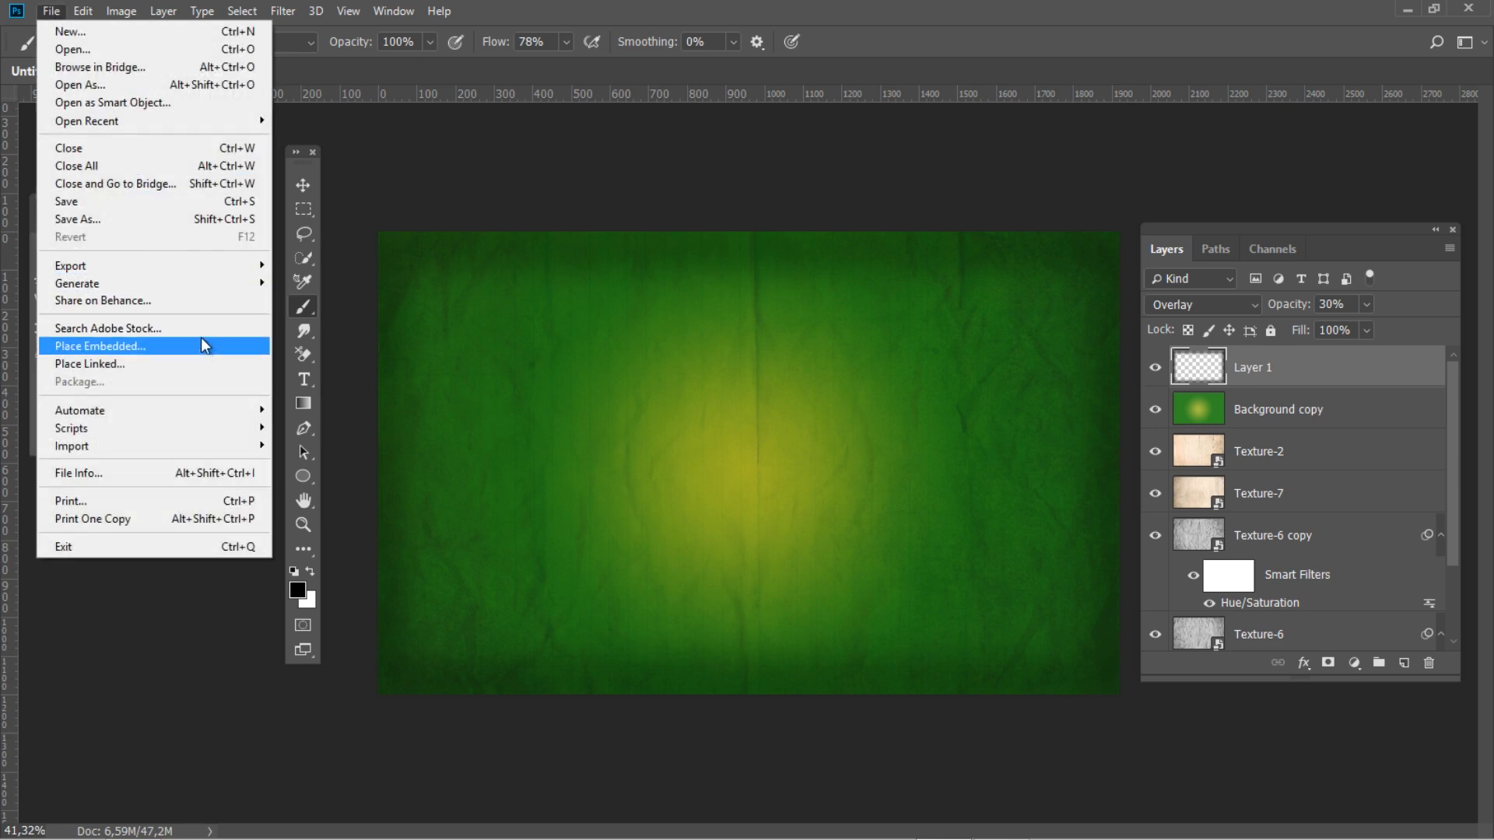
{"action": "left_click", "coordinate": [101, 346]}
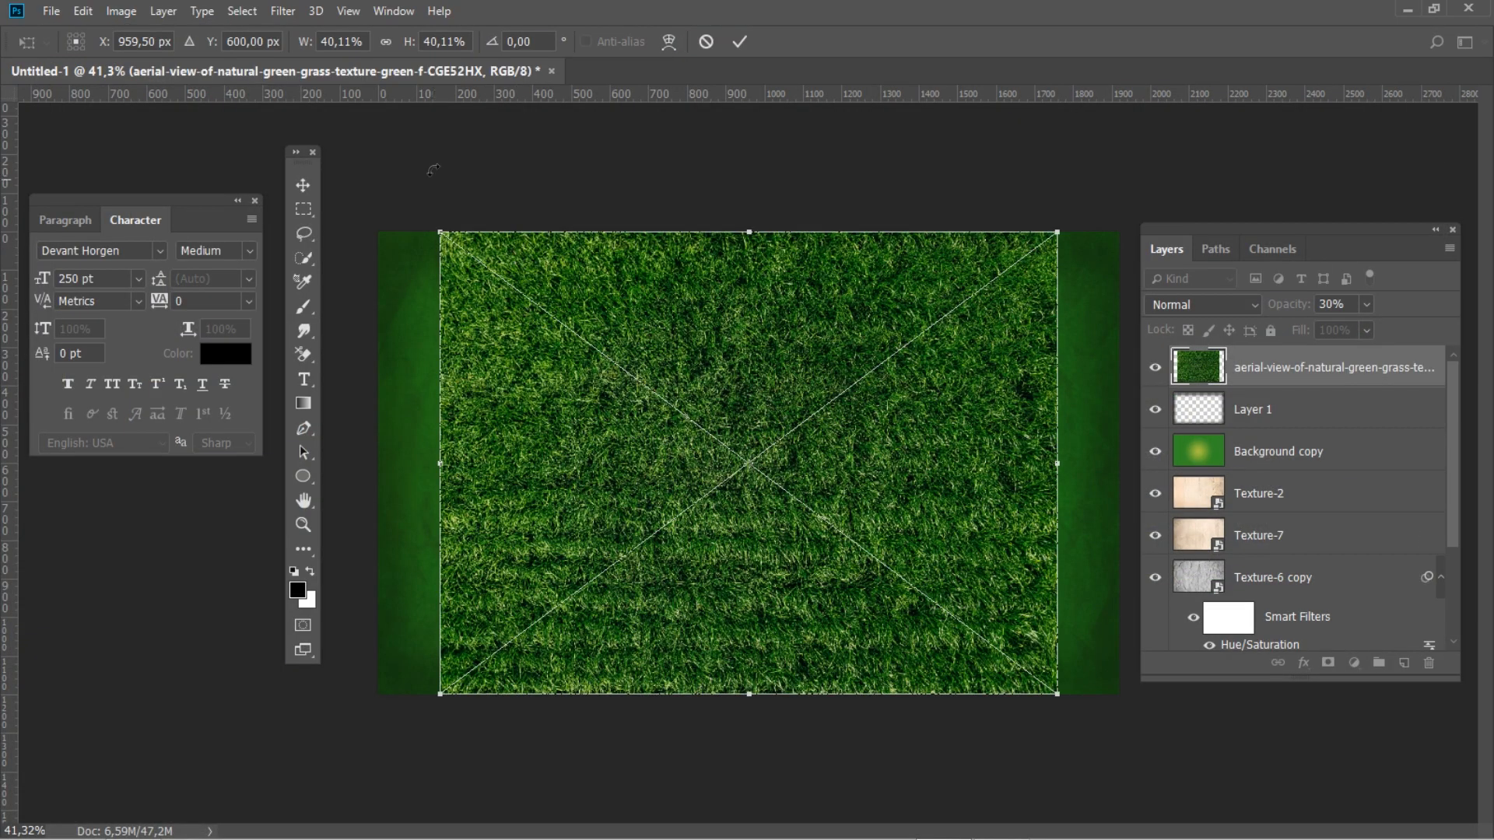
{"action": "left_click", "coordinate": [340, 42]}
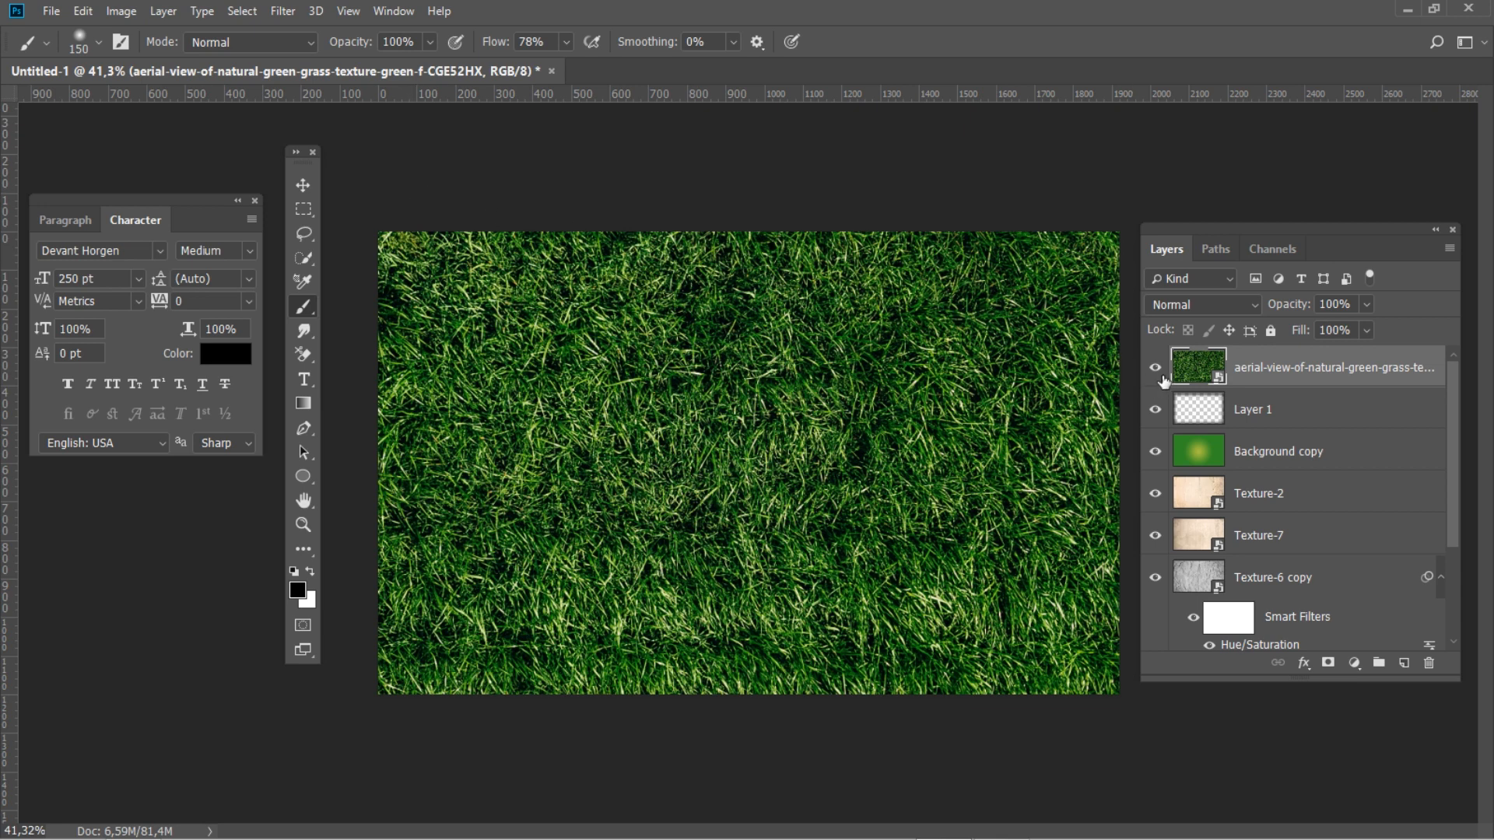
{"action": "right_click", "coordinate": [1239, 366]}
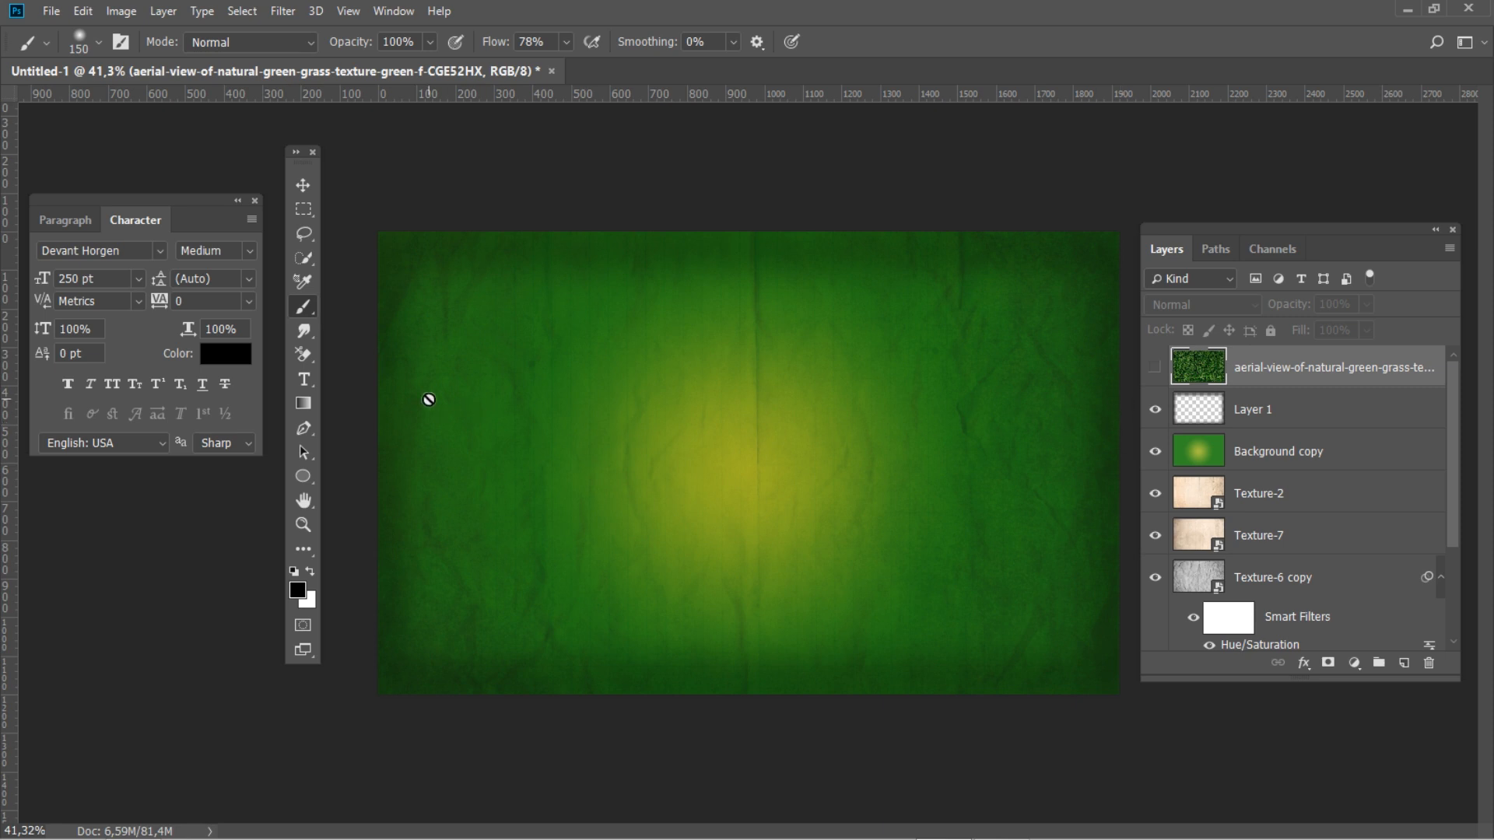
Step: Type 'earth' and move the EARTH text lower into the centre of the canvas
{"action": "left_click", "coordinate": [303, 379]}
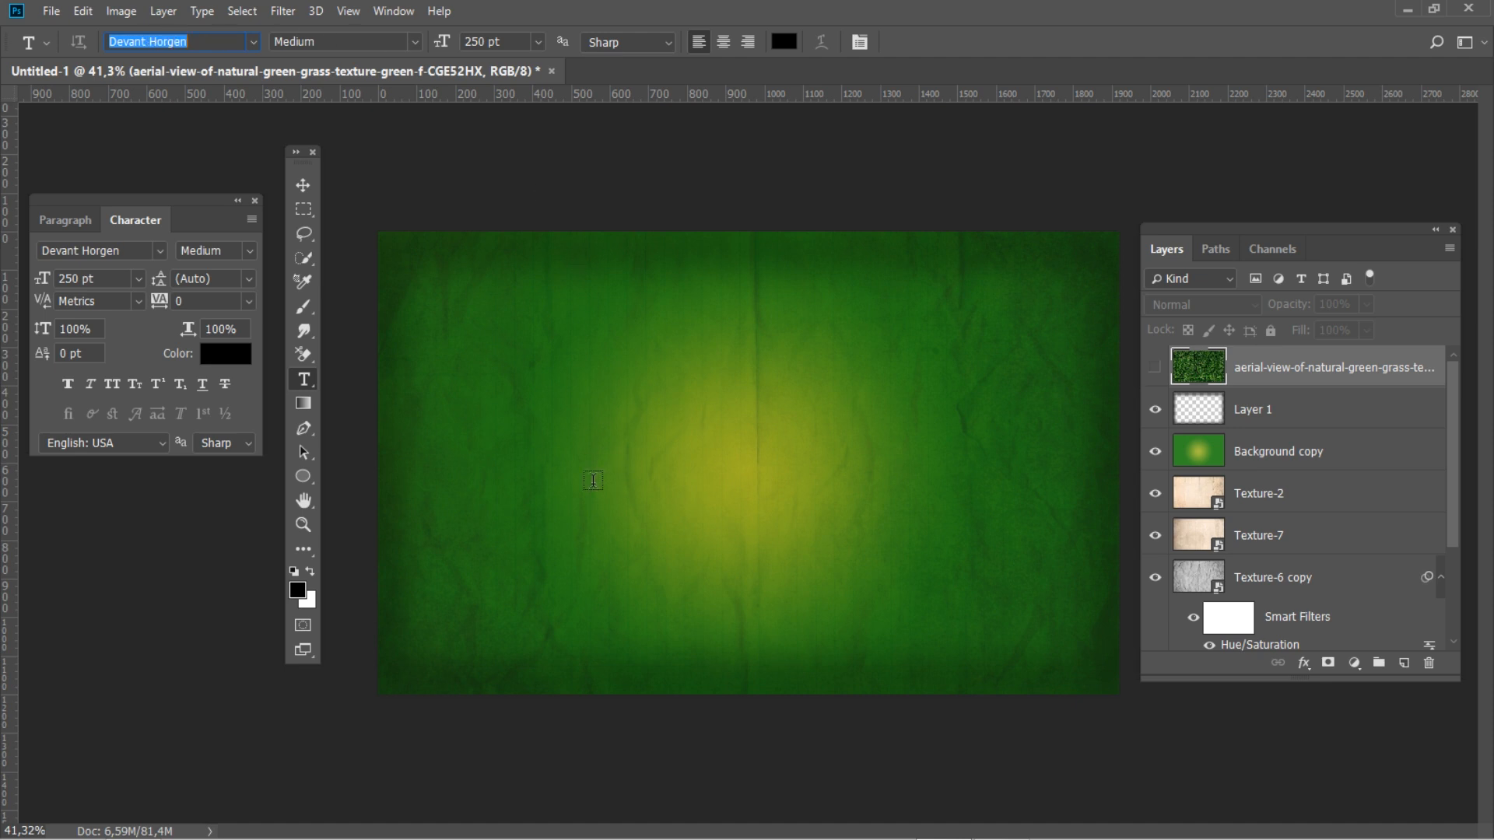
{"action": "type", "text": "ea"}
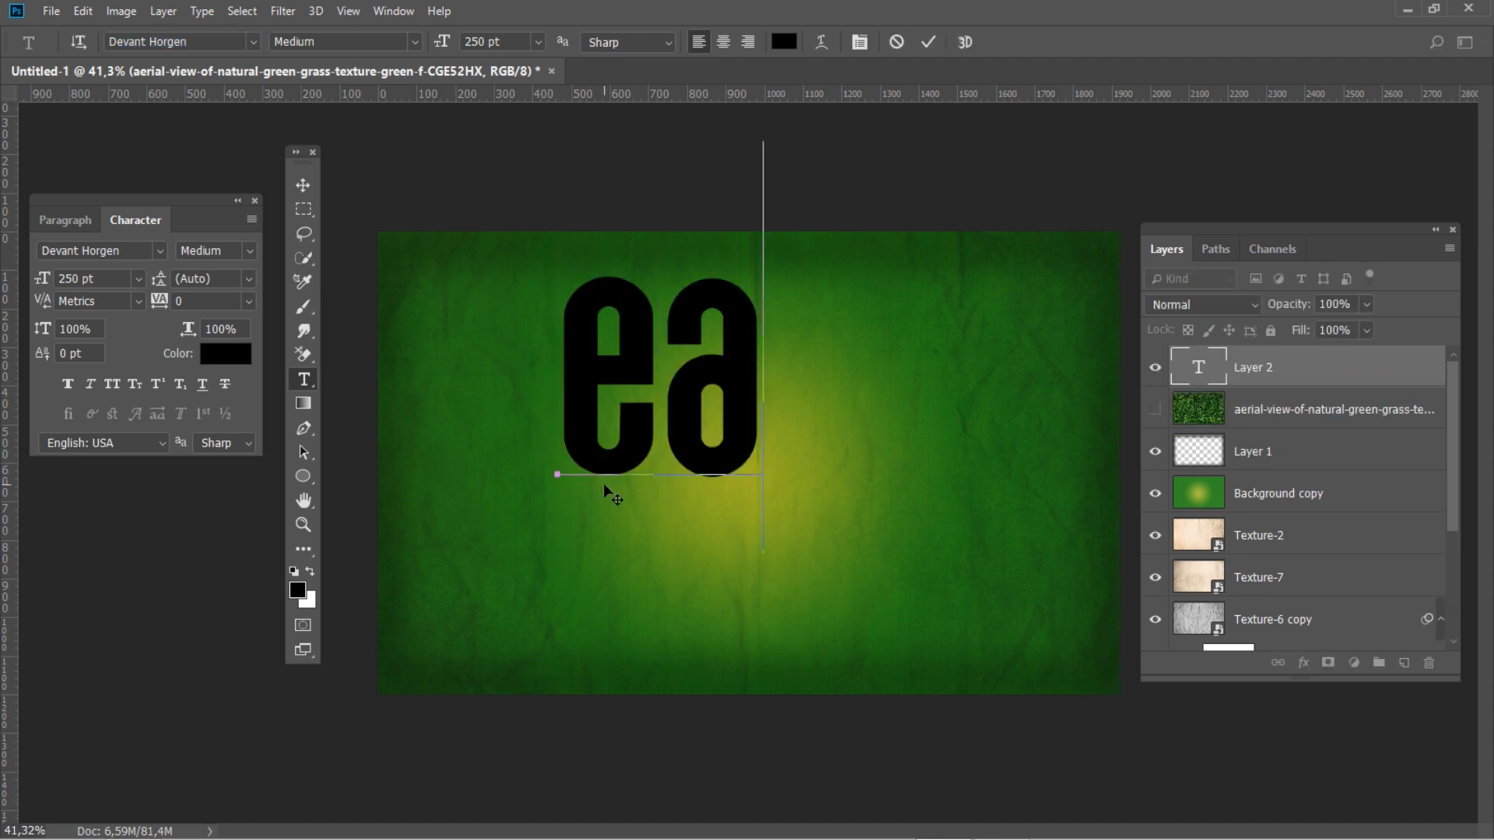
{"action": "type", "text": "rth"}
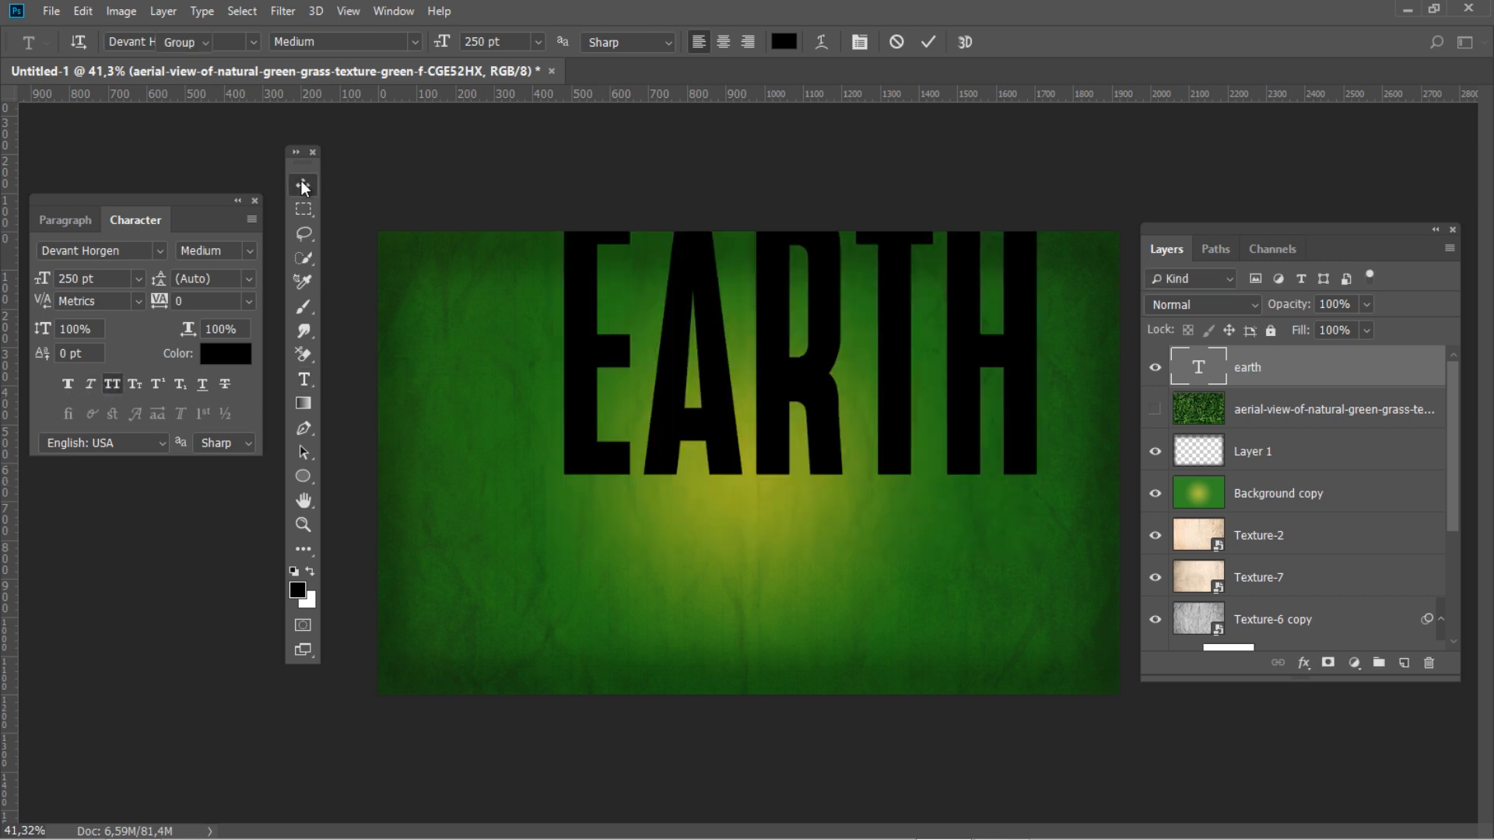
{"action": "left_click_drag", "start_coordinate": [794, 353], "coordinate": [796, 471]}
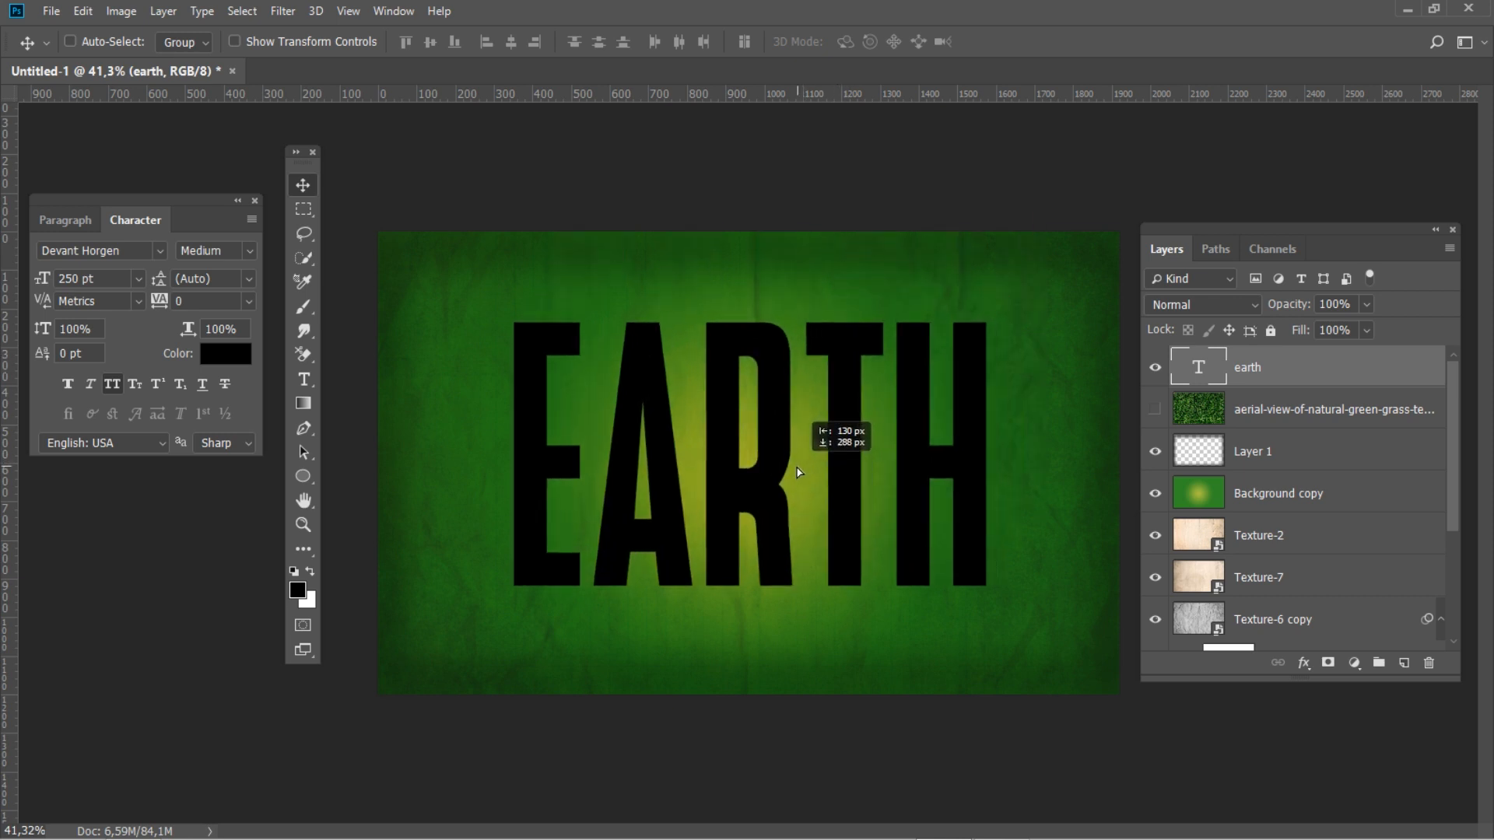
{"action": "left_click_drag", "start_coordinate": [795, 472], "coordinate": [776, 657]}
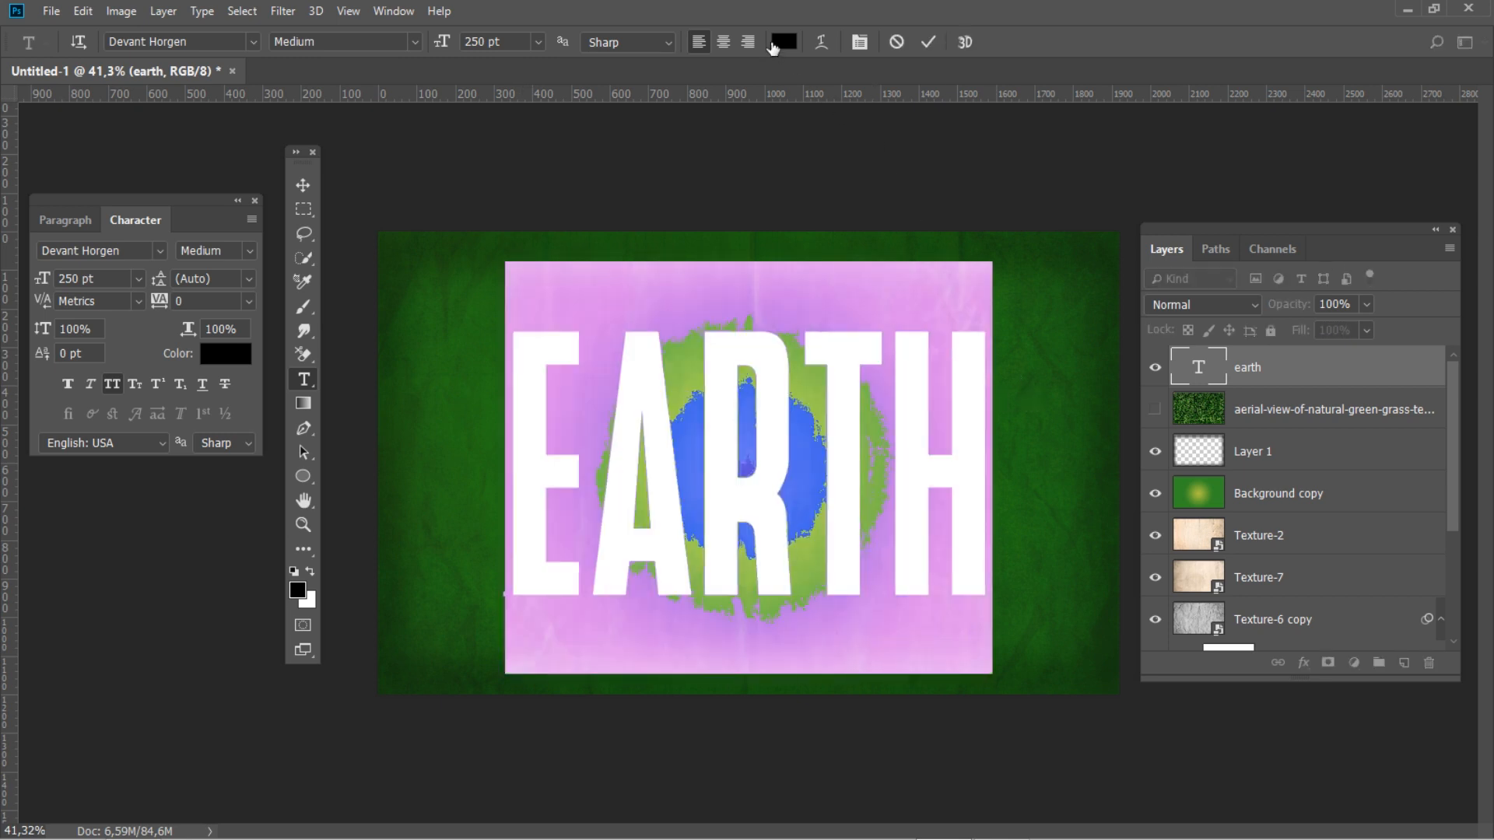
Step: Make the EARTH text white and set the layer opacity to 50%
{"action": "left_click", "coordinate": [783, 41]}
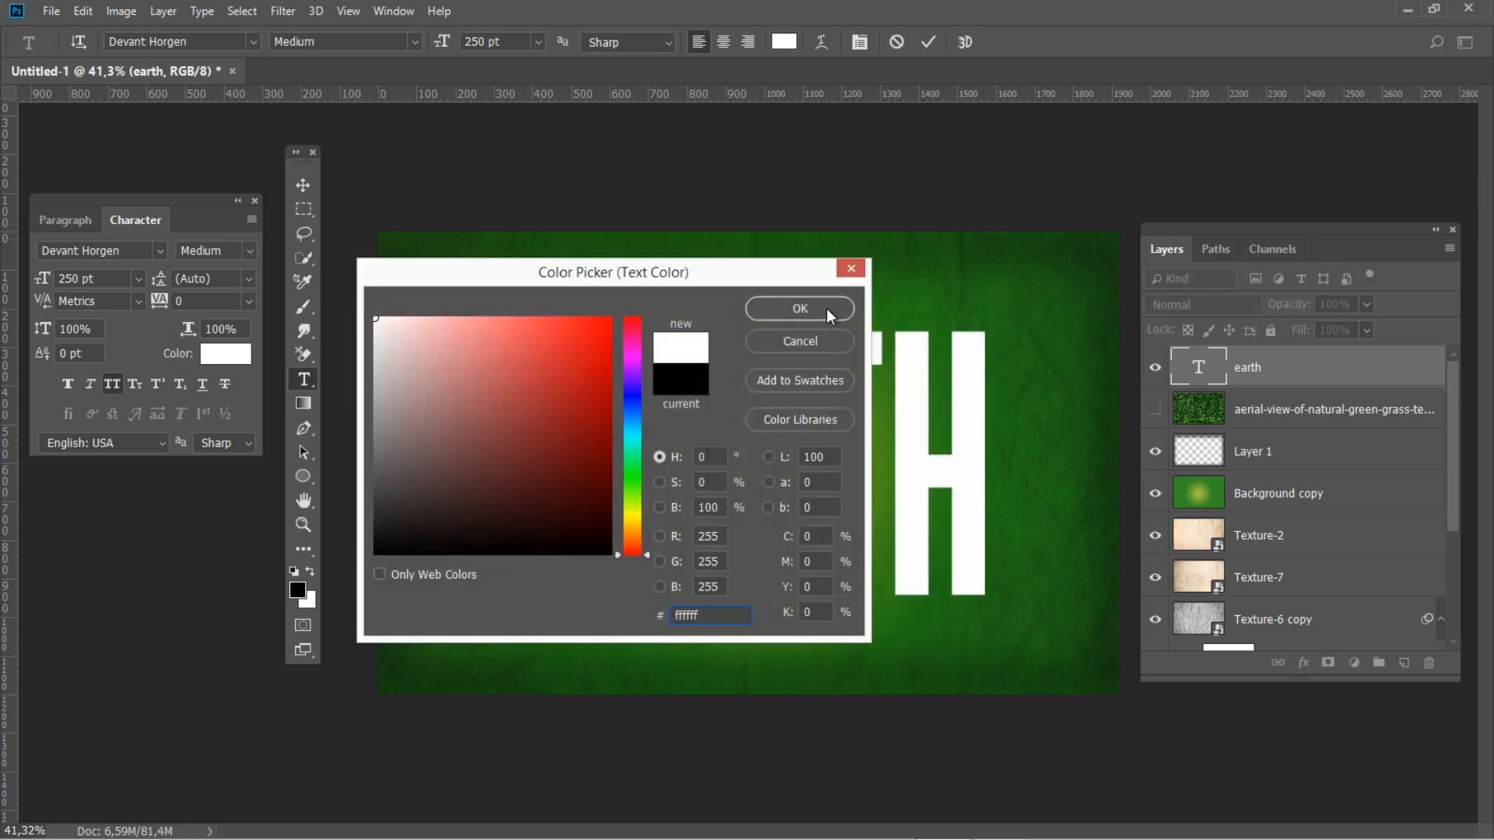
{"action": "left_click", "coordinate": [799, 308]}
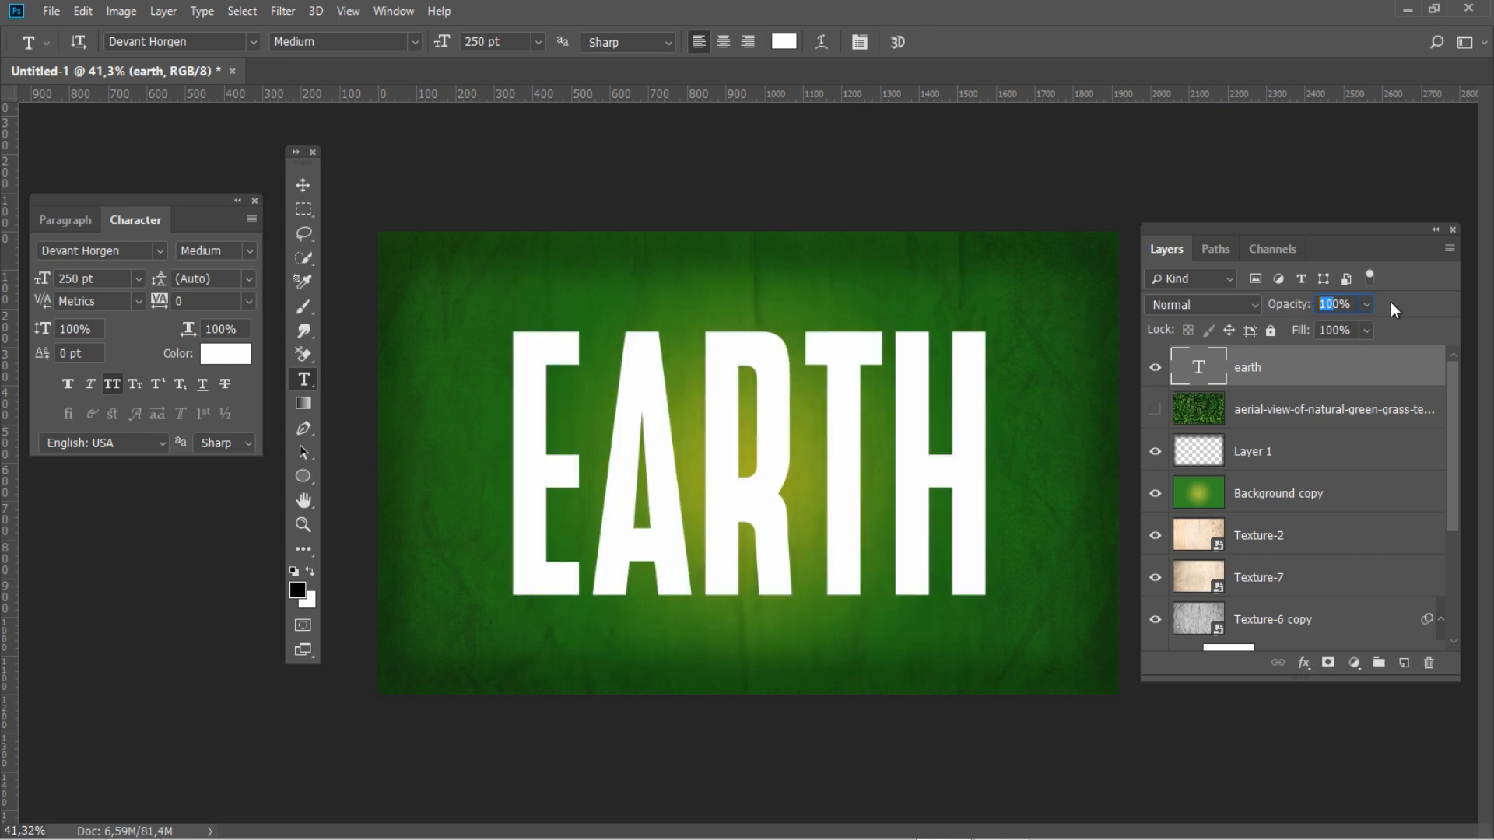
{"action": "type", "text": "50"}
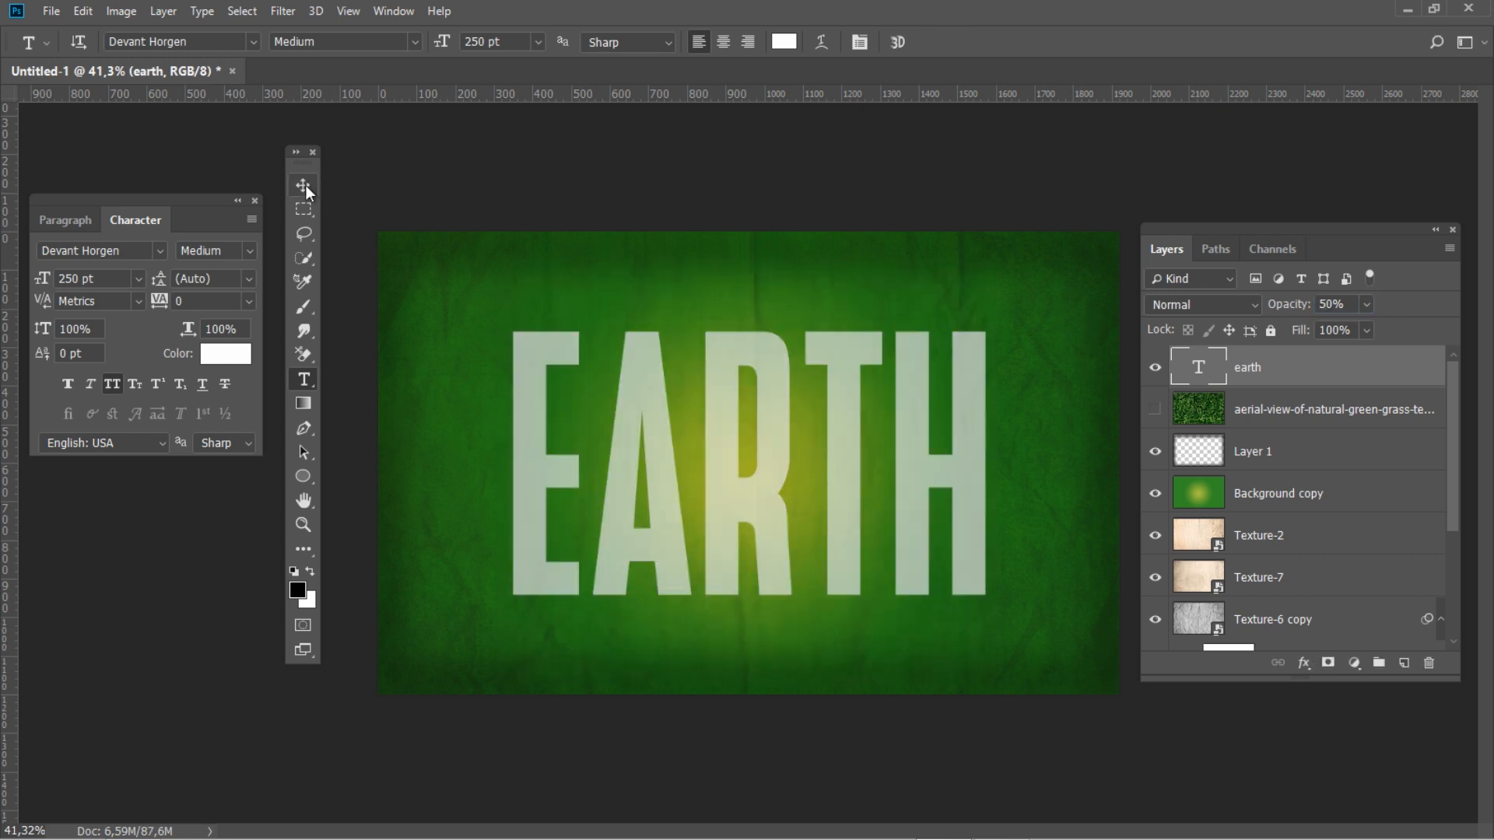
Step: Switch to the Move tool before duplicating the grass texture layer with Ctrl+J
{"action": "left_click", "coordinate": [303, 184]}
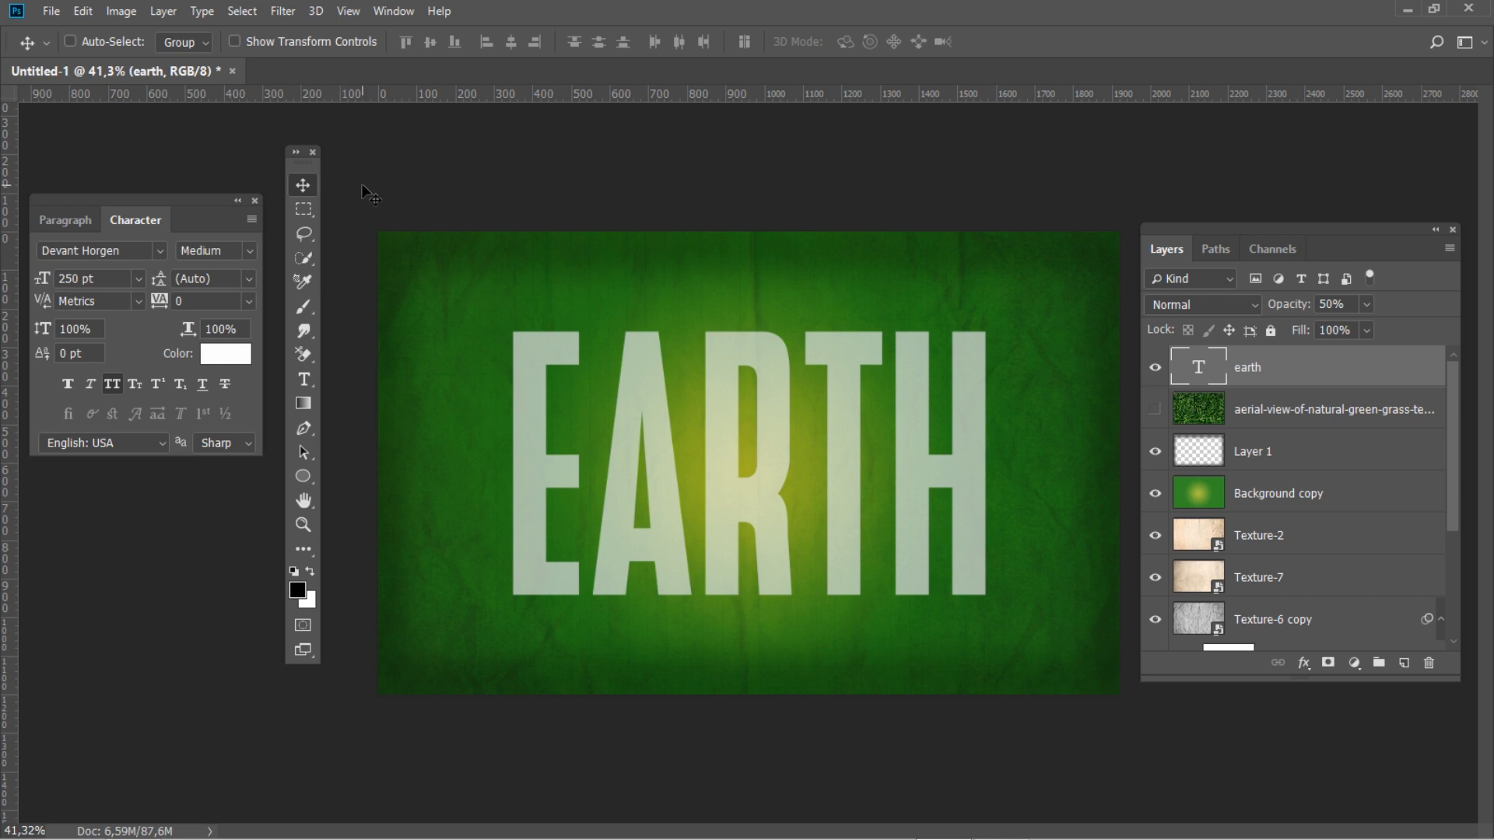
{"action": "mouse_move", "coordinate": [536, 238]}
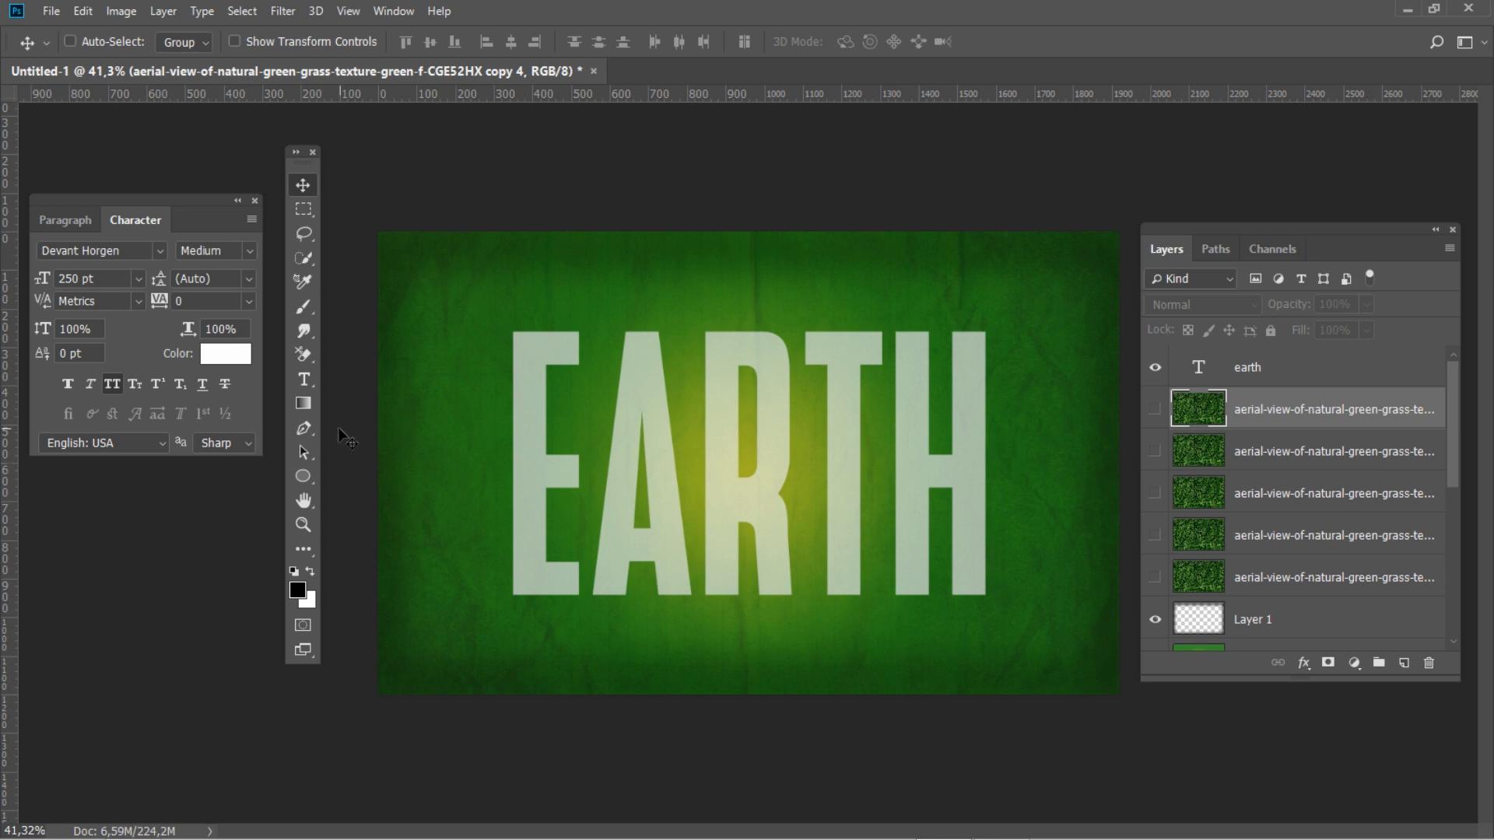
Step: Pen-trace a jagged closed outline along the E's top edge, right corner and lower arm
{"action": "left_click", "coordinate": [303, 428]}
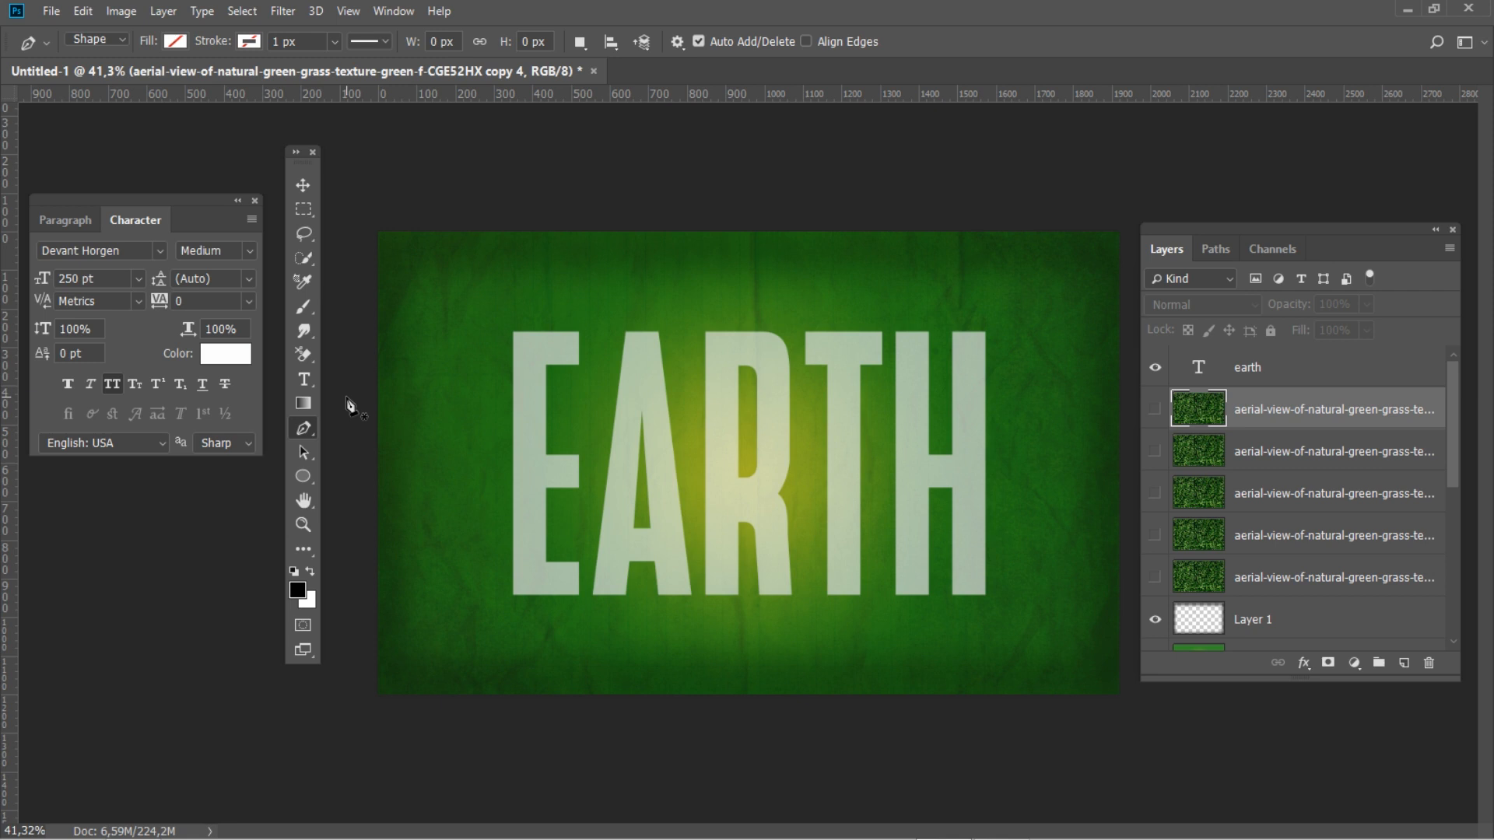
{"action": "mouse_move", "coordinate": [370, 400]}
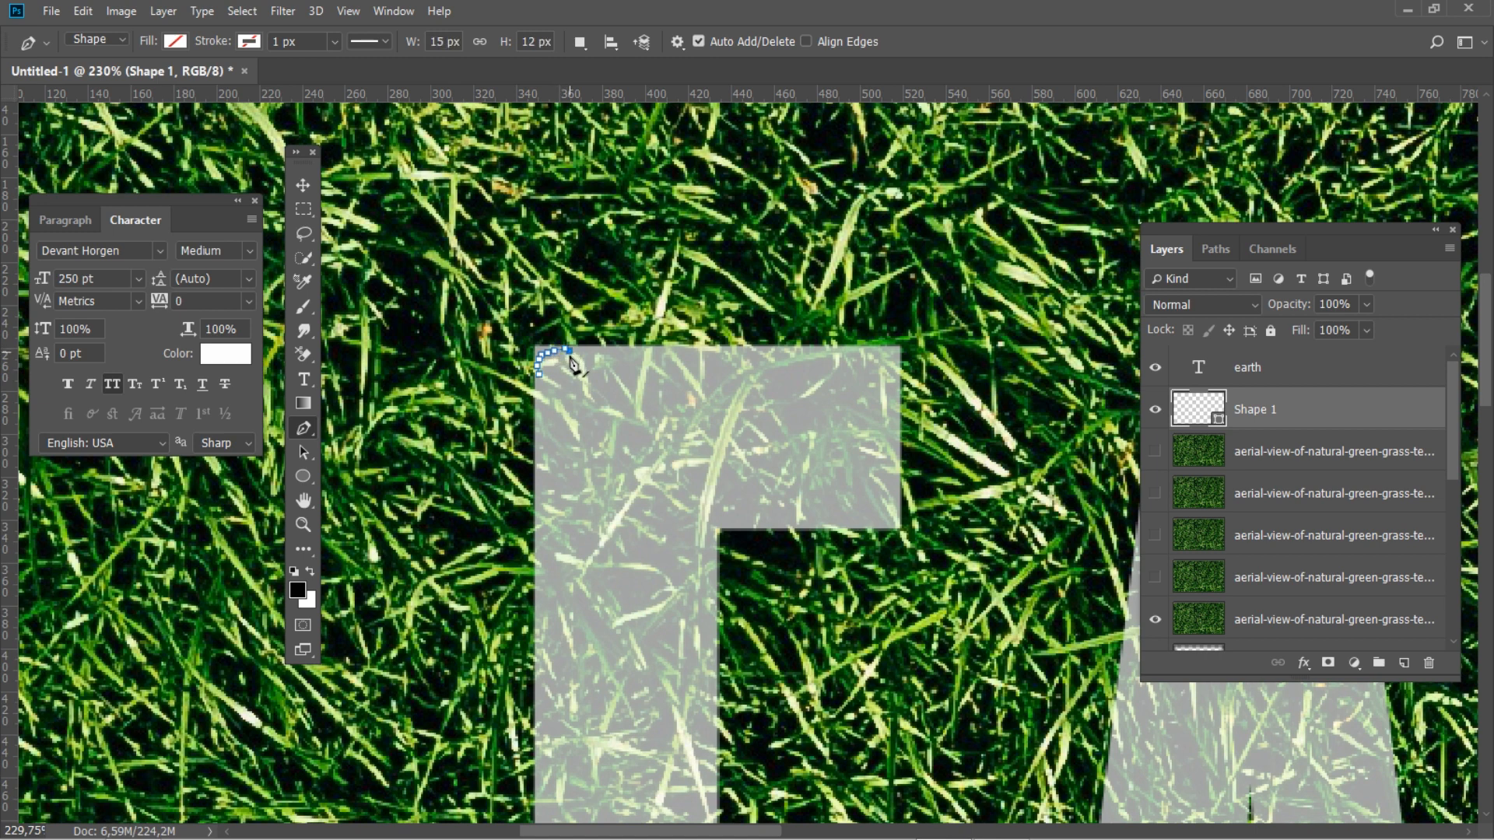
{"action": "left_click_drag", "start_coordinate": [564, 361], "coordinate": [598, 358]}
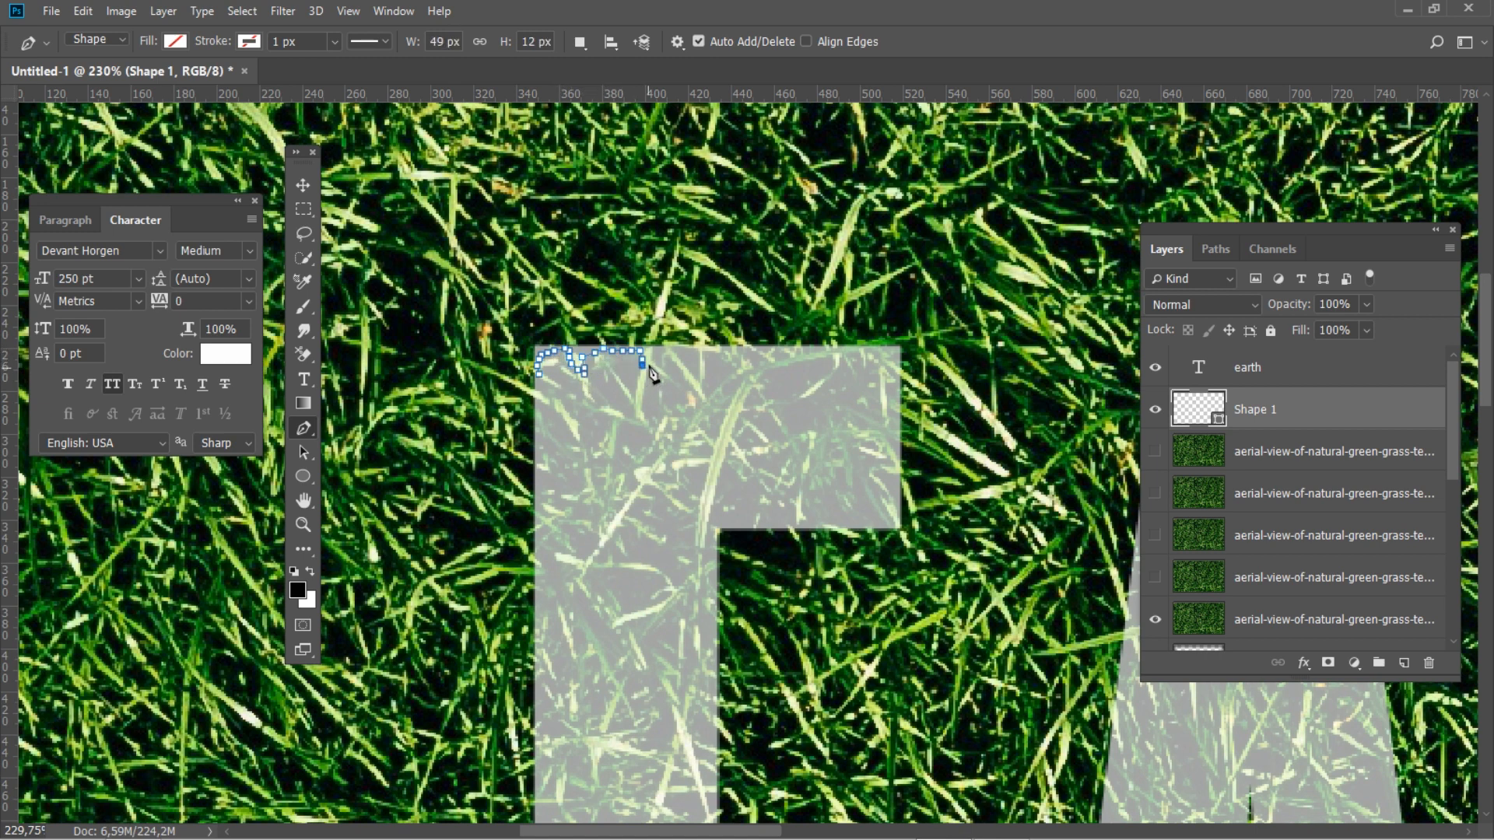
{"action": "left_click_drag", "start_coordinate": [643, 361], "coordinate": [689, 372]}
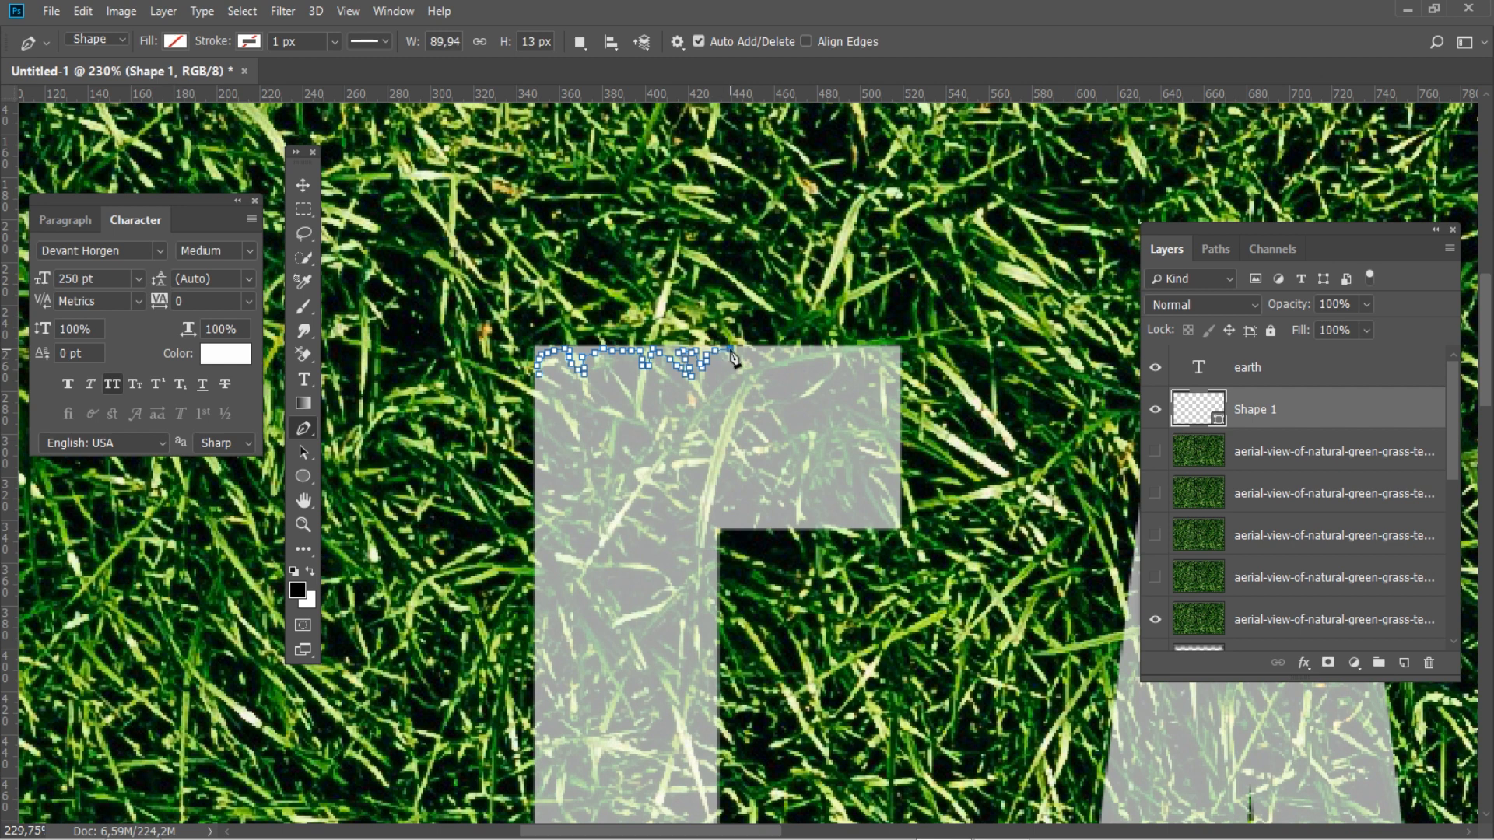
{"action": "left_click_drag", "start_coordinate": [734, 360], "coordinate": [795, 361]}
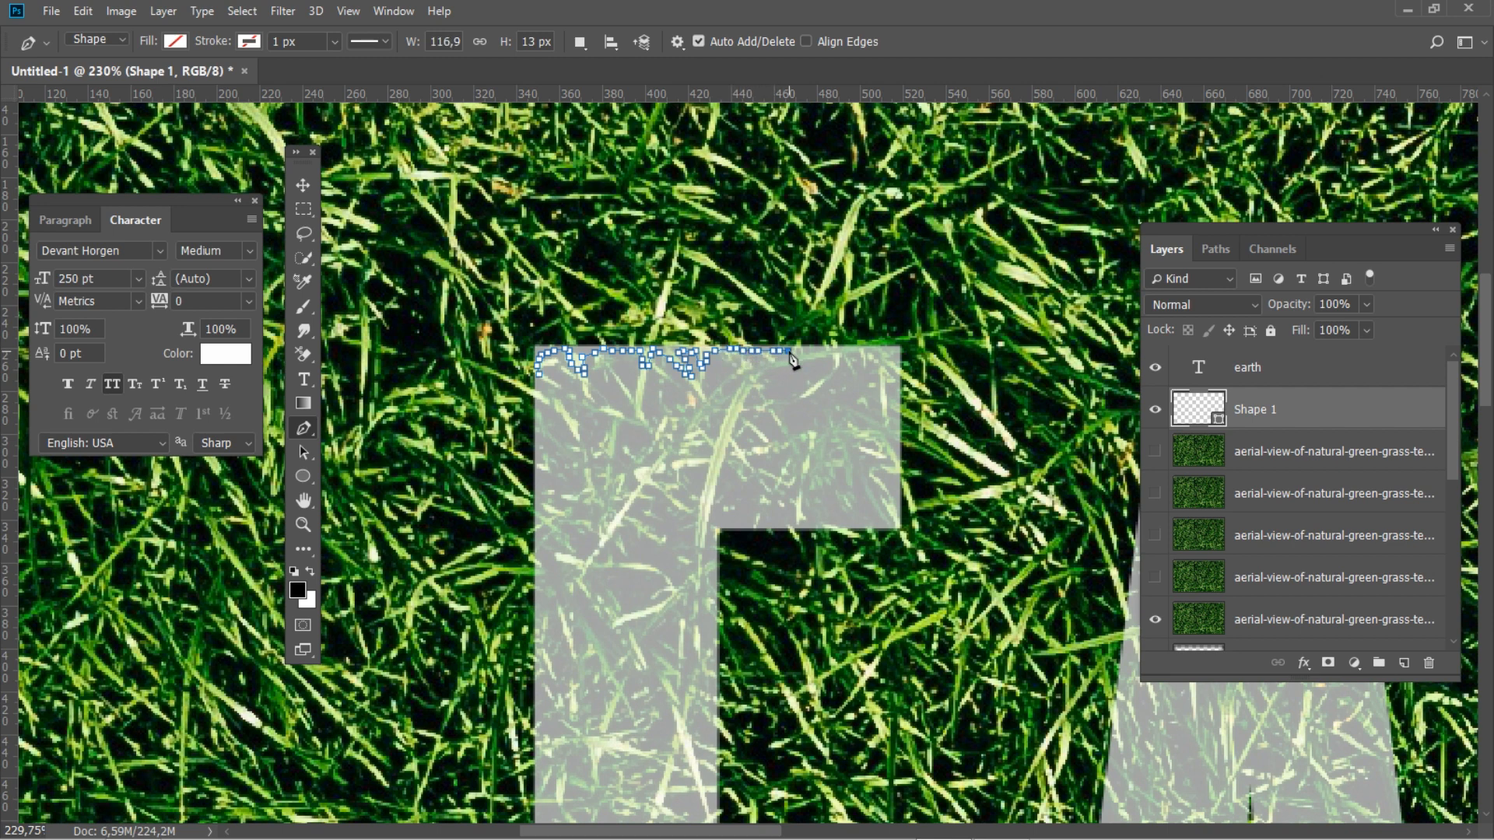
{"action": "left_click_drag", "start_coordinate": [794, 360], "coordinate": [874, 530]}
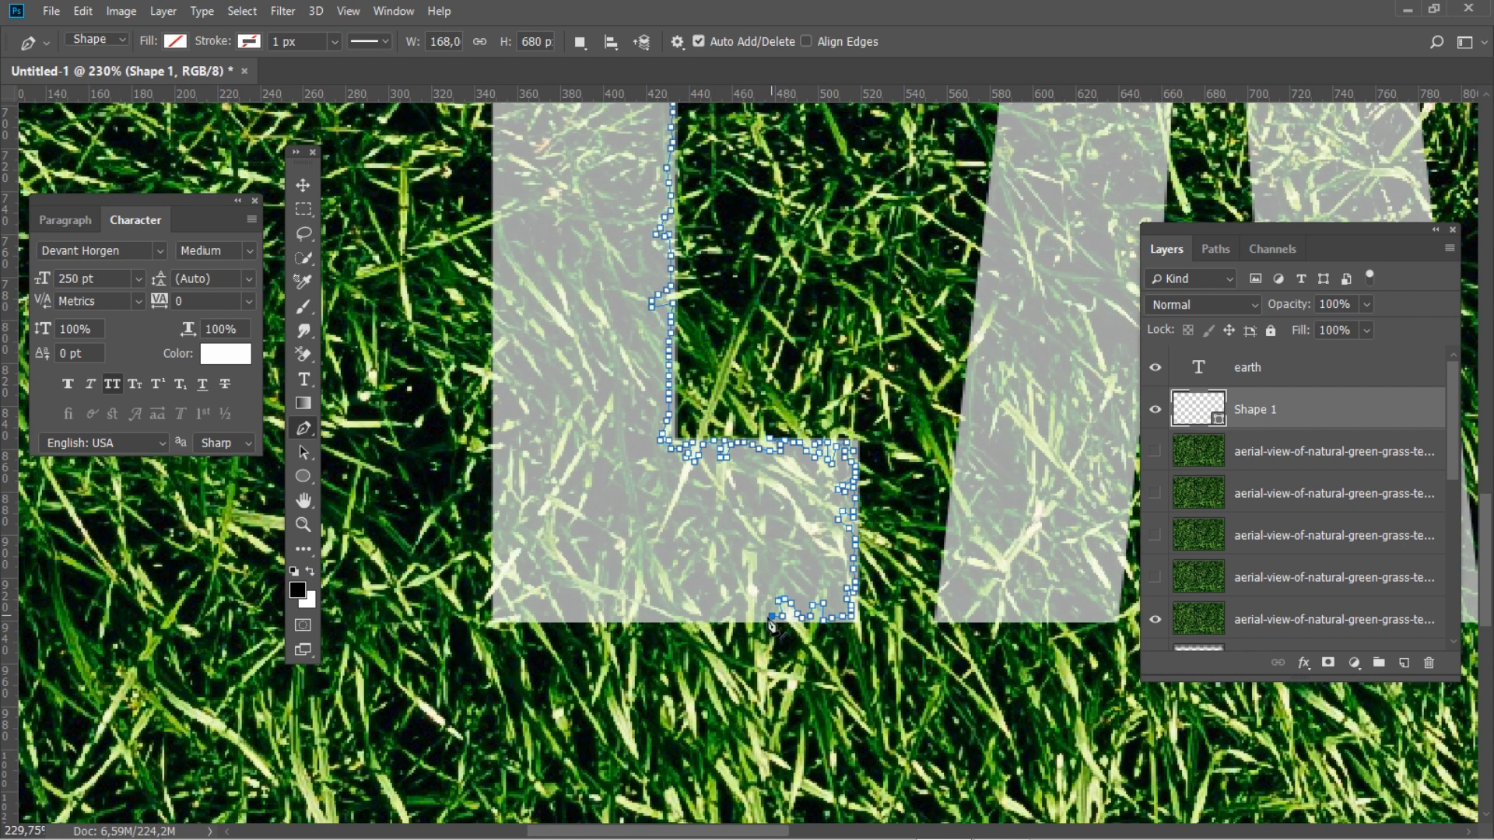
{"action": "left_click_drag", "start_coordinate": [772, 624], "coordinate": [505, 585]}
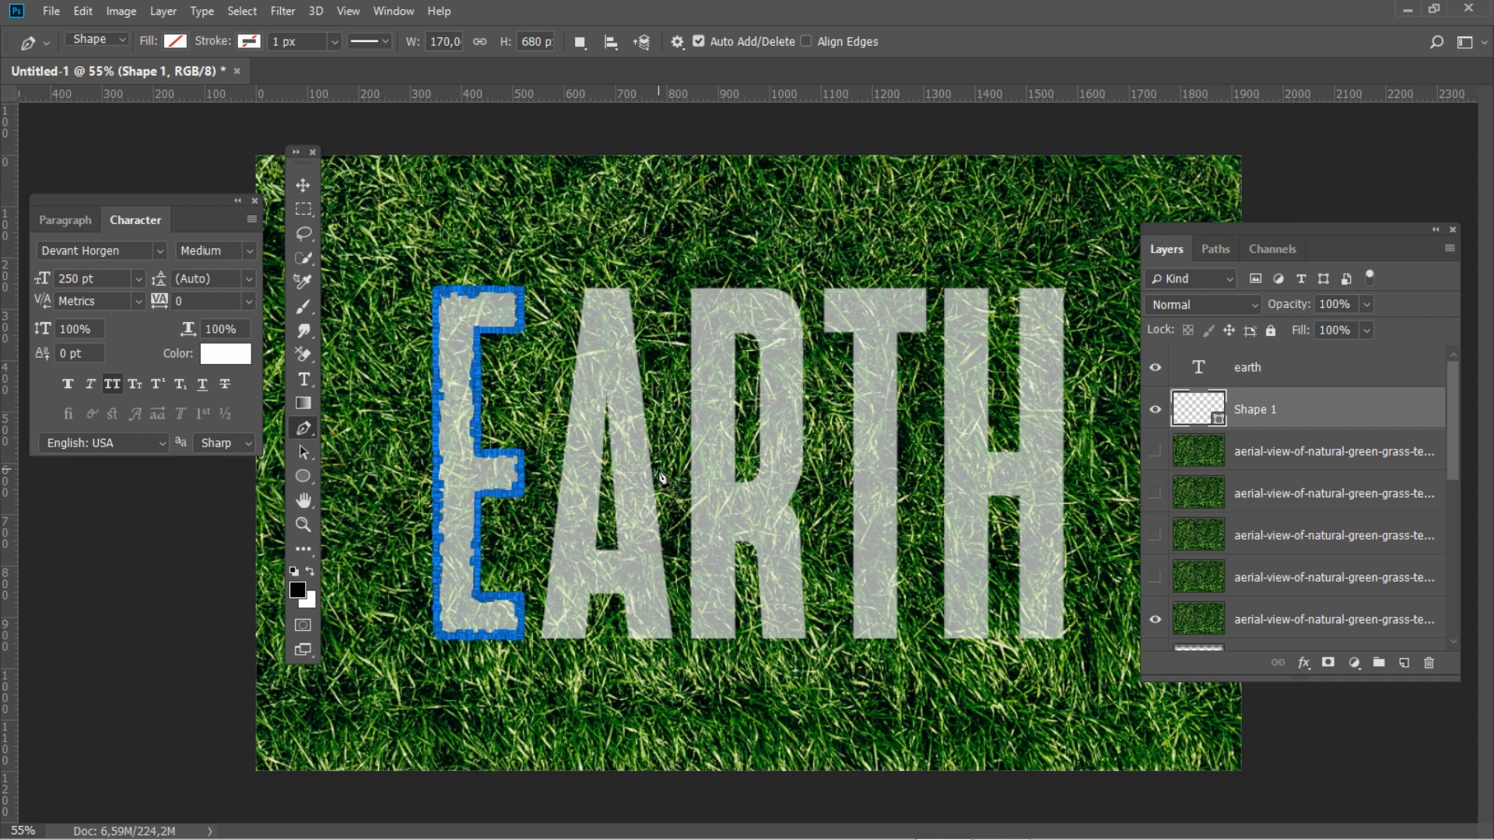
Step: Convert the traced E path into a selection
{"action": "right_click", "coordinate": [661, 476]}
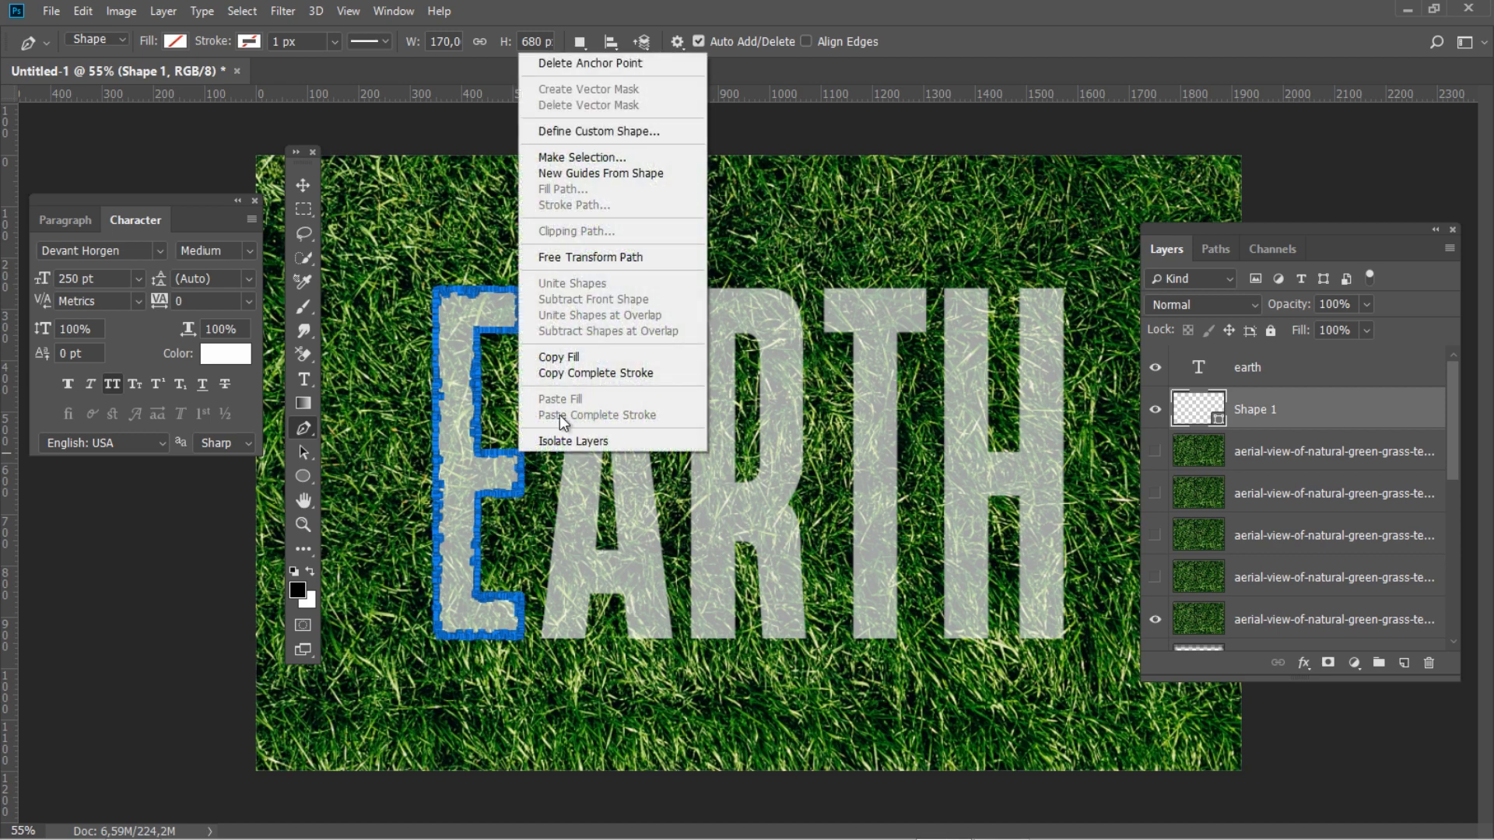
{"action": "left_click", "coordinate": [580, 157]}
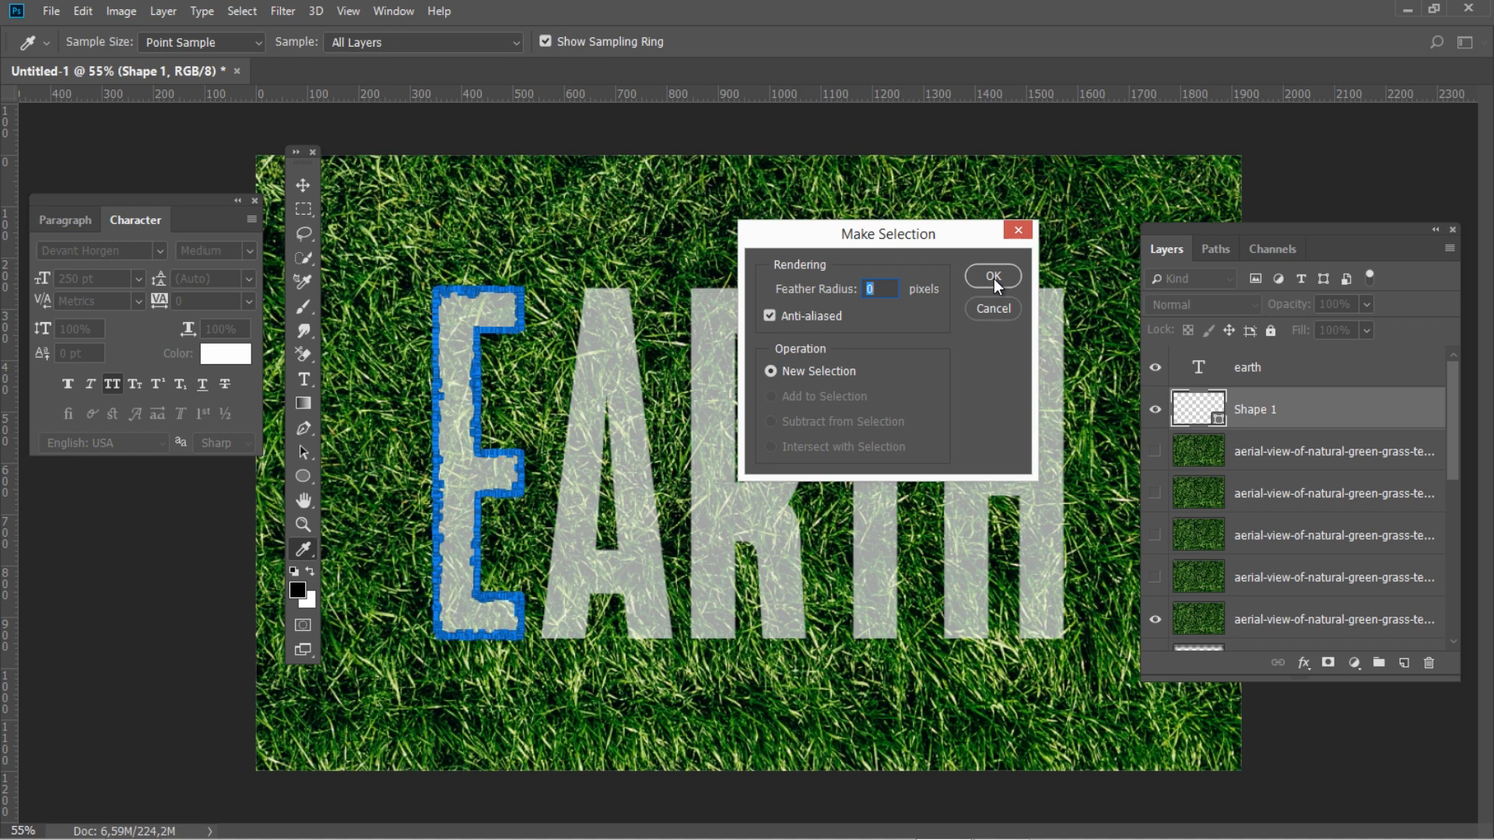
{"action": "left_click", "coordinate": [991, 276]}
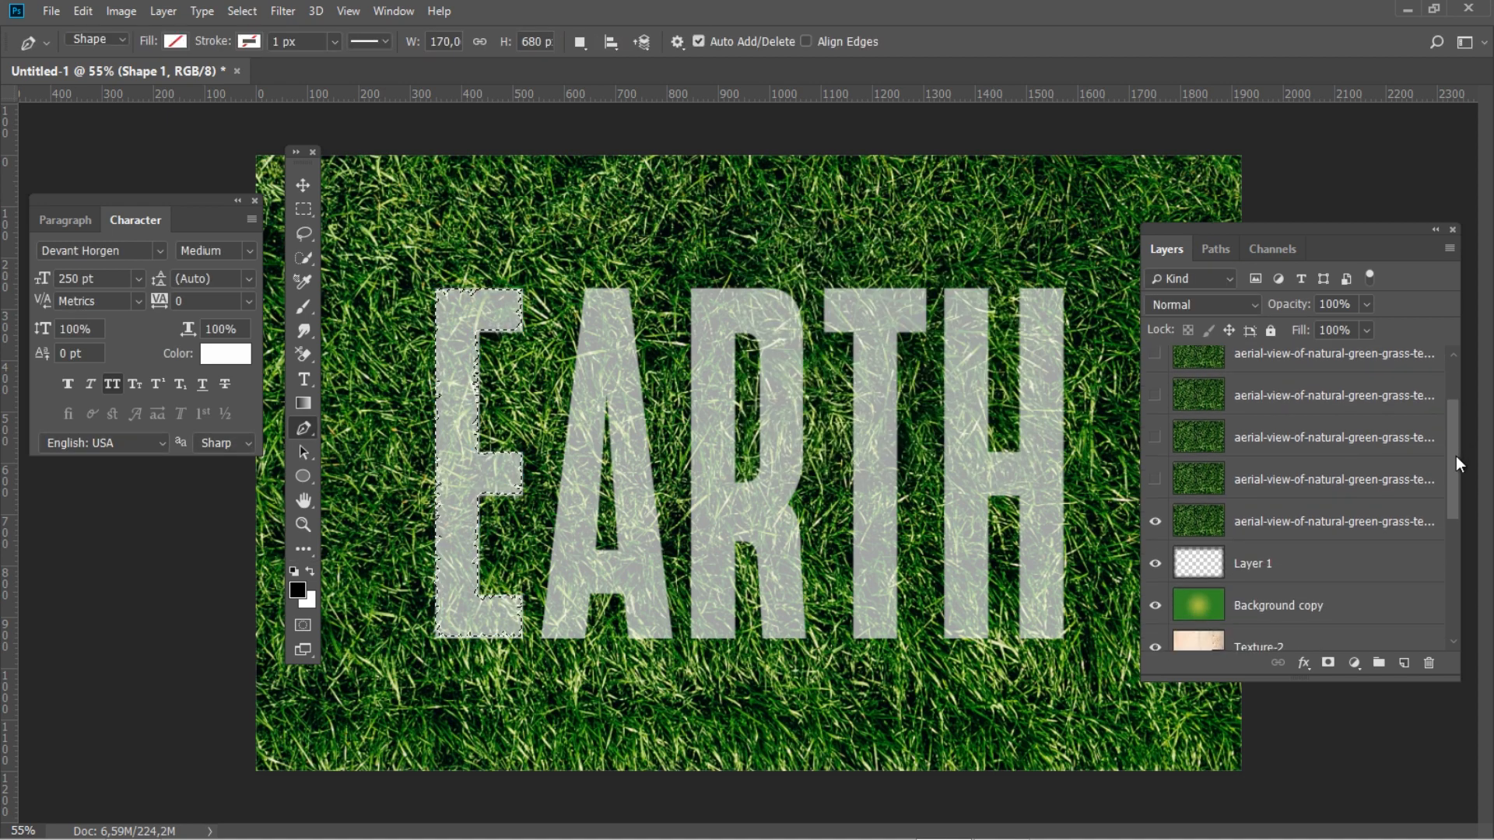
Step: Mask a grass layer to the E selection and hide the plain EARTH text layer
{"action": "left_click", "coordinate": [1333, 516]}
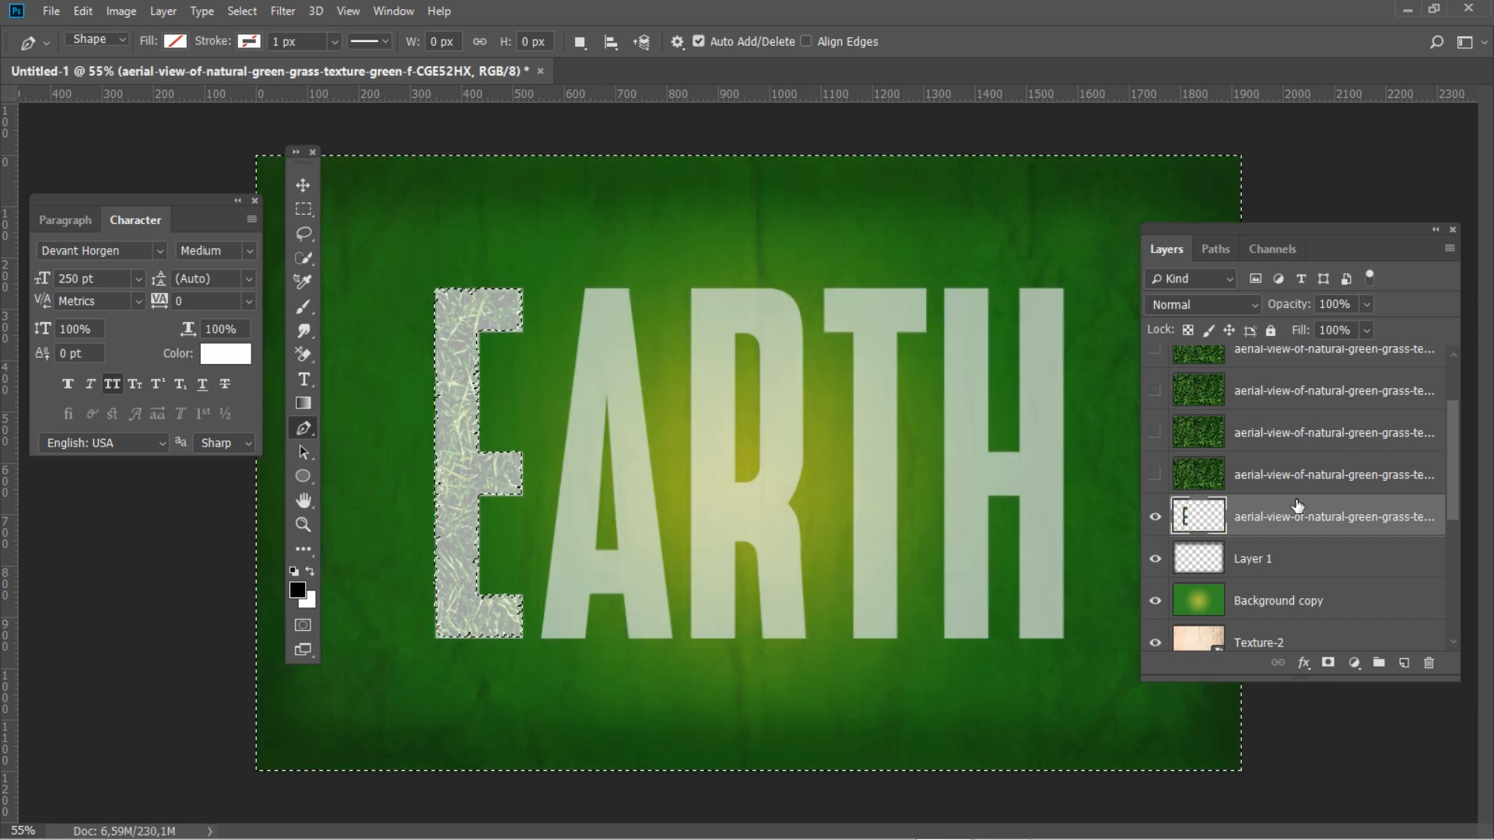
{"action": "left_click", "coordinate": [303, 185]}
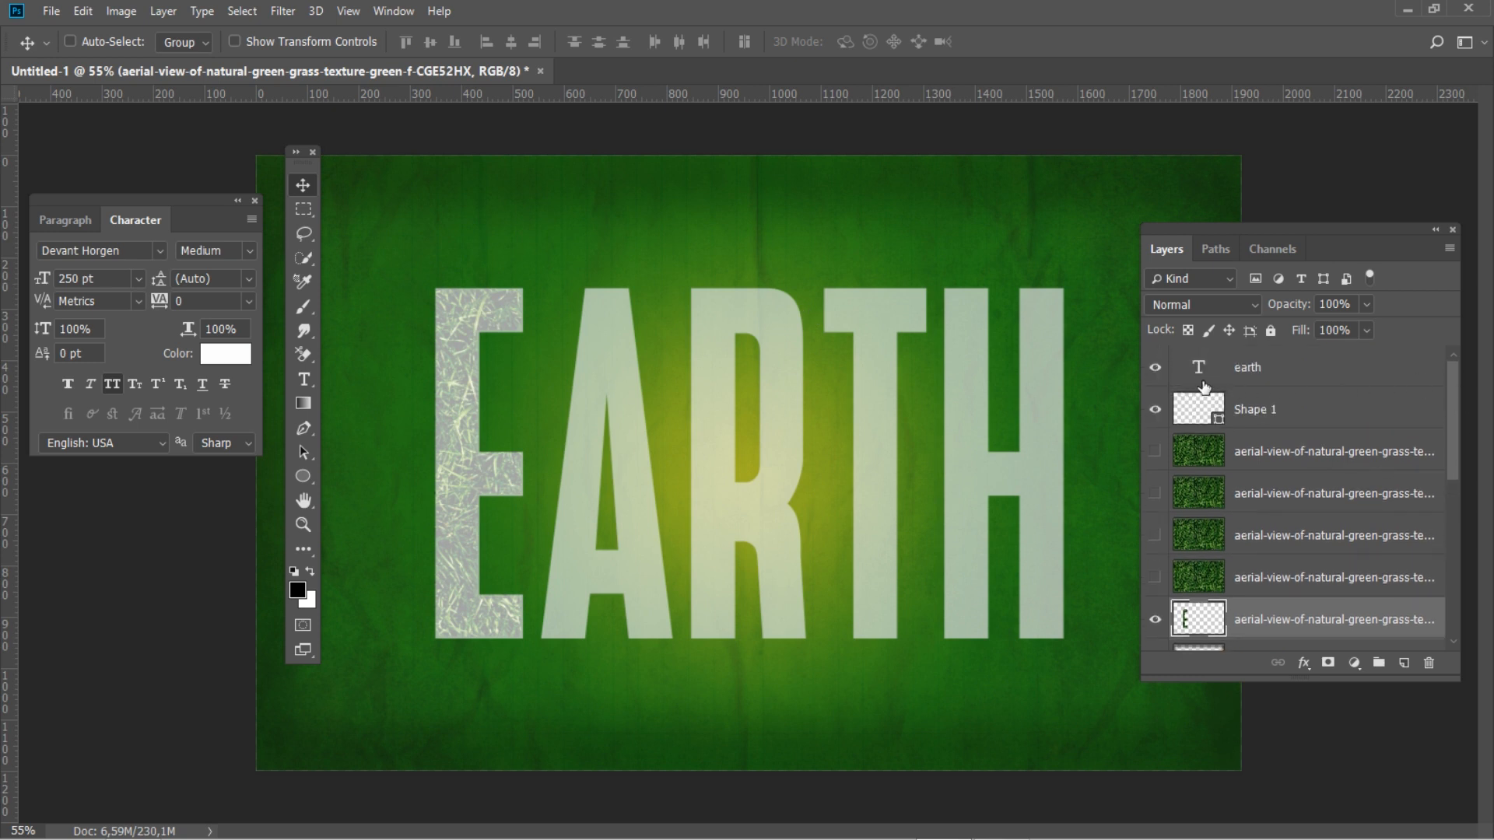
{"action": "left_click", "coordinate": [1155, 366]}
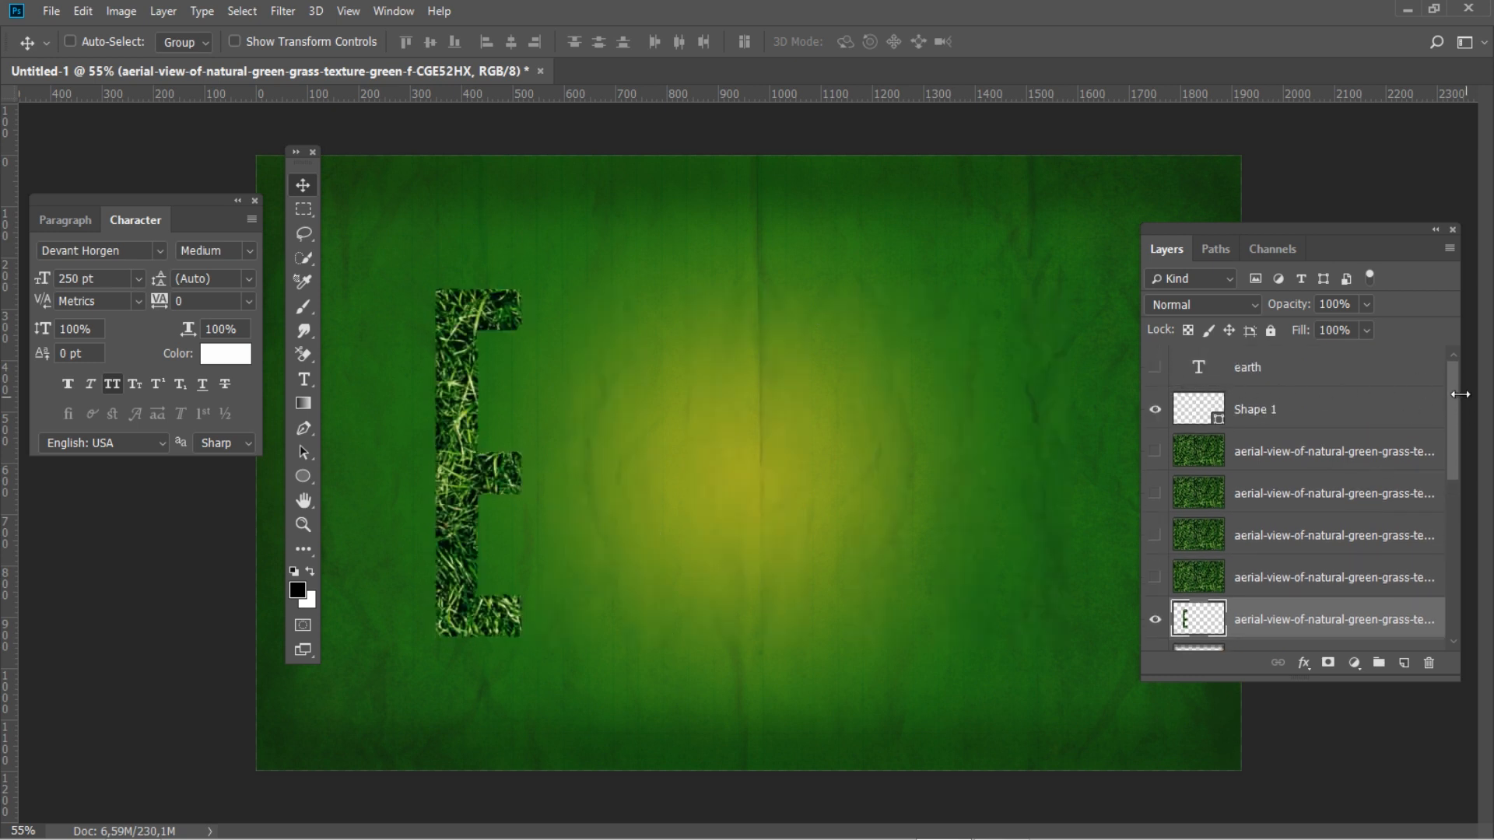
Step: Add a smooth Inner Bevel & Emboss to the E with depth 100 and size 10
{"action": "scroll", "scroll_direction": "down", "scroll_amount": 3}
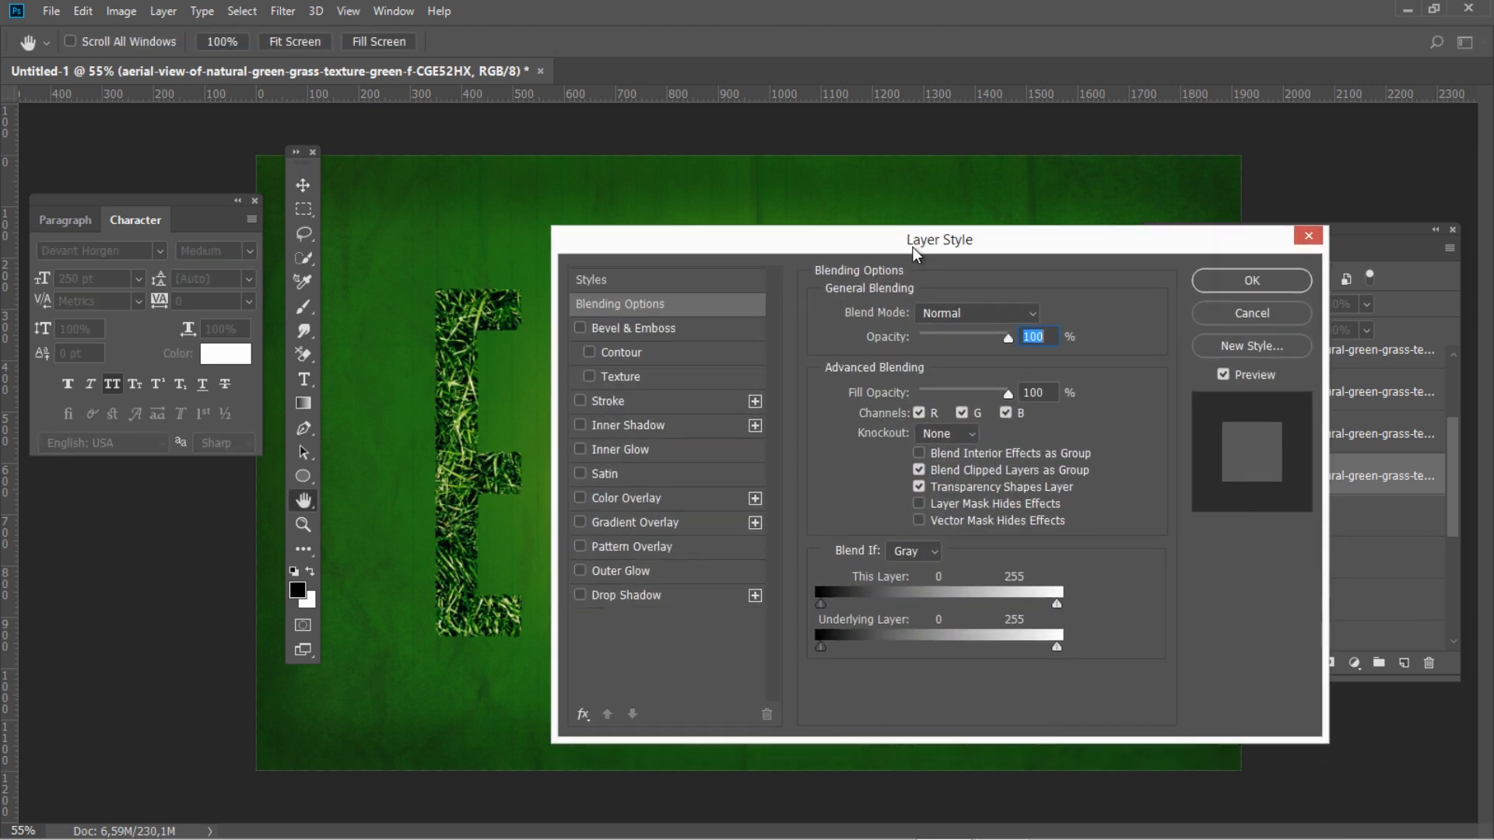
{"action": "left_click_drag", "start_coordinate": [938, 238], "coordinate": [946, 200]}
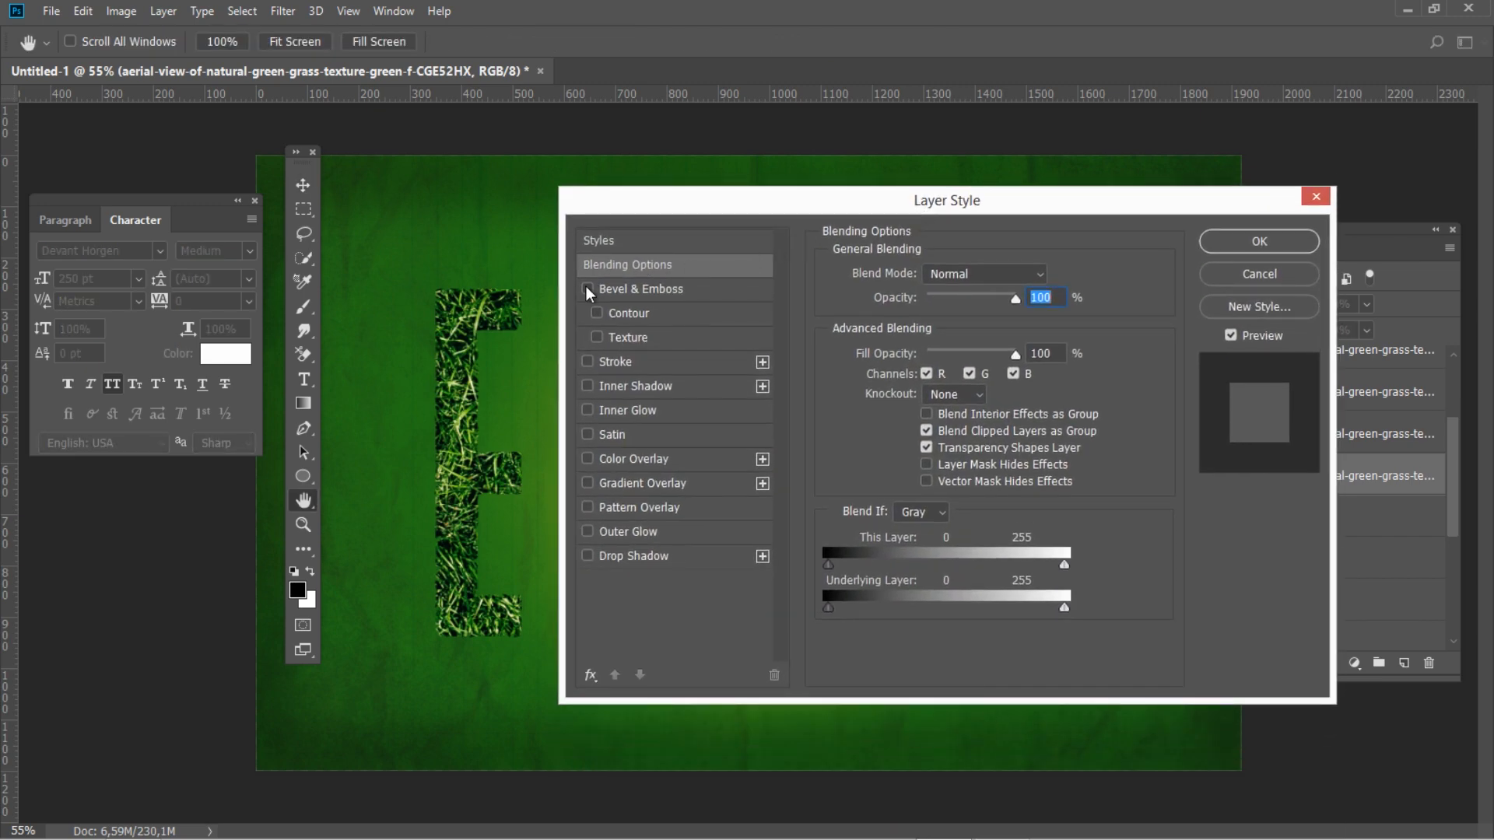
{"action": "left_click", "coordinate": [587, 290]}
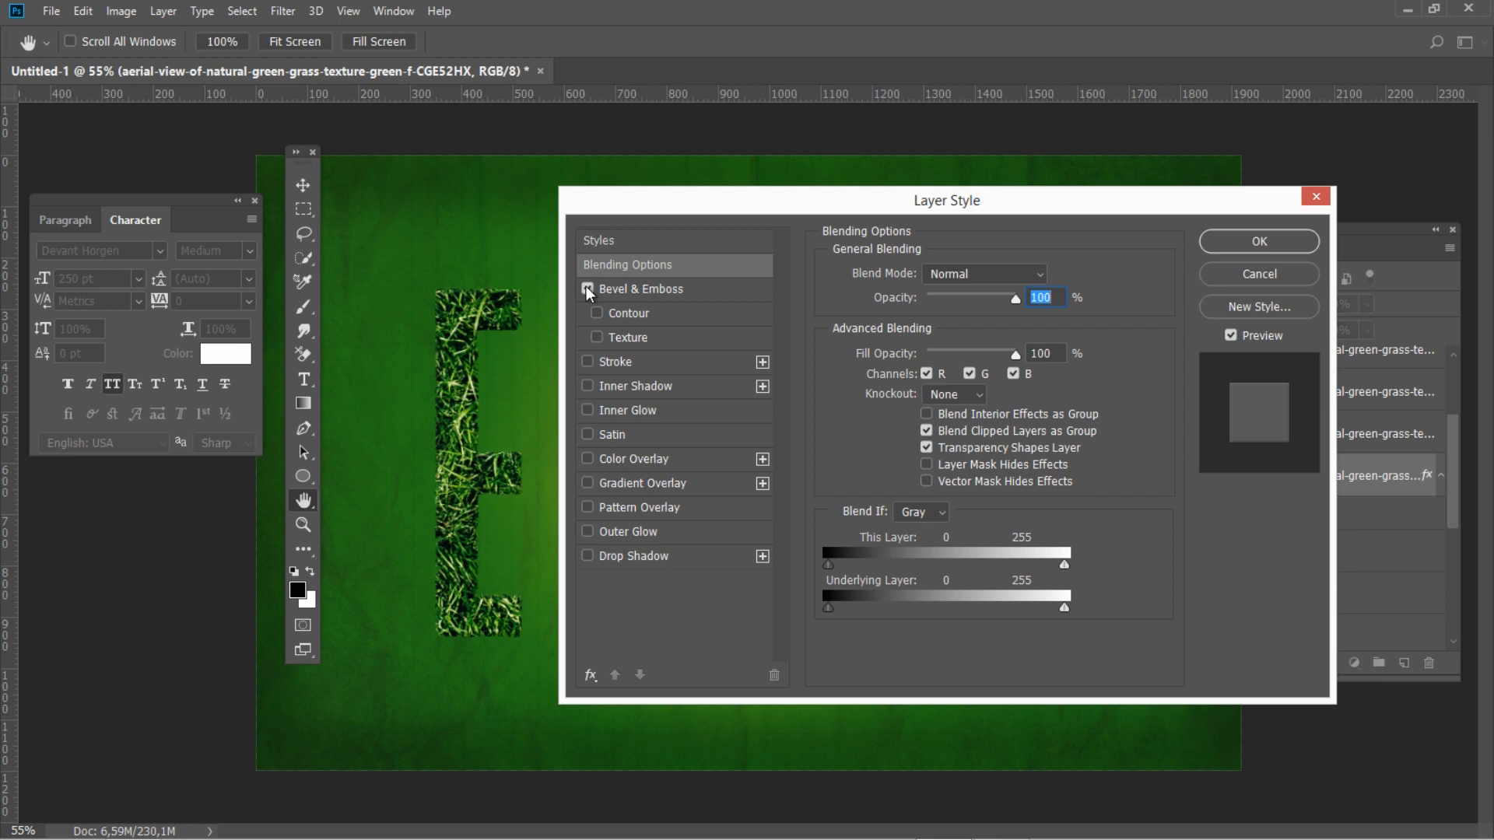
{"action": "left_click", "coordinate": [588, 290]}
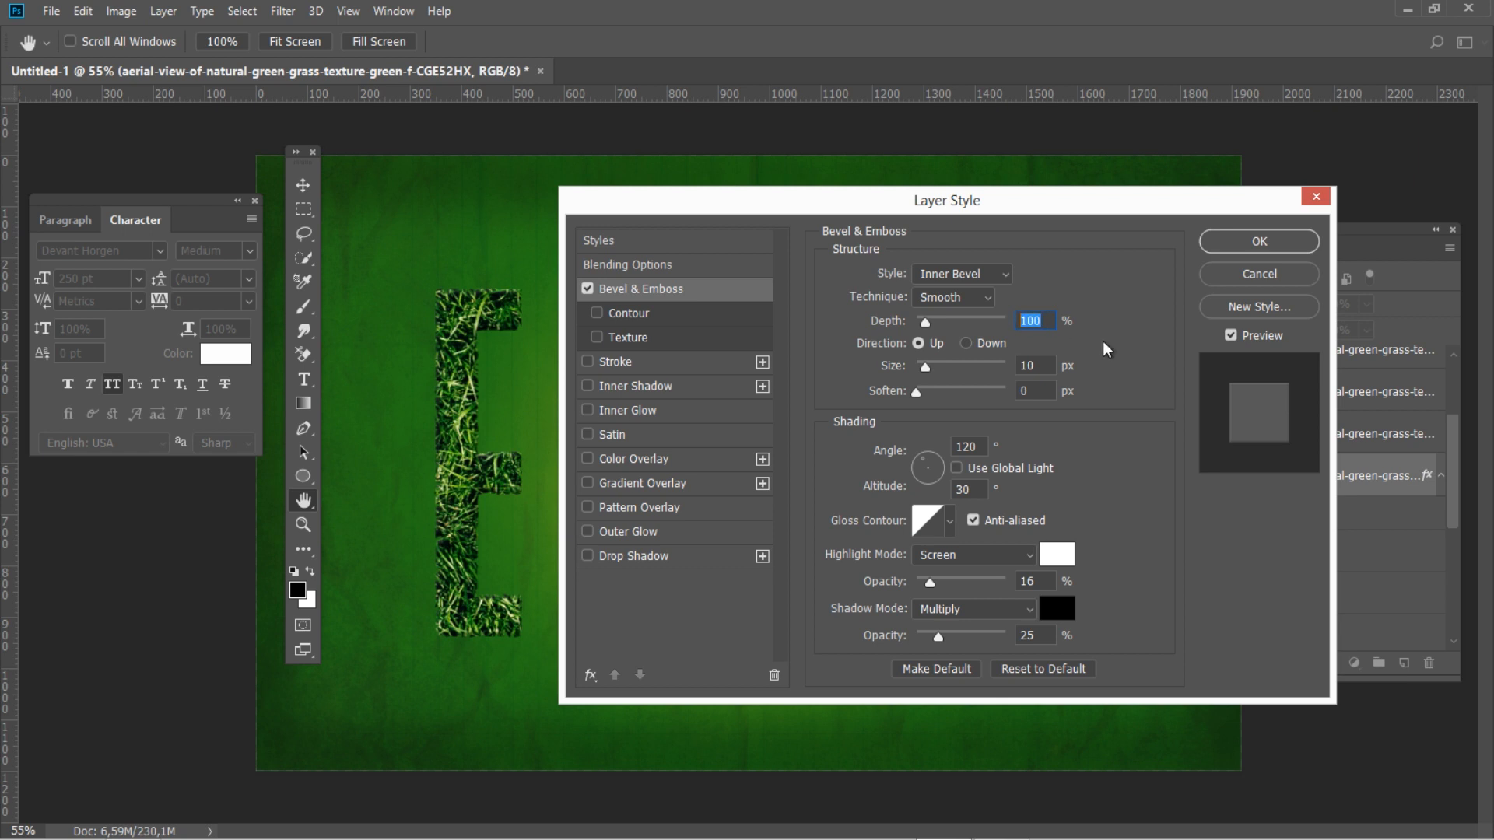
{"action": "left_click", "coordinate": [1033, 364]}
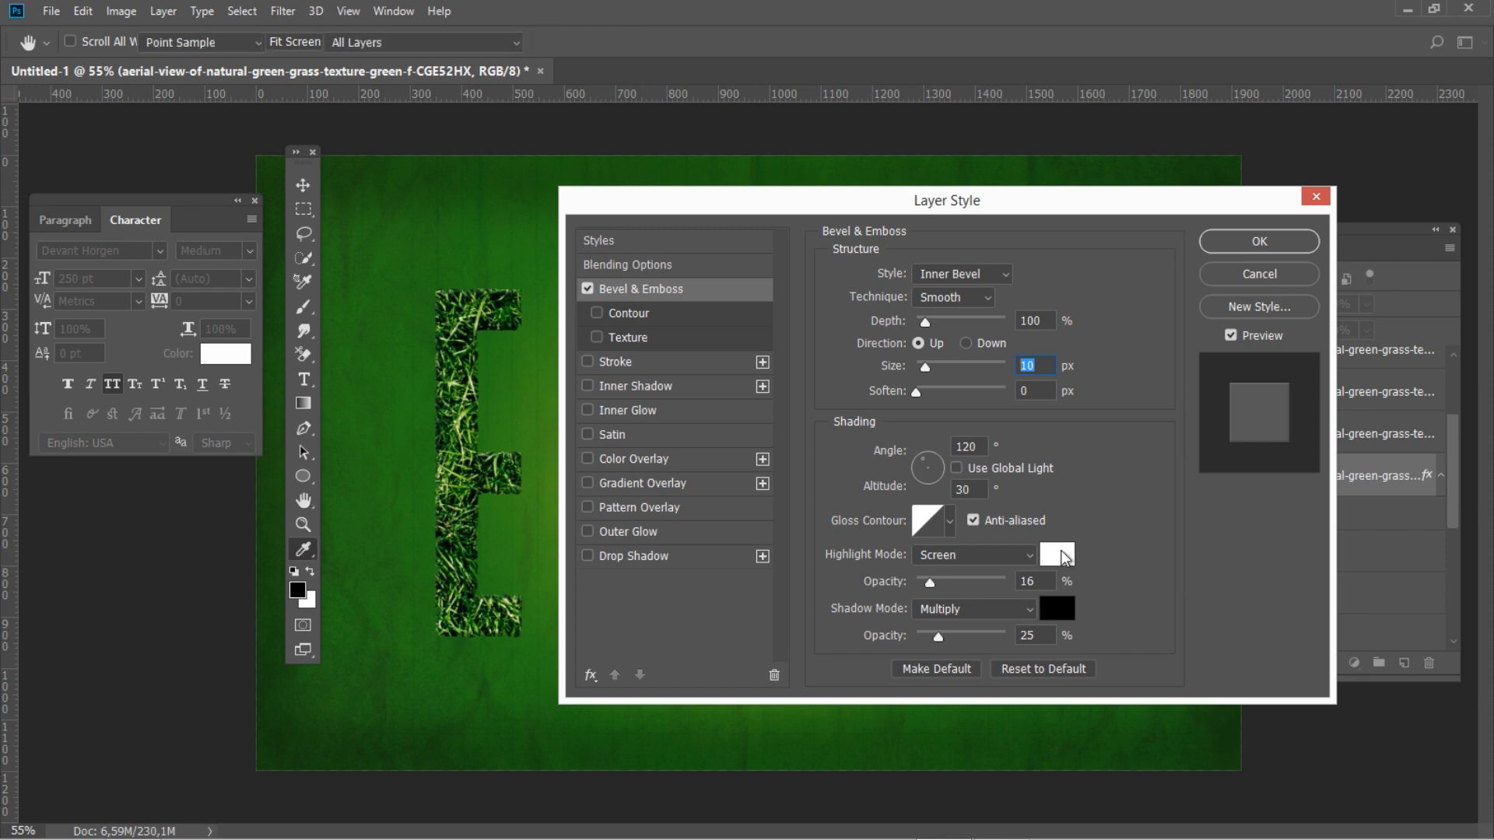
Step: Set the bevel highlight to white Screen 16% and the shadow to black Multiply 25%
{"action": "left_click", "coordinate": [1056, 555]}
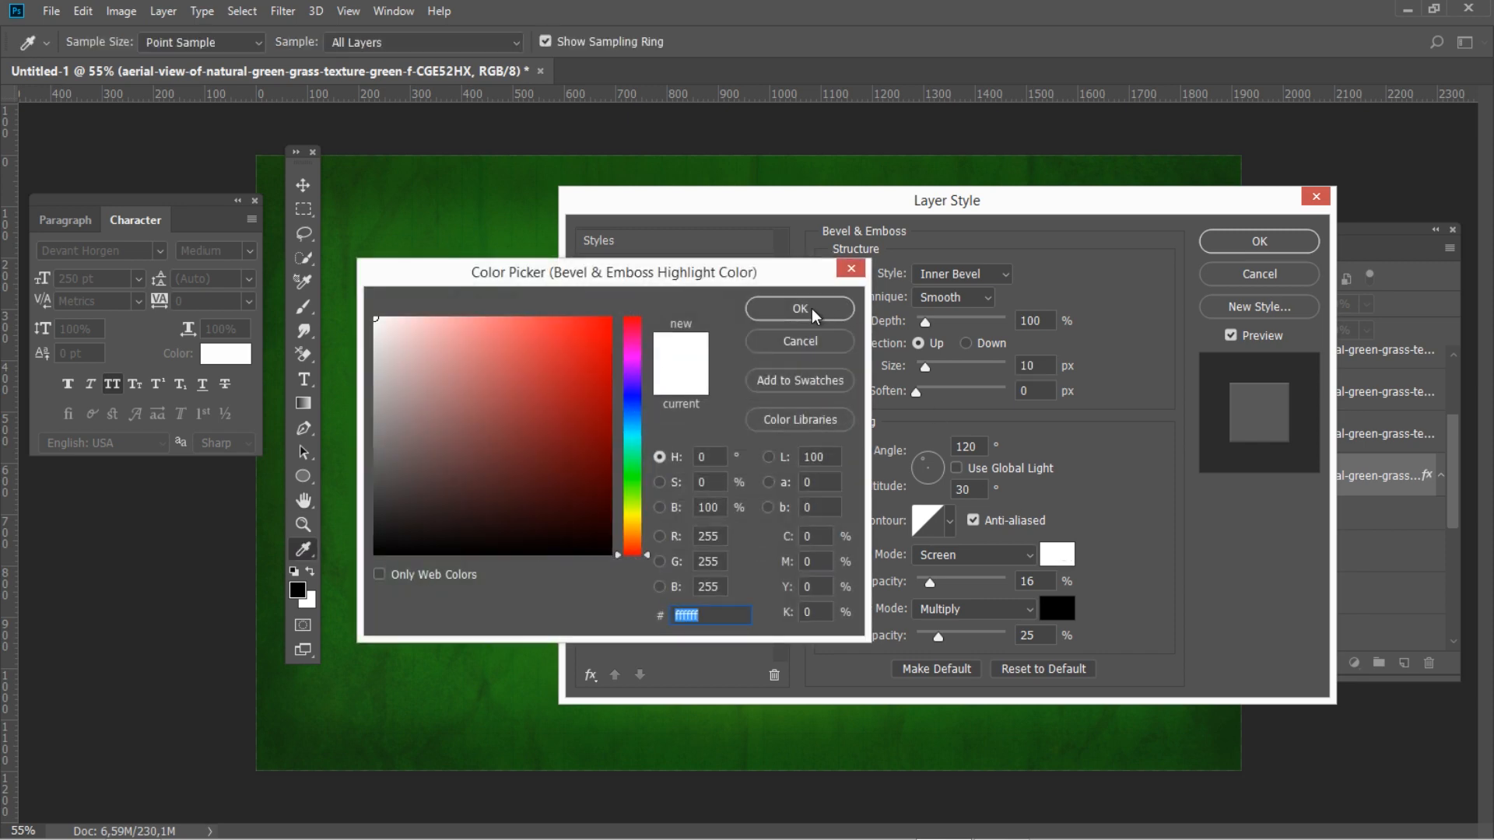
{"action": "left_click", "coordinate": [798, 308]}
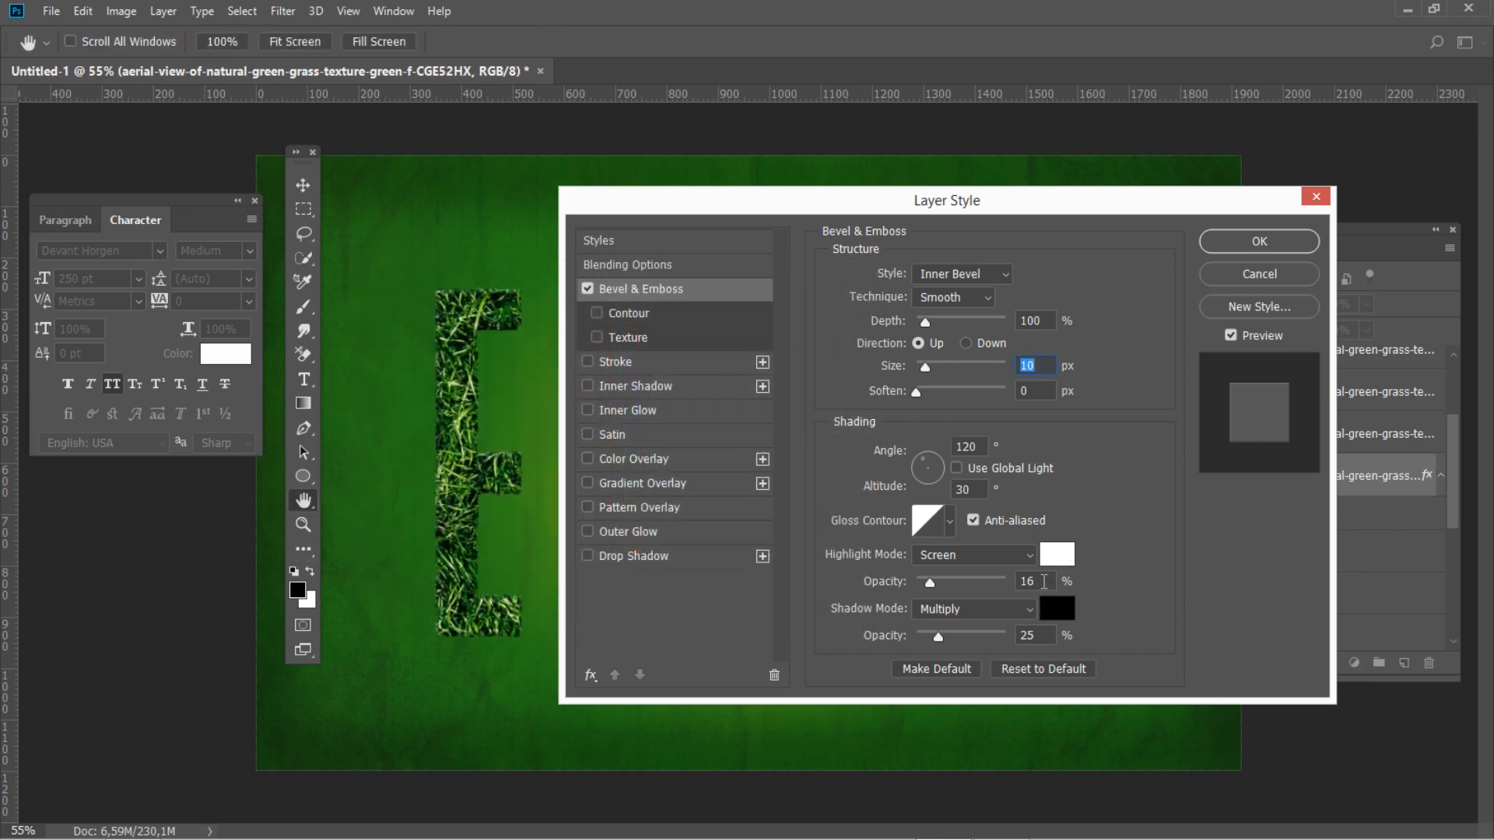
{"action": "left_click", "coordinate": [1032, 581]}
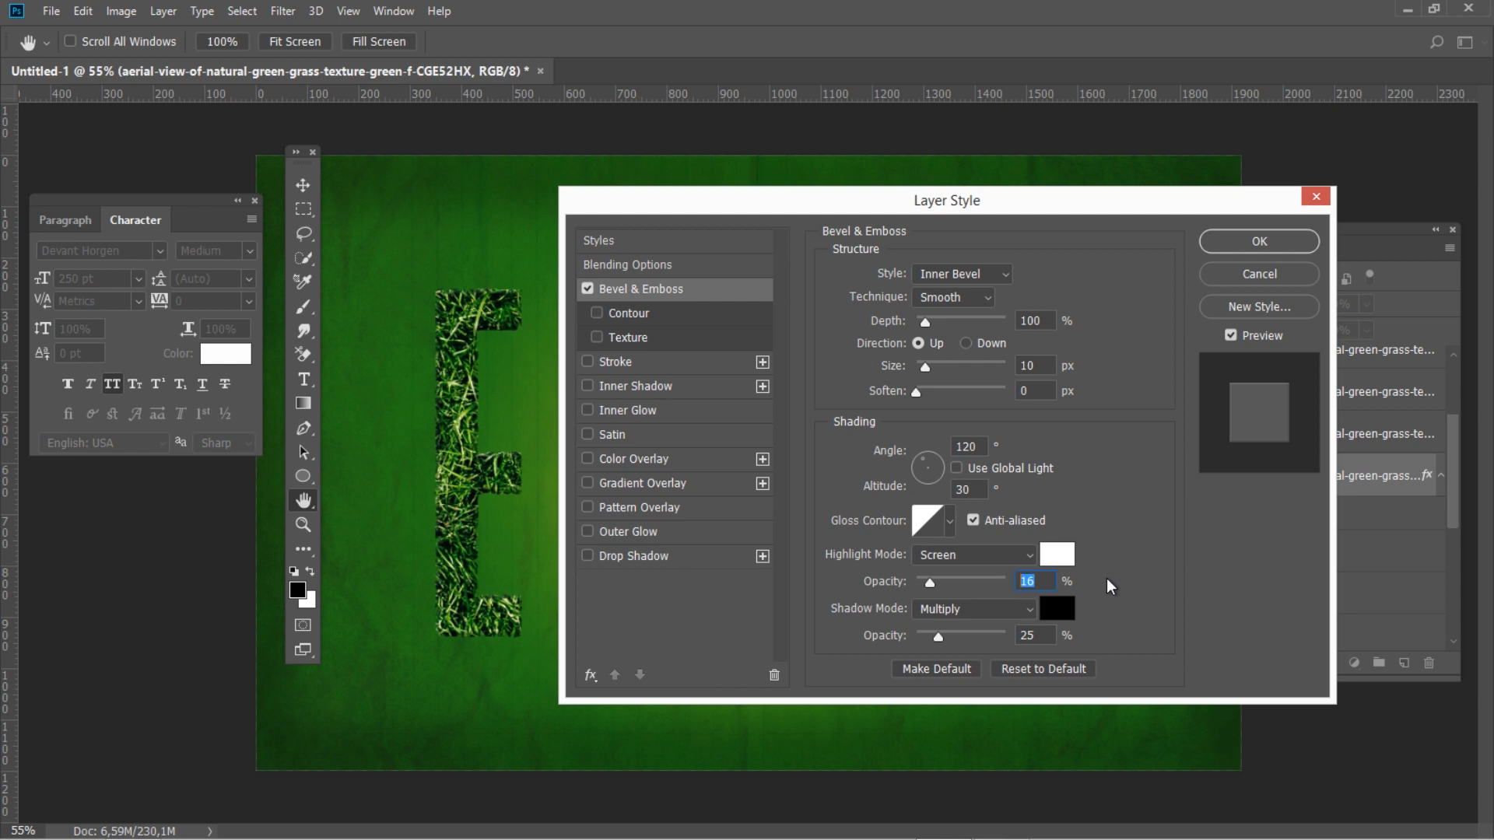
{"action": "left_click", "coordinate": [972, 555]}
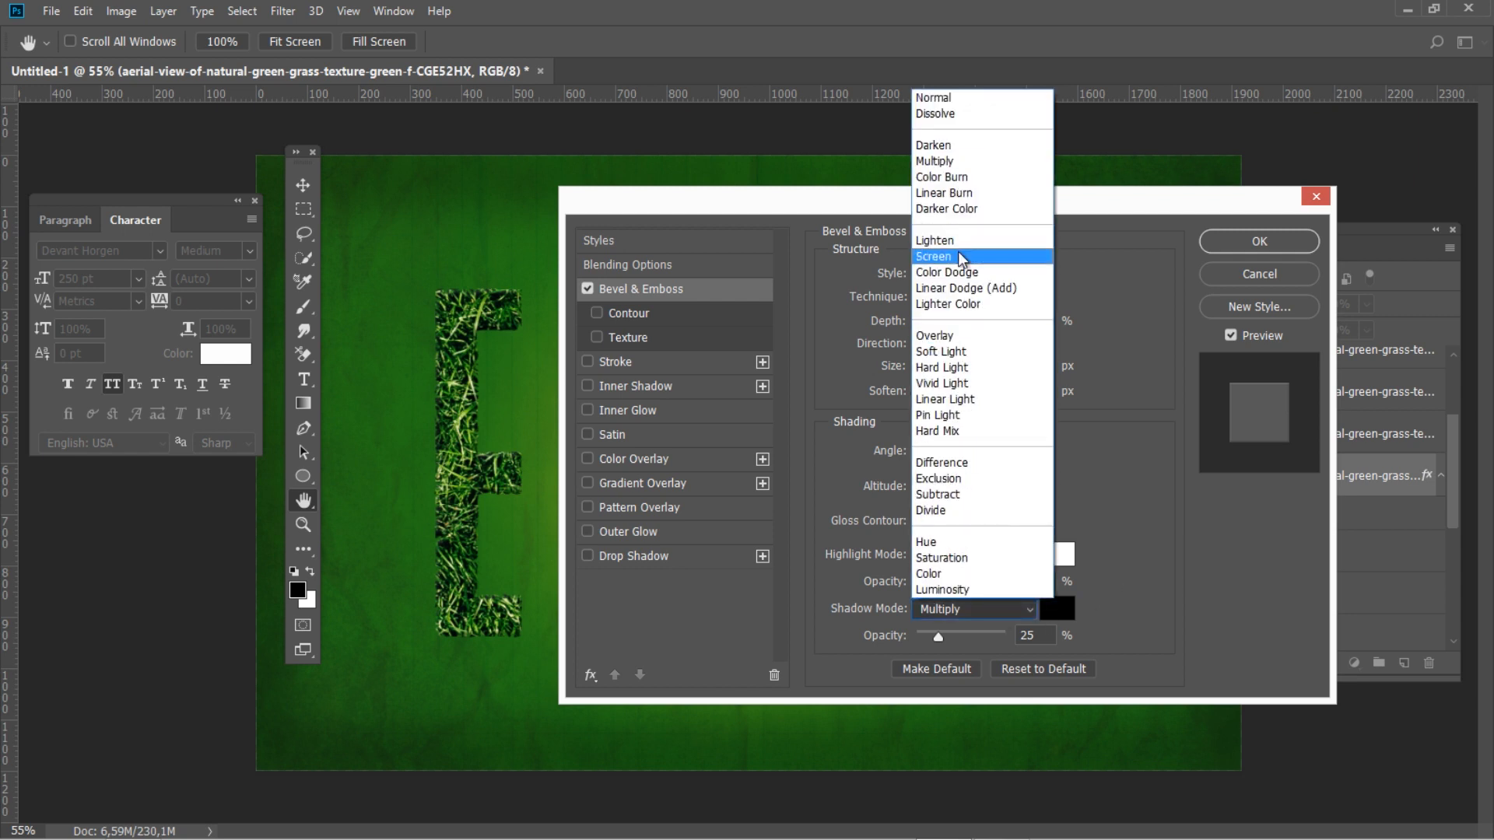
{"action": "left_click", "coordinate": [935, 256]}
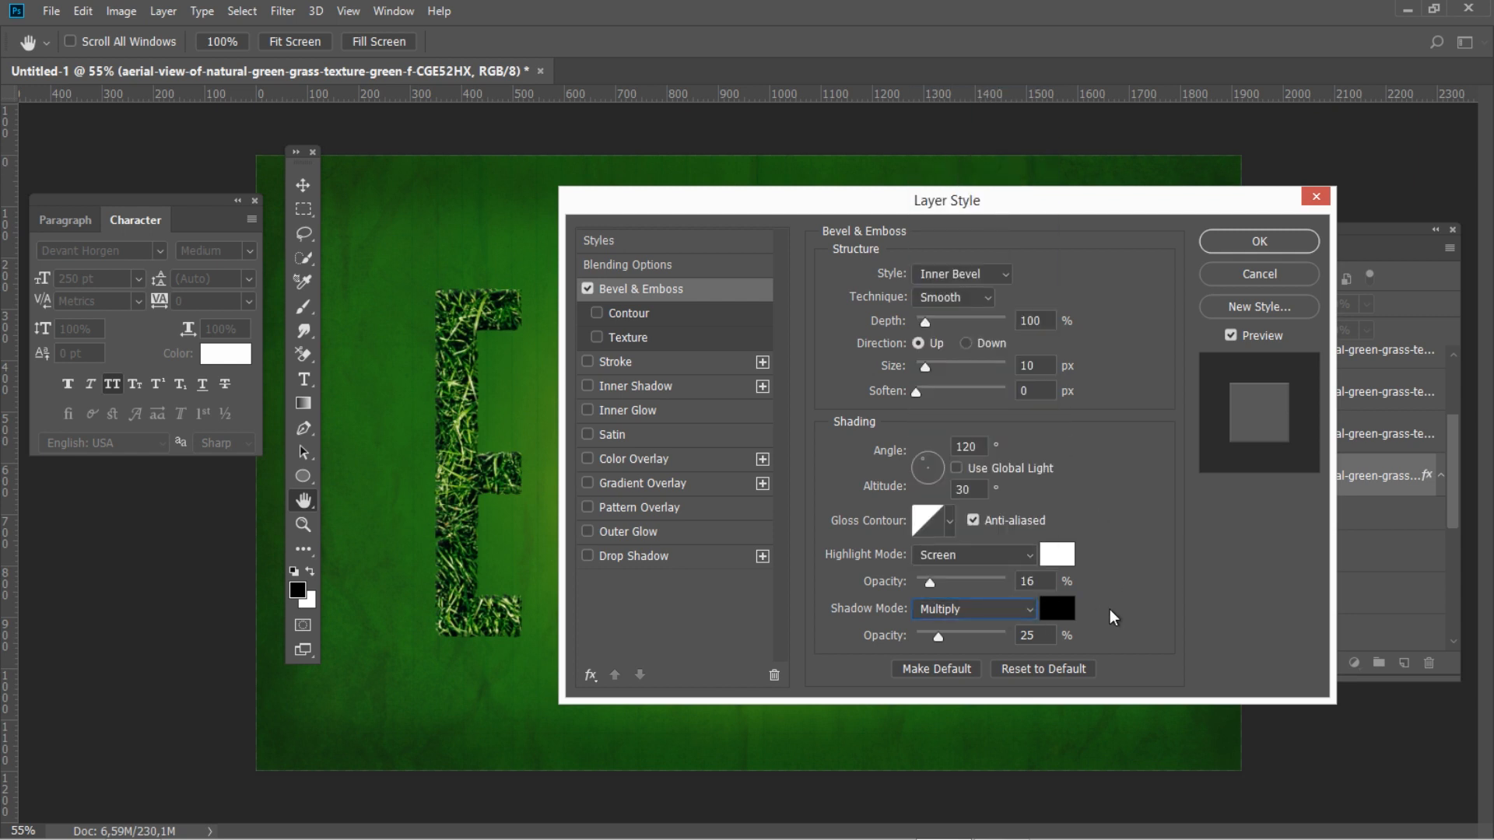
{"action": "left_click", "coordinate": [1056, 608]}
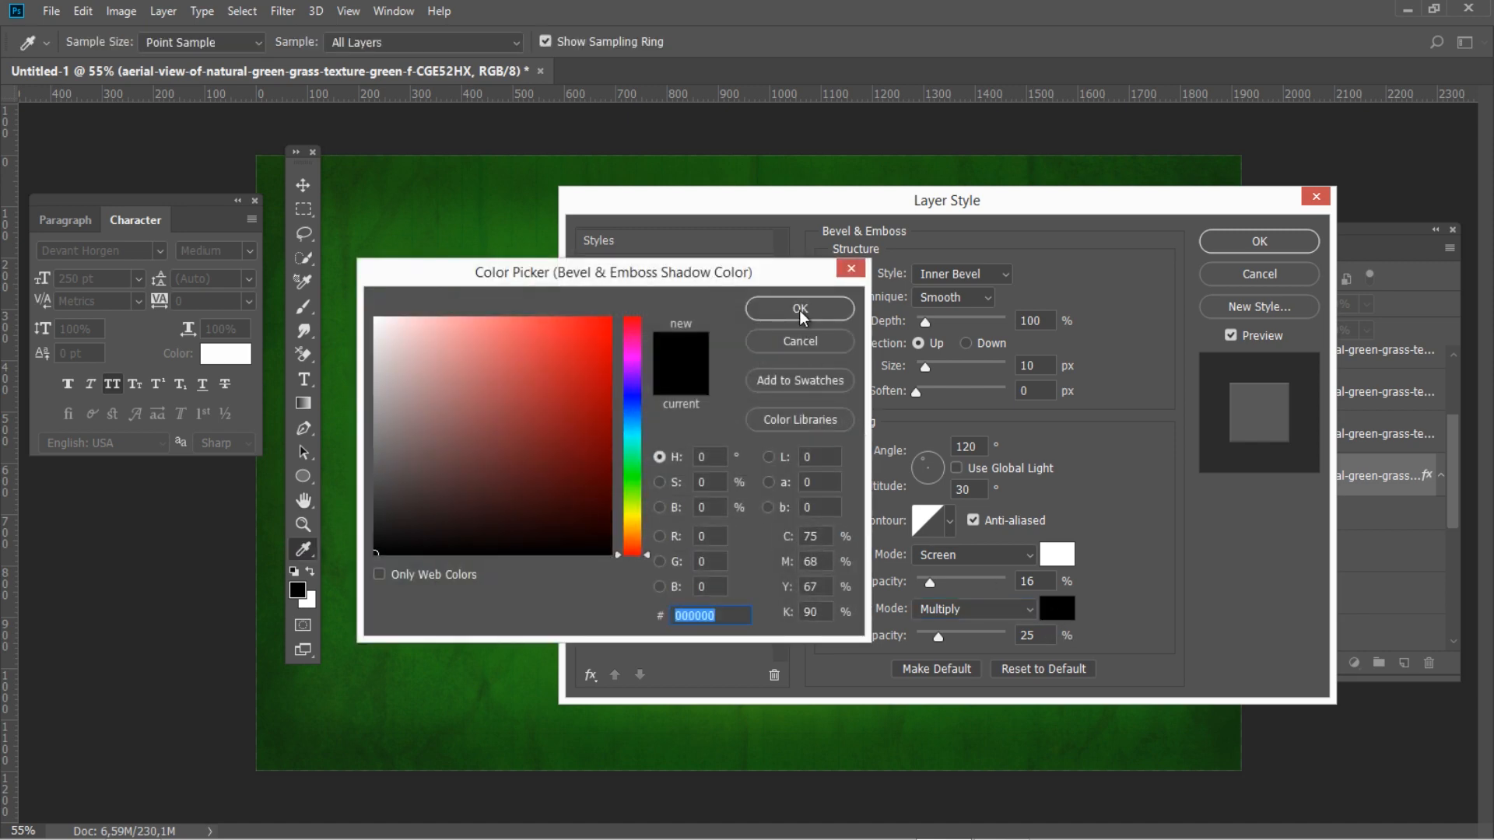
{"action": "left_click", "coordinate": [798, 309]}
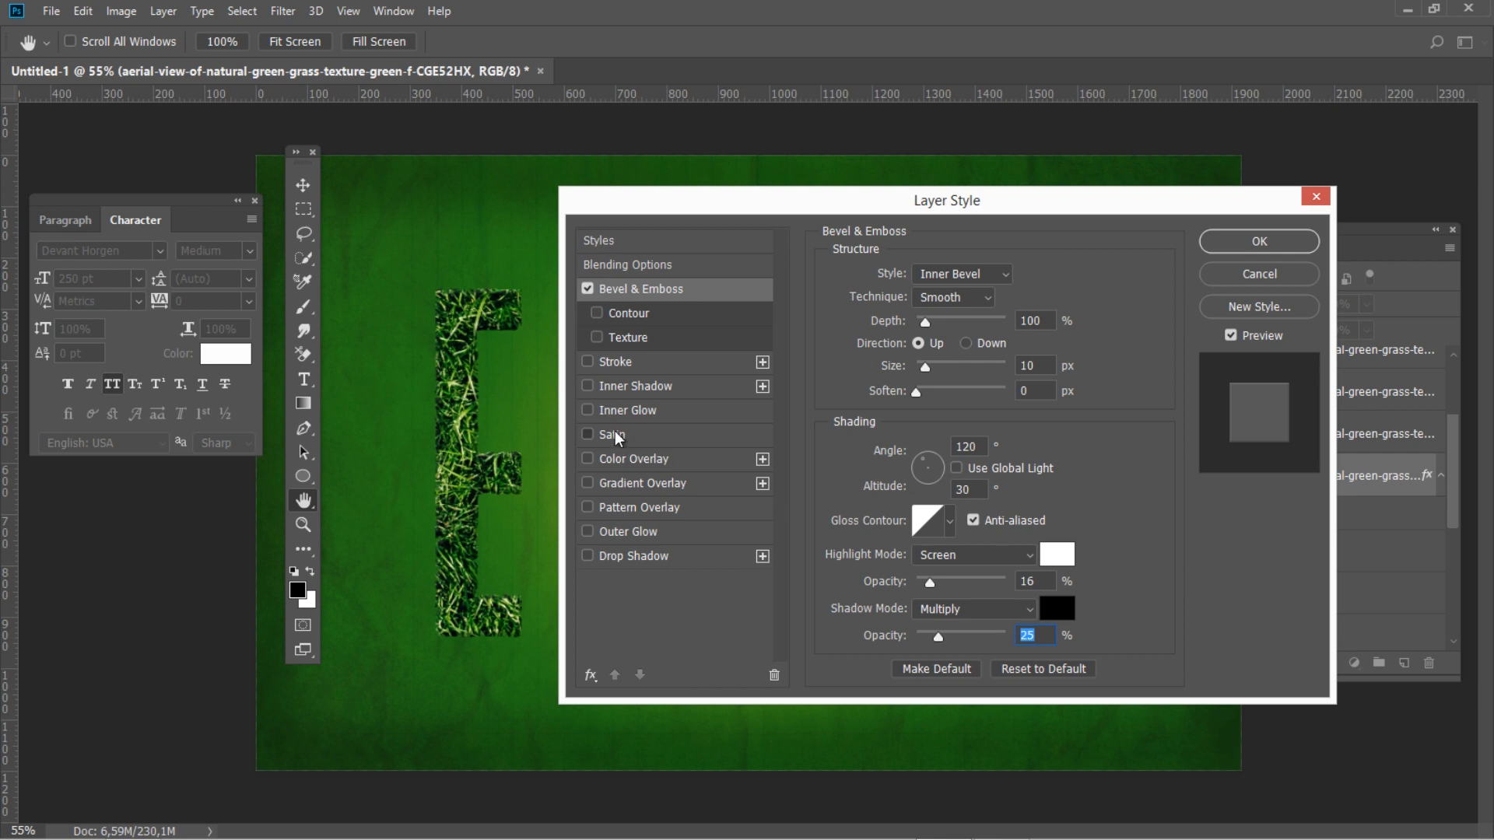
Step: Add an inverted Screen Satin in green 64912a at 13%, angle 19°, distance and size 14
{"action": "left_click", "coordinate": [612, 434]}
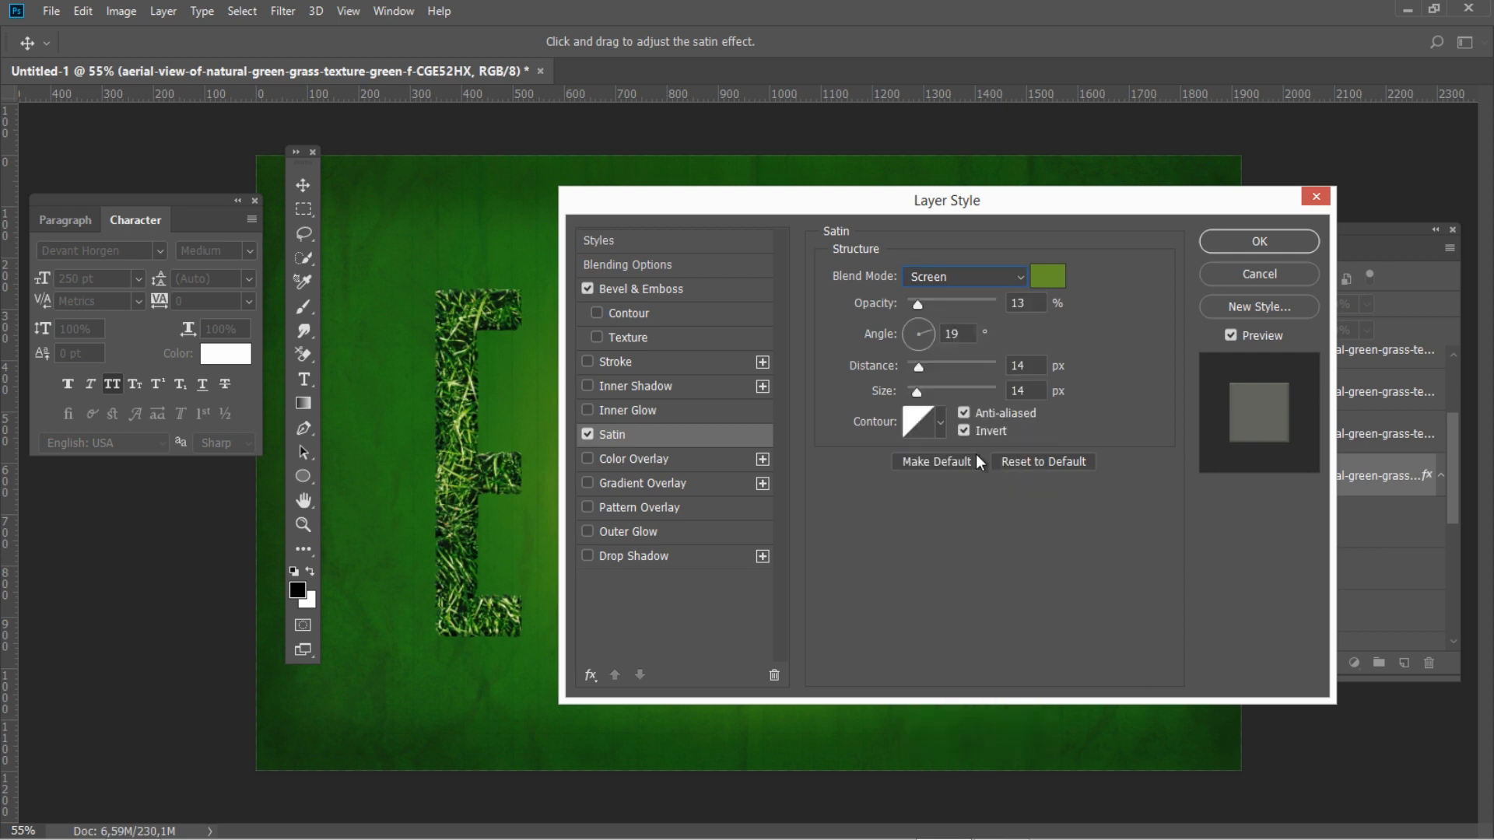
{"action": "mouse_move", "coordinate": [935, 462]}
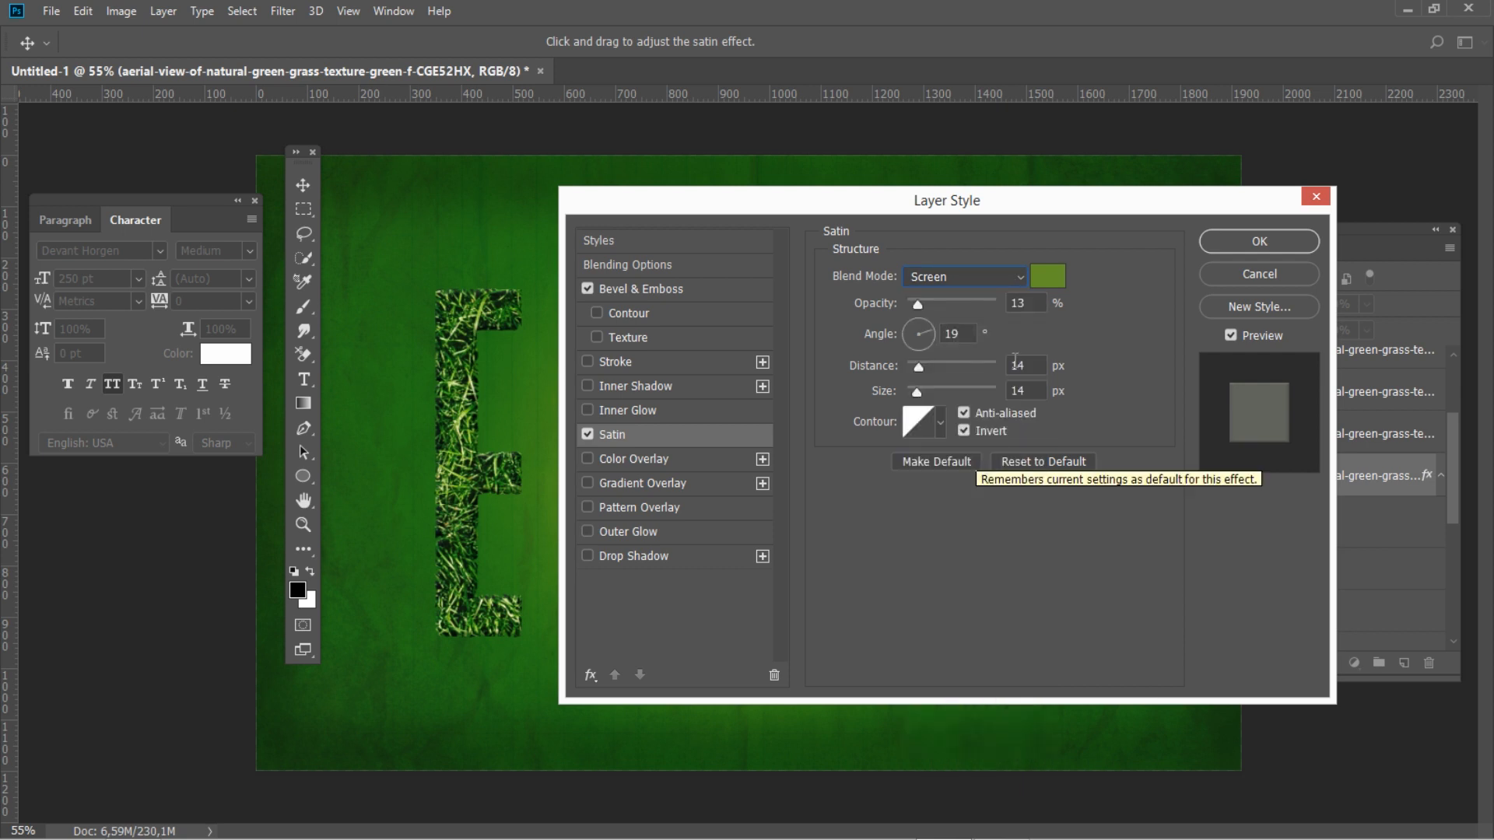
{"action": "left_click", "coordinate": [1046, 276]}
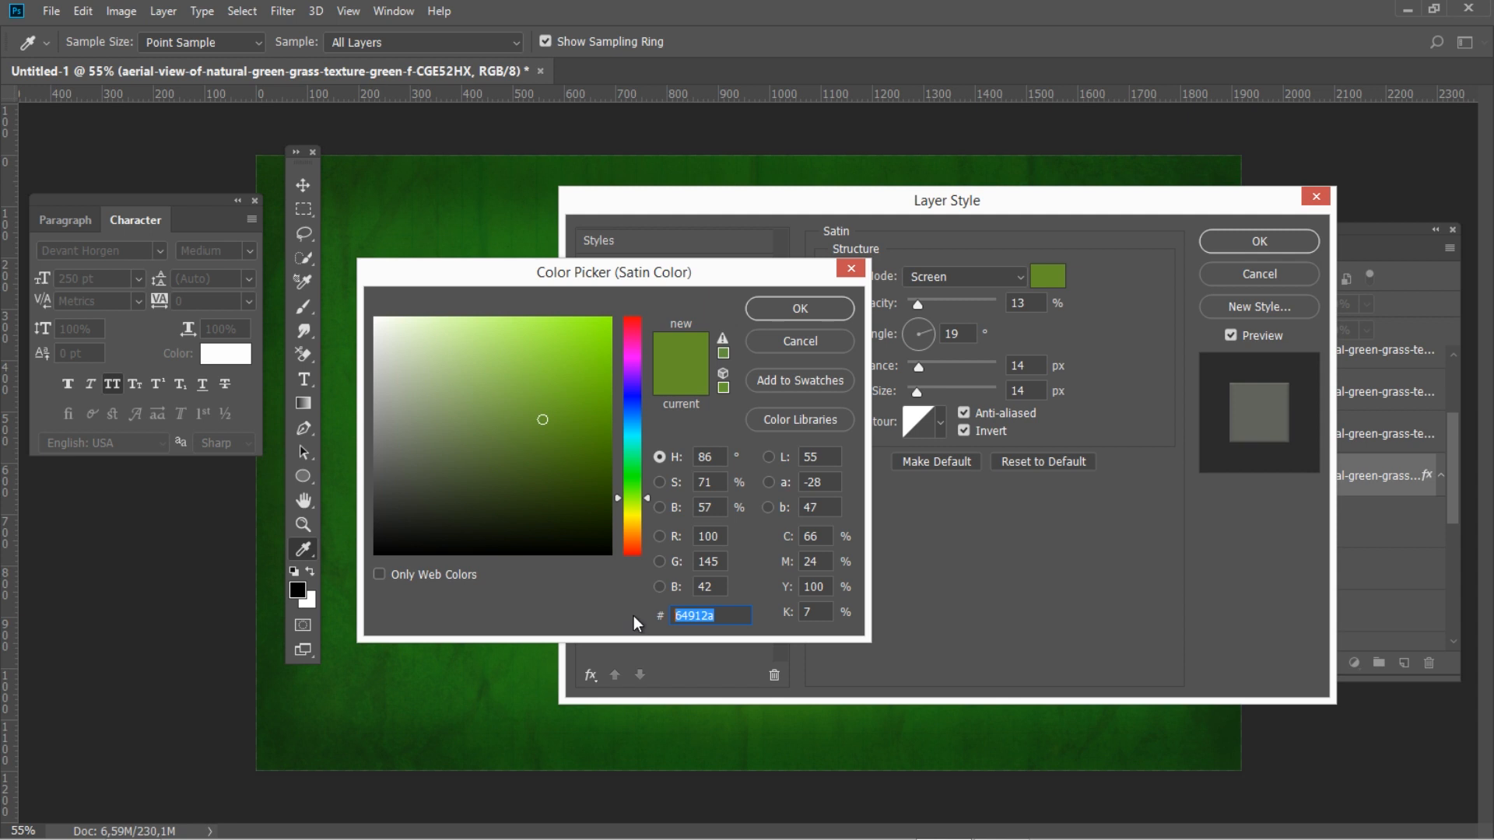
{"action": "mouse_move", "coordinate": [832, 315]}
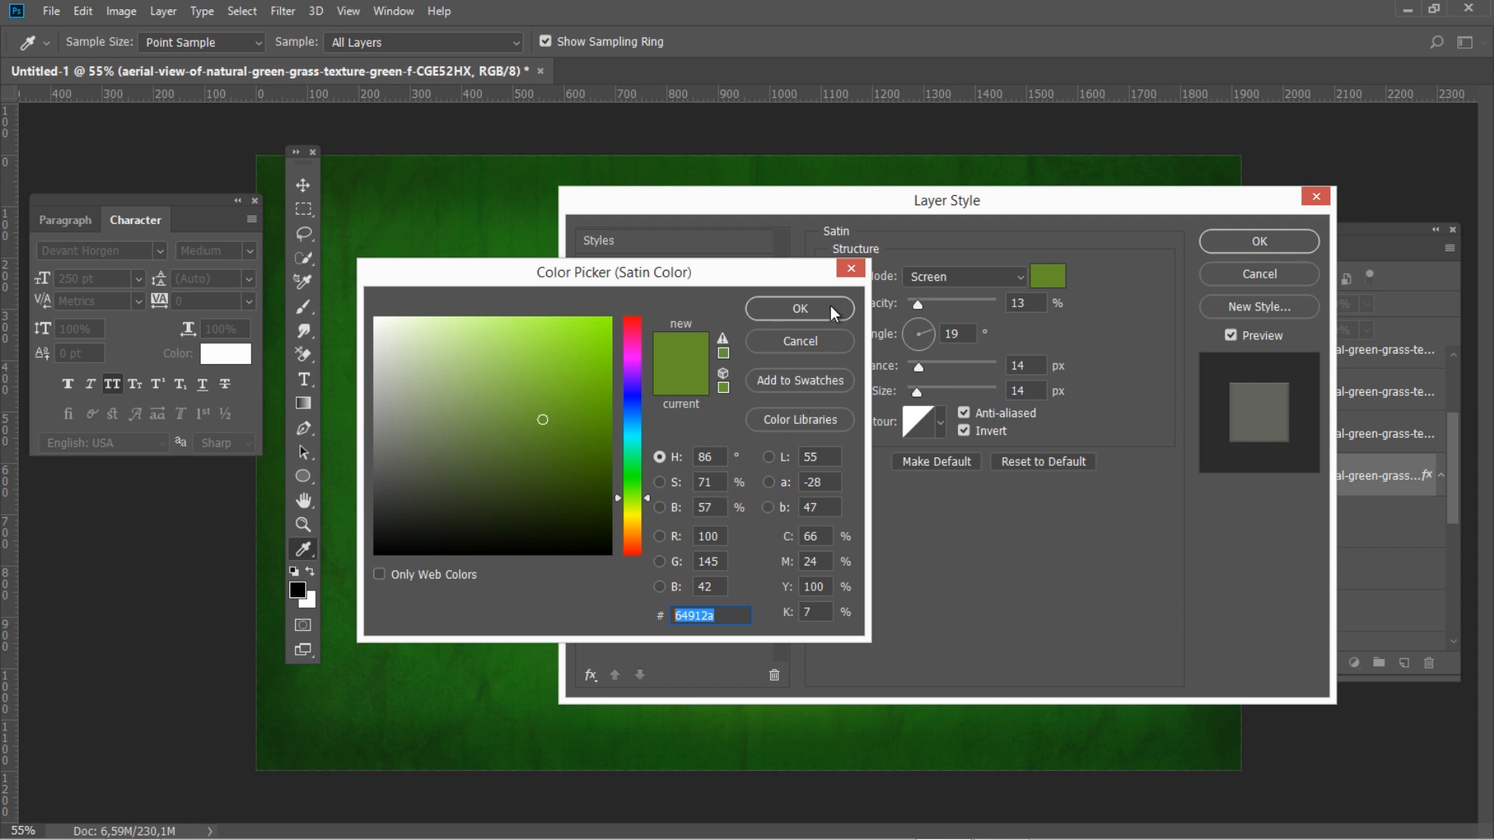
{"action": "left_click", "coordinate": [798, 309]}
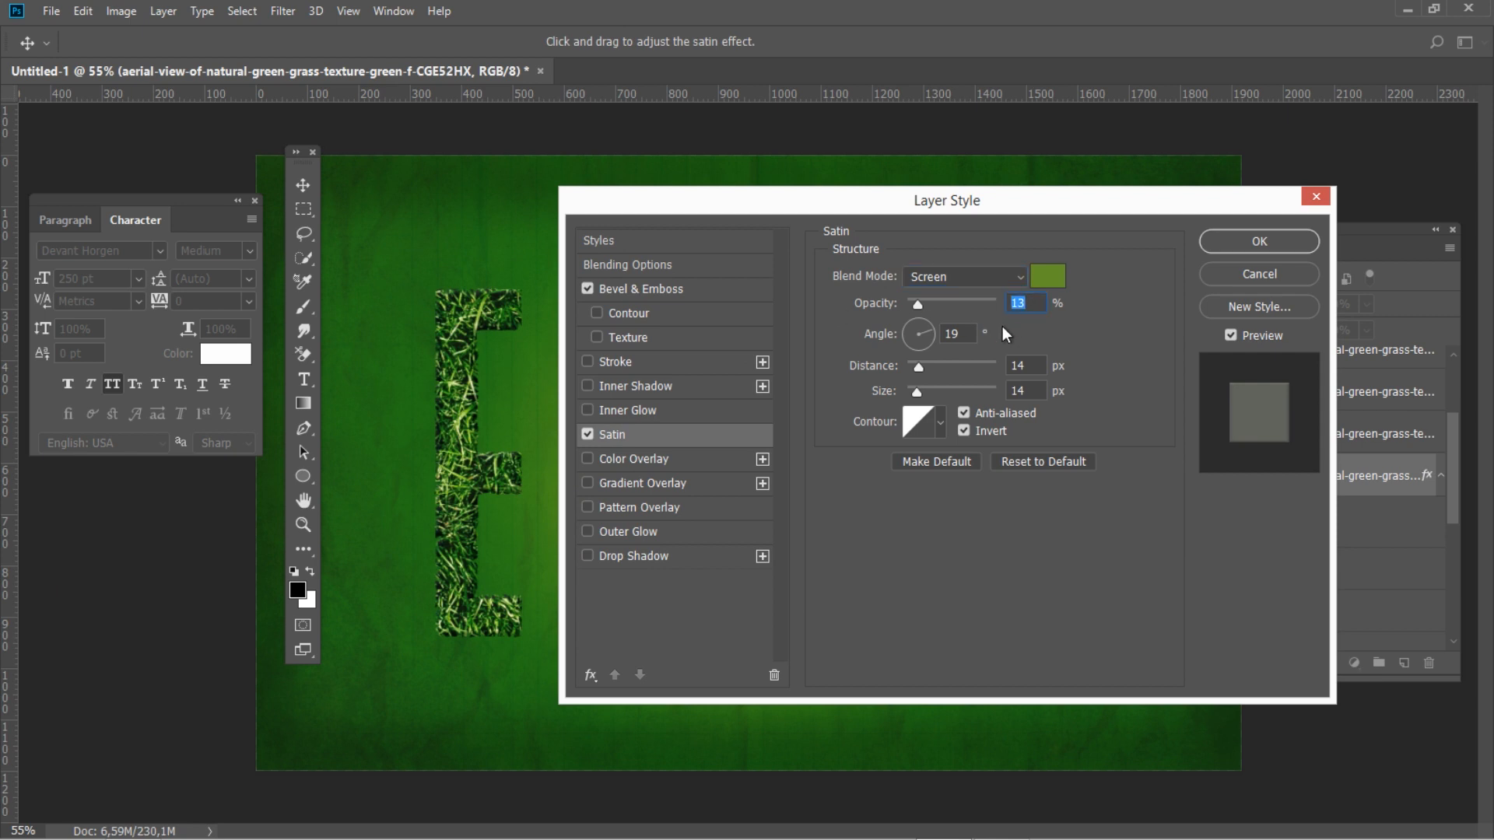
{"action": "left_click", "coordinate": [956, 333]}
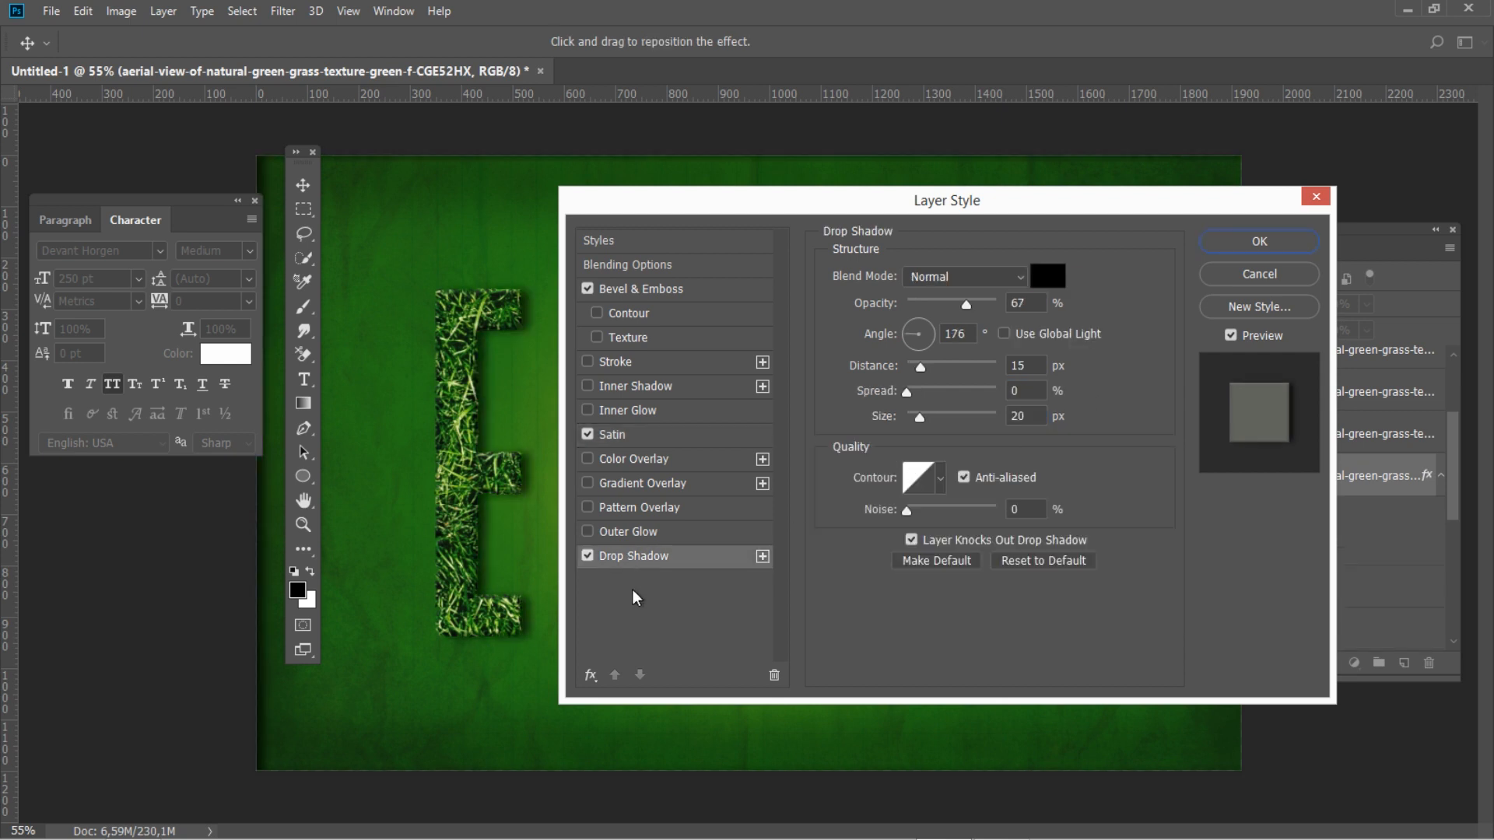
Step: Add a Normal drop shadow at 20%, 176°, distance 15, spread 0, size 20, and apply the style
{"action": "left_click", "coordinate": [964, 276]}
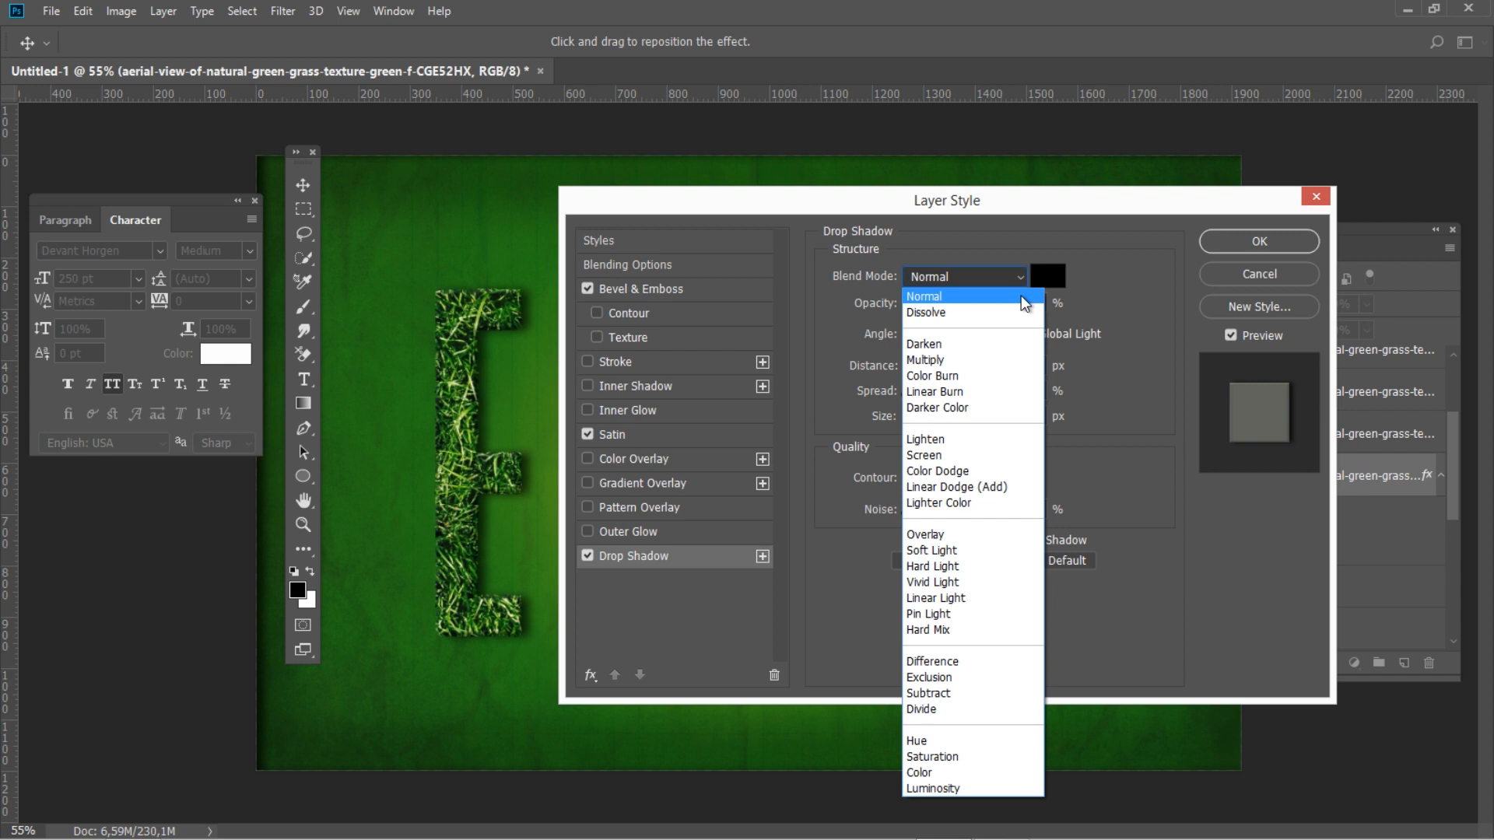
{"action": "left_click", "coordinate": [922, 296]}
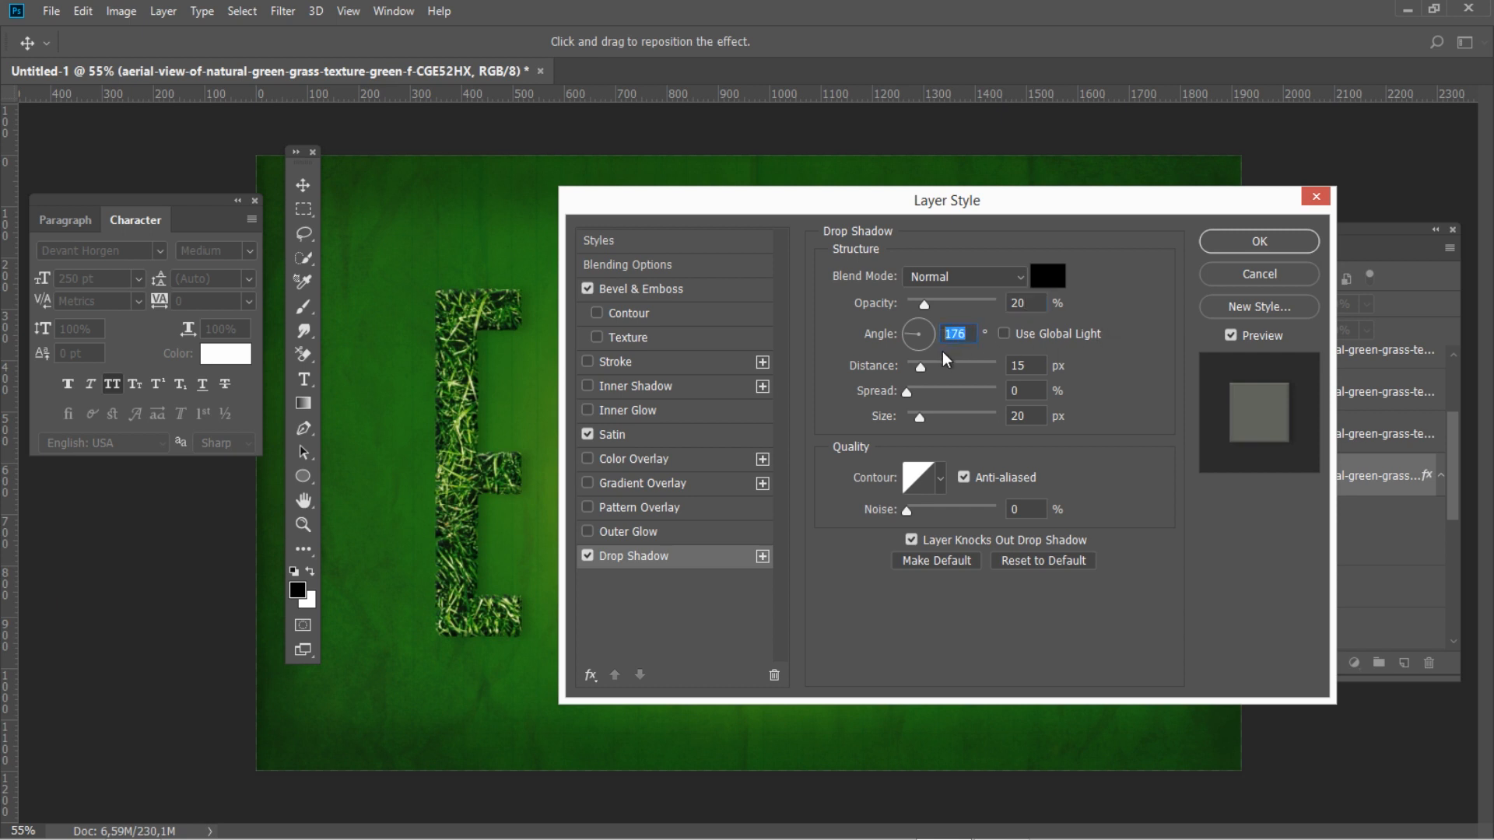
{"action": "left_click", "coordinate": [1023, 365]}
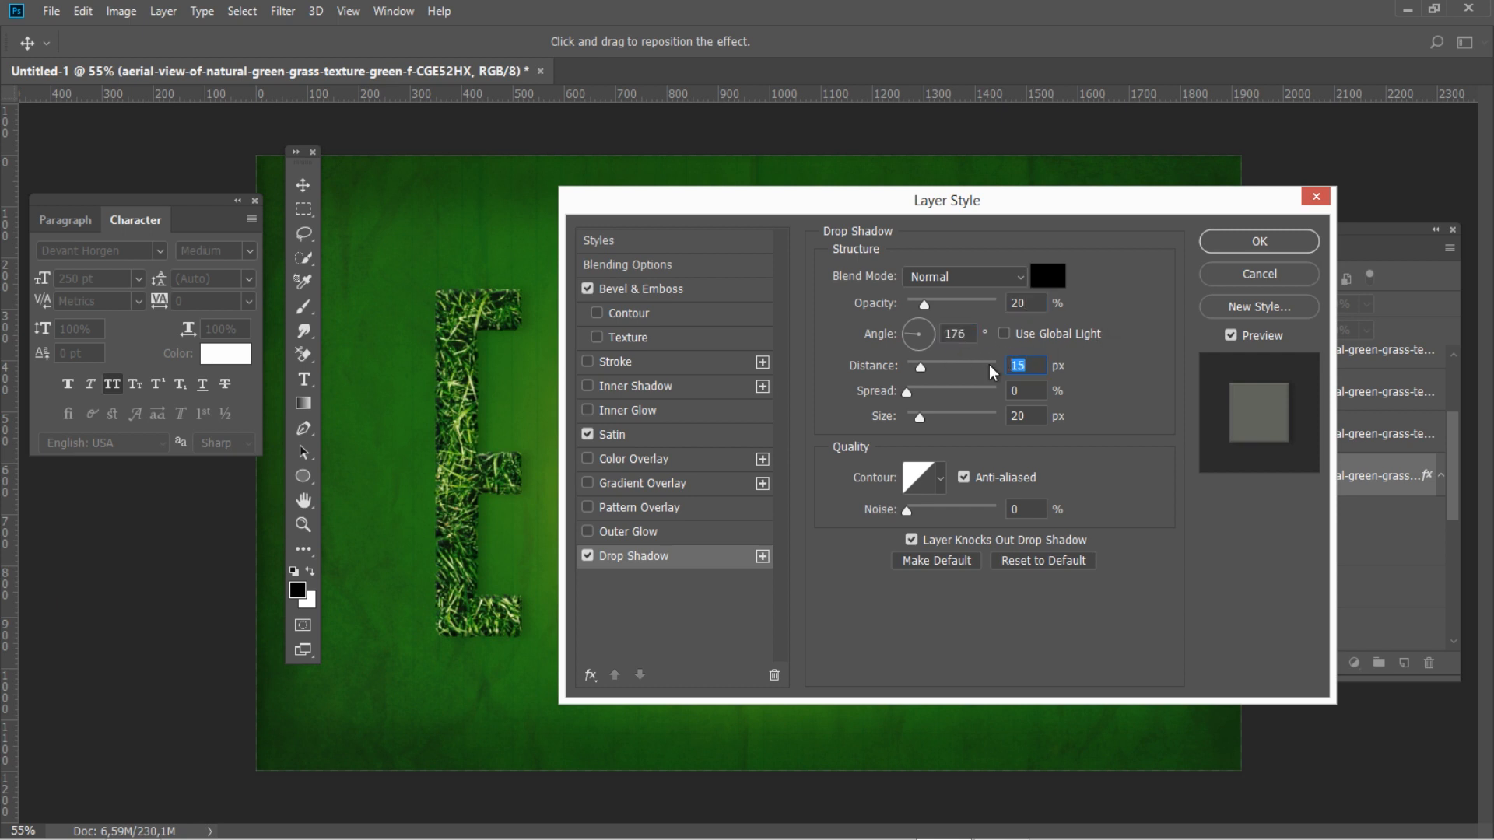
{"action": "left_click", "coordinate": [1025, 391]}
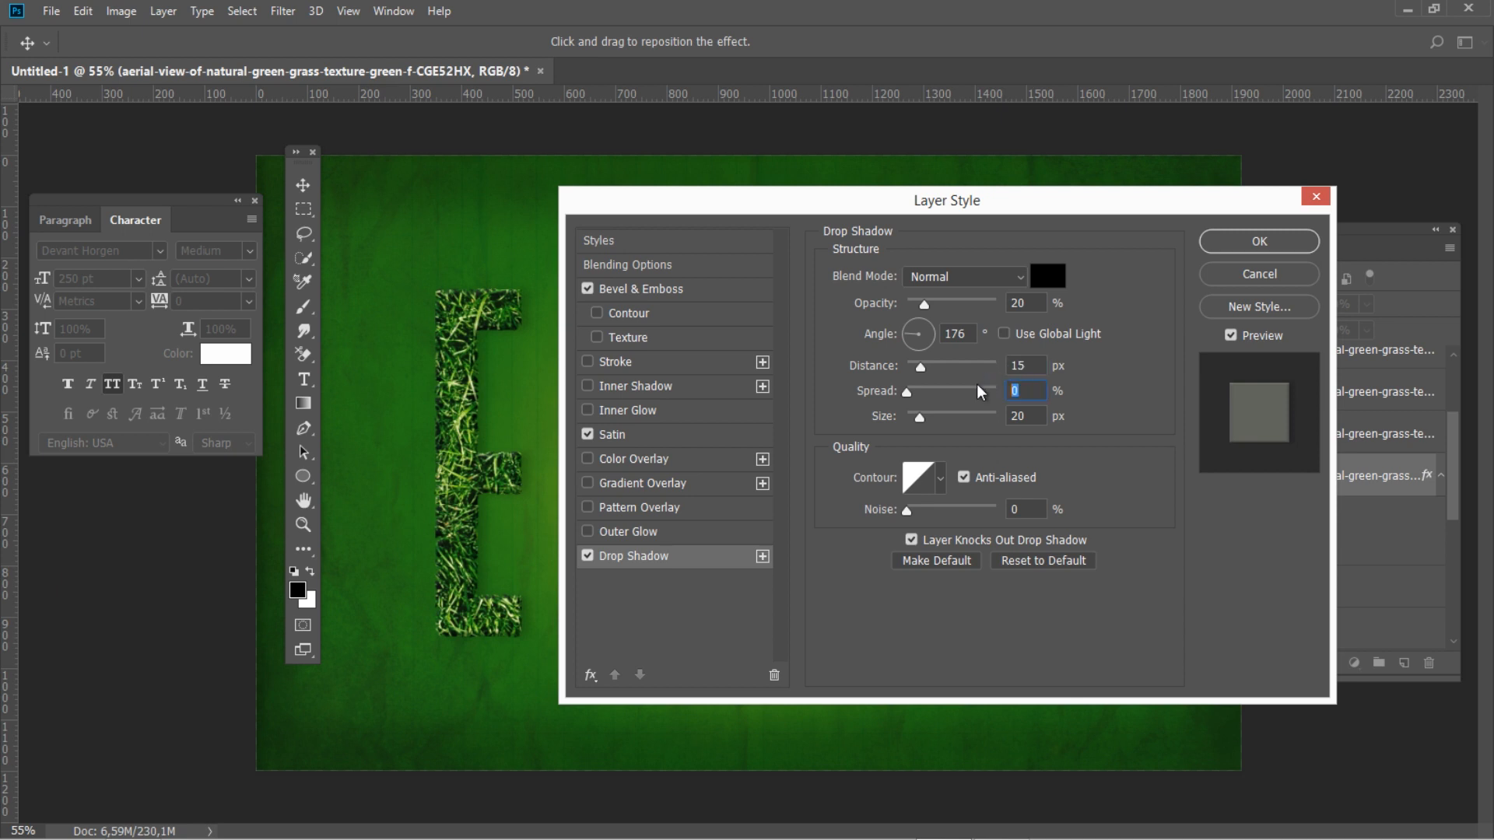
{"action": "left_click", "coordinate": [1025, 416]}
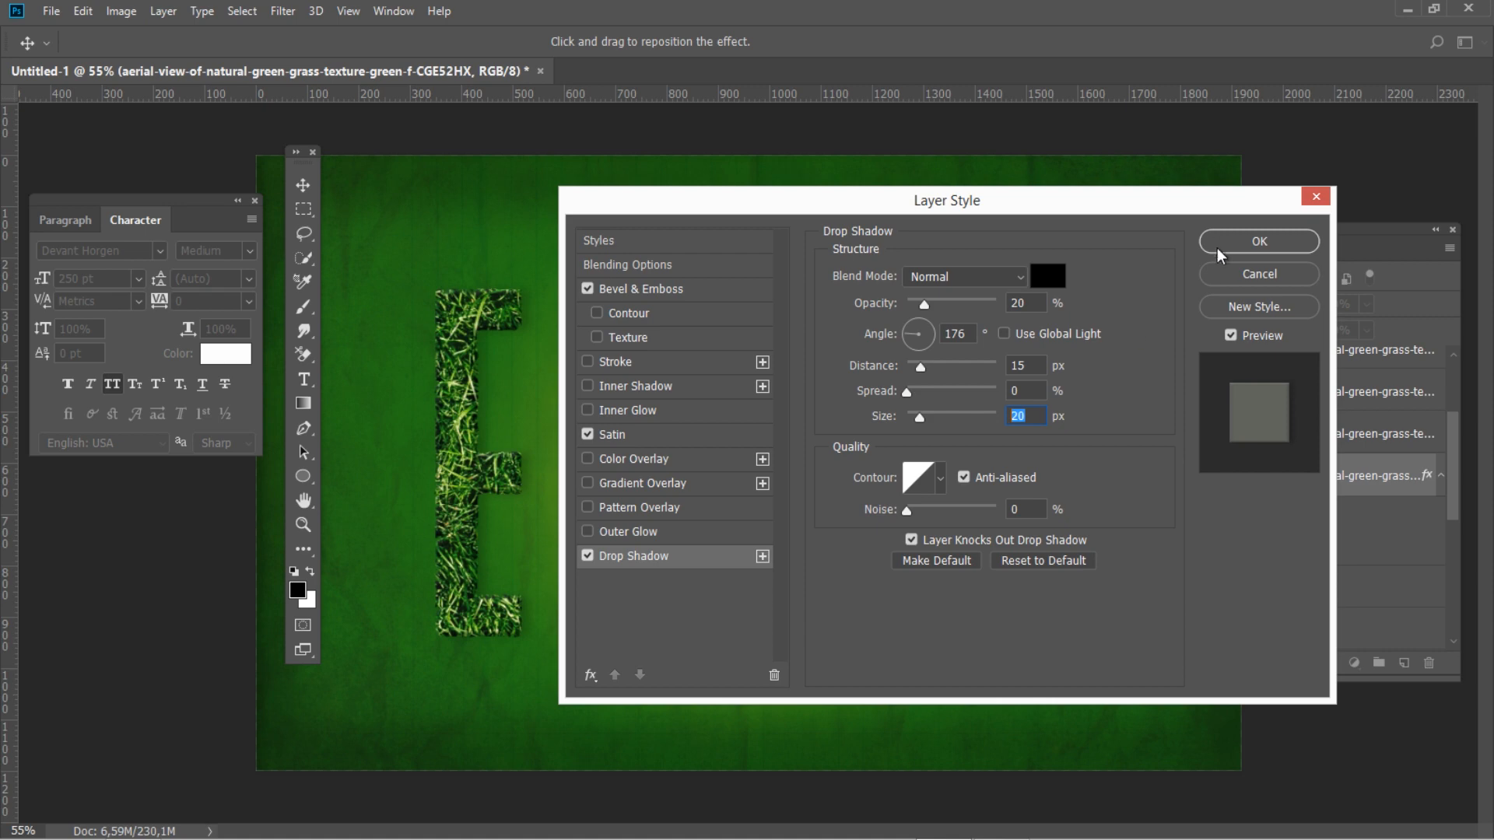
{"action": "left_click", "coordinate": [1257, 241]}
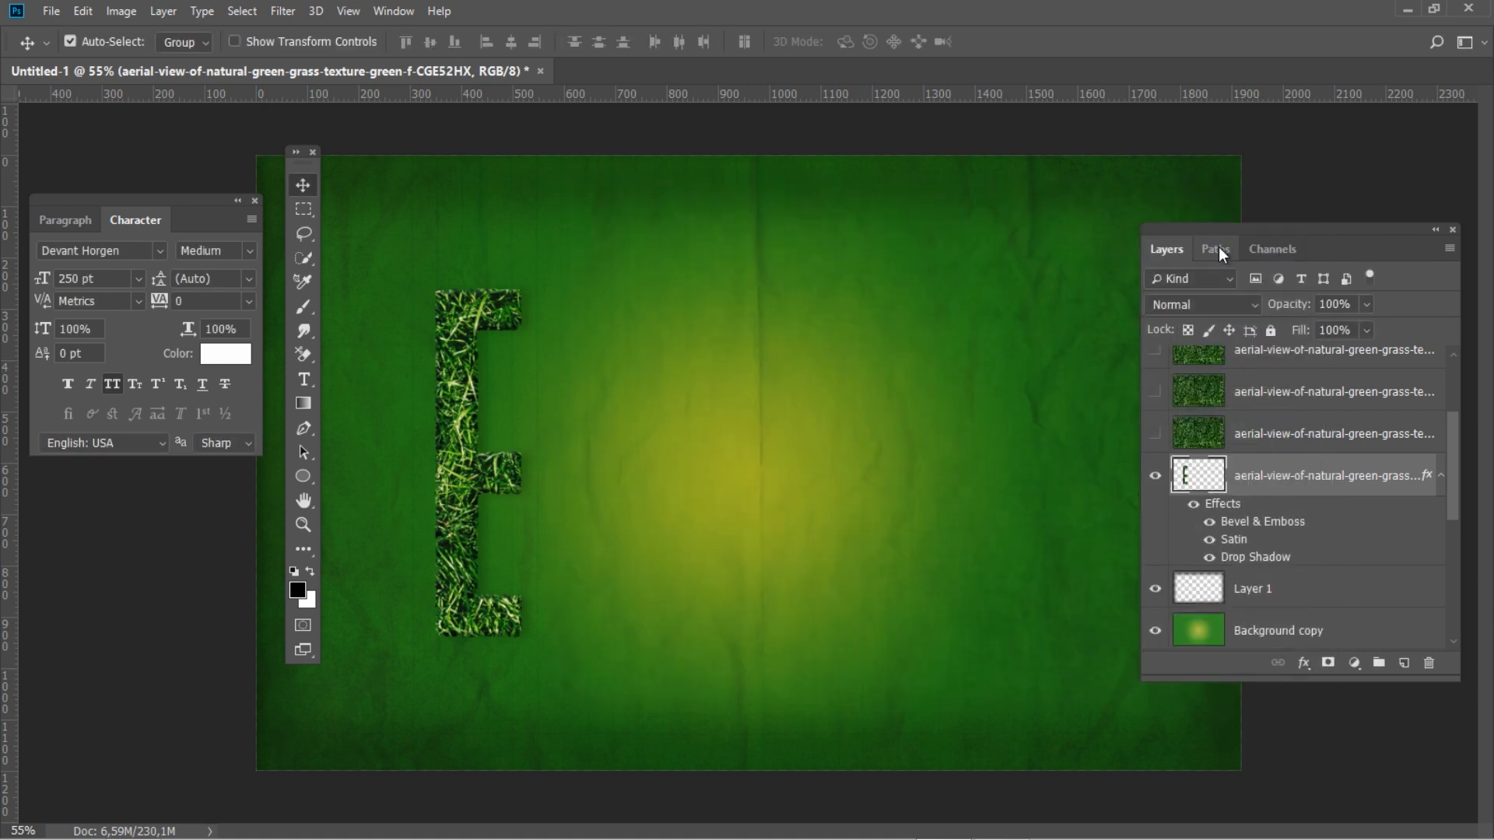
Step: Fill a new layer's E selection with black and offset it behind the grass E
{"action": "left_click", "coordinate": [1197, 474]}
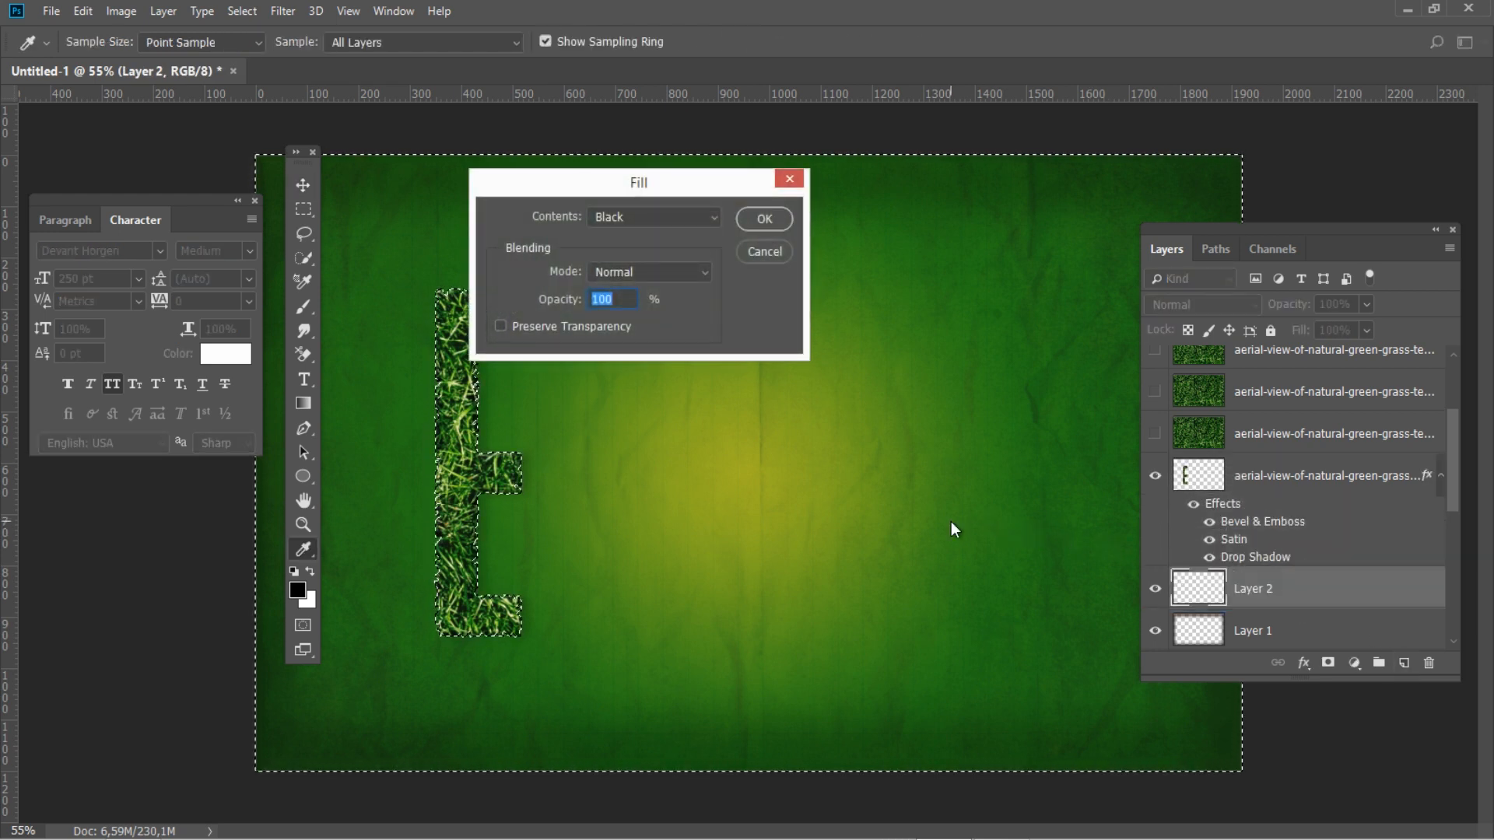
{"action": "left_click", "coordinate": [653, 217]}
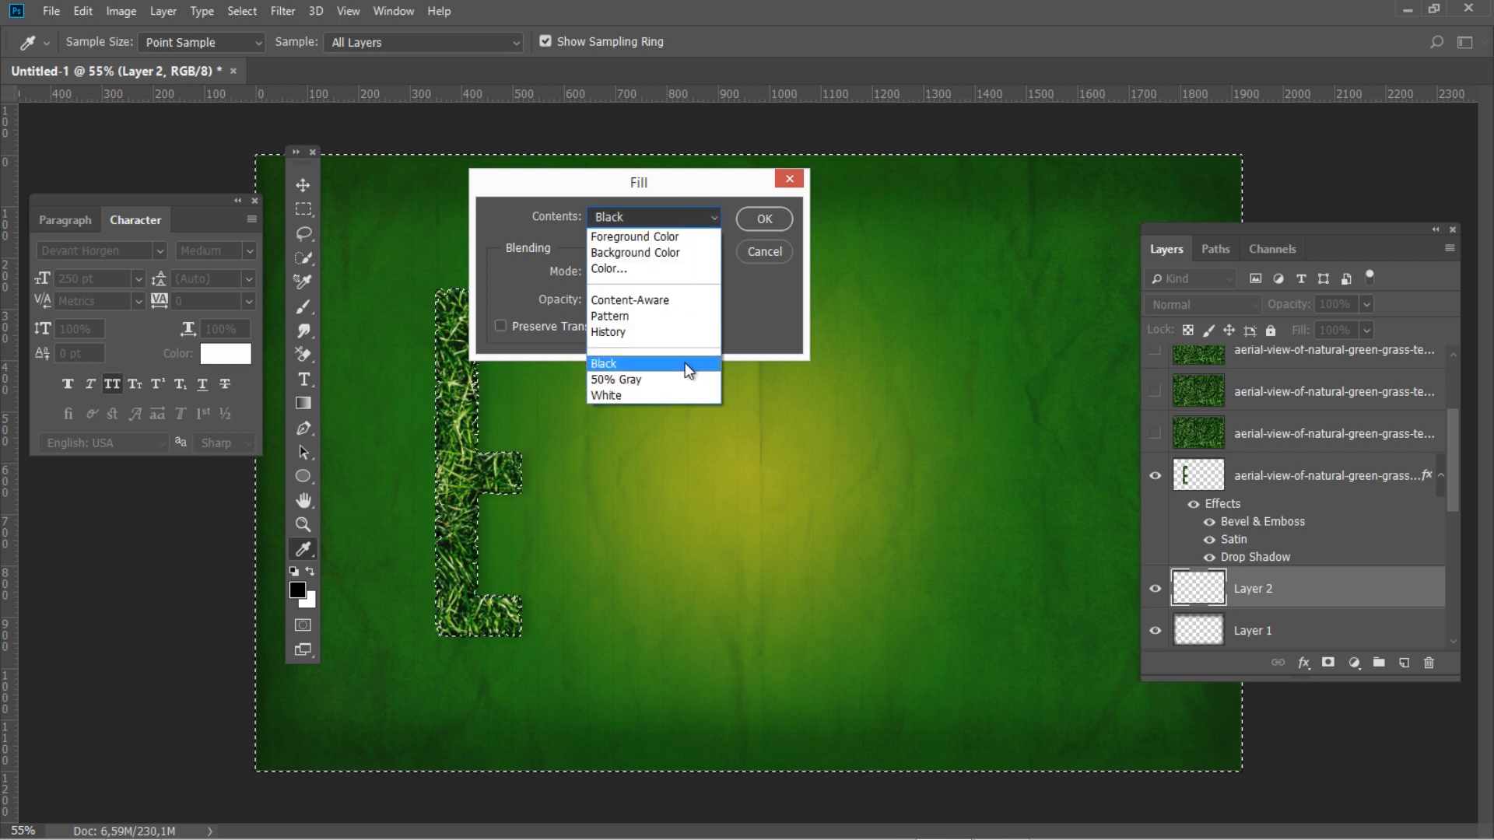
{"action": "left_click", "coordinate": [604, 363]}
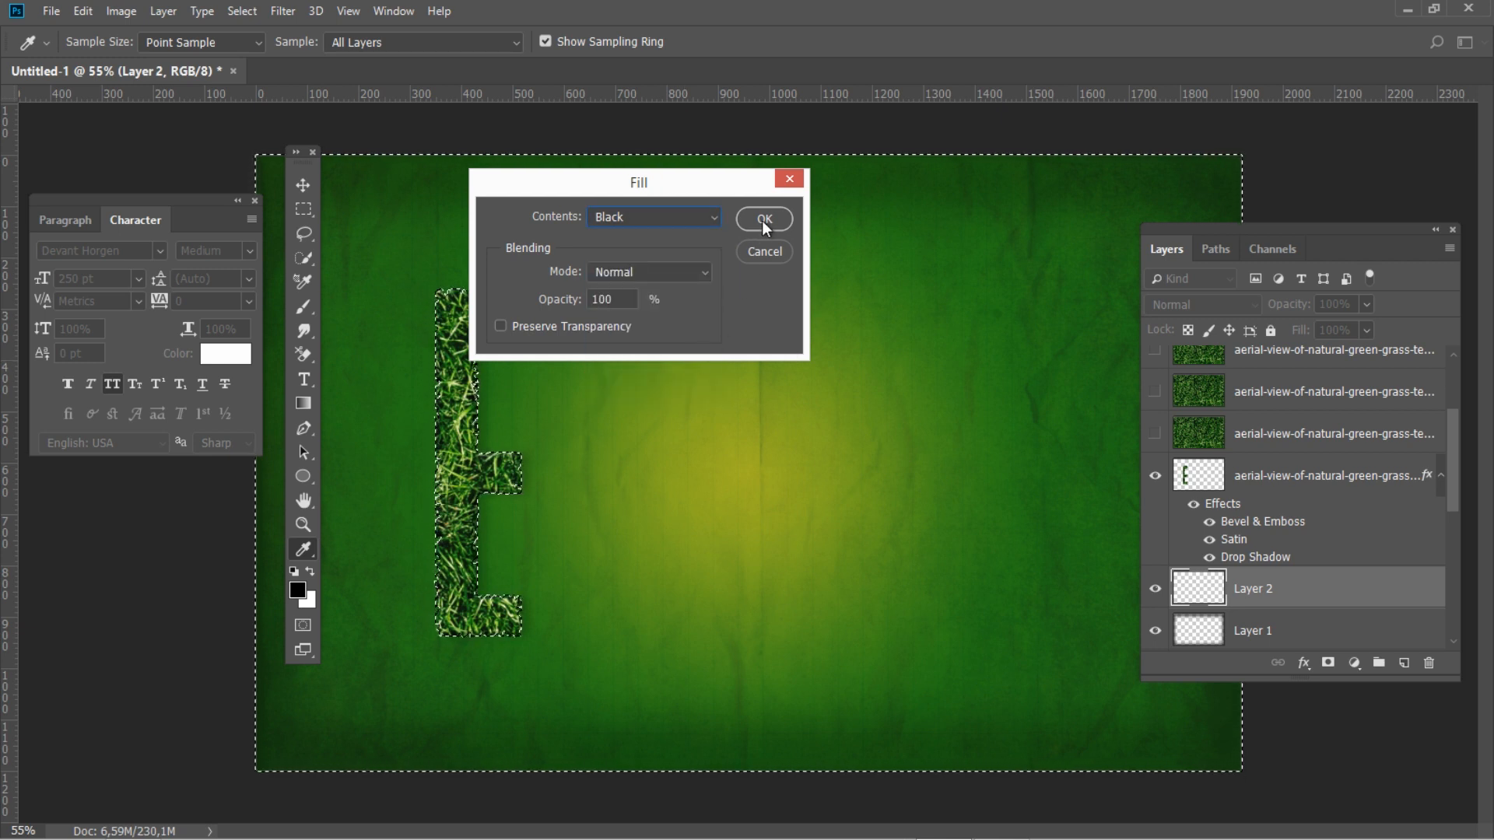
{"action": "left_click", "coordinate": [763, 219]}
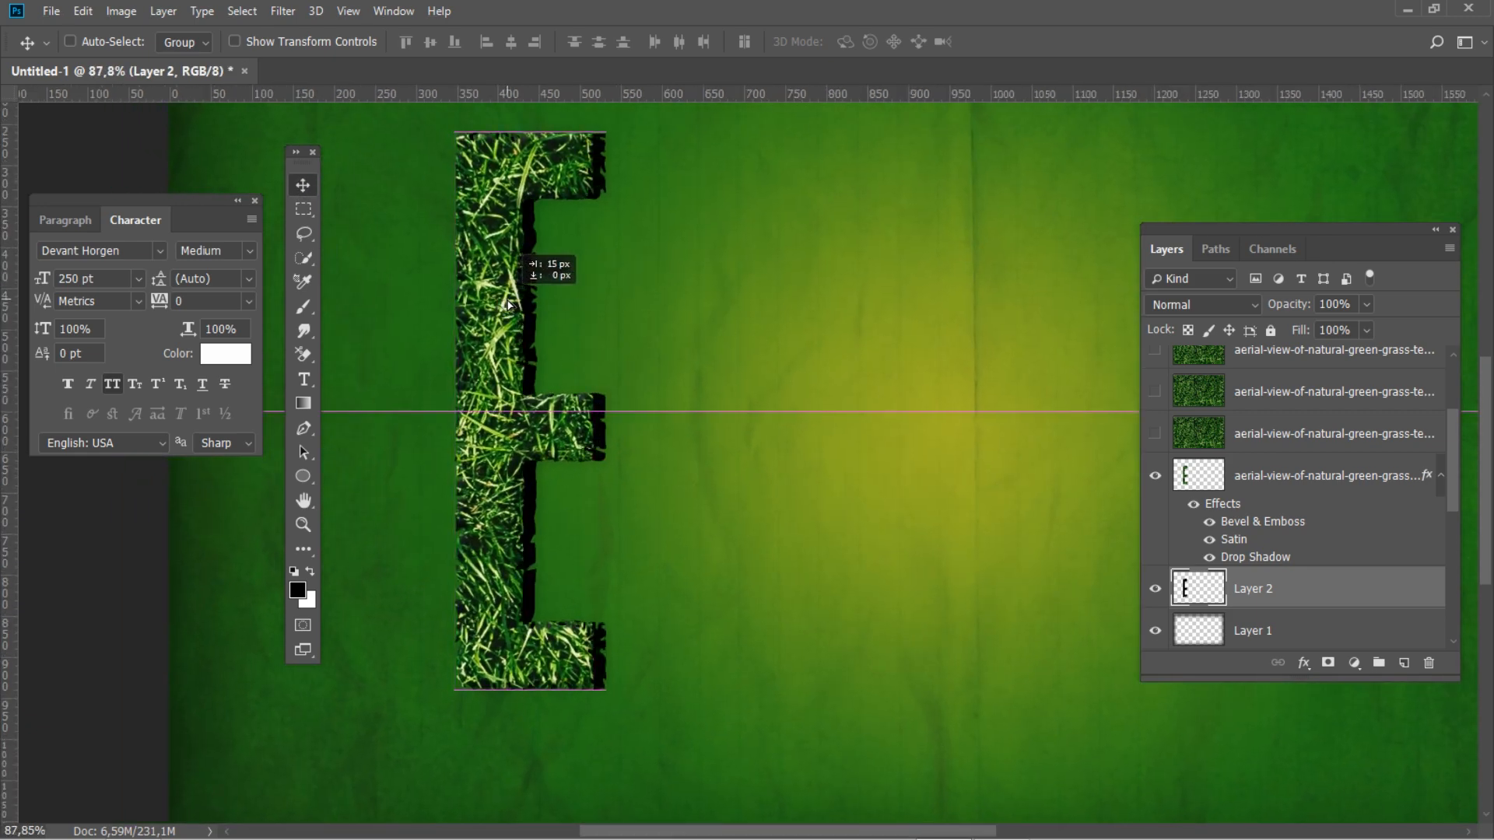
{"action": "left_click_drag", "start_coordinate": [510, 305], "coordinate": [531, 319]}
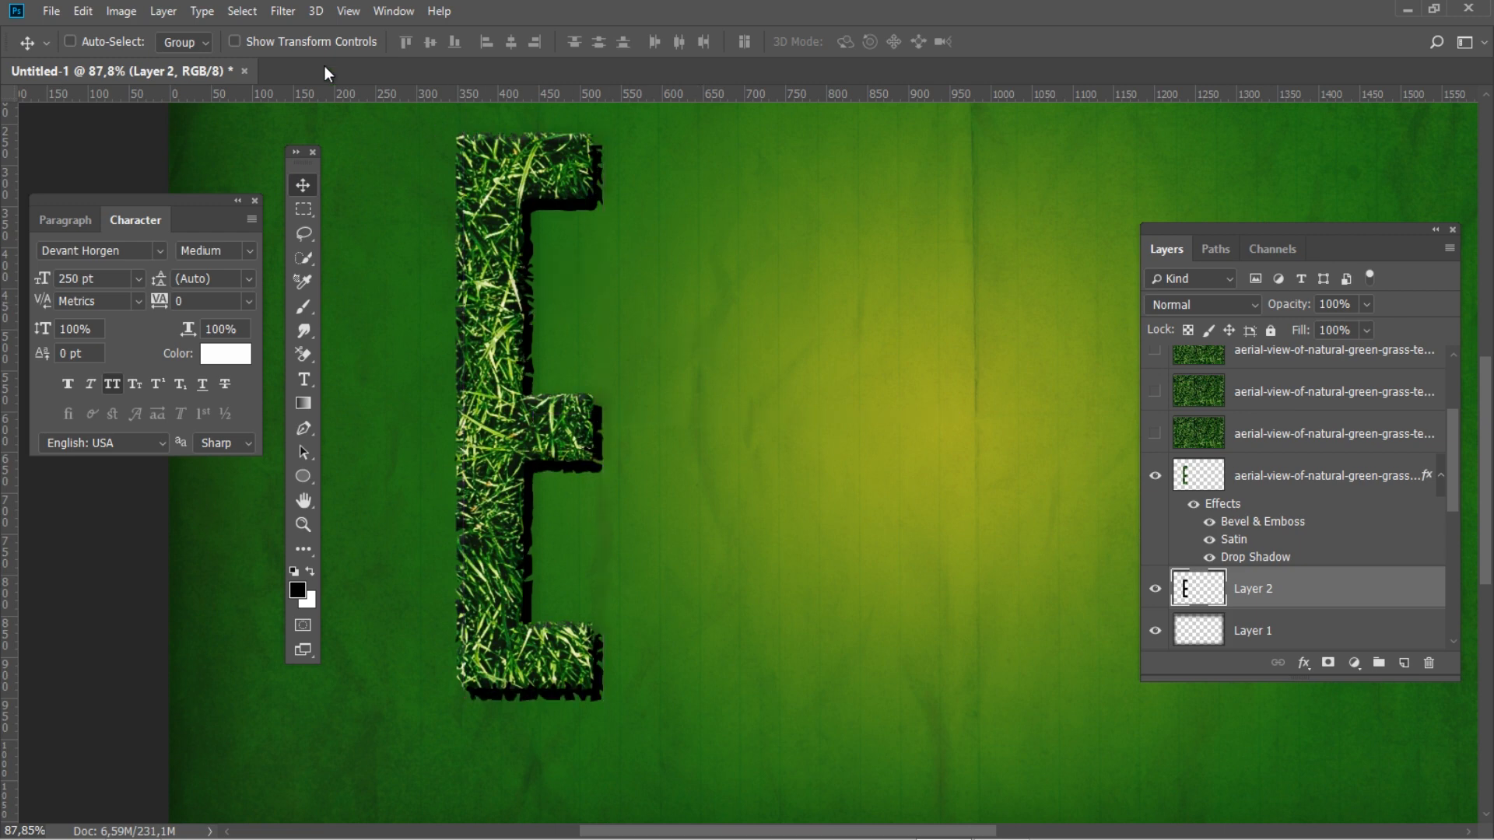
Step: Apply a Motion Blur at -48° with 45 px distance to the black shadow layer
{"action": "left_click", "coordinate": [281, 10]}
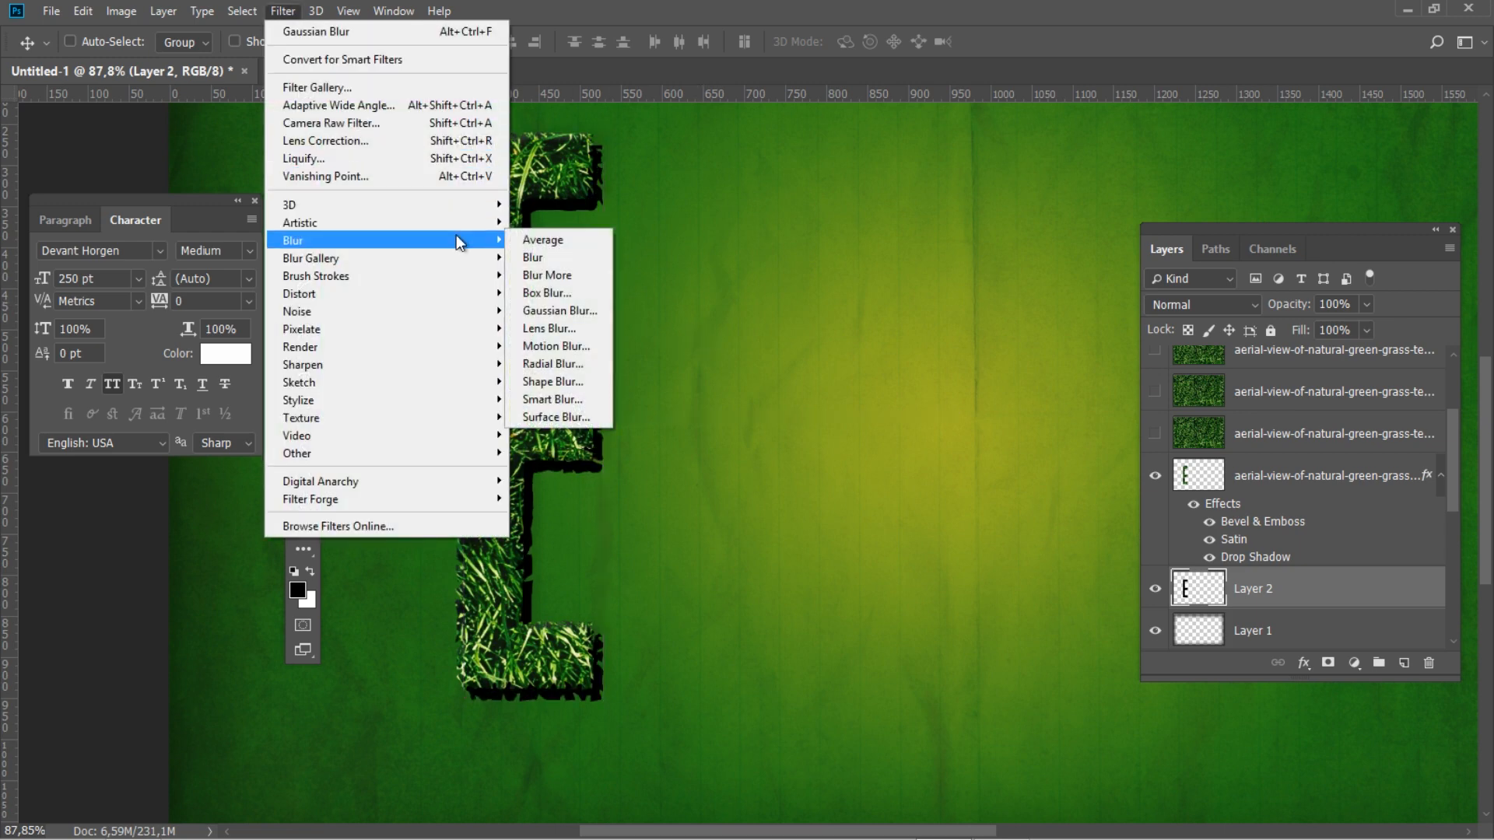
{"action": "left_click", "coordinate": [555, 345]}
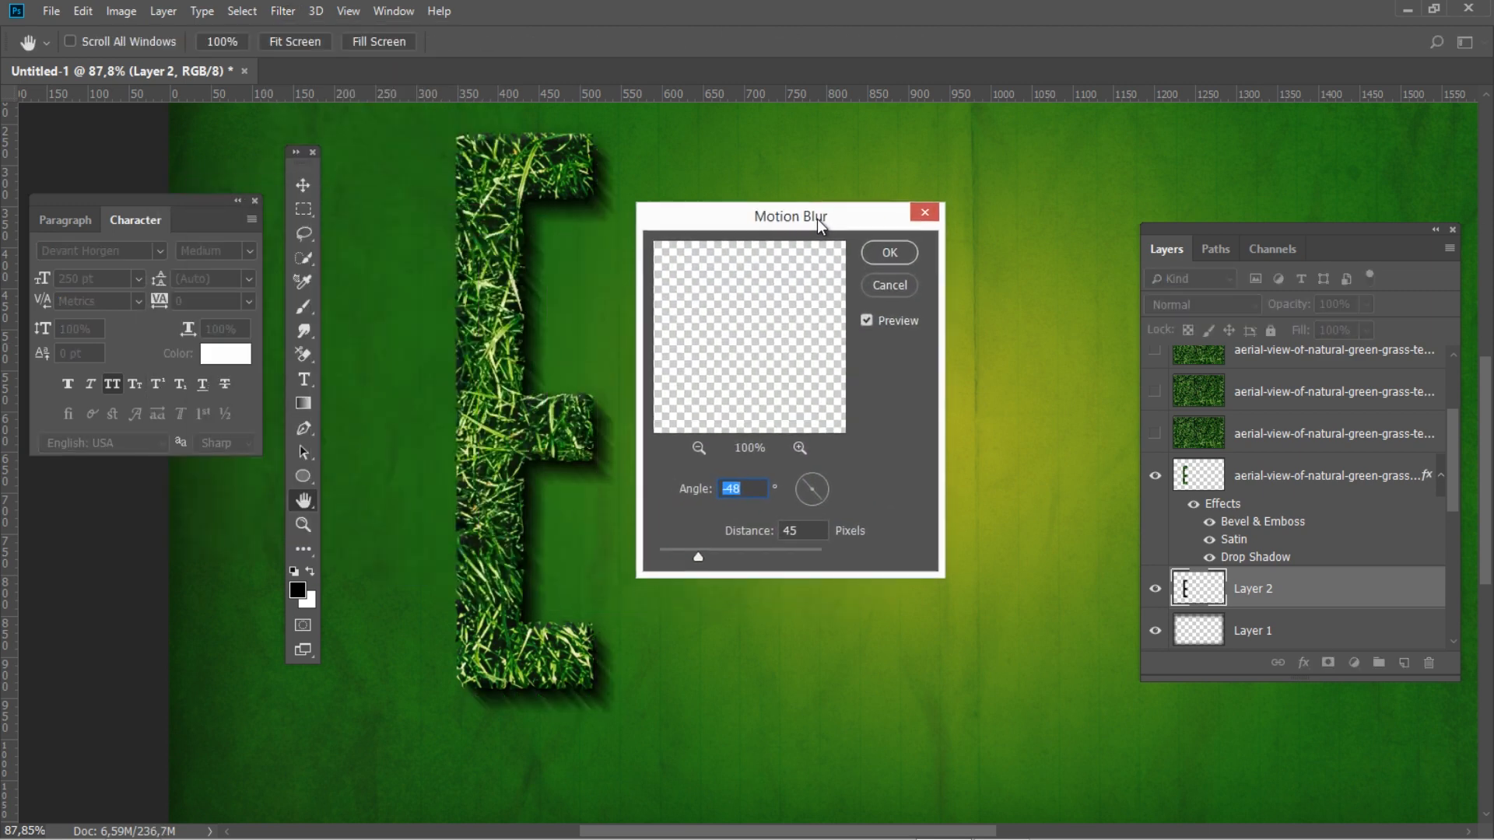
{"action": "left_click", "coordinate": [801, 531]}
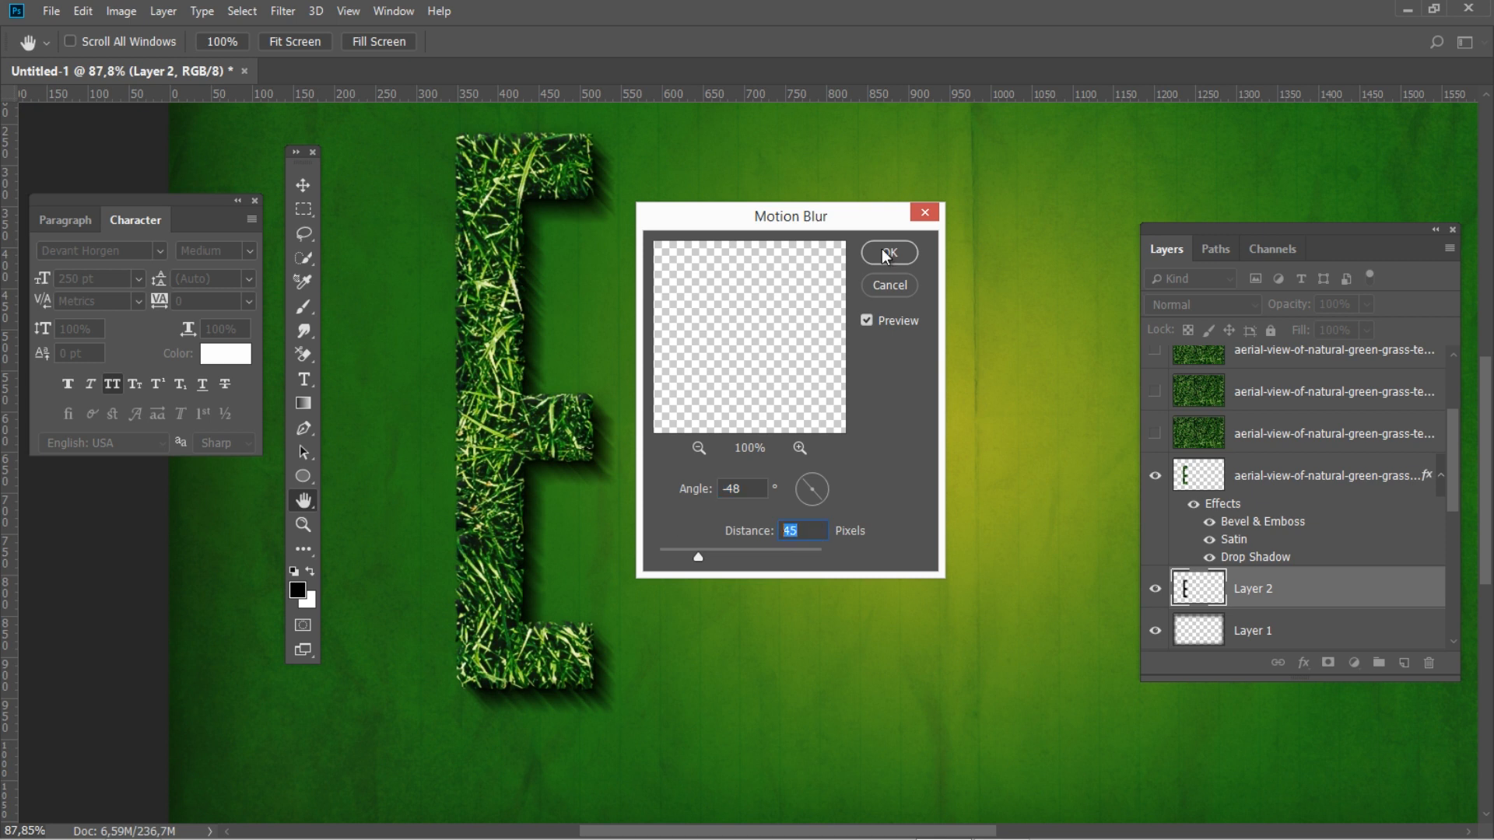
{"action": "left_click", "coordinate": [887, 252]}
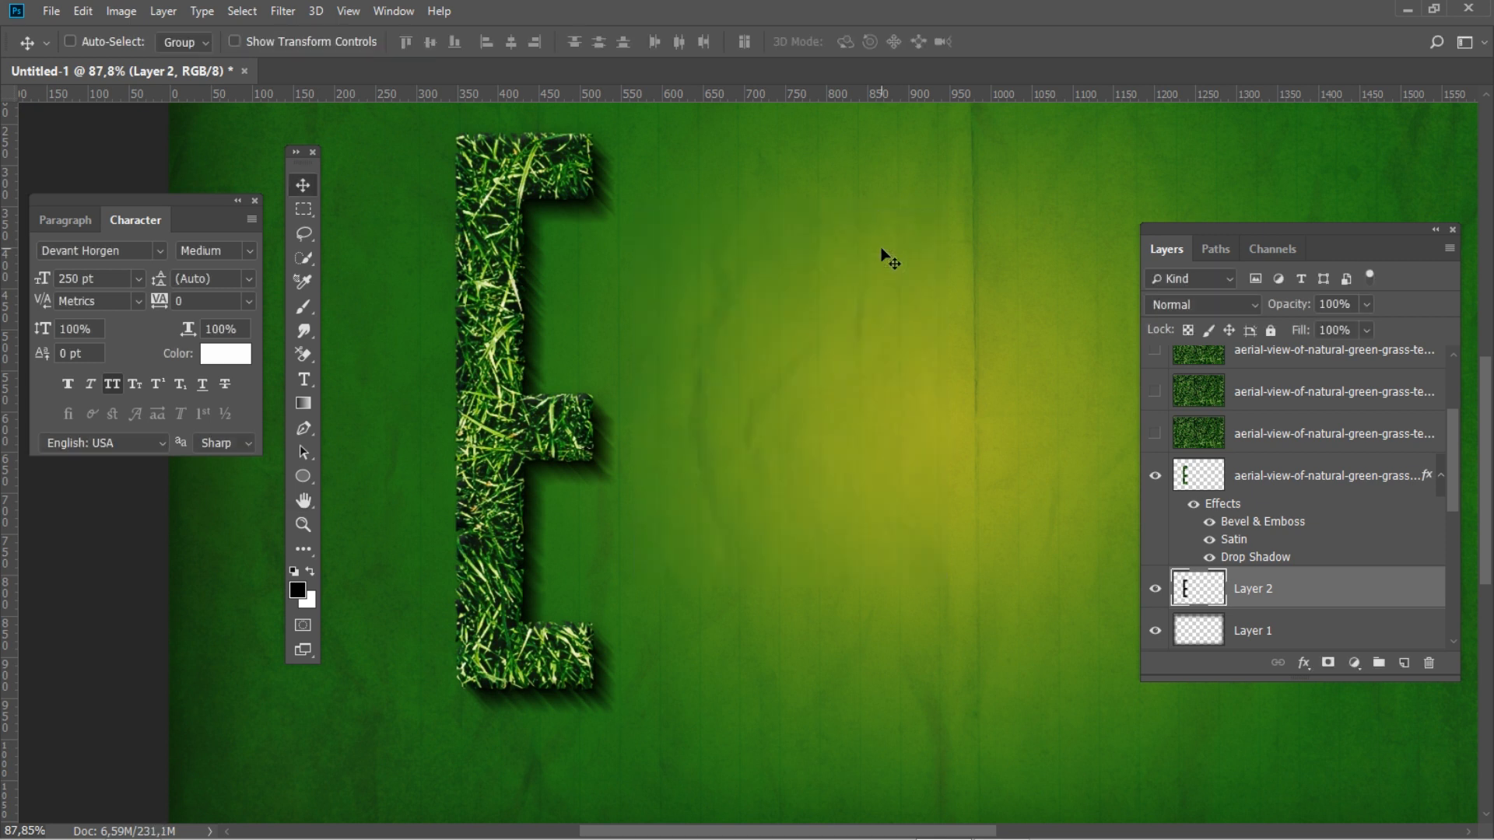
Step: Set the shadow layer to 30% opacity in Multiply blend mode
{"action": "left_click", "coordinate": [1334, 304]}
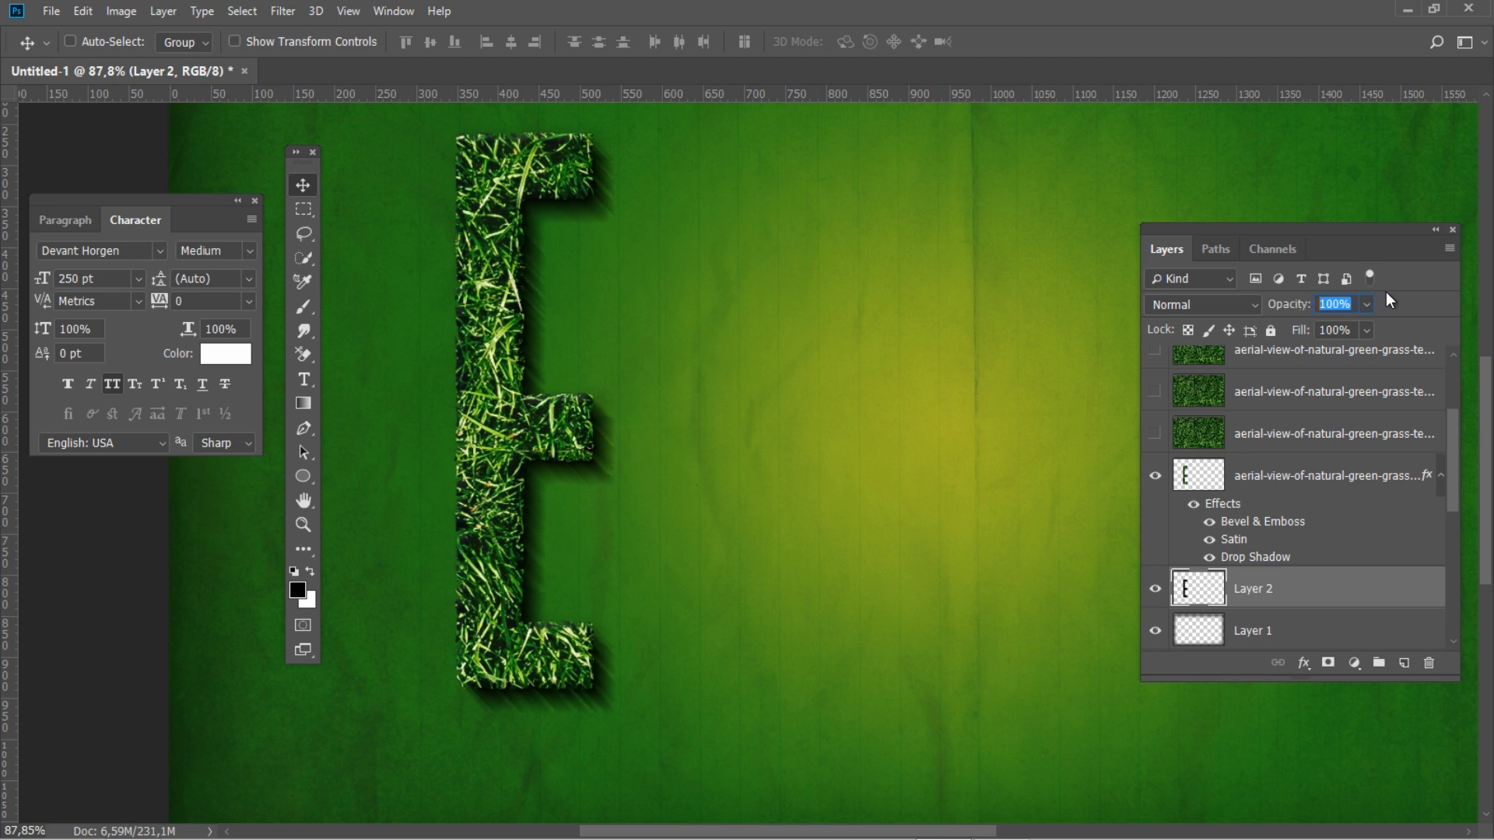
{"action": "type", "text": "30"}
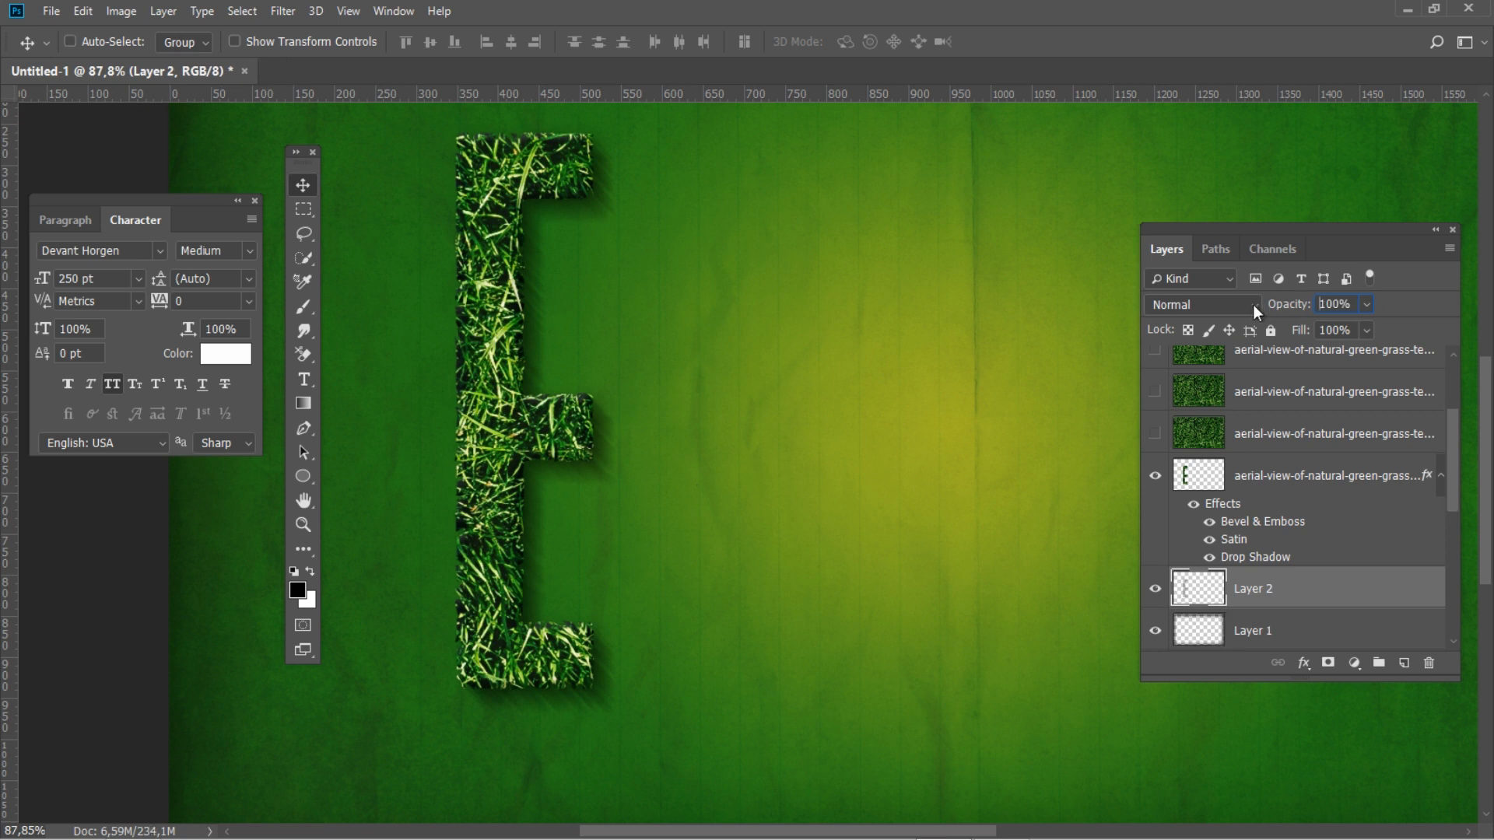
{"action": "left_click", "coordinate": [1200, 304]}
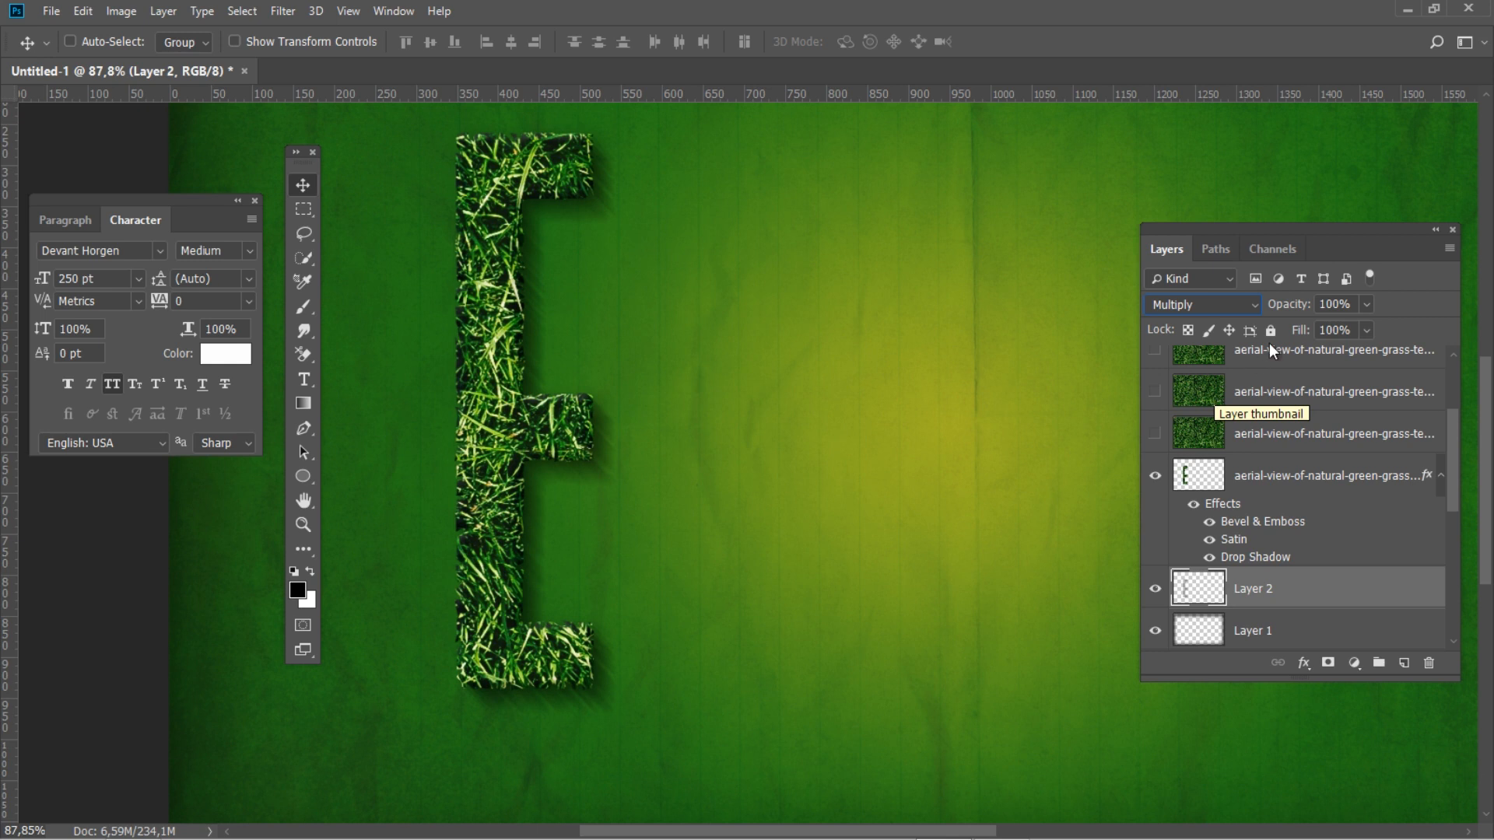
{"action": "left_click", "coordinate": [1335, 304]}
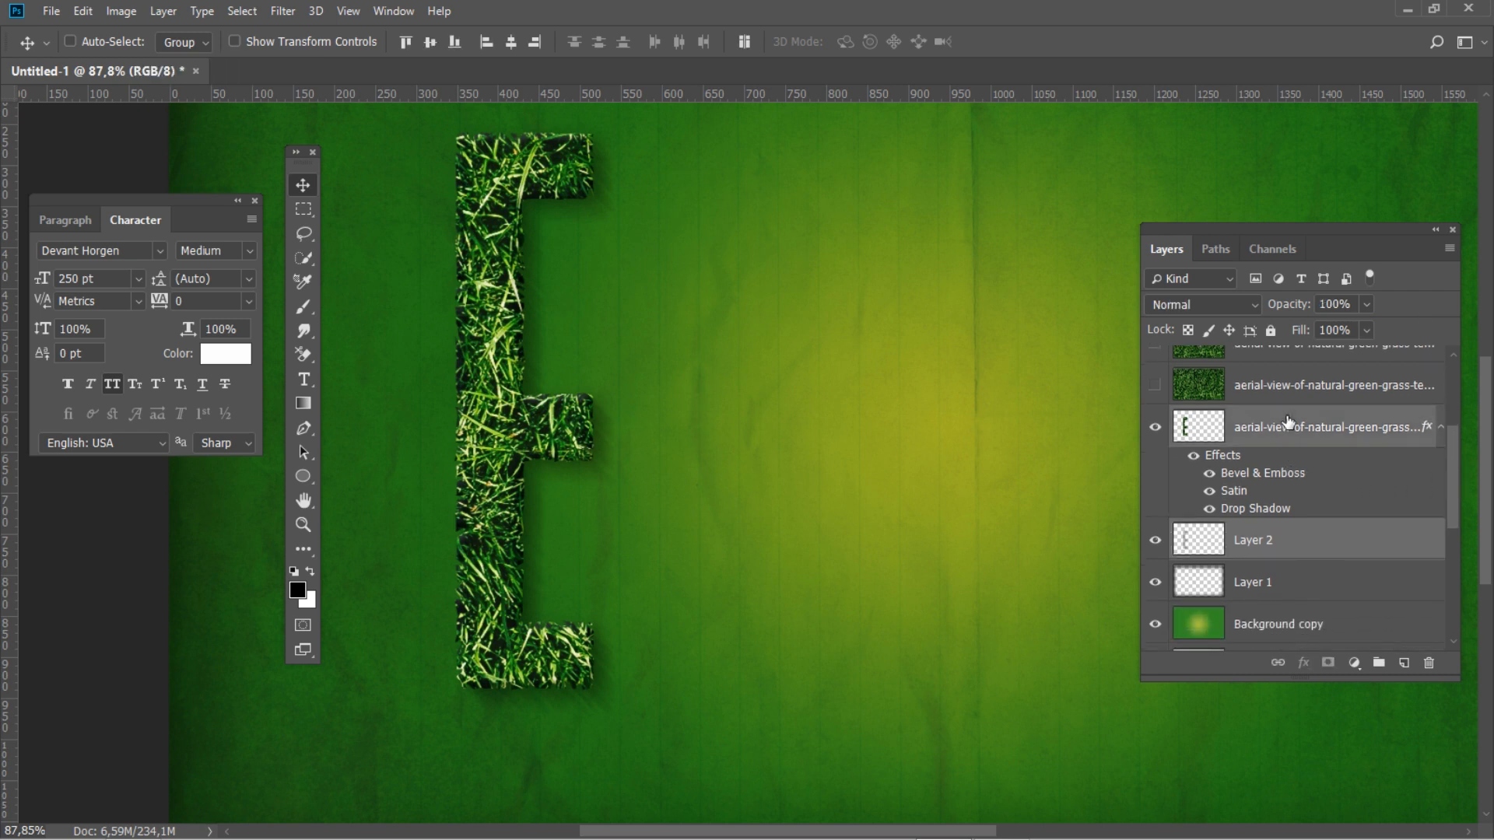
Step: Group the grass E with its shadow layers and name the group 'E'
{"action": "left_click", "coordinate": [1378, 663]}
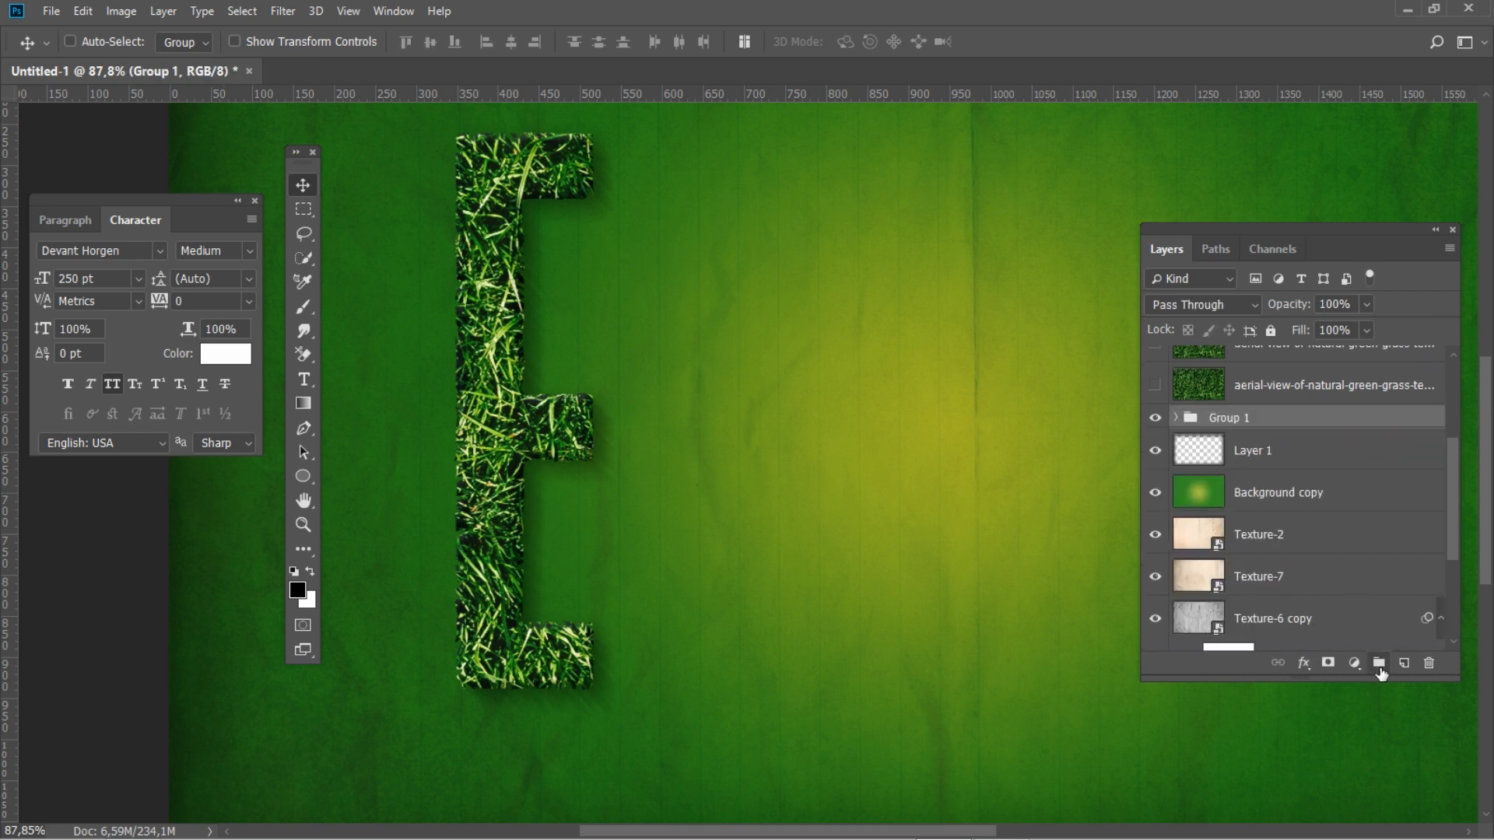
{"action": "double_click", "coordinate": [1229, 417]}
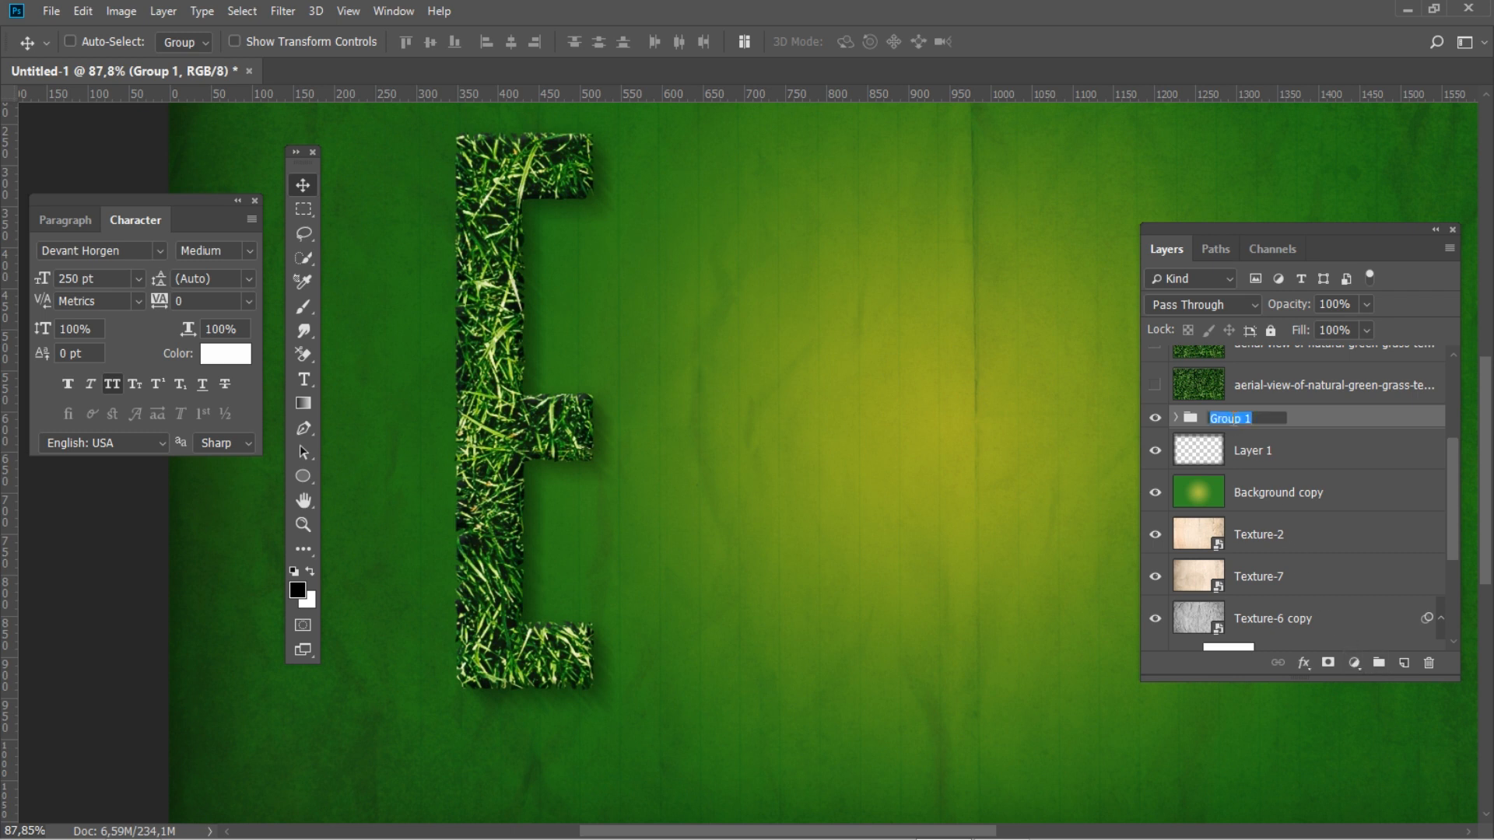
{"action": "type", "text": "E"}
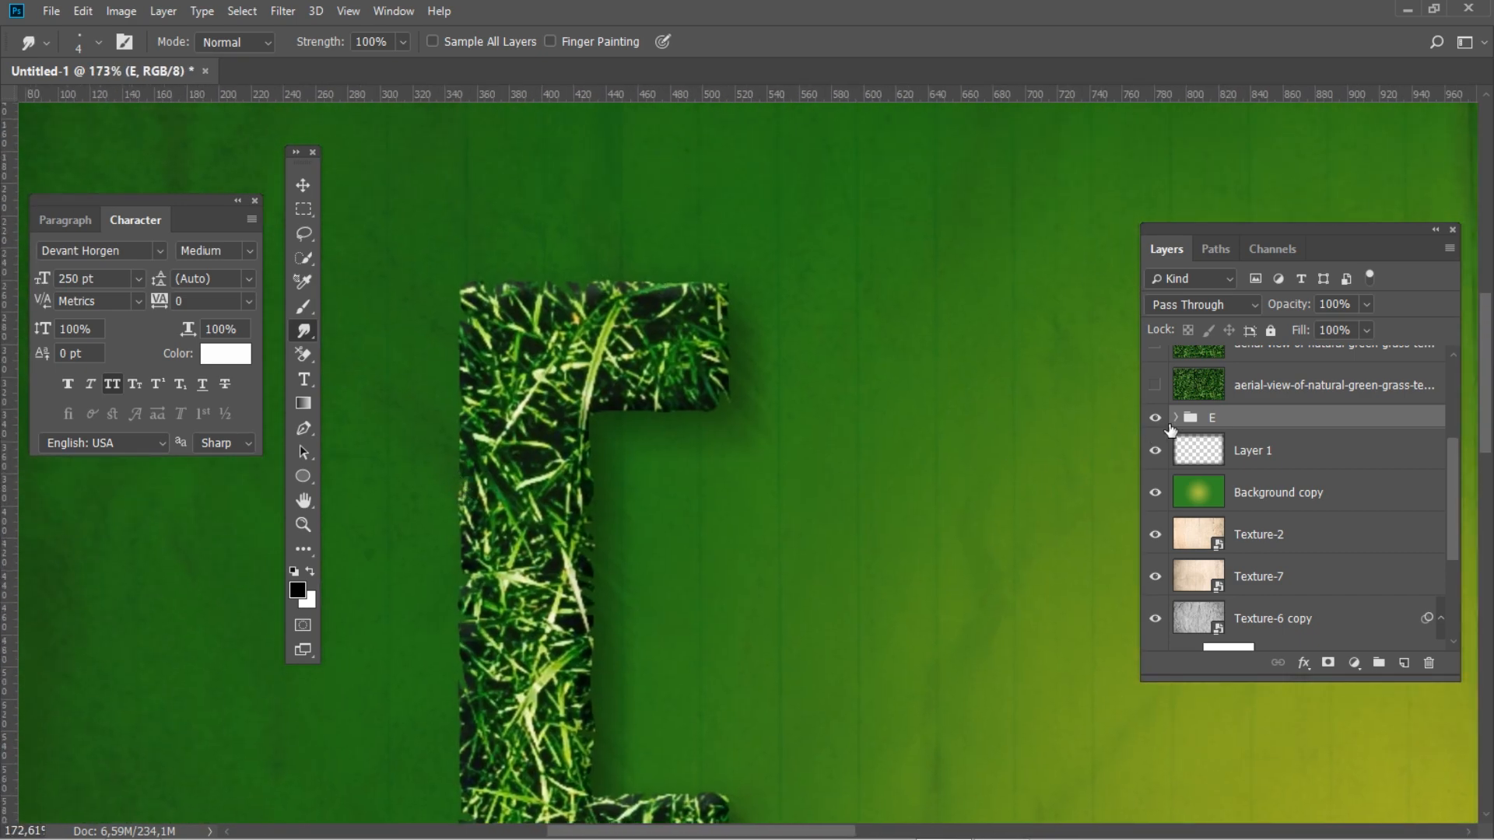
Step: Expand the E group and scroll down to its grass layer
{"action": "left_click", "coordinate": [1176, 417]}
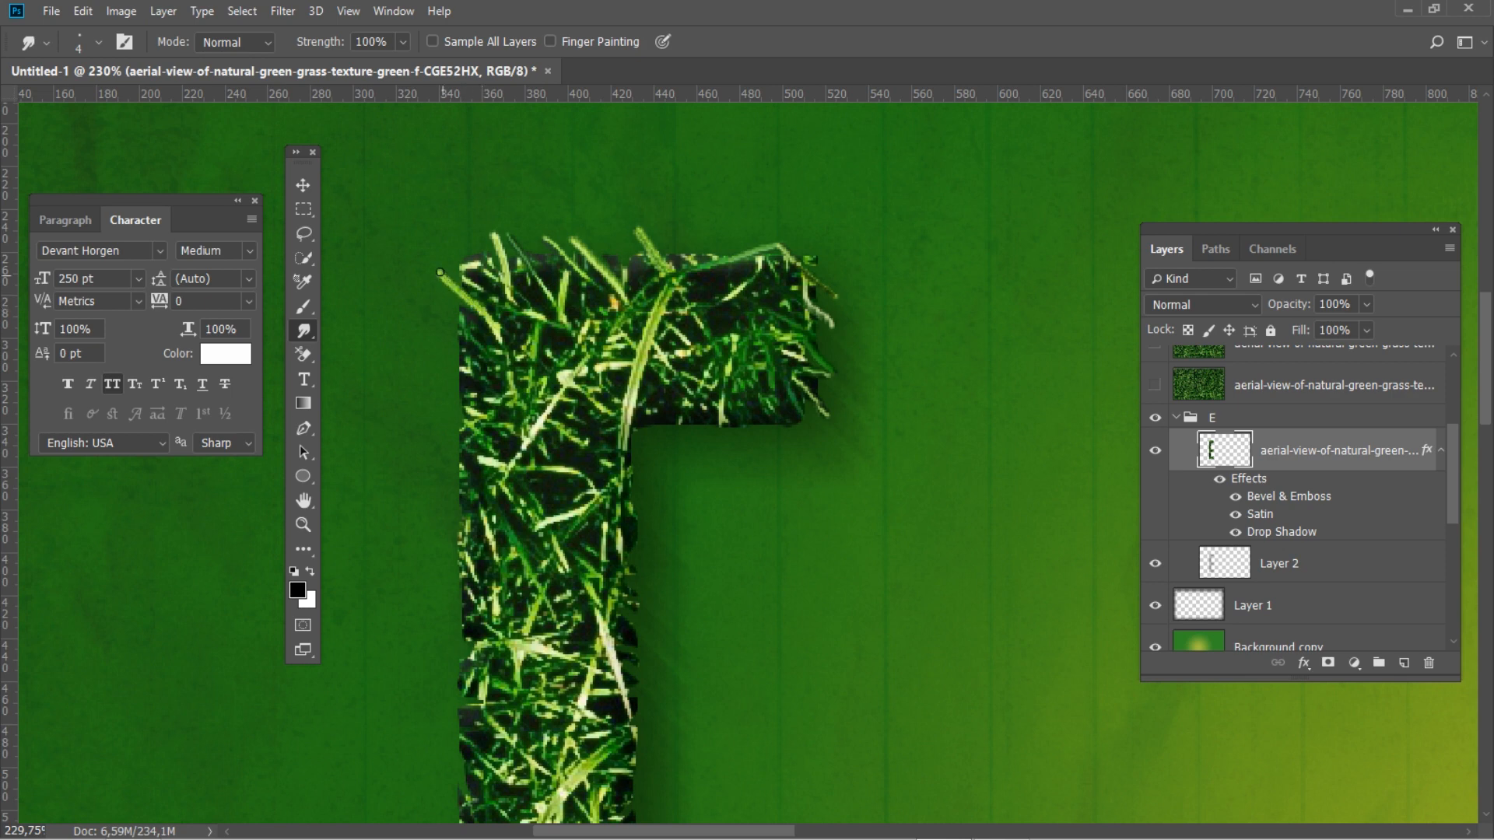
{"action": "mouse_move", "coordinate": [457, 279]}
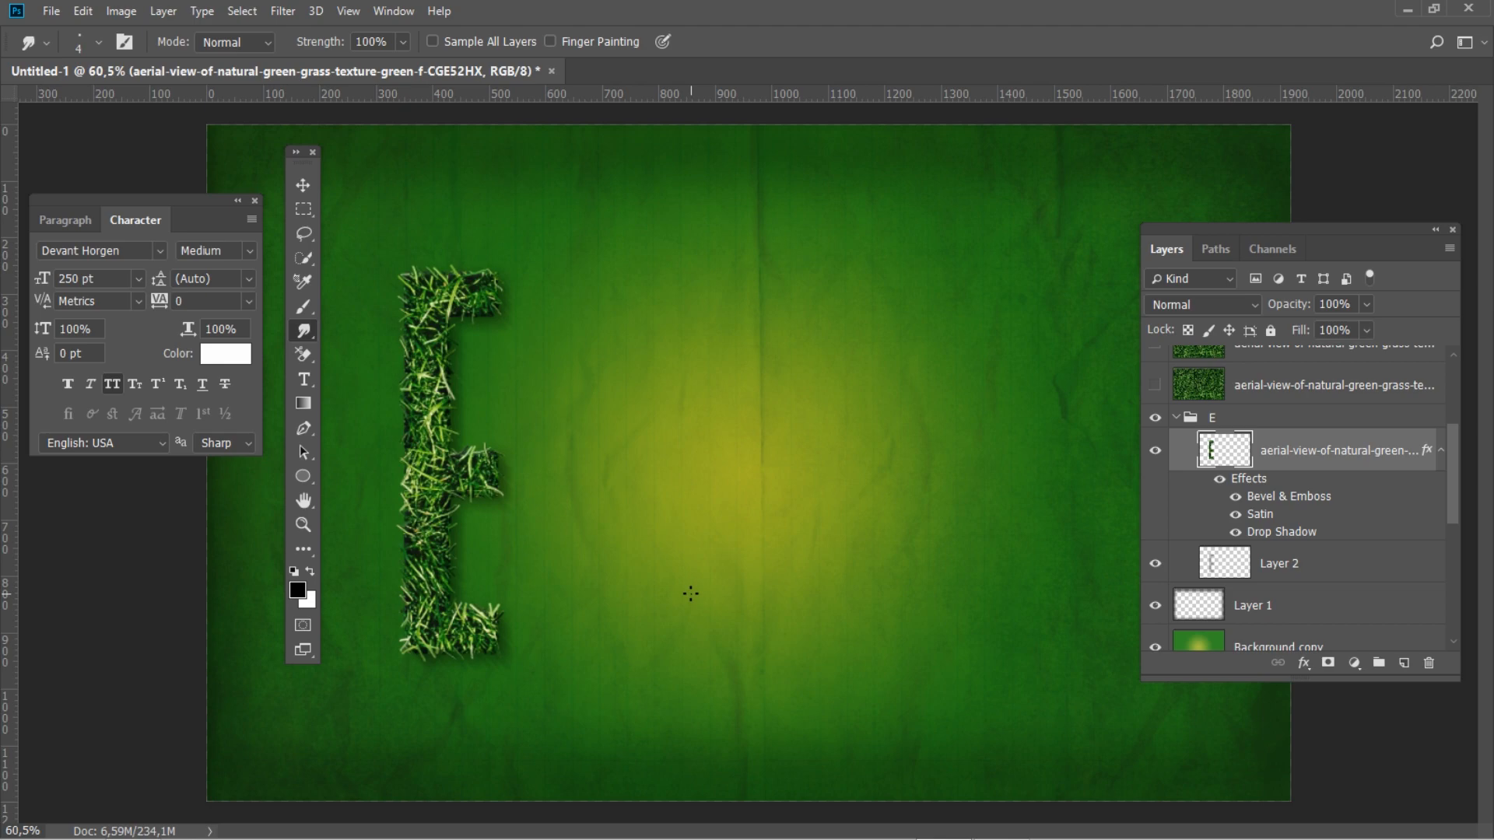
{"action": "scroll", "scroll_direction": "down", "scroll_amount": 3}
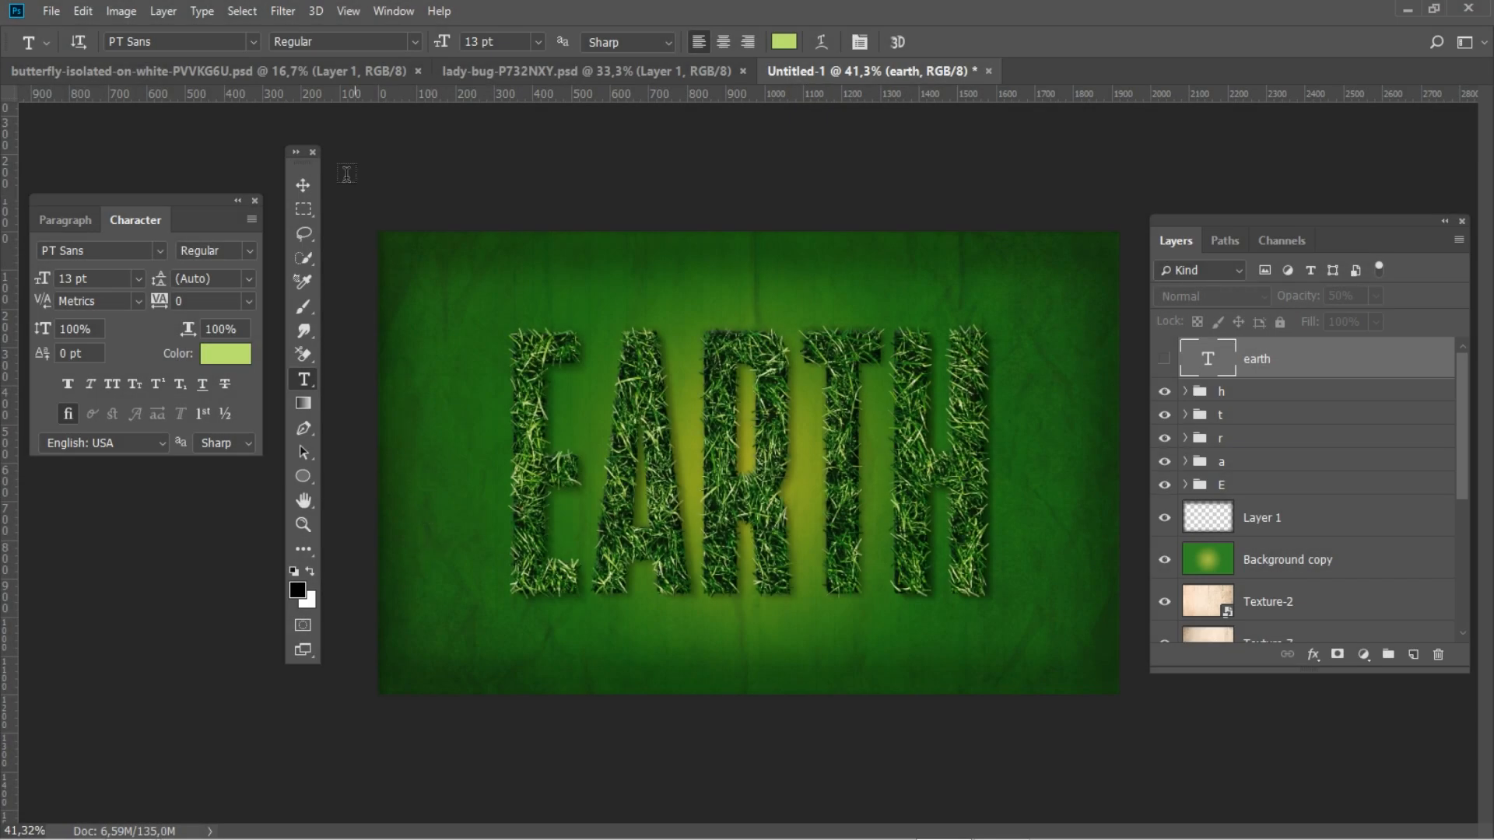
Step: Set the type to PT Sans with light green colour bbe571
{"action": "left_click", "coordinate": [176, 41]}
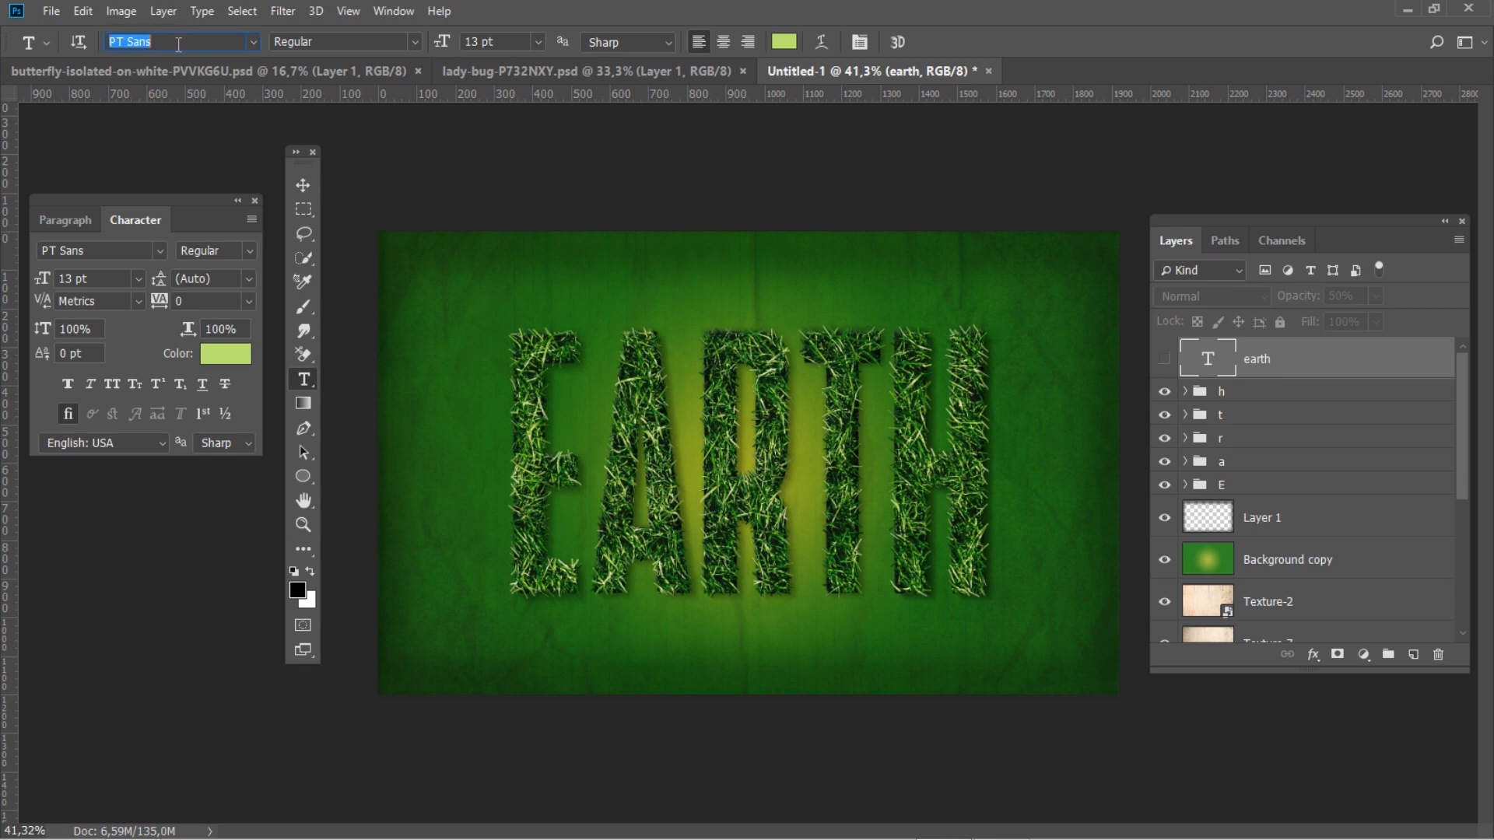
{"action": "left_click", "coordinate": [225, 354]}
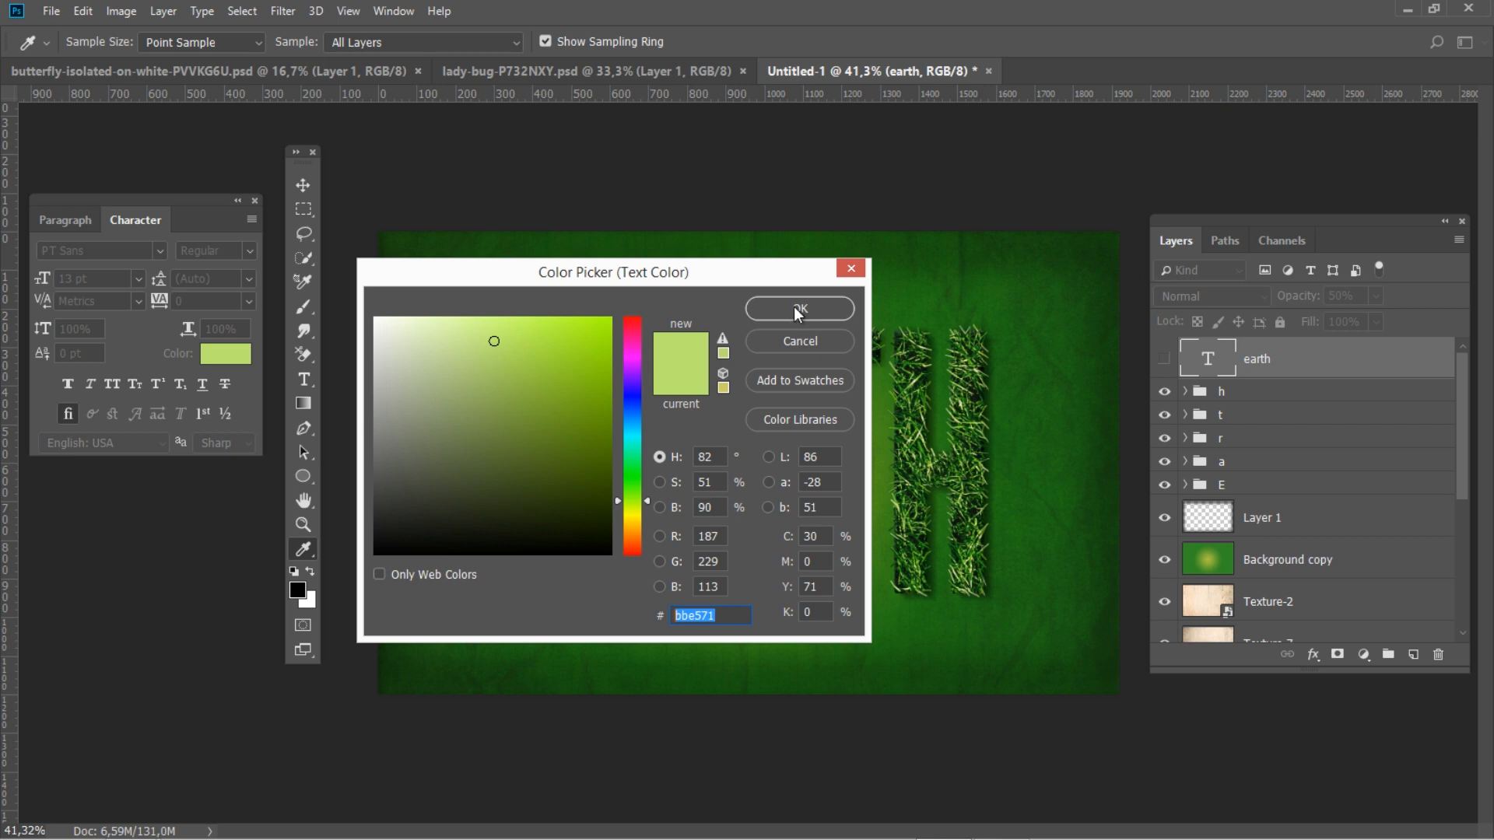
{"action": "left_click", "coordinate": [798, 309]}
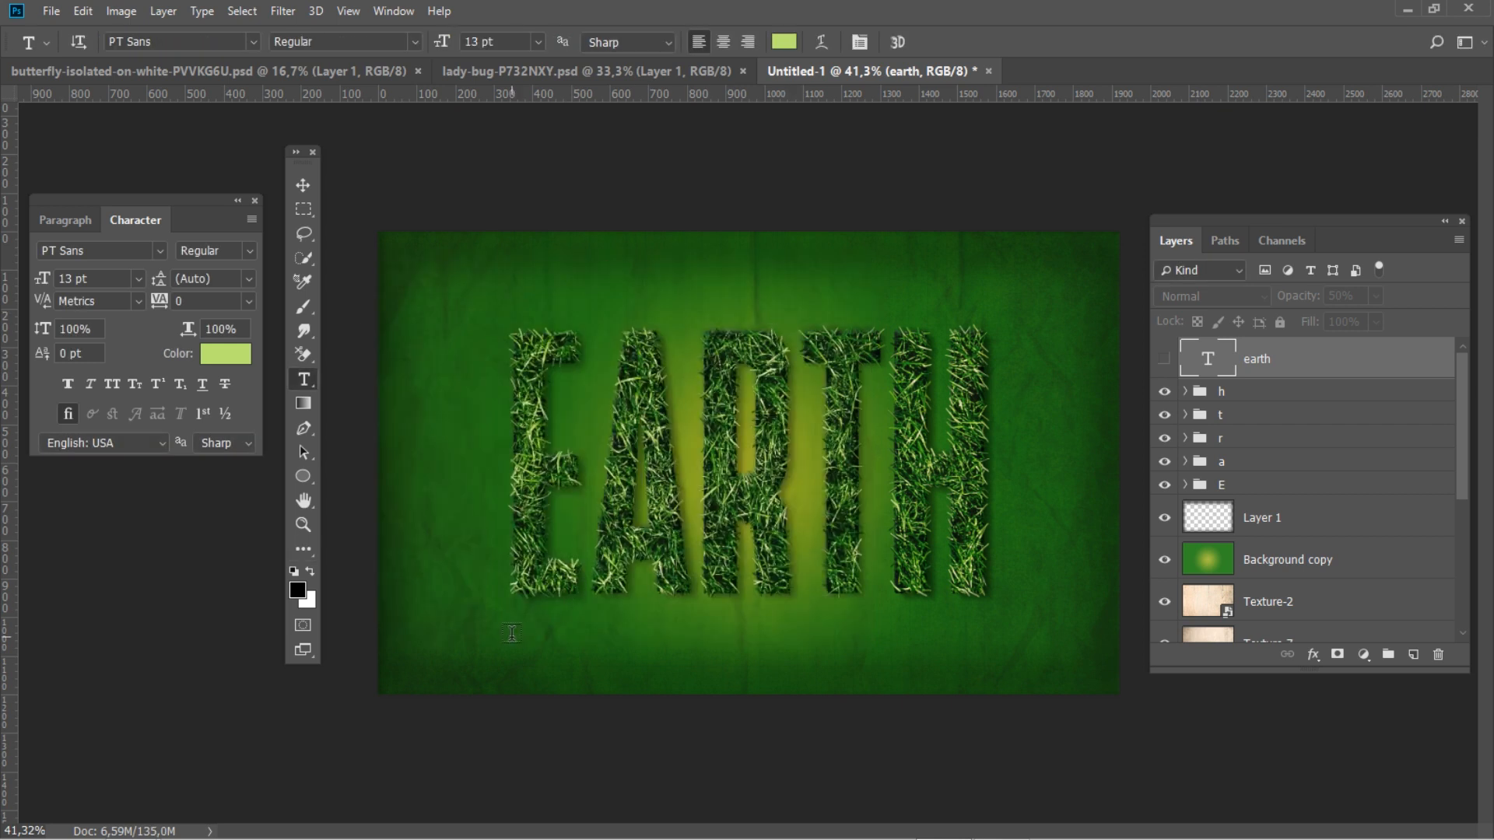
Step: Type 'The earth is but one country and mankind its citizens' below EARTH
{"action": "left_click", "coordinate": [515, 632]}
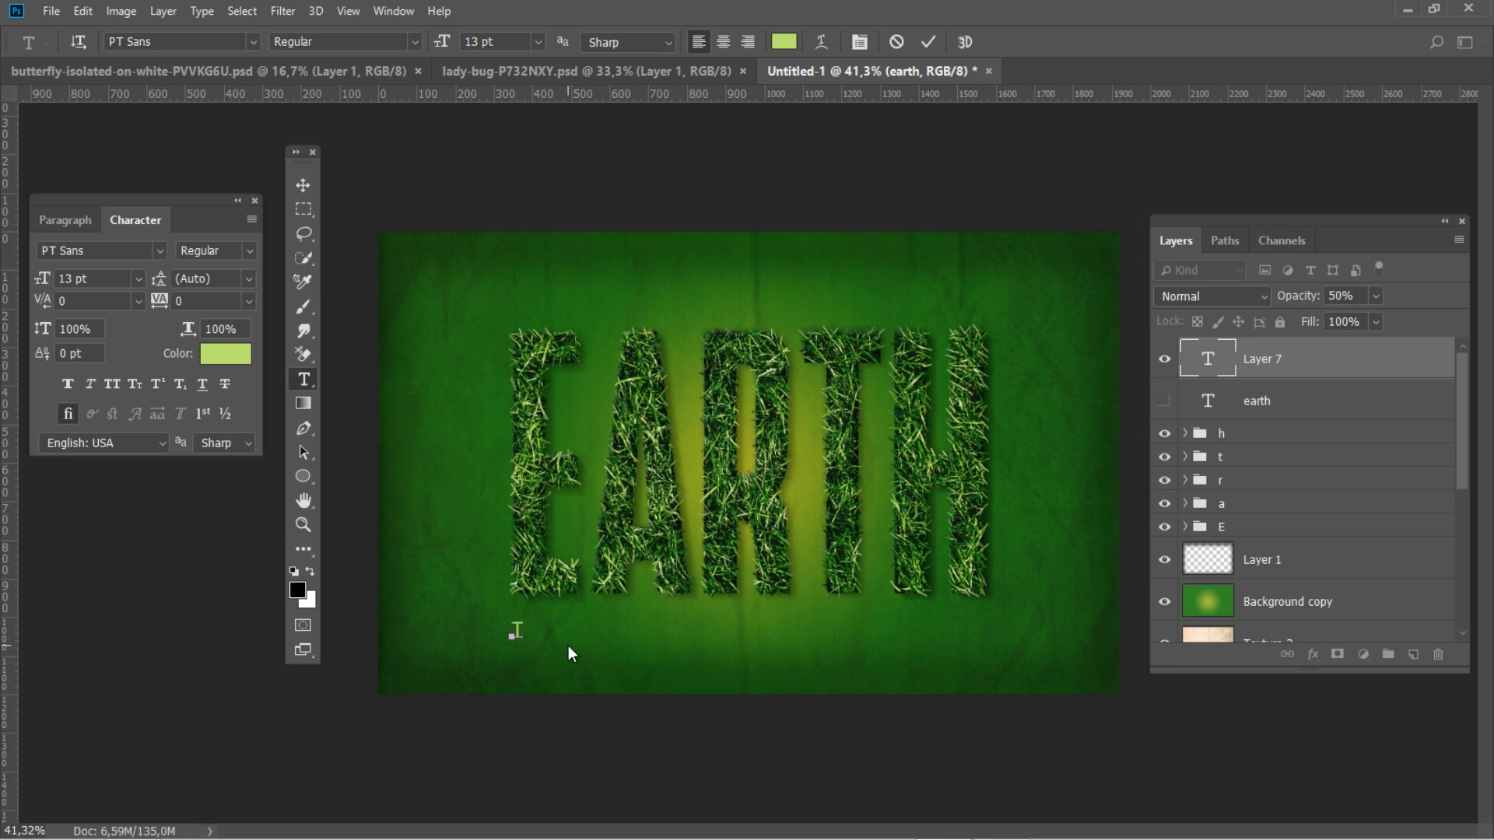
{"action": "type", "text": "The earth is but one c"}
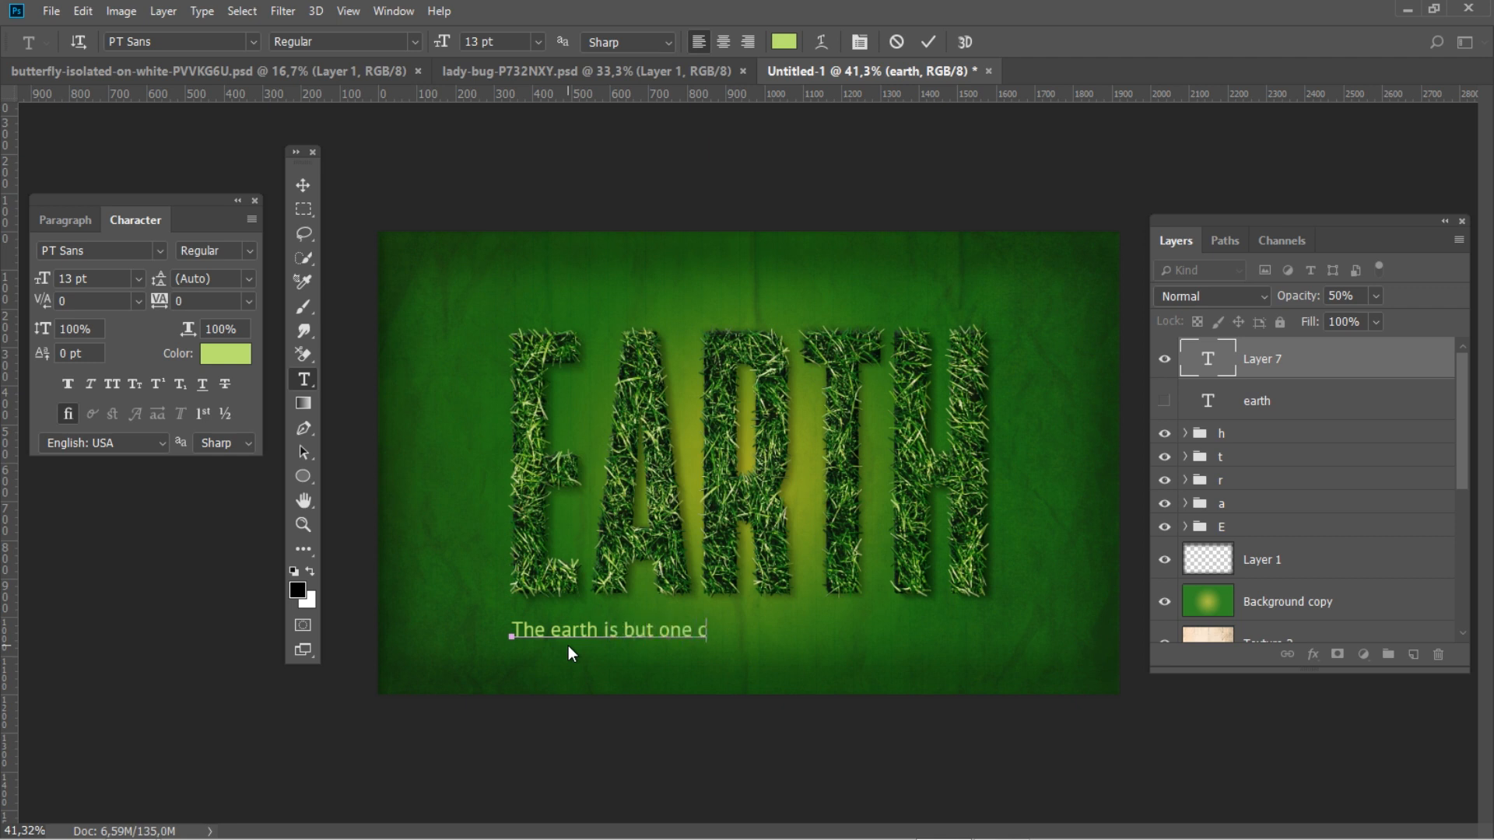
{"action": "type", "text": "ountry"}
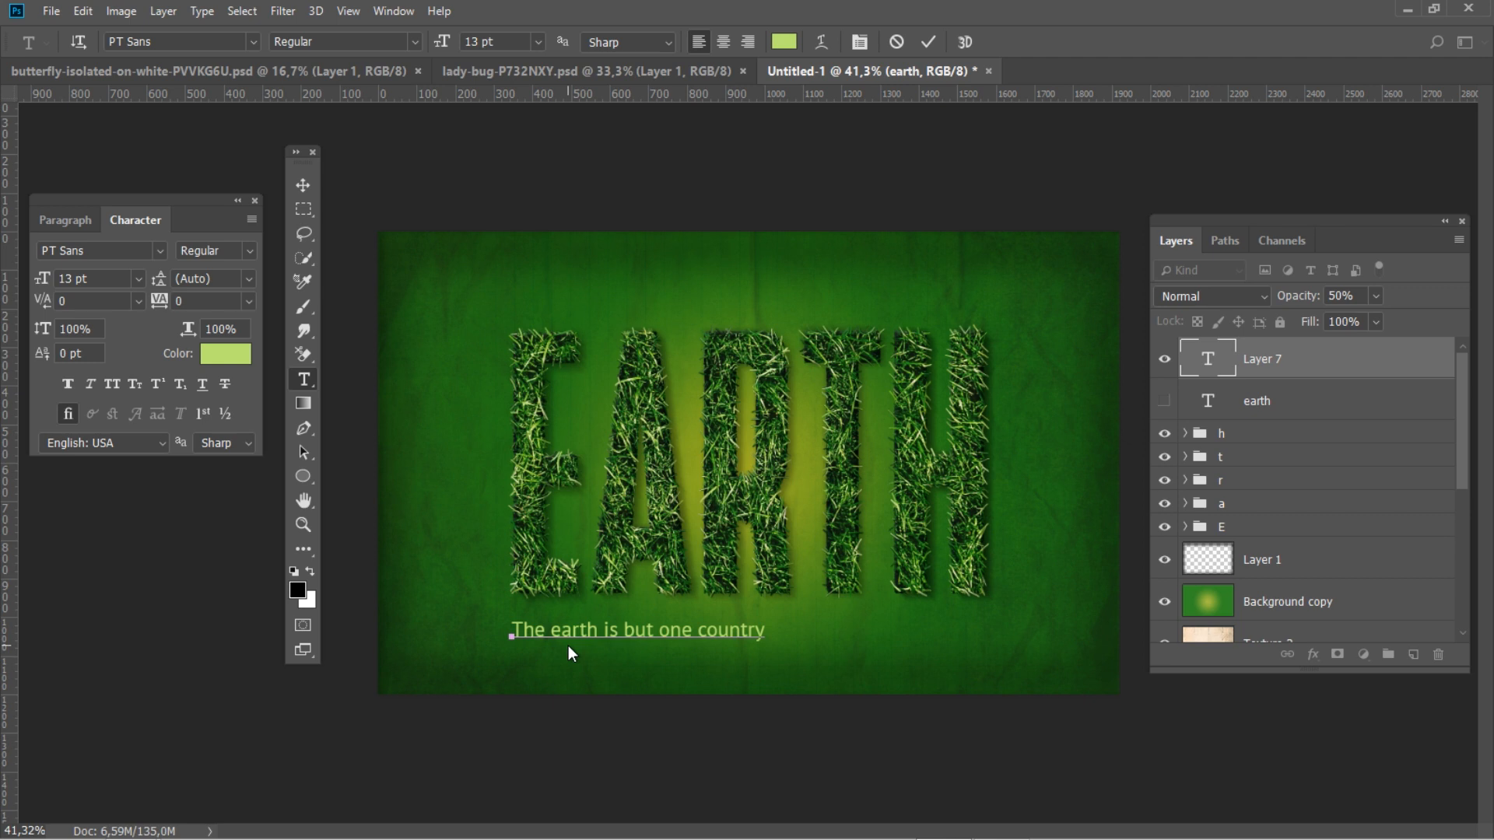
{"action": "type", "text": "a"}
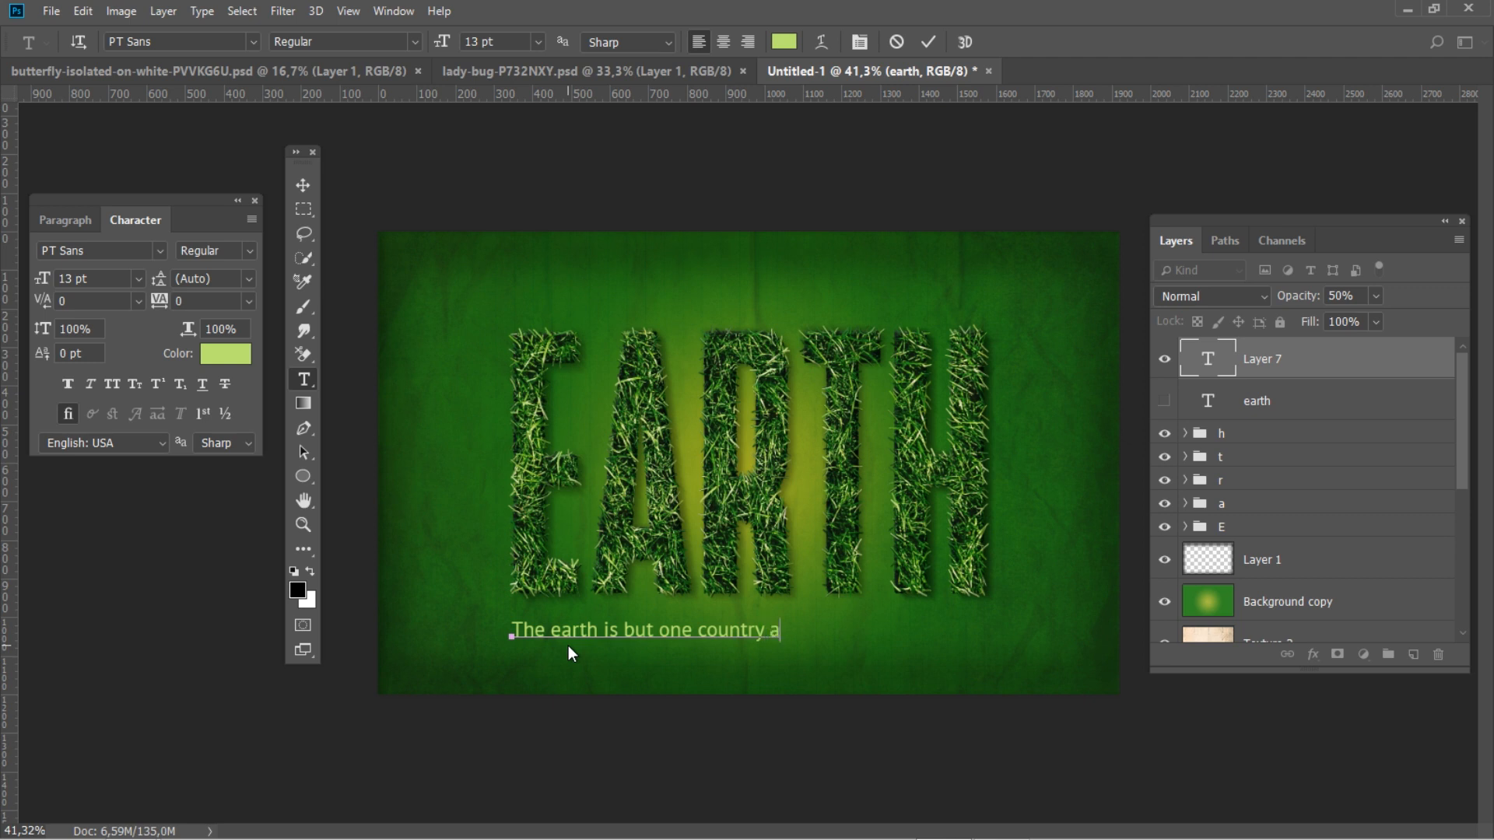
{"action": "type", "text": "nd mankind it"}
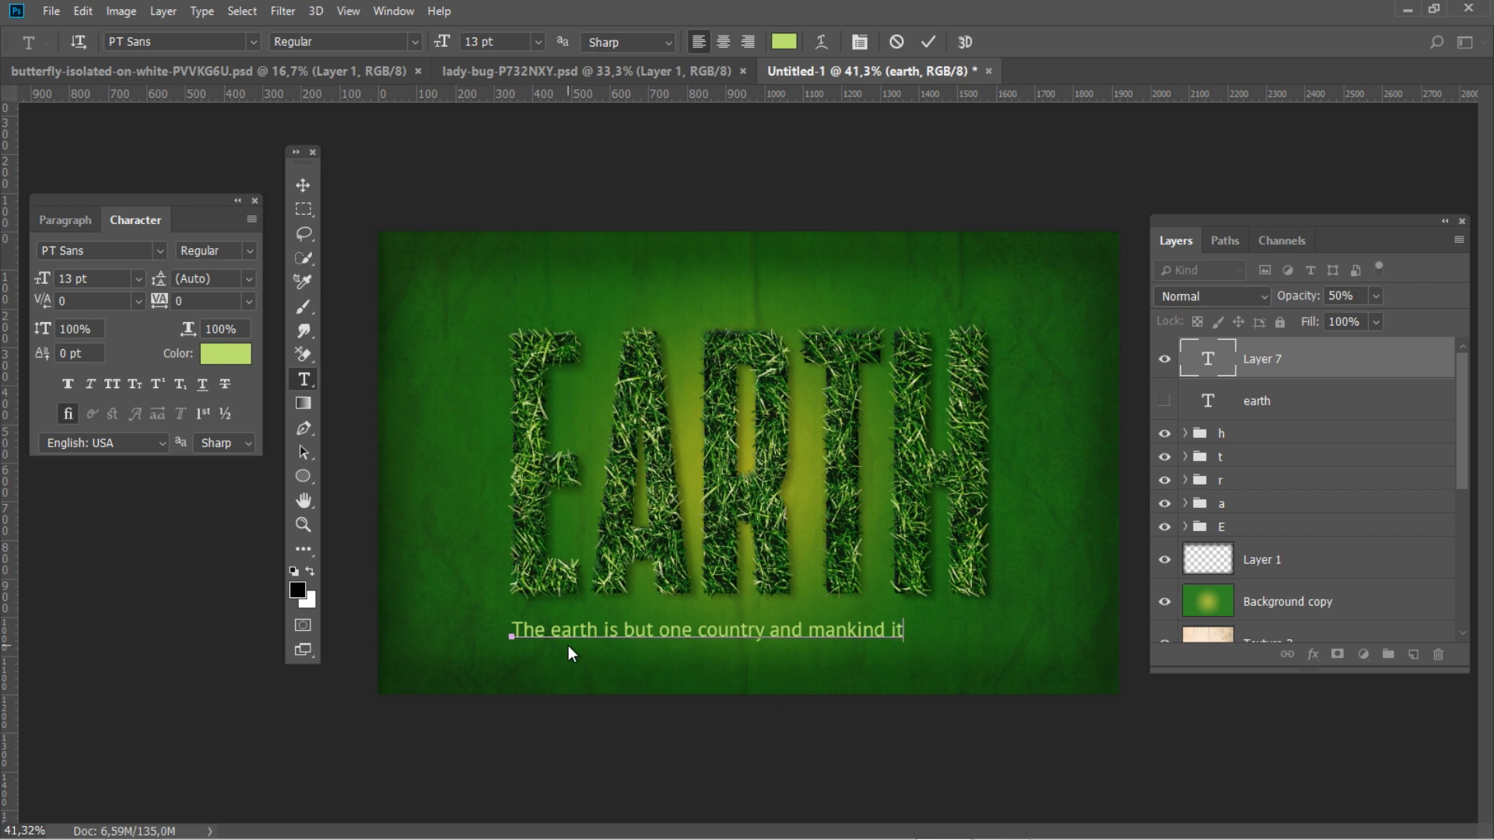
{"action": "type", "text": "s citiz"}
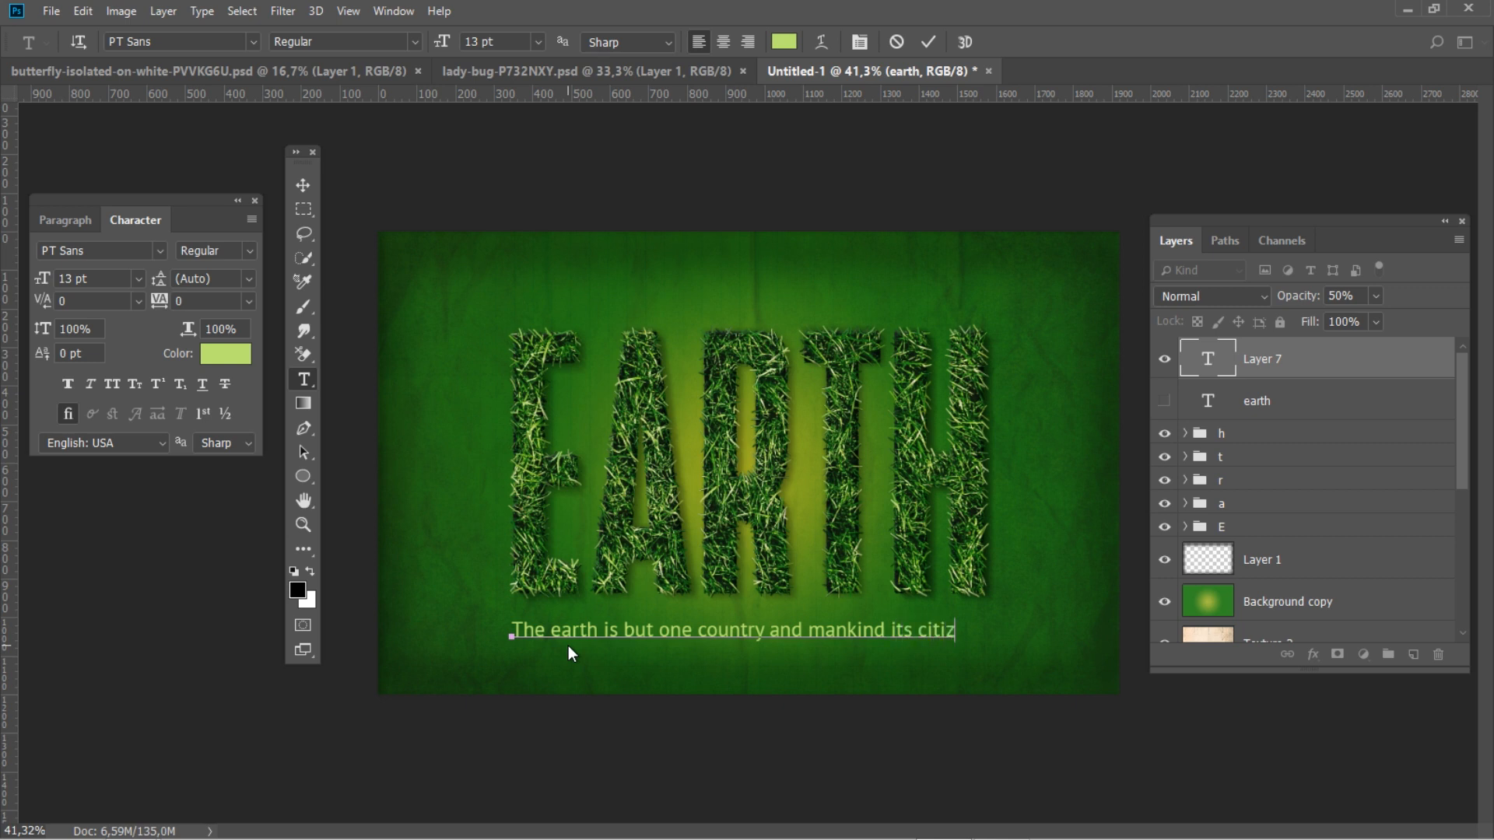
{"action": "type", "text": "ens"}
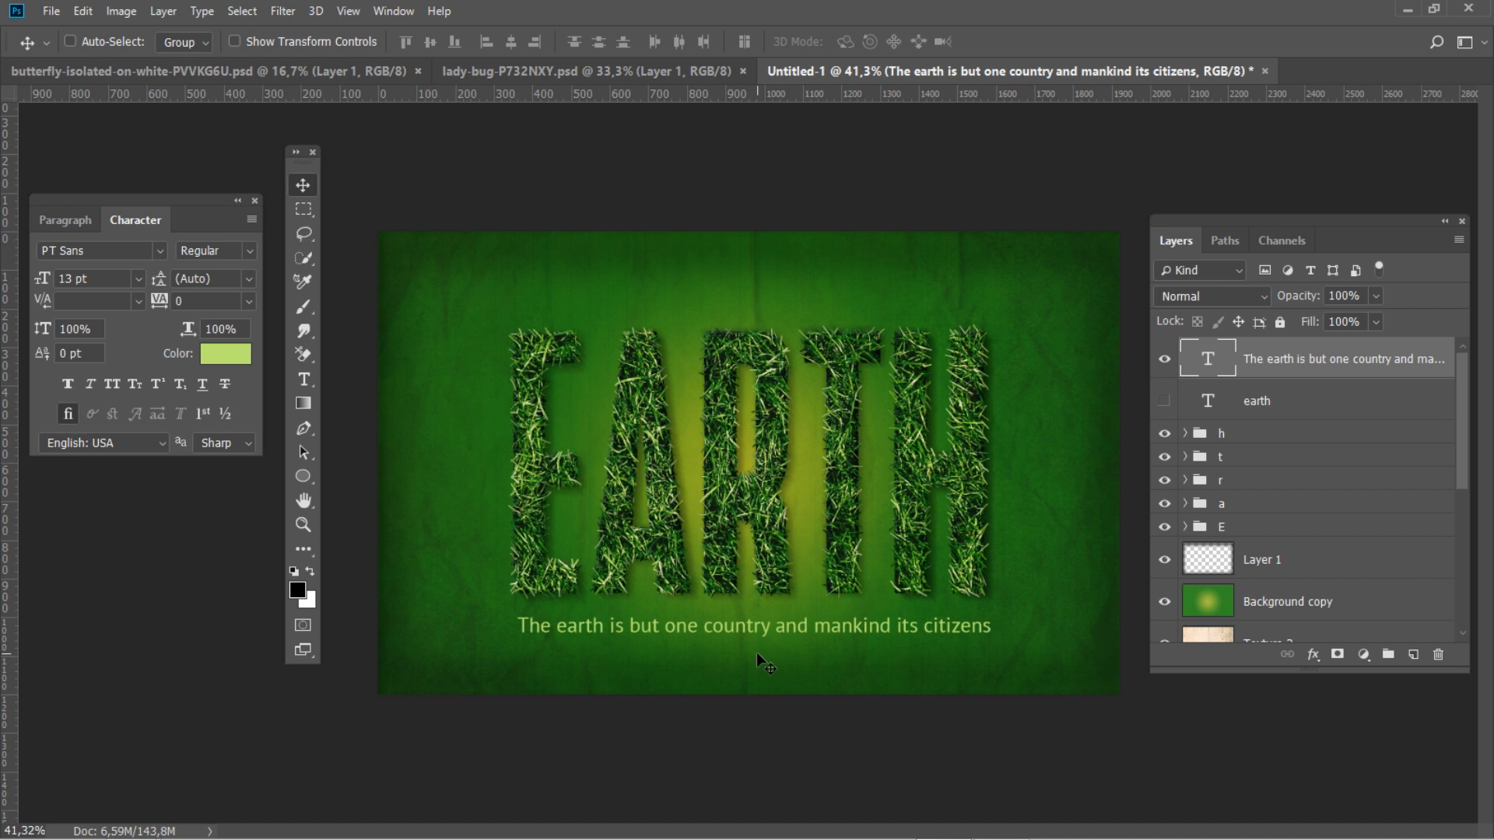
Step: Set the tagline layer to Overlay and its copy to Screen, both at 50%
{"action": "left_click", "coordinate": [1210, 297]}
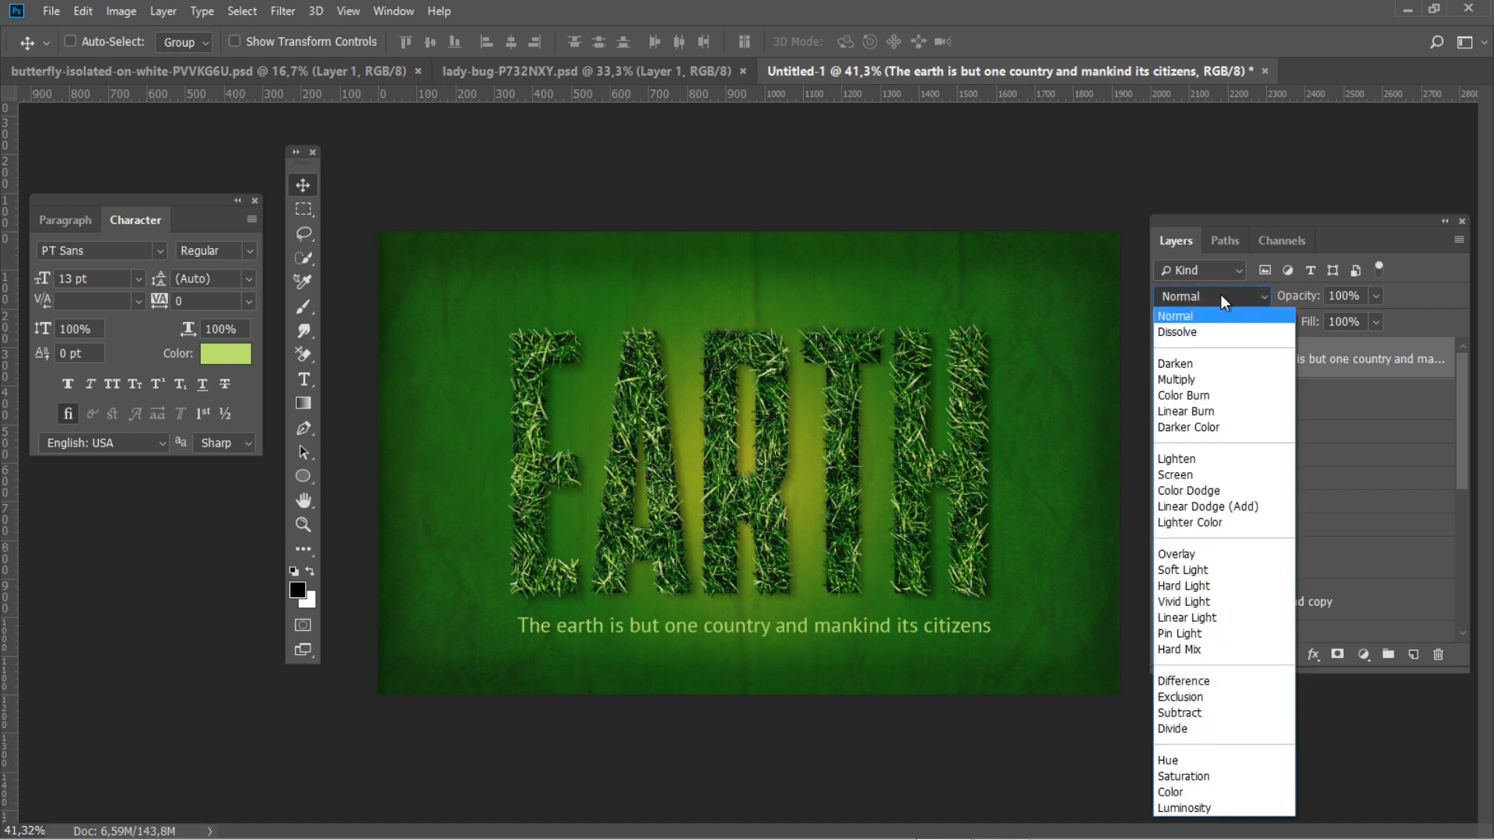
{"action": "left_click", "coordinate": [1175, 553]}
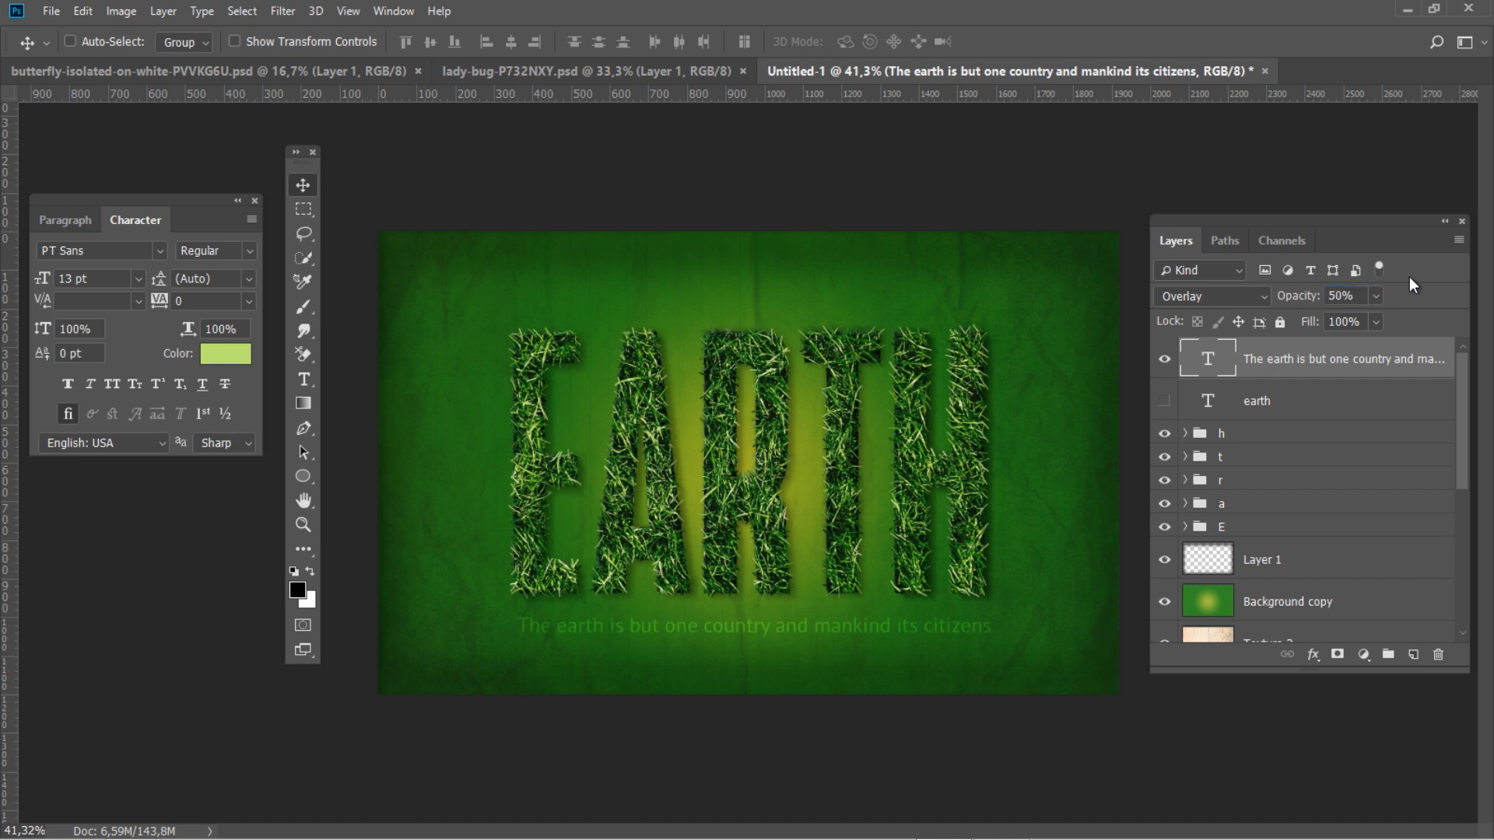
{"action": "left_click", "coordinate": [1210, 297]}
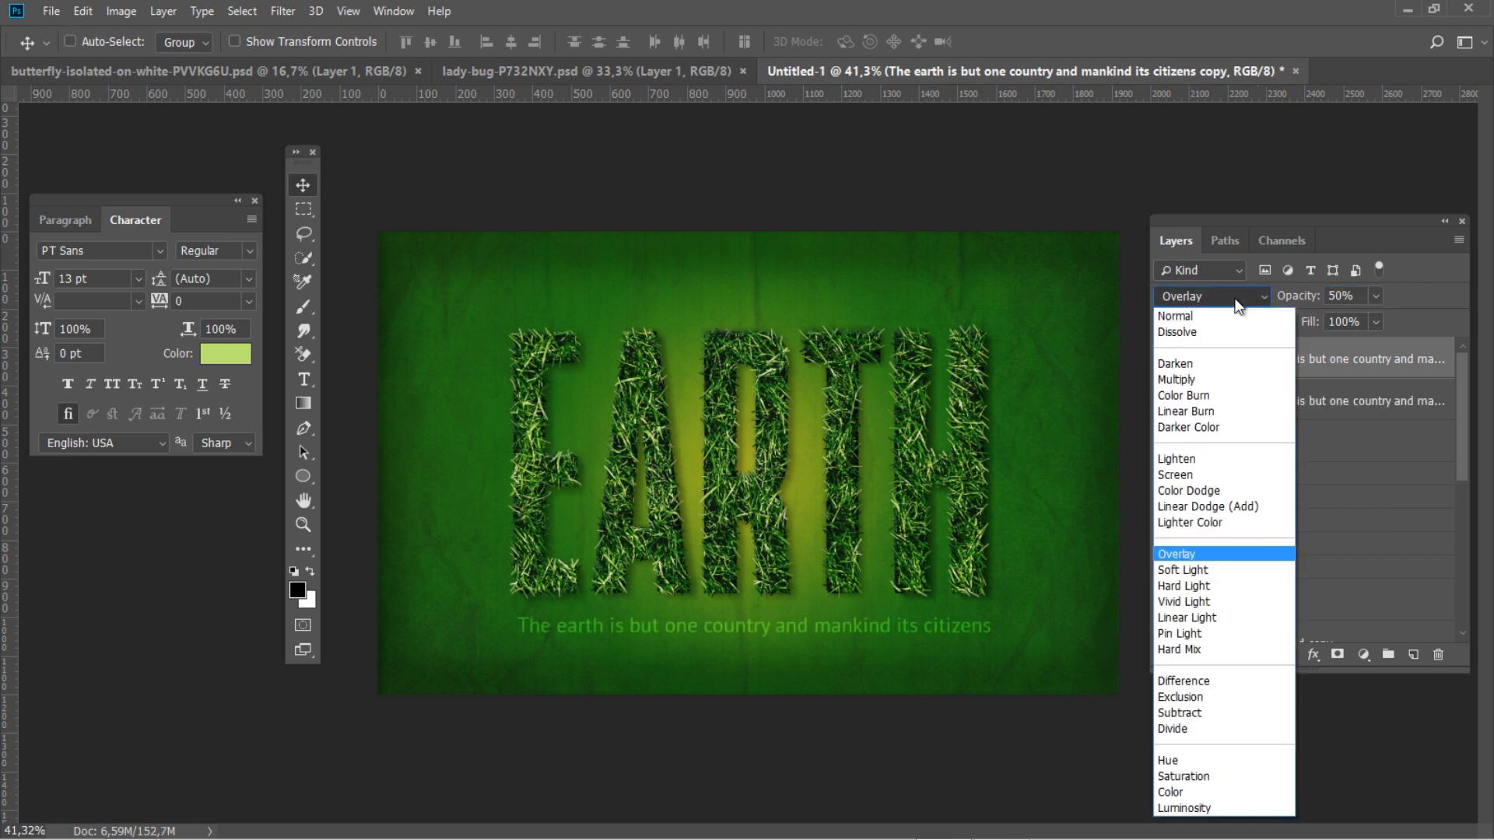
{"action": "left_click", "coordinate": [1175, 475]}
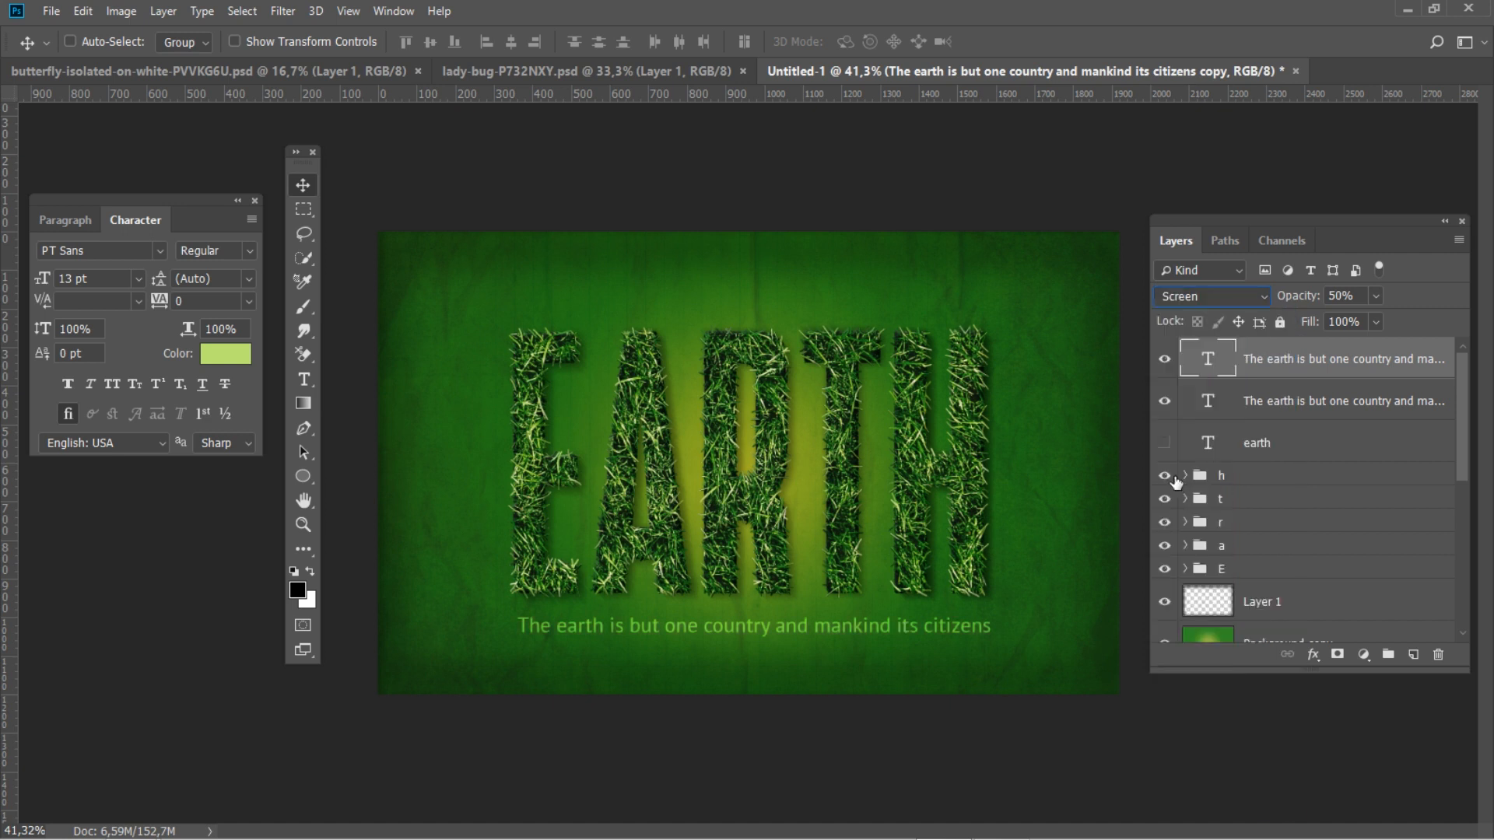
{"action": "mouse_move", "coordinate": [1164, 475]}
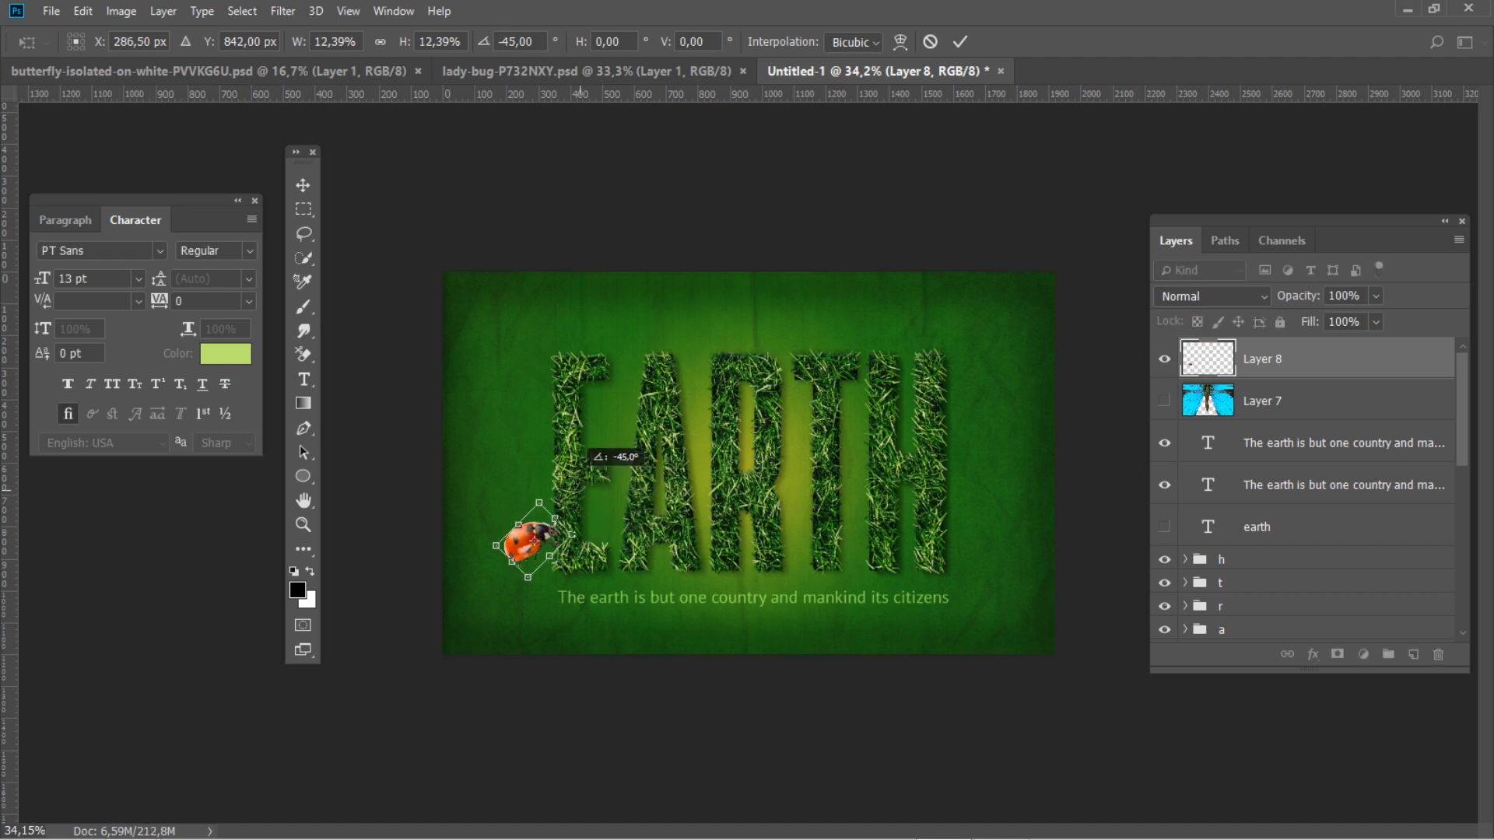
Step: Rotate the ladybug -45° onto the E, then show and transform the butterfly
{"action": "left_click_drag", "start_coordinate": [529, 543], "coordinate": [553, 548]}
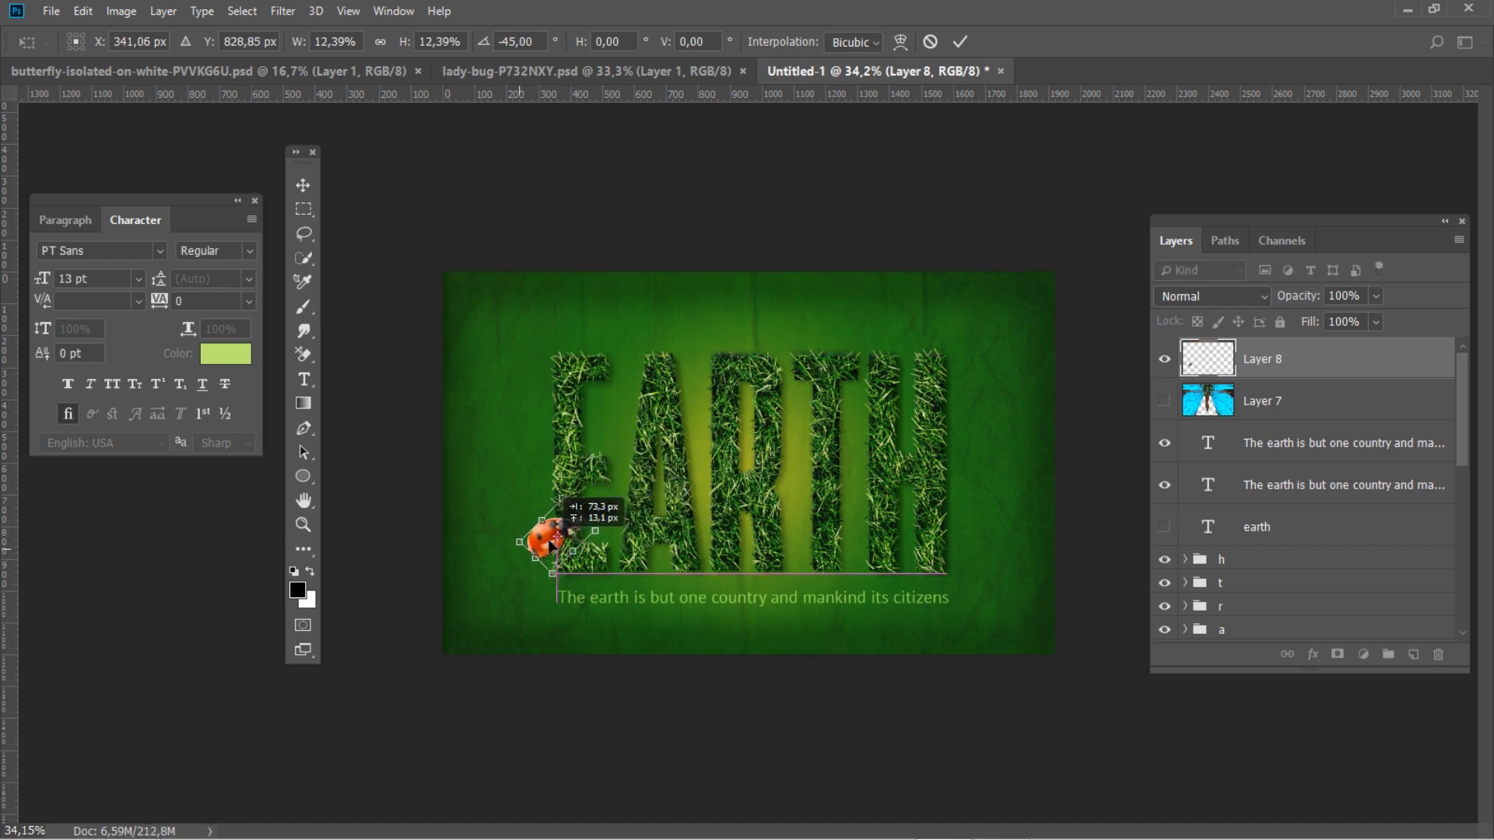
{"action": "left_click_drag", "start_coordinate": [552, 543], "coordinate": [619, 514]}
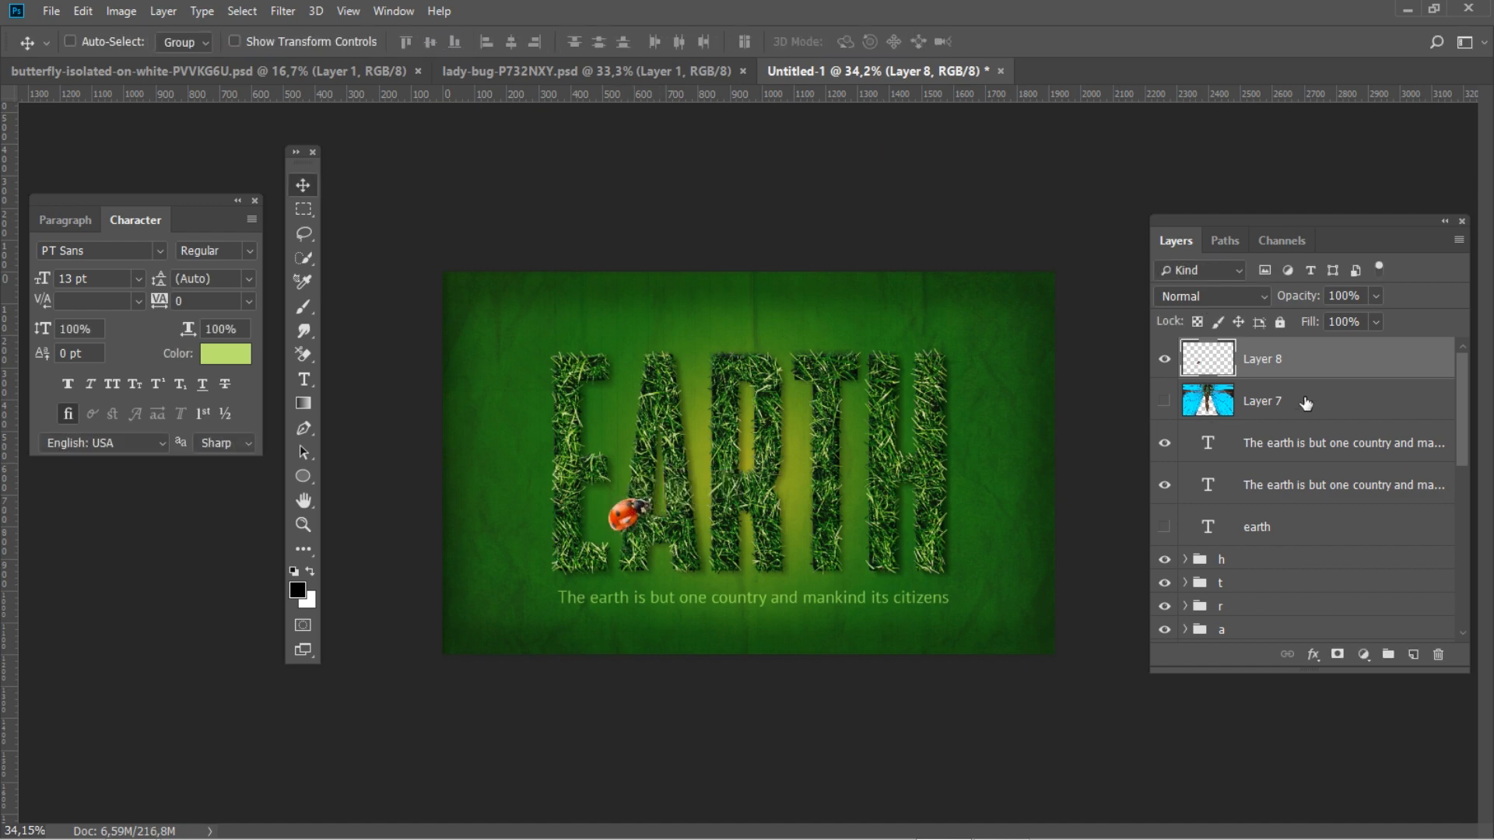
{"action": "left_click", "coordinate": [1163, 400]}
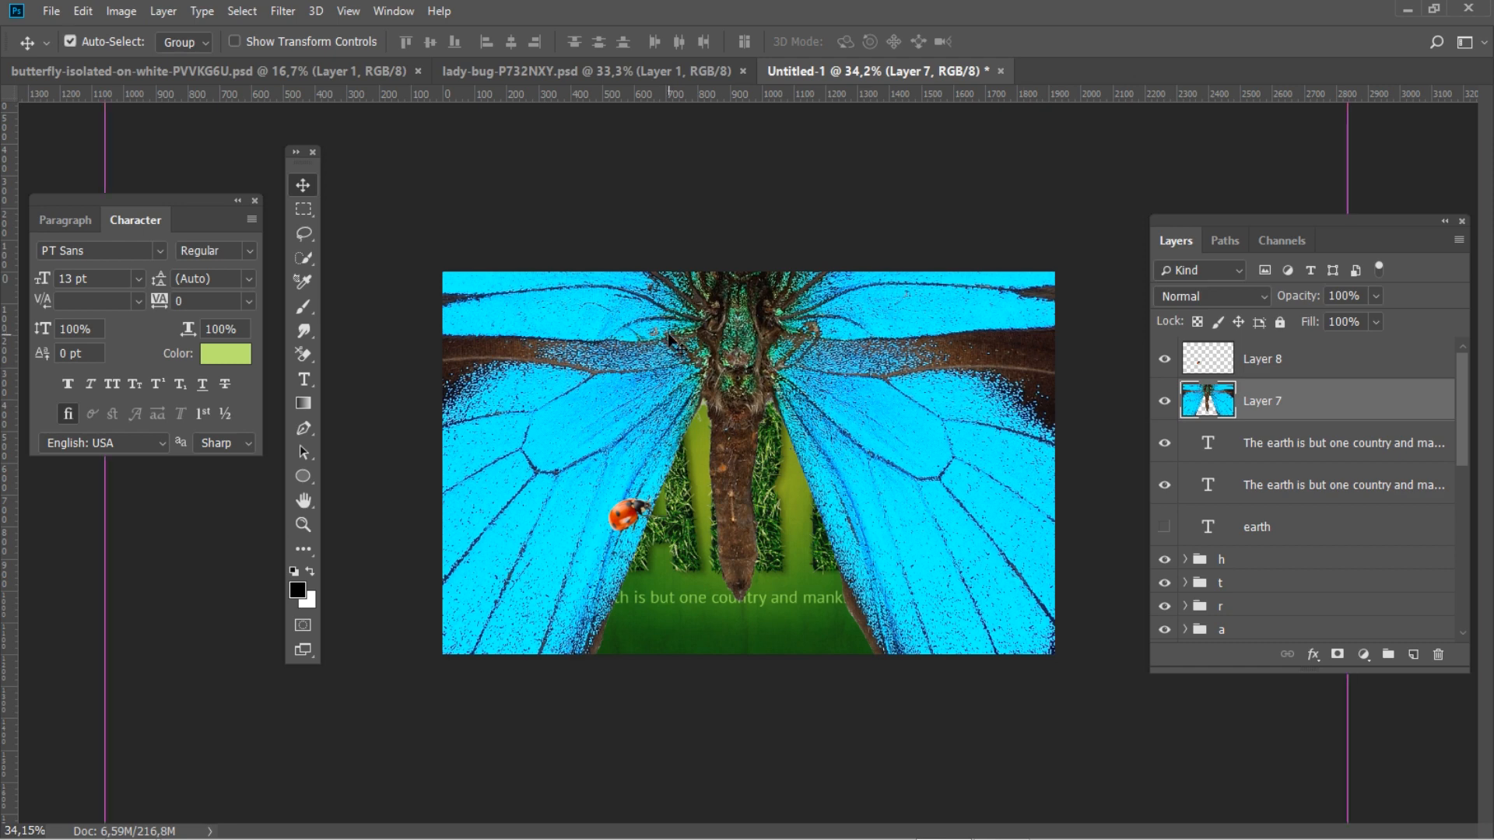
{"action": "key", "text": "ctrl+t"}
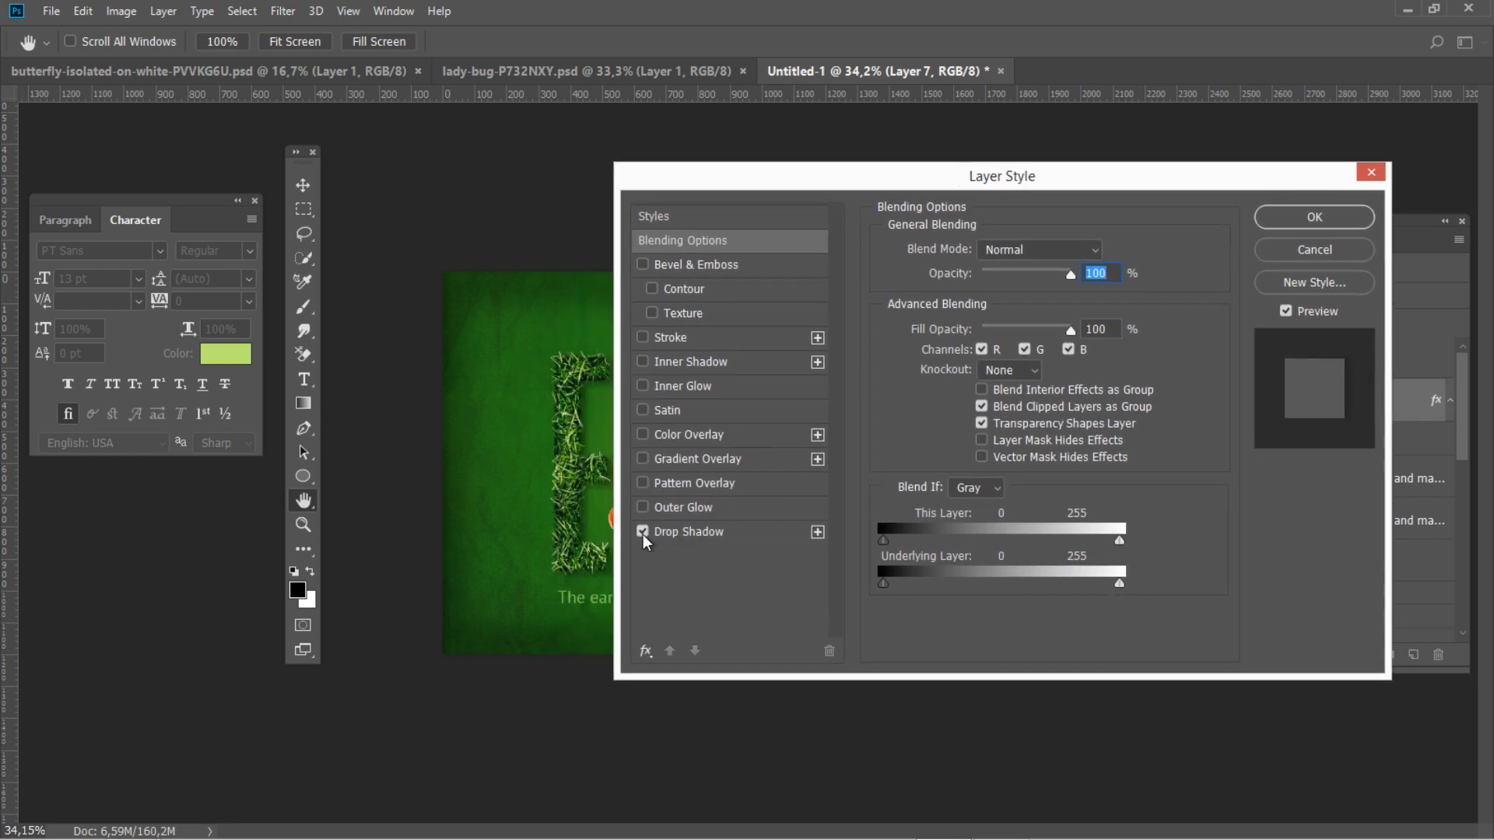
Step: Add drop shadows (opacity 20%, distance 15, size 20) to the butterfly and ladybug
{"action": "left_click", "coordinate": [1313, 217]}
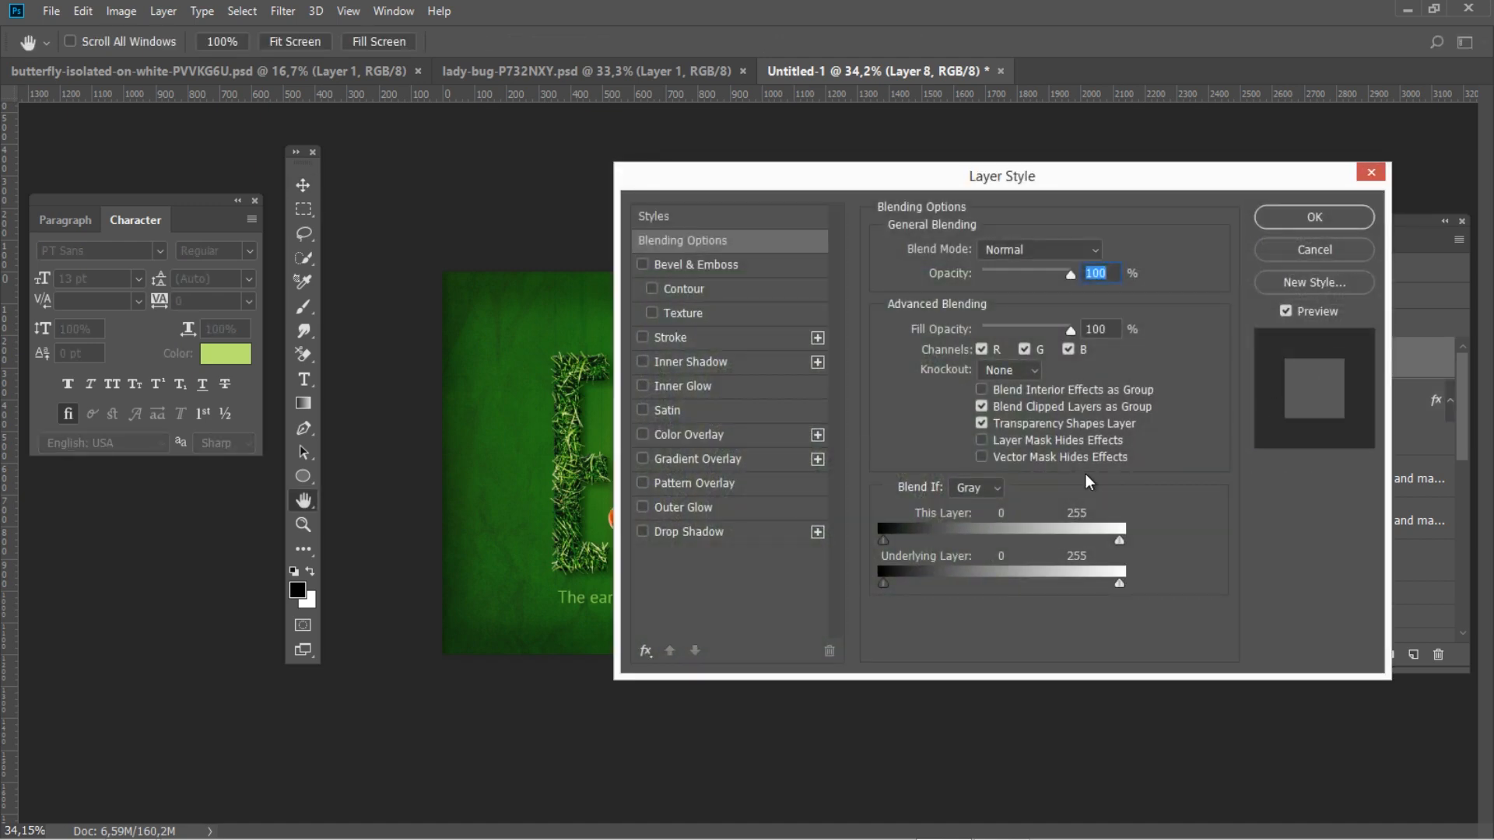
{"action": "left_click", "coordinate": [688, 531]}
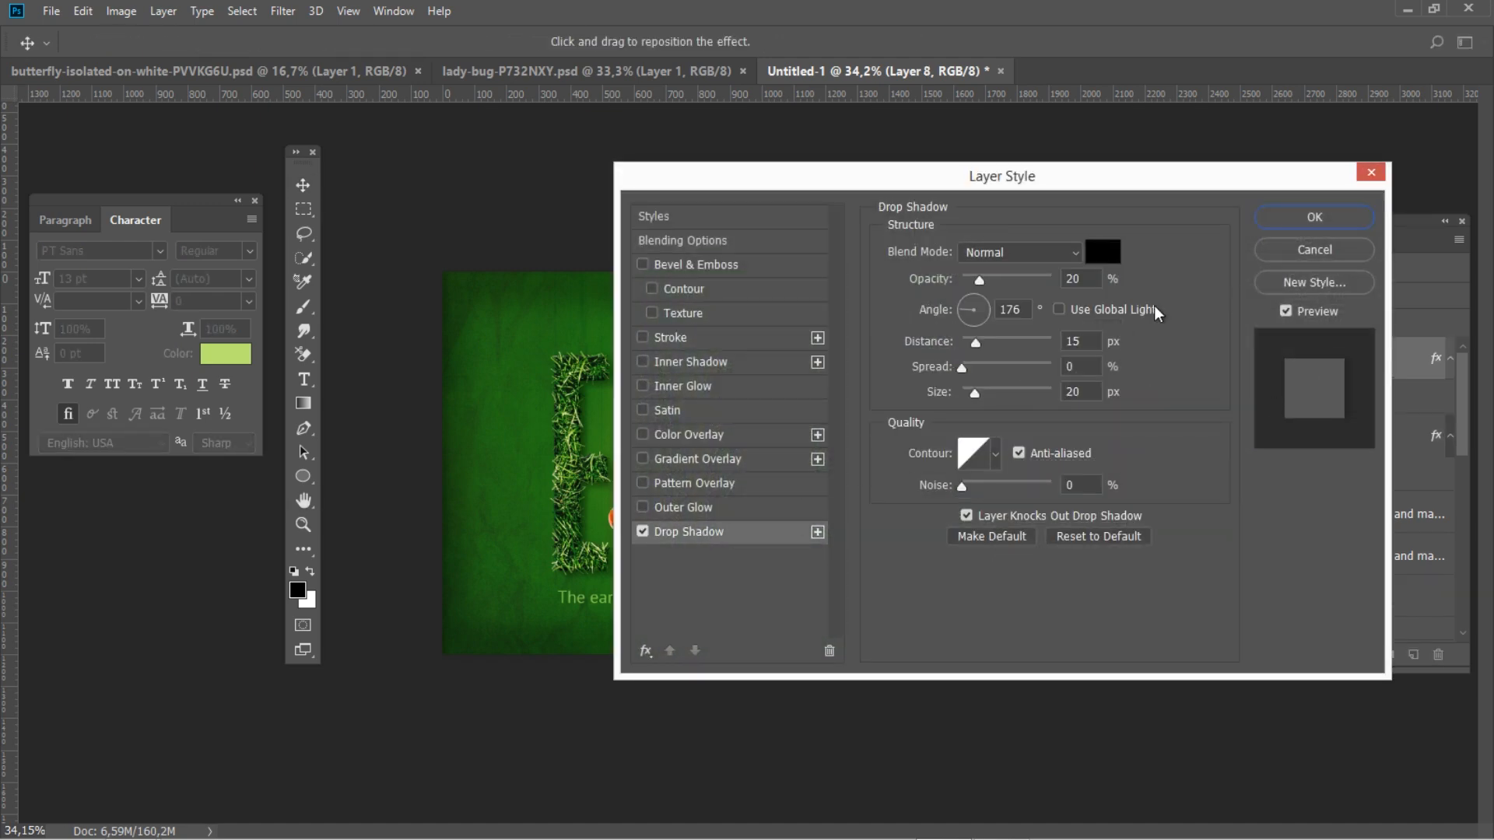
{"action": "left_click", "coordinate": [1313, 217]}
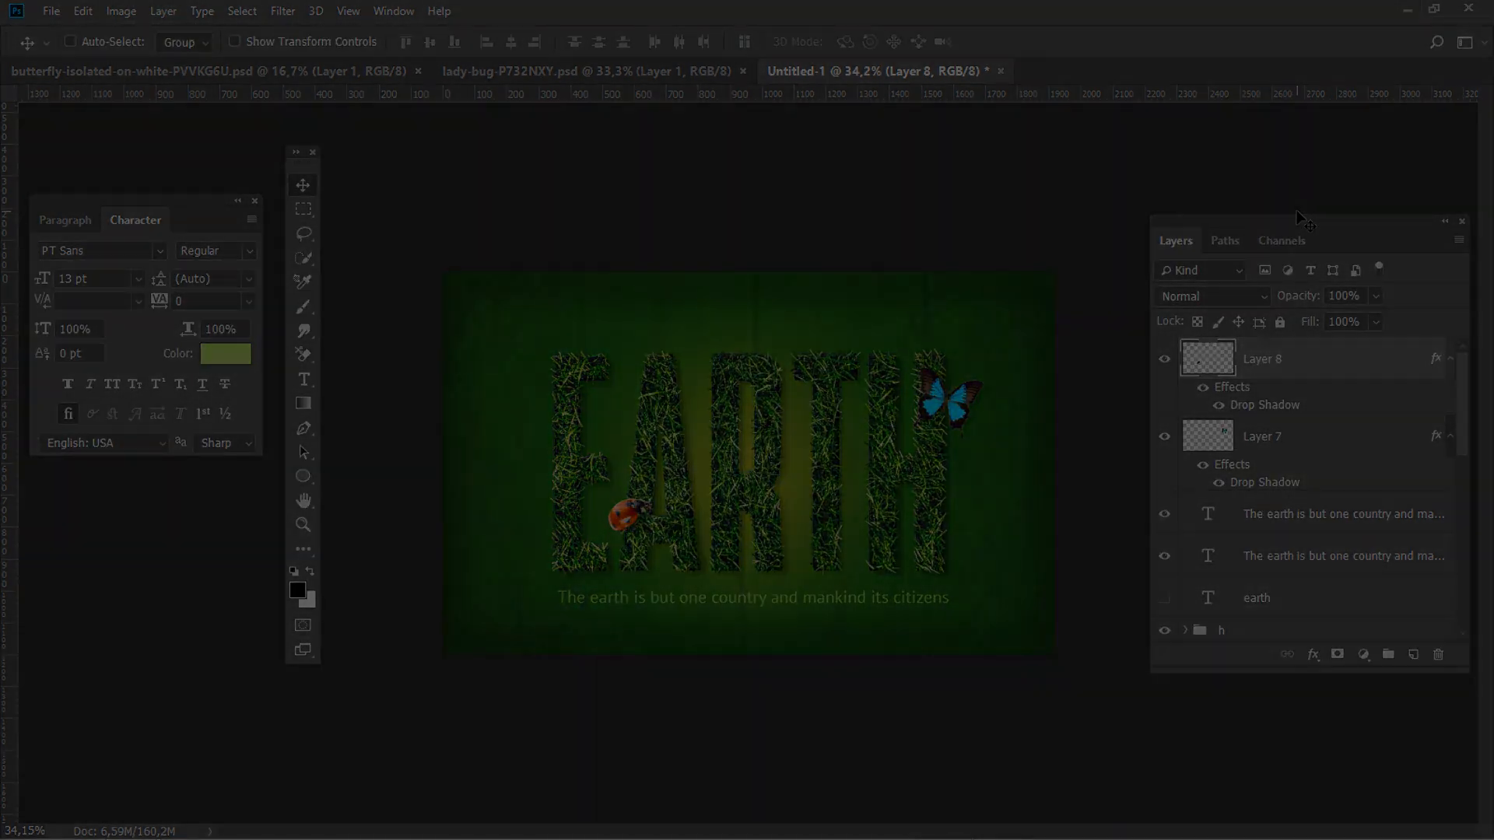